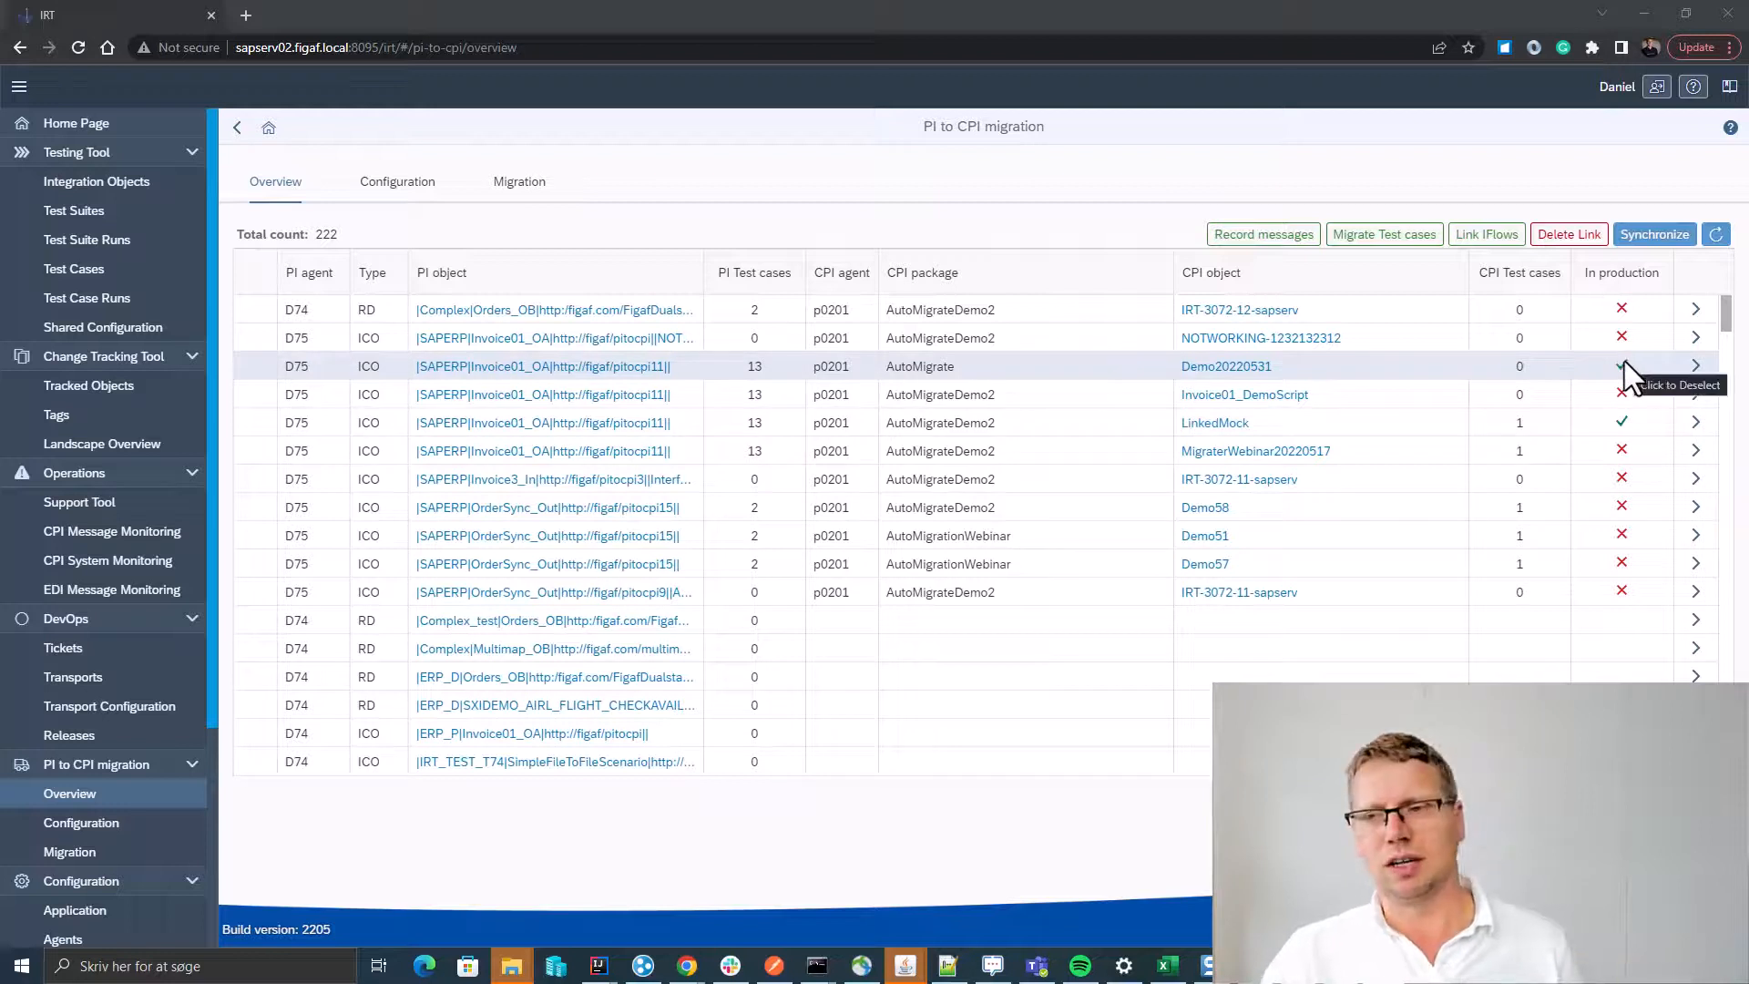
Check Invoice01_OA, then migrate it into new iFlow Demo20220610 in the AutoMigrate package.
click(1621, 366)
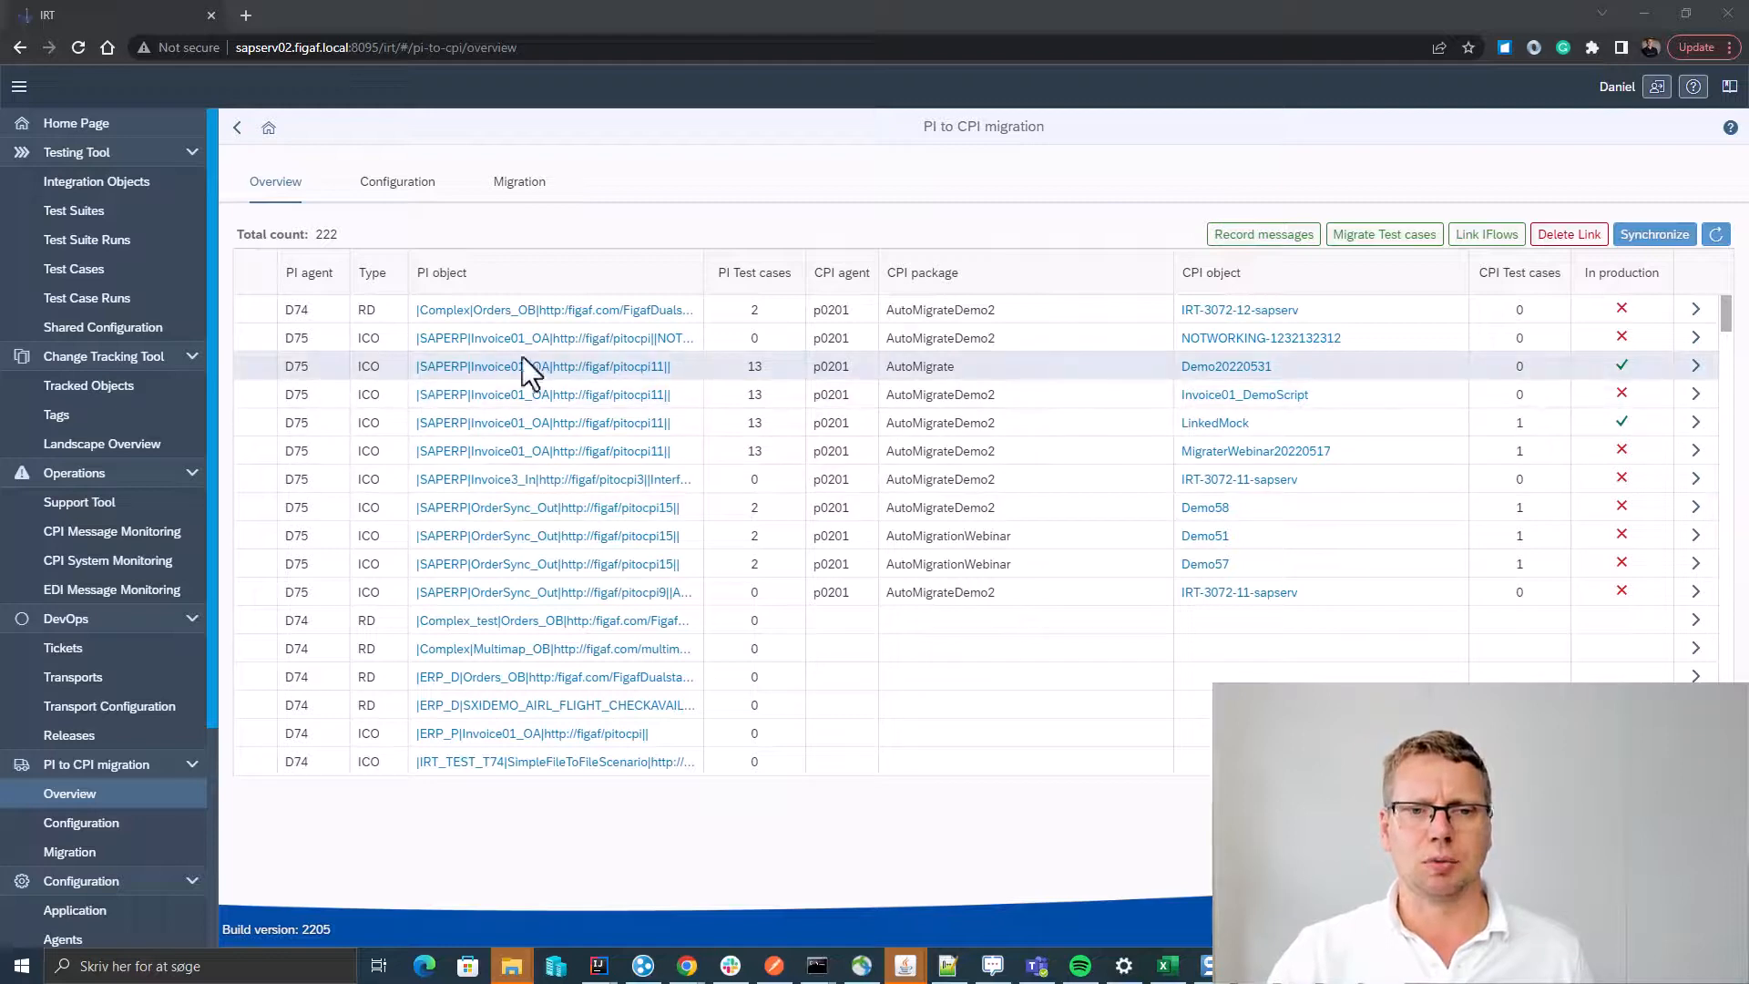
mouse_move(1697, 364)
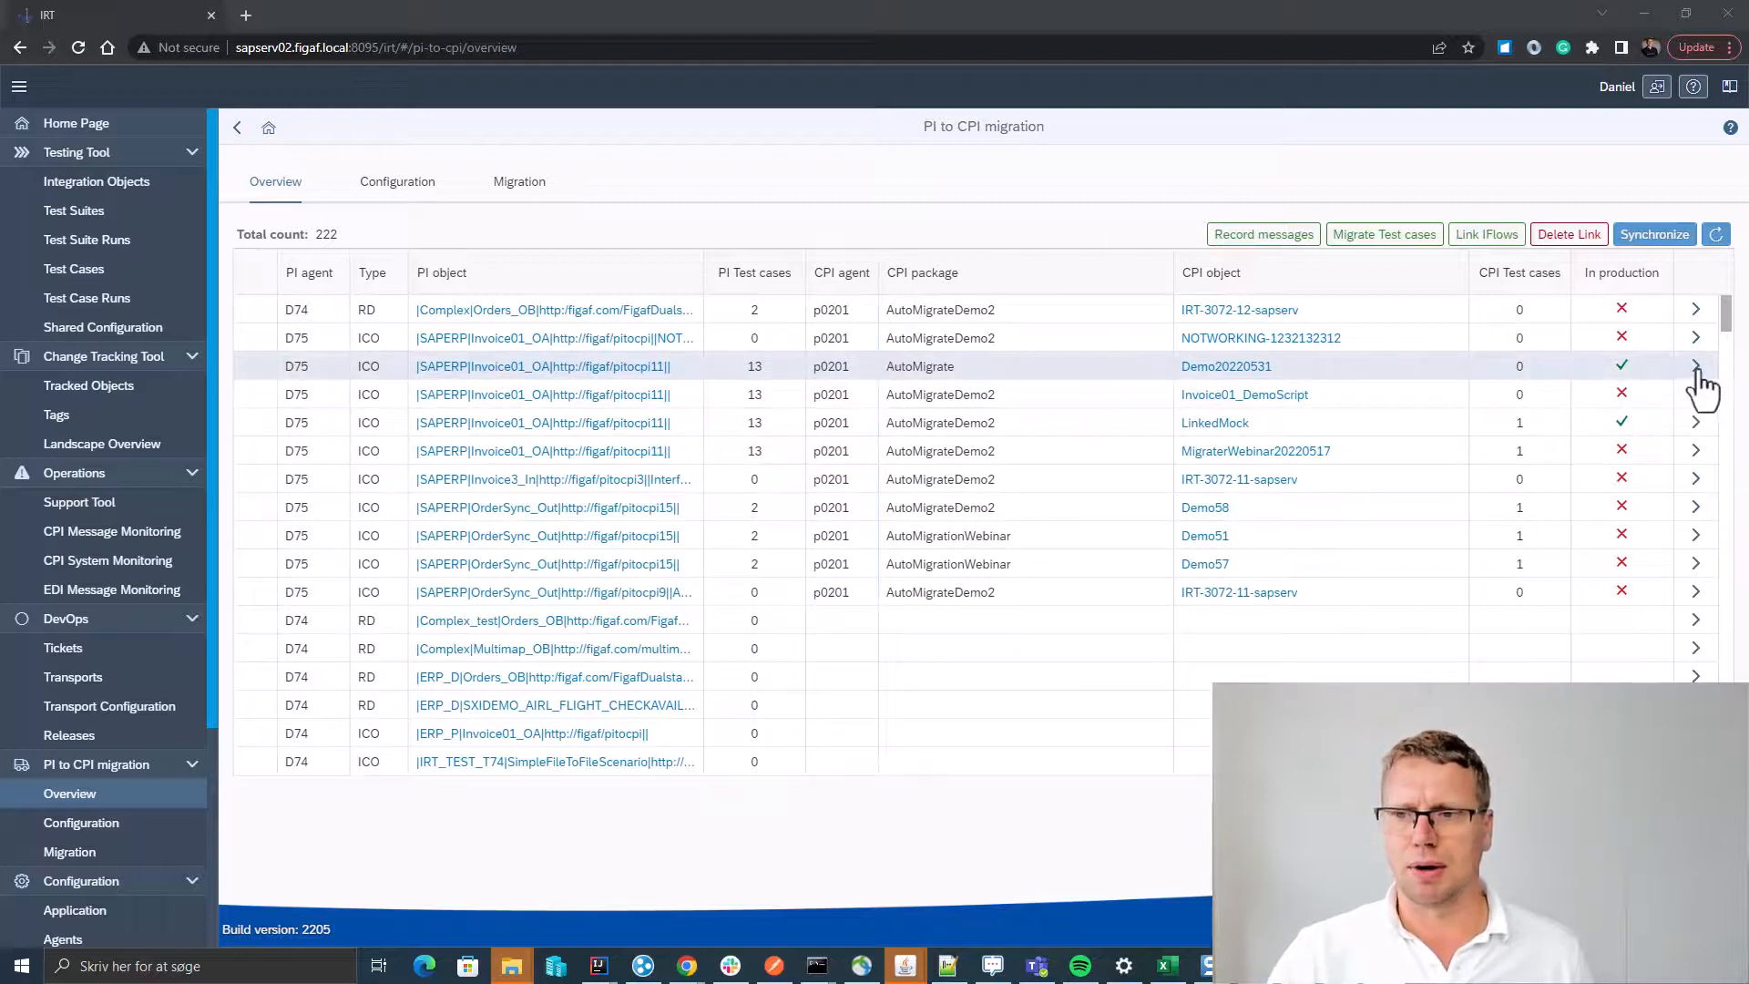
click(1694, 366)
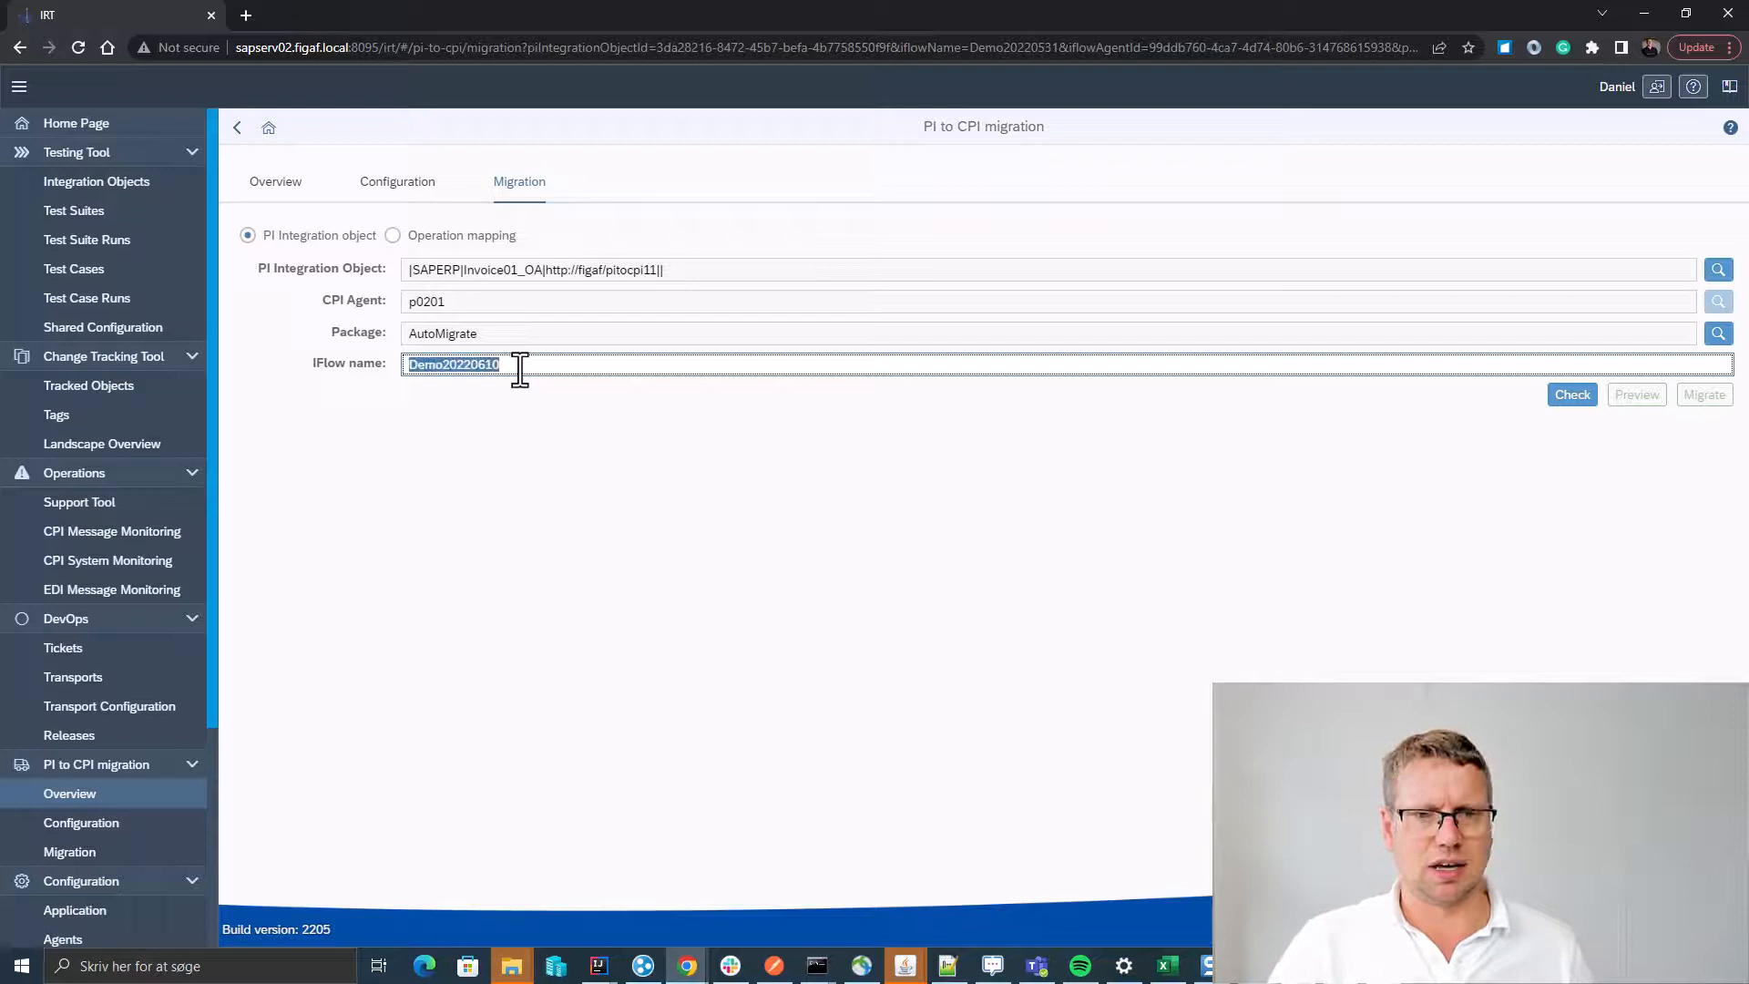
click(1571, 393)
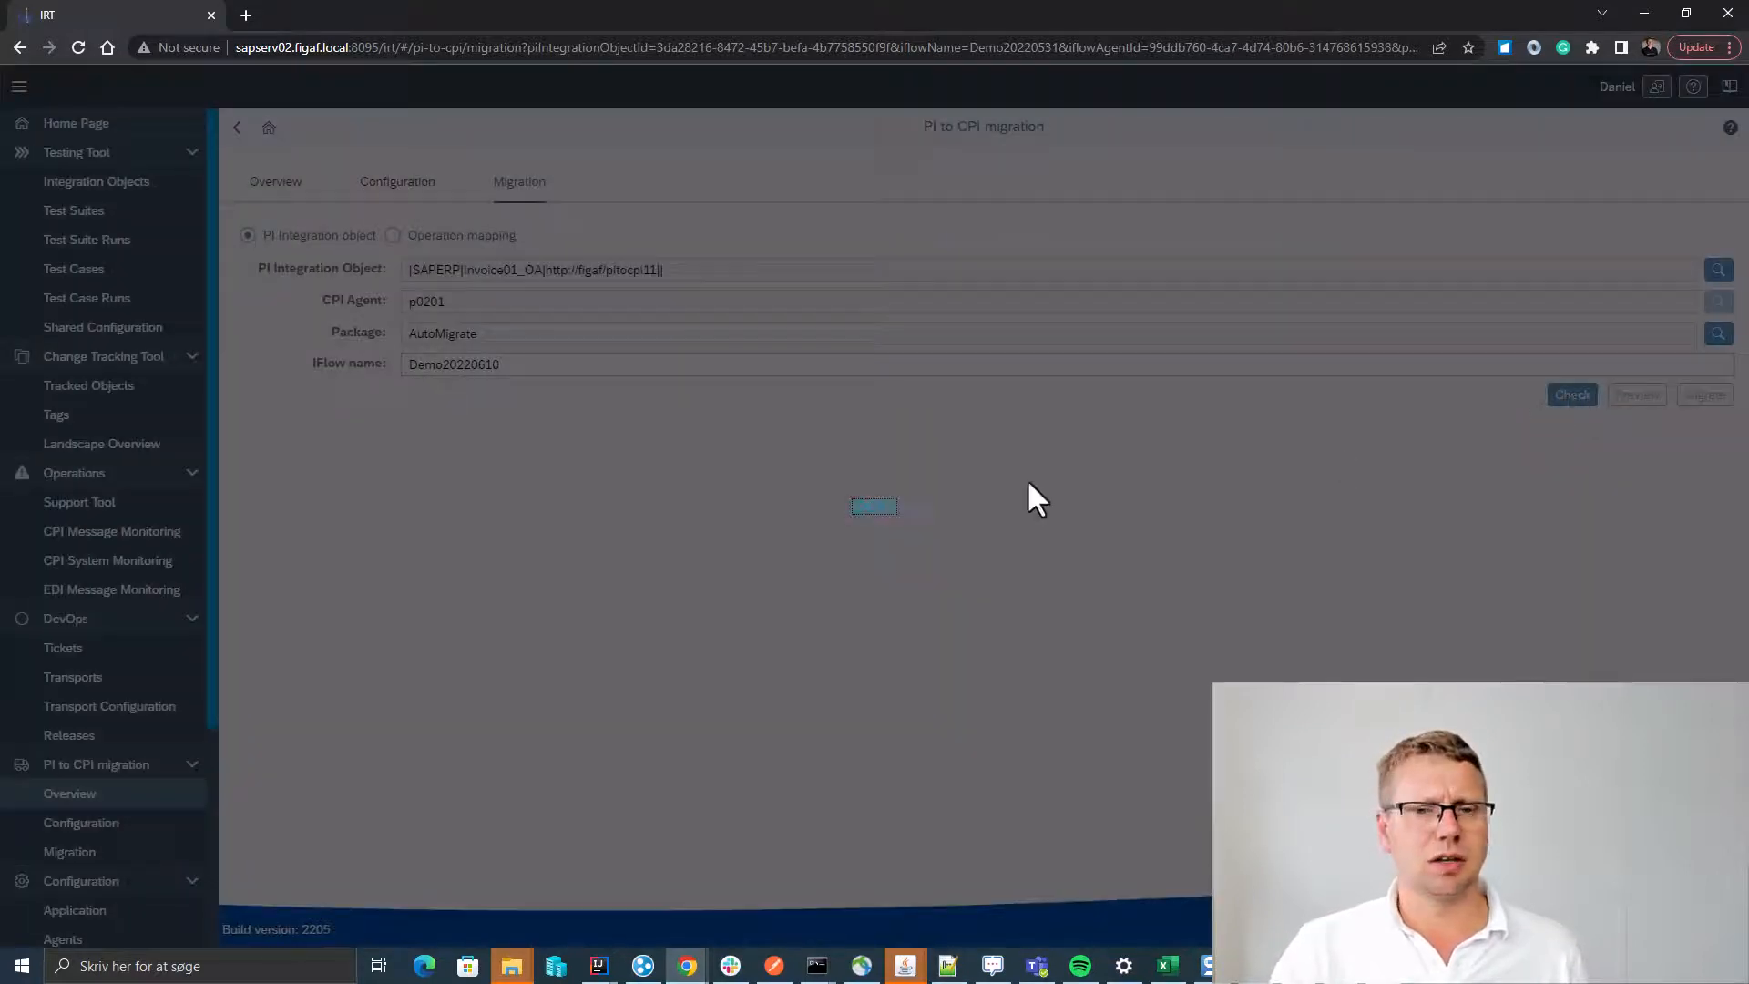
click(1572, 393)
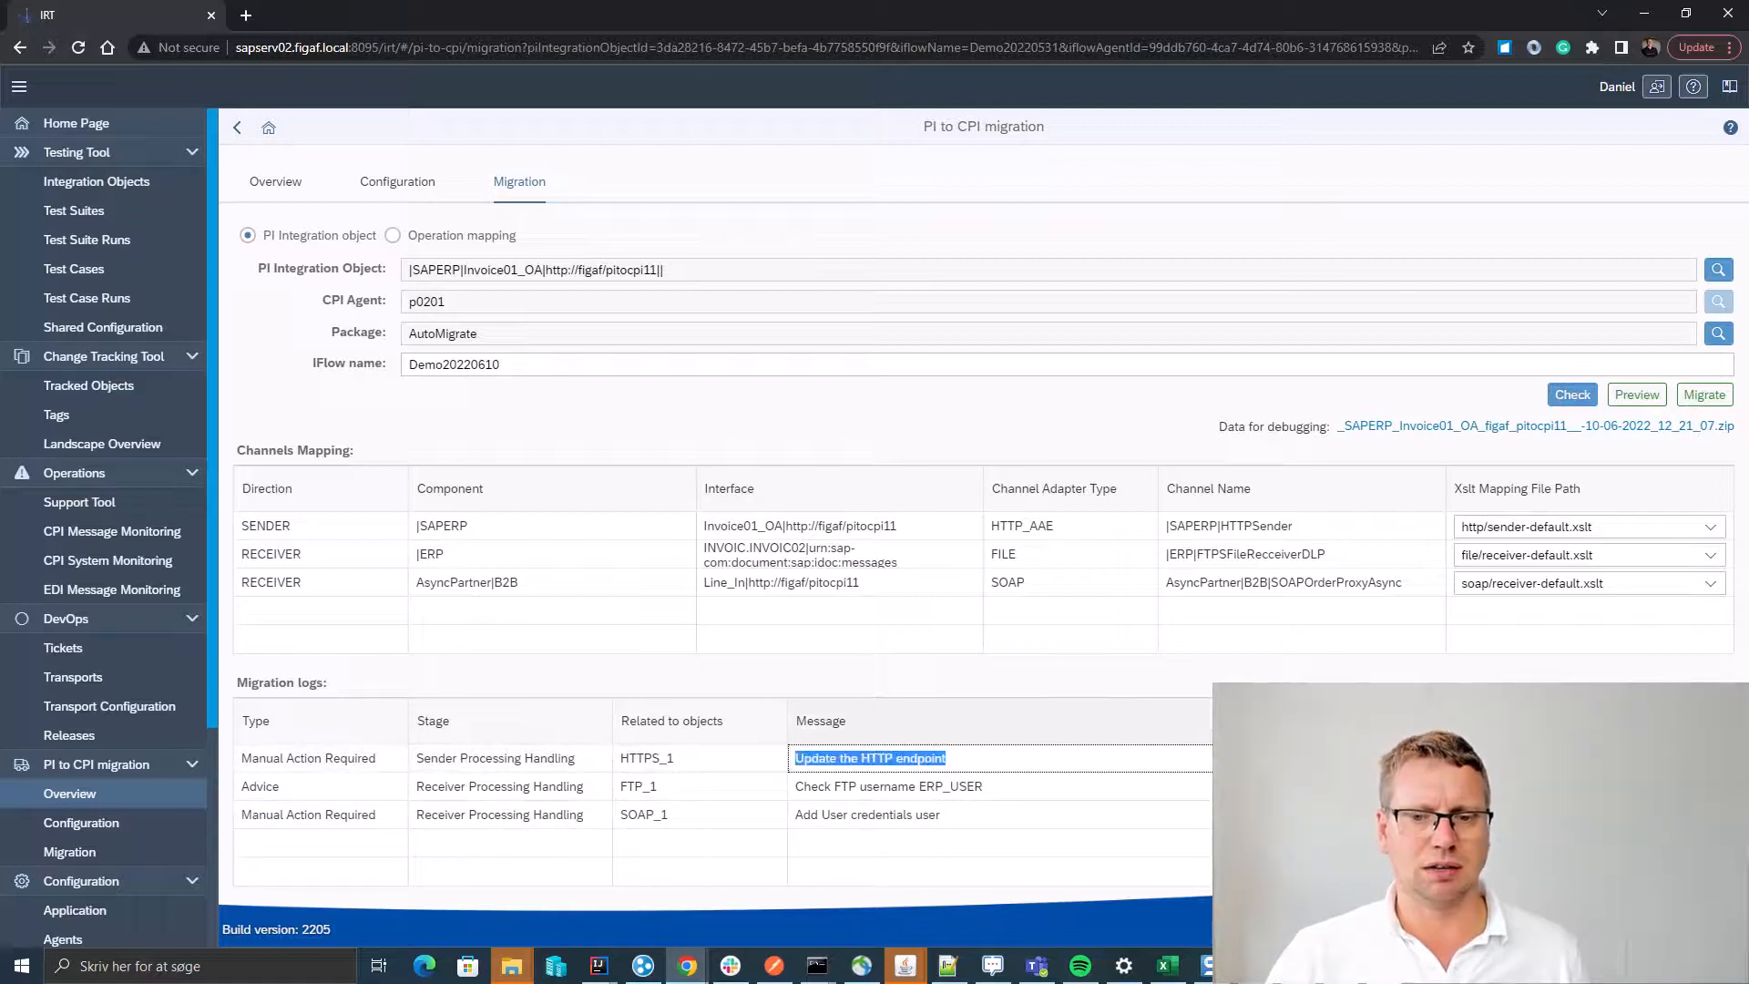
click(1636, 393)
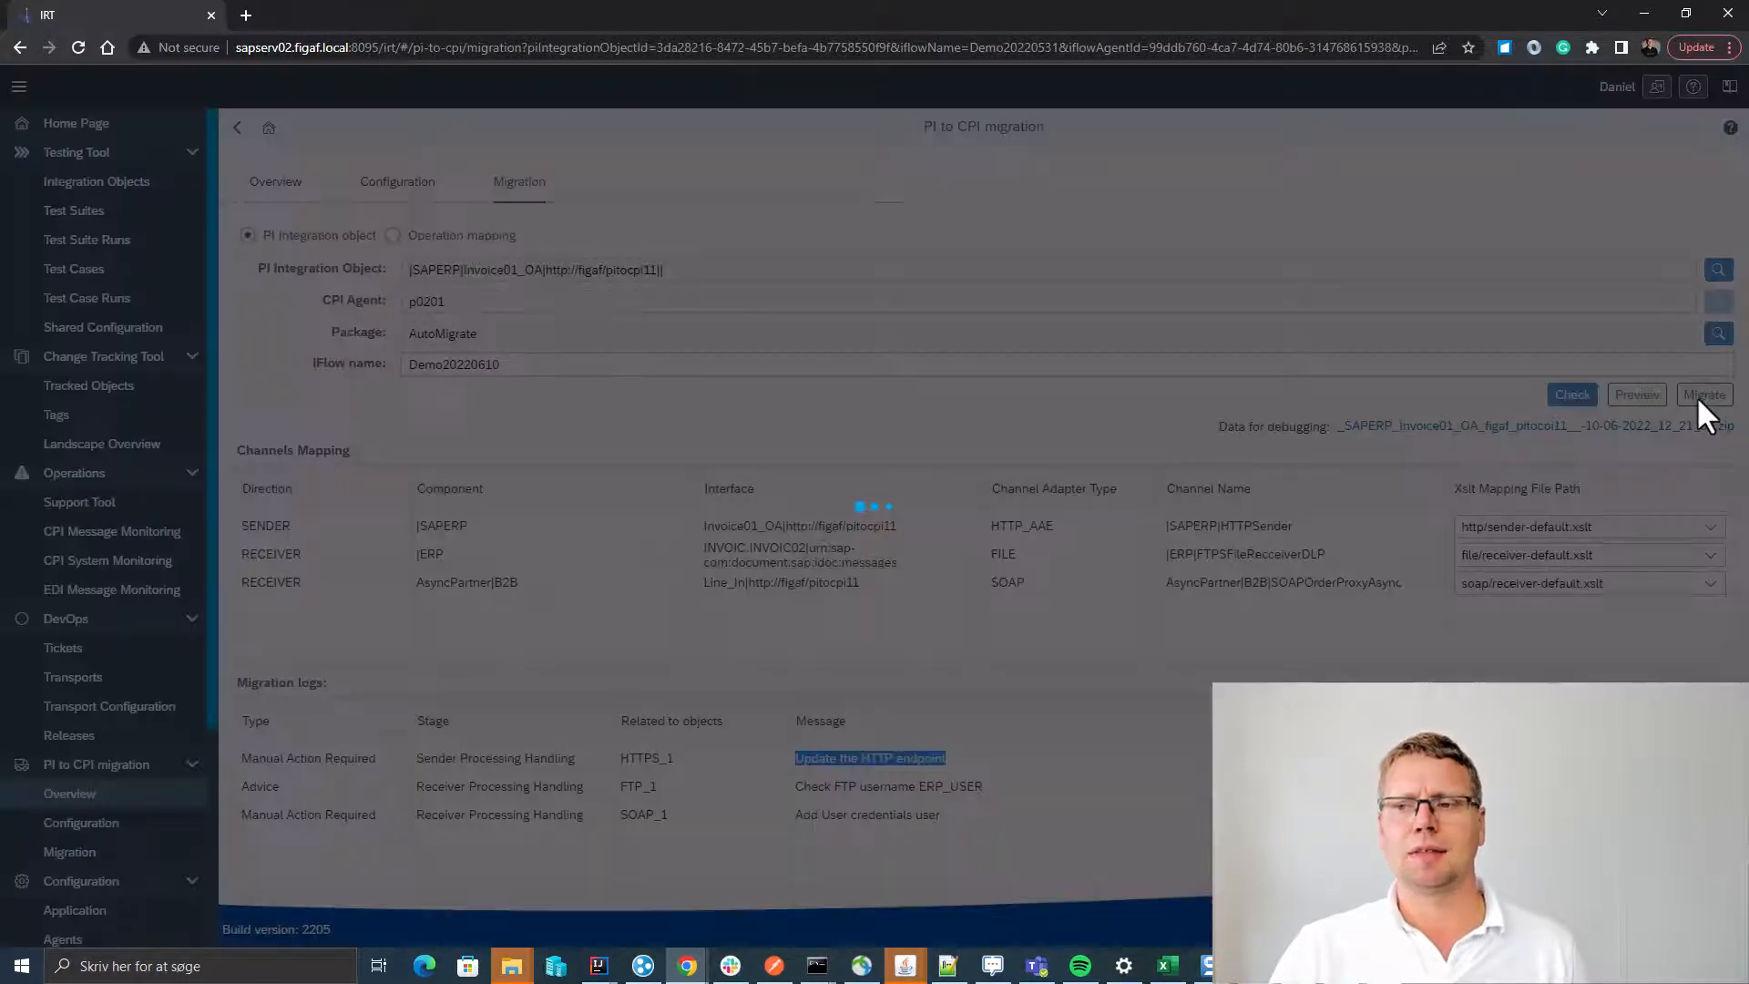
click(1704, 393)
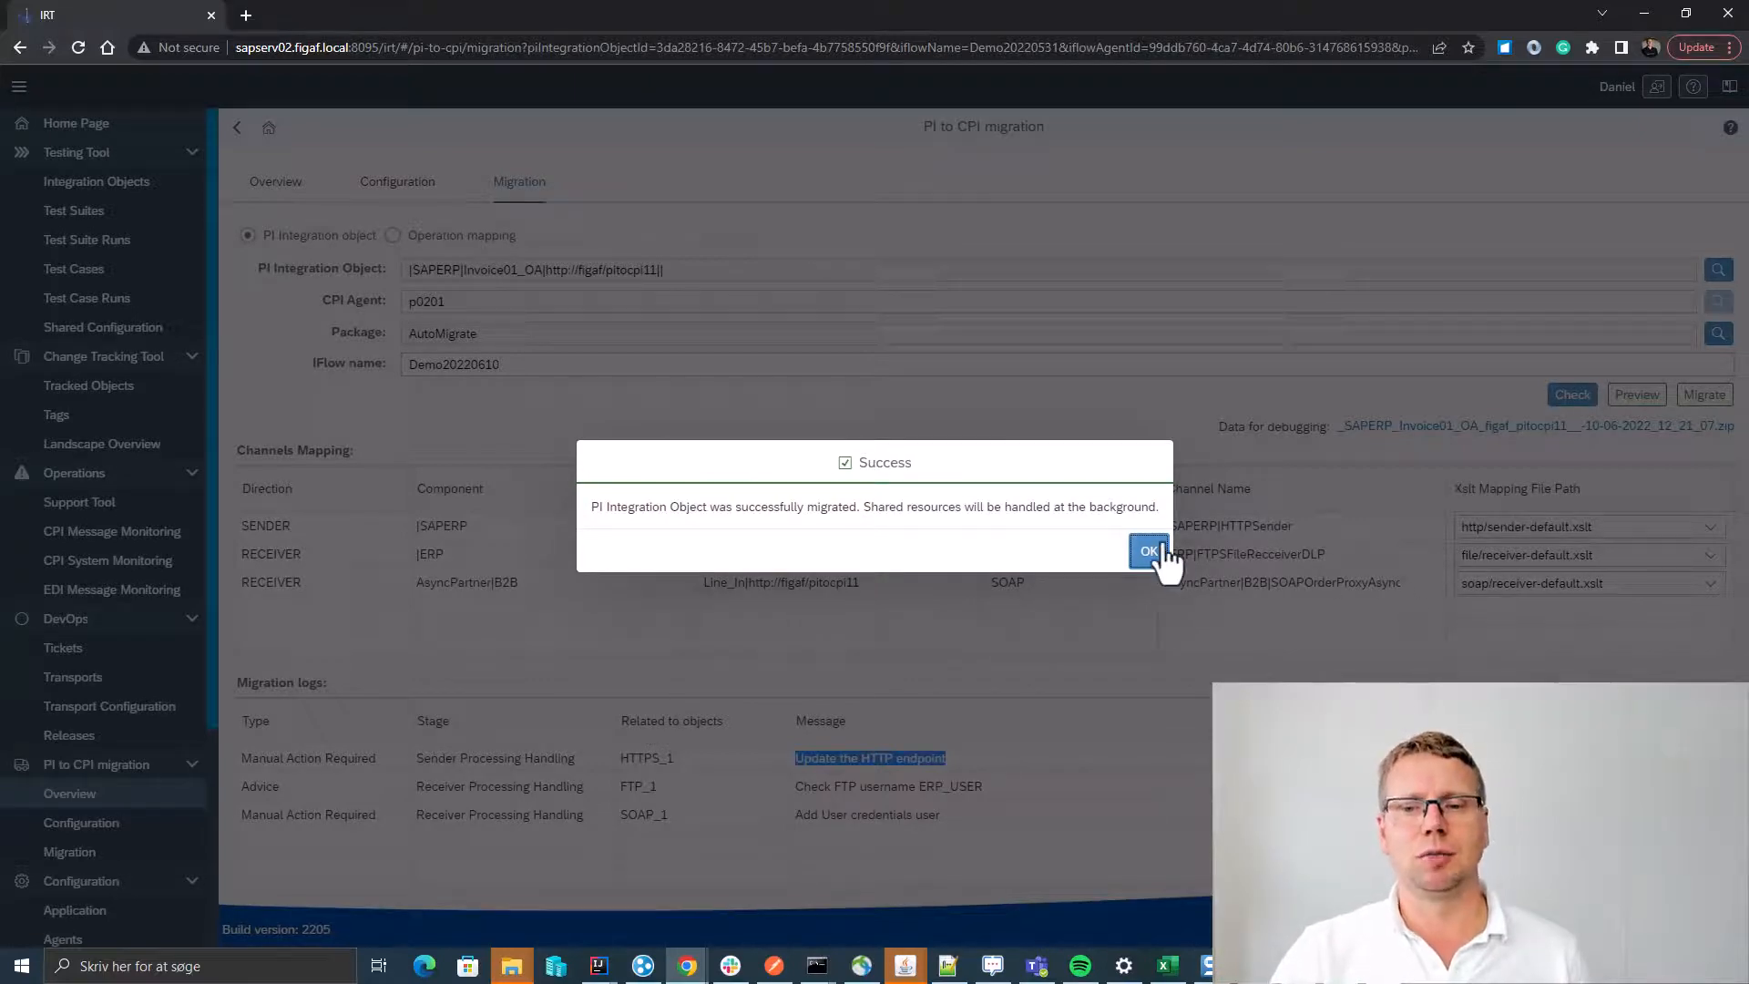
click(1148, 552)
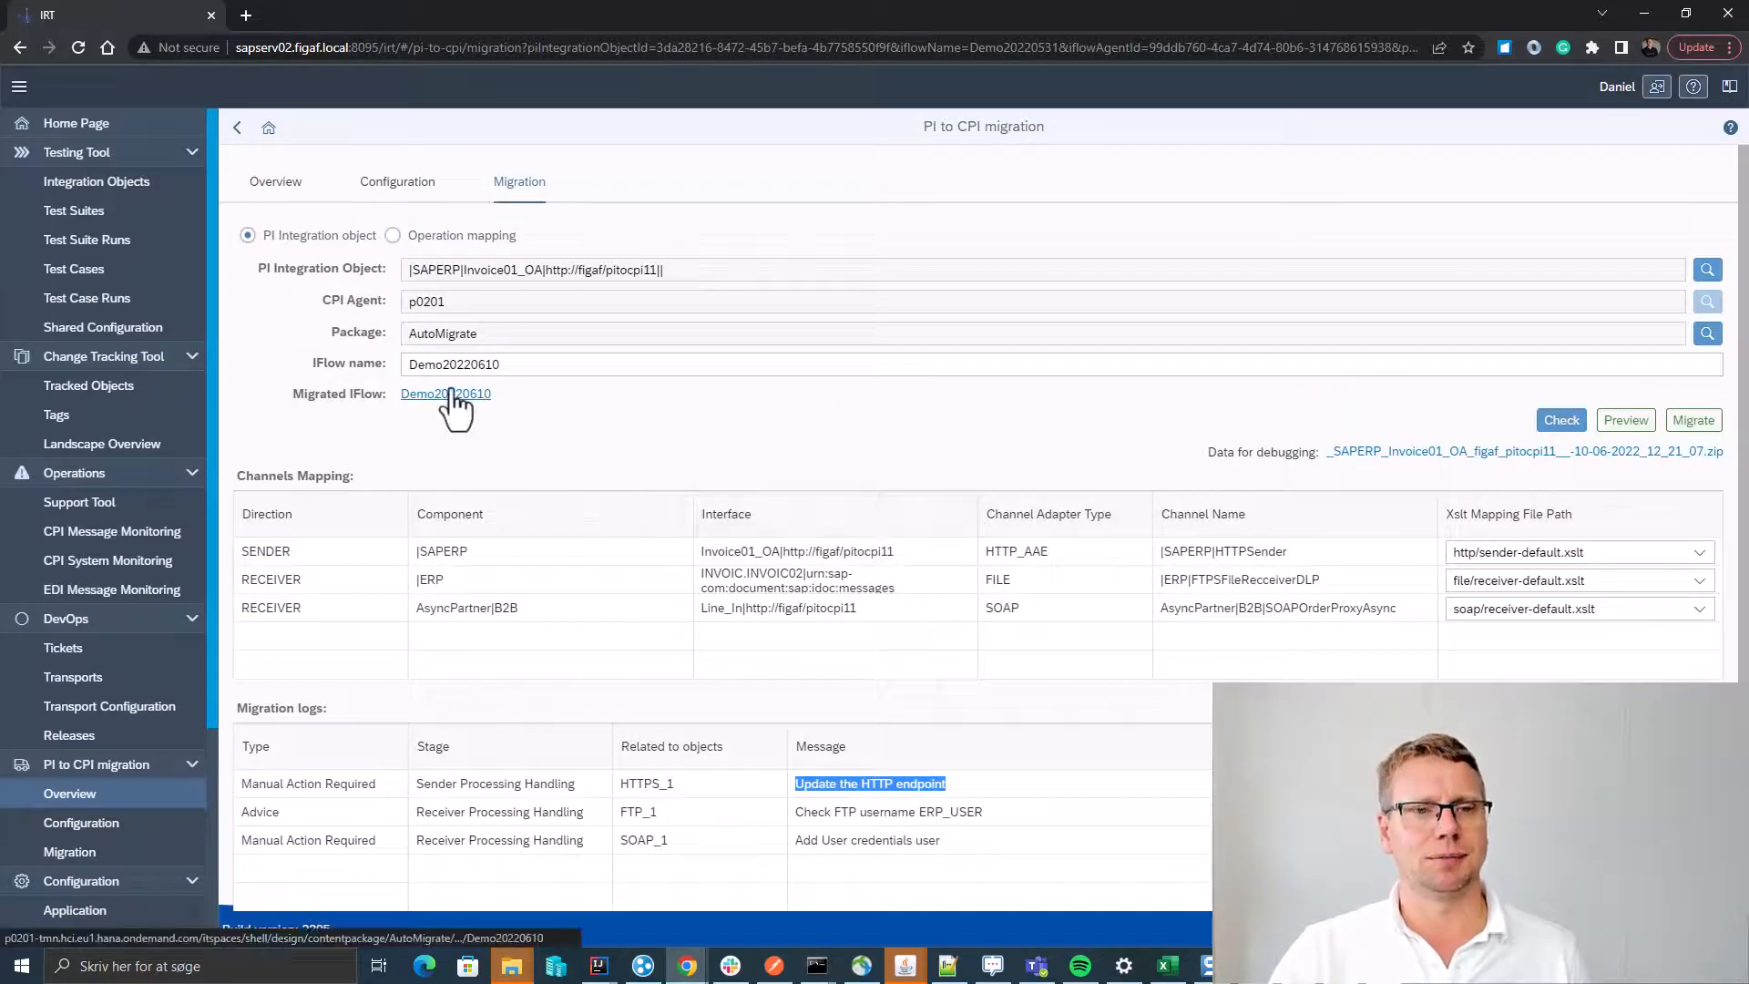
Open the migrated iFlow and enter /Demo20220610 as the HTTPS sender channel Address.
click(445, 392)
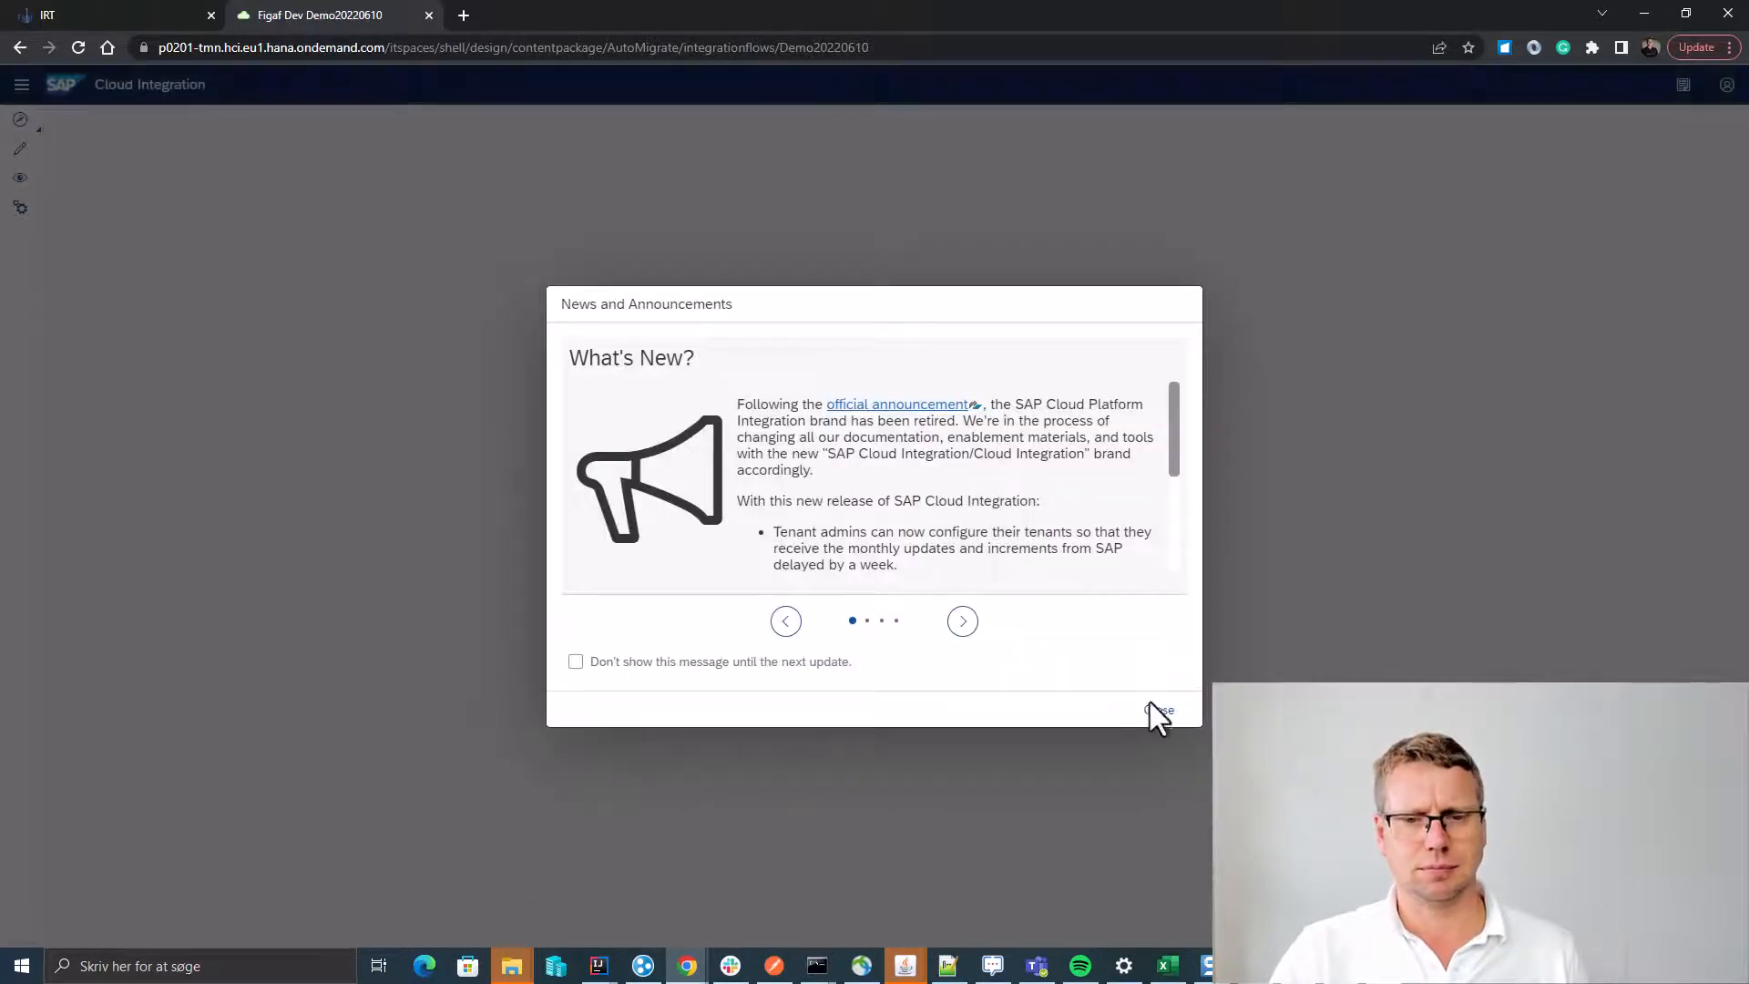
click(1160, 710)
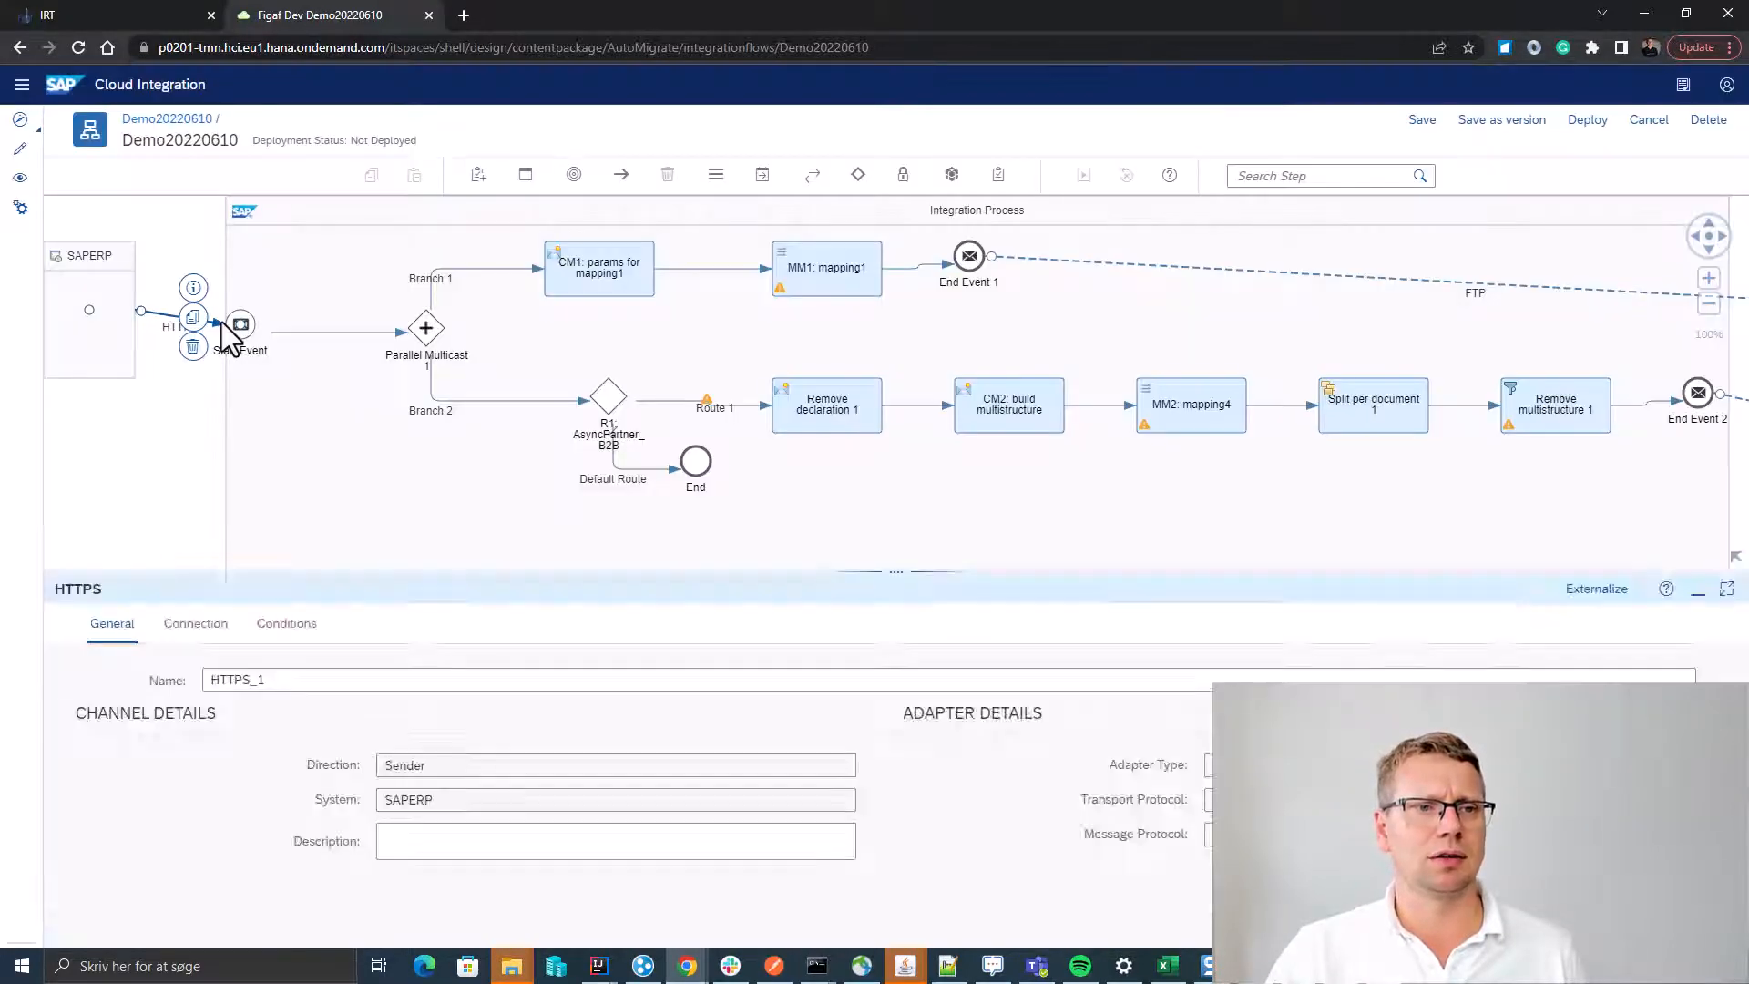
click(195, 624)
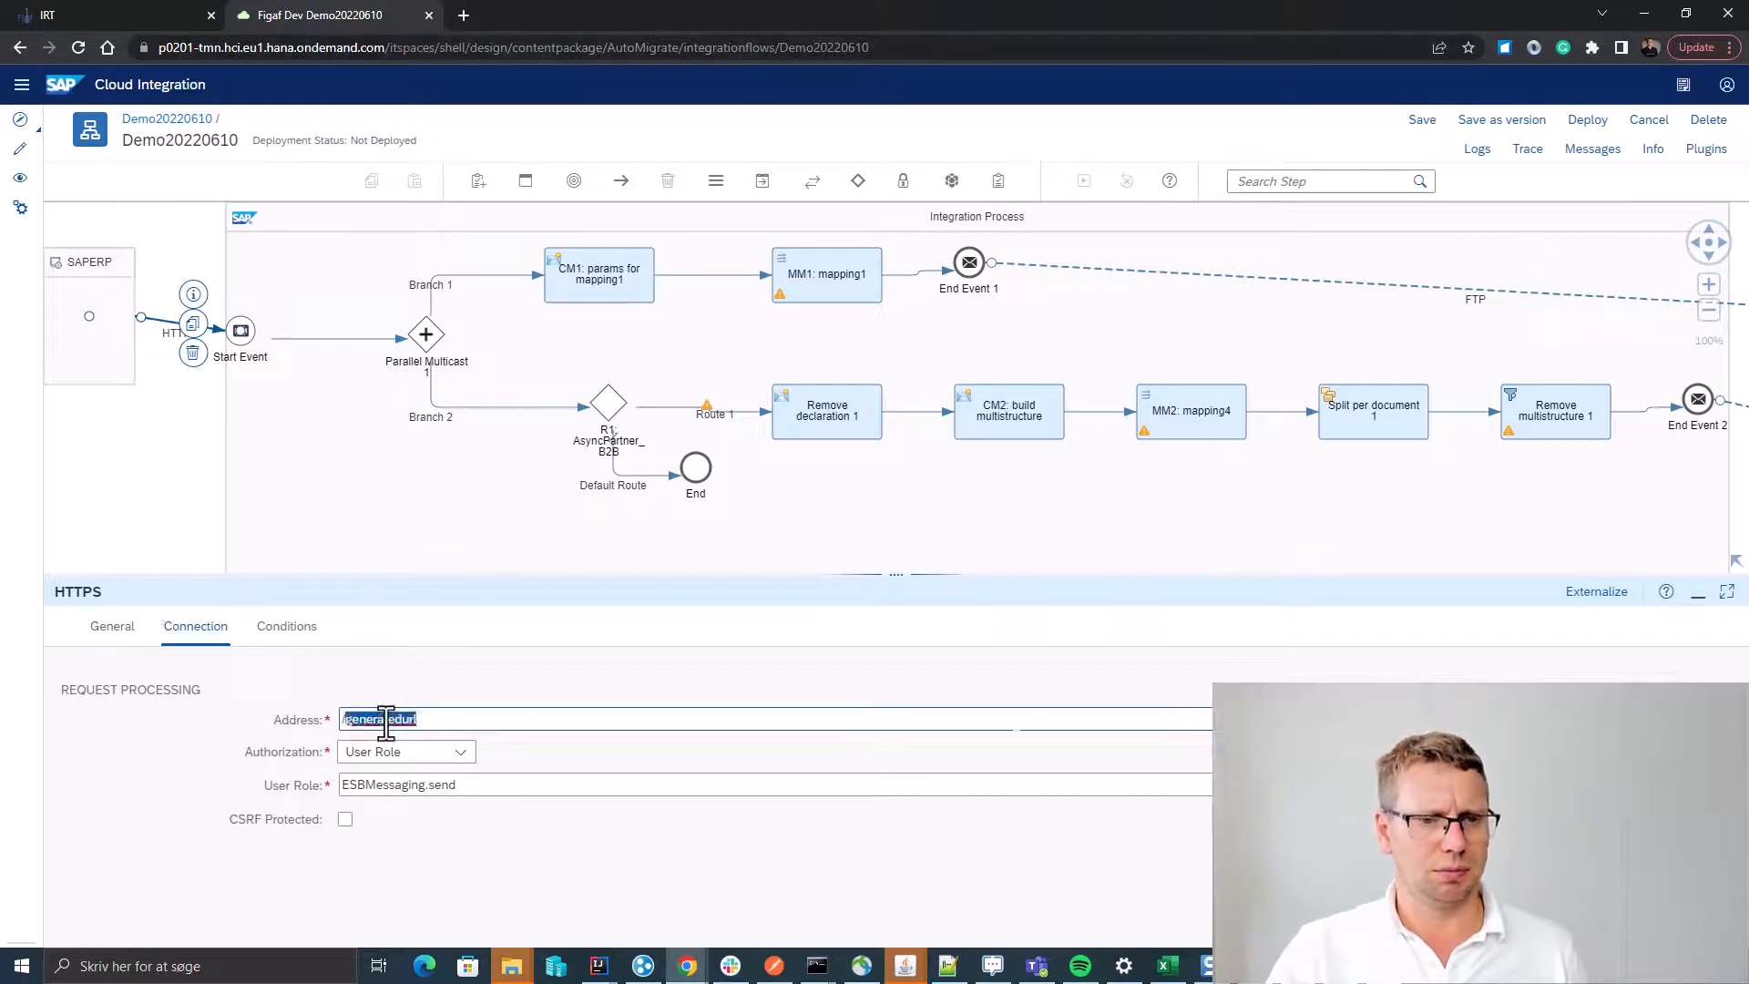
text(/Demo20220610)
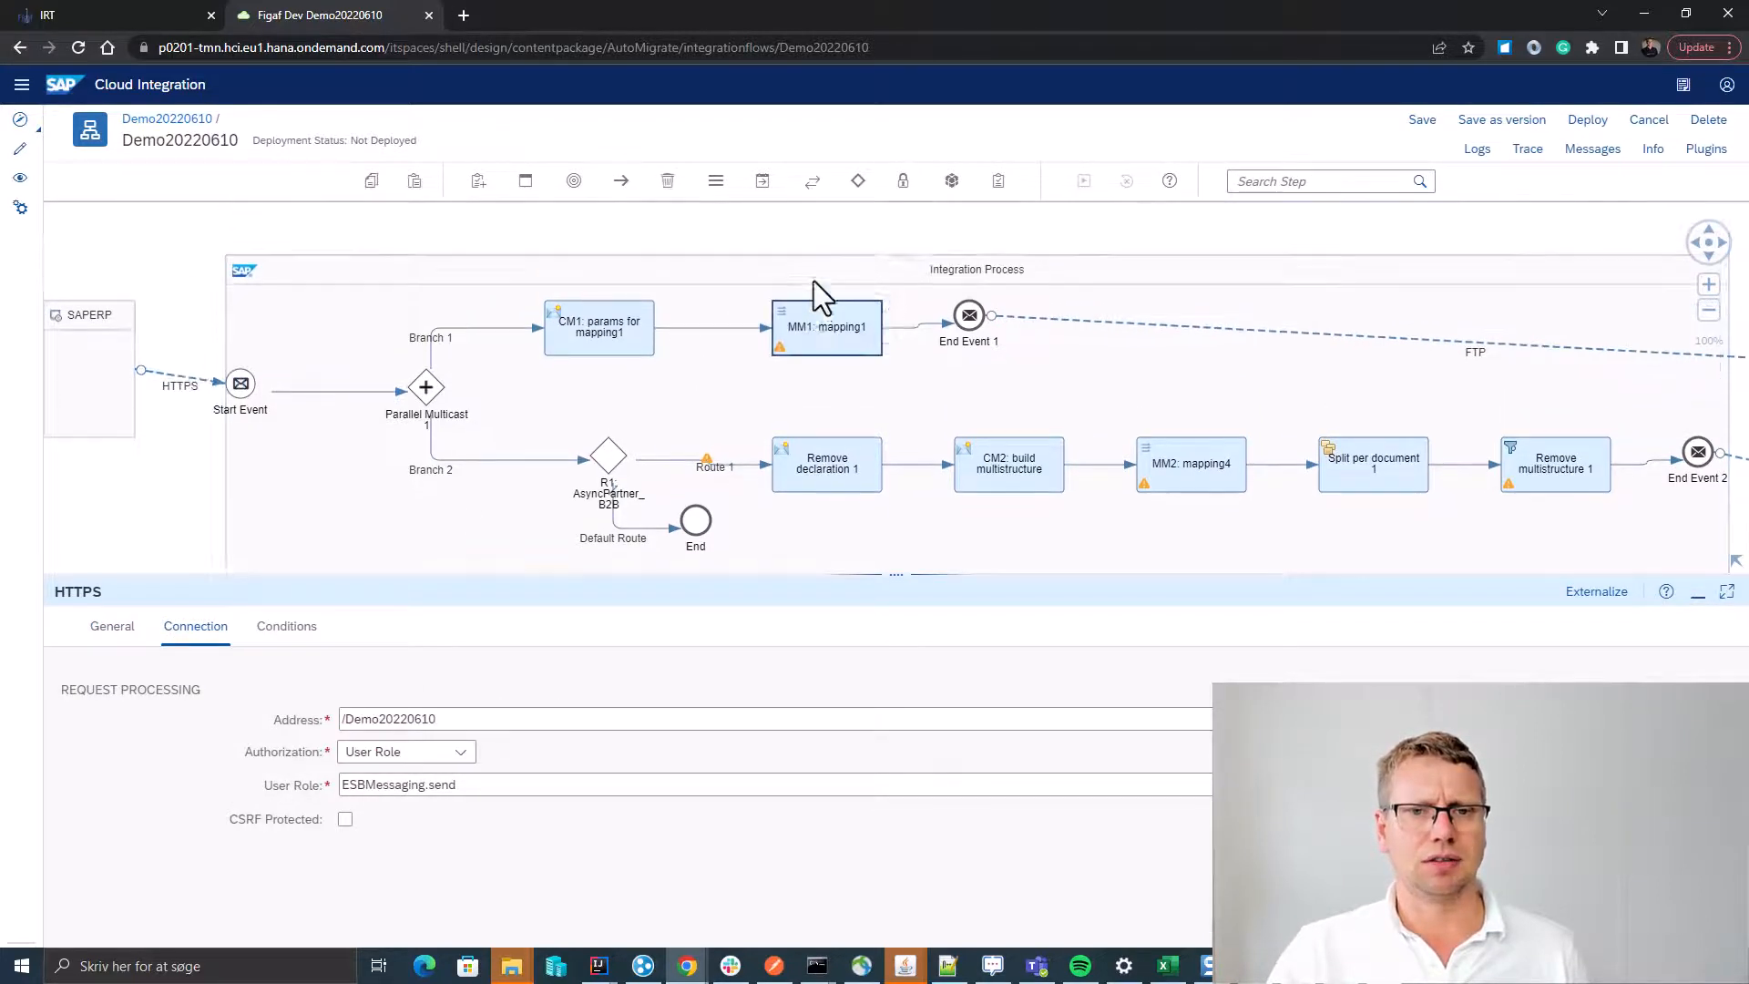
Open mapping1.mmap from the MM1 mapping step's processing settings.
click(826, 327)
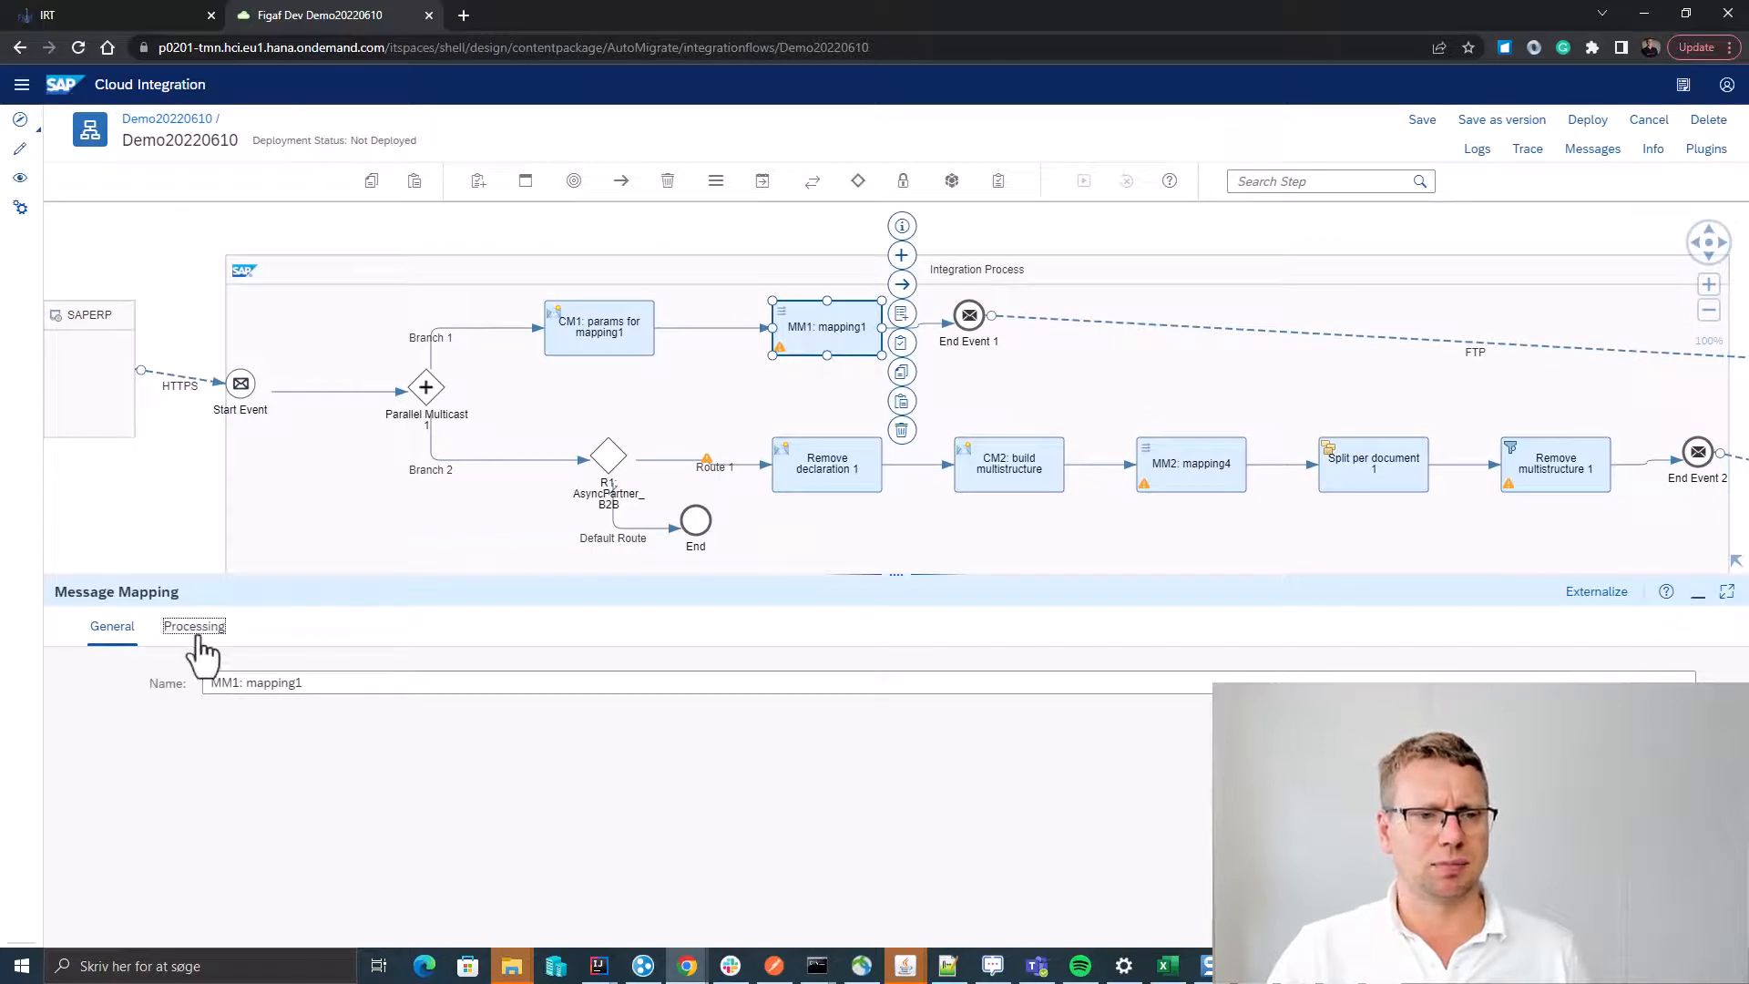
click(193, 626)
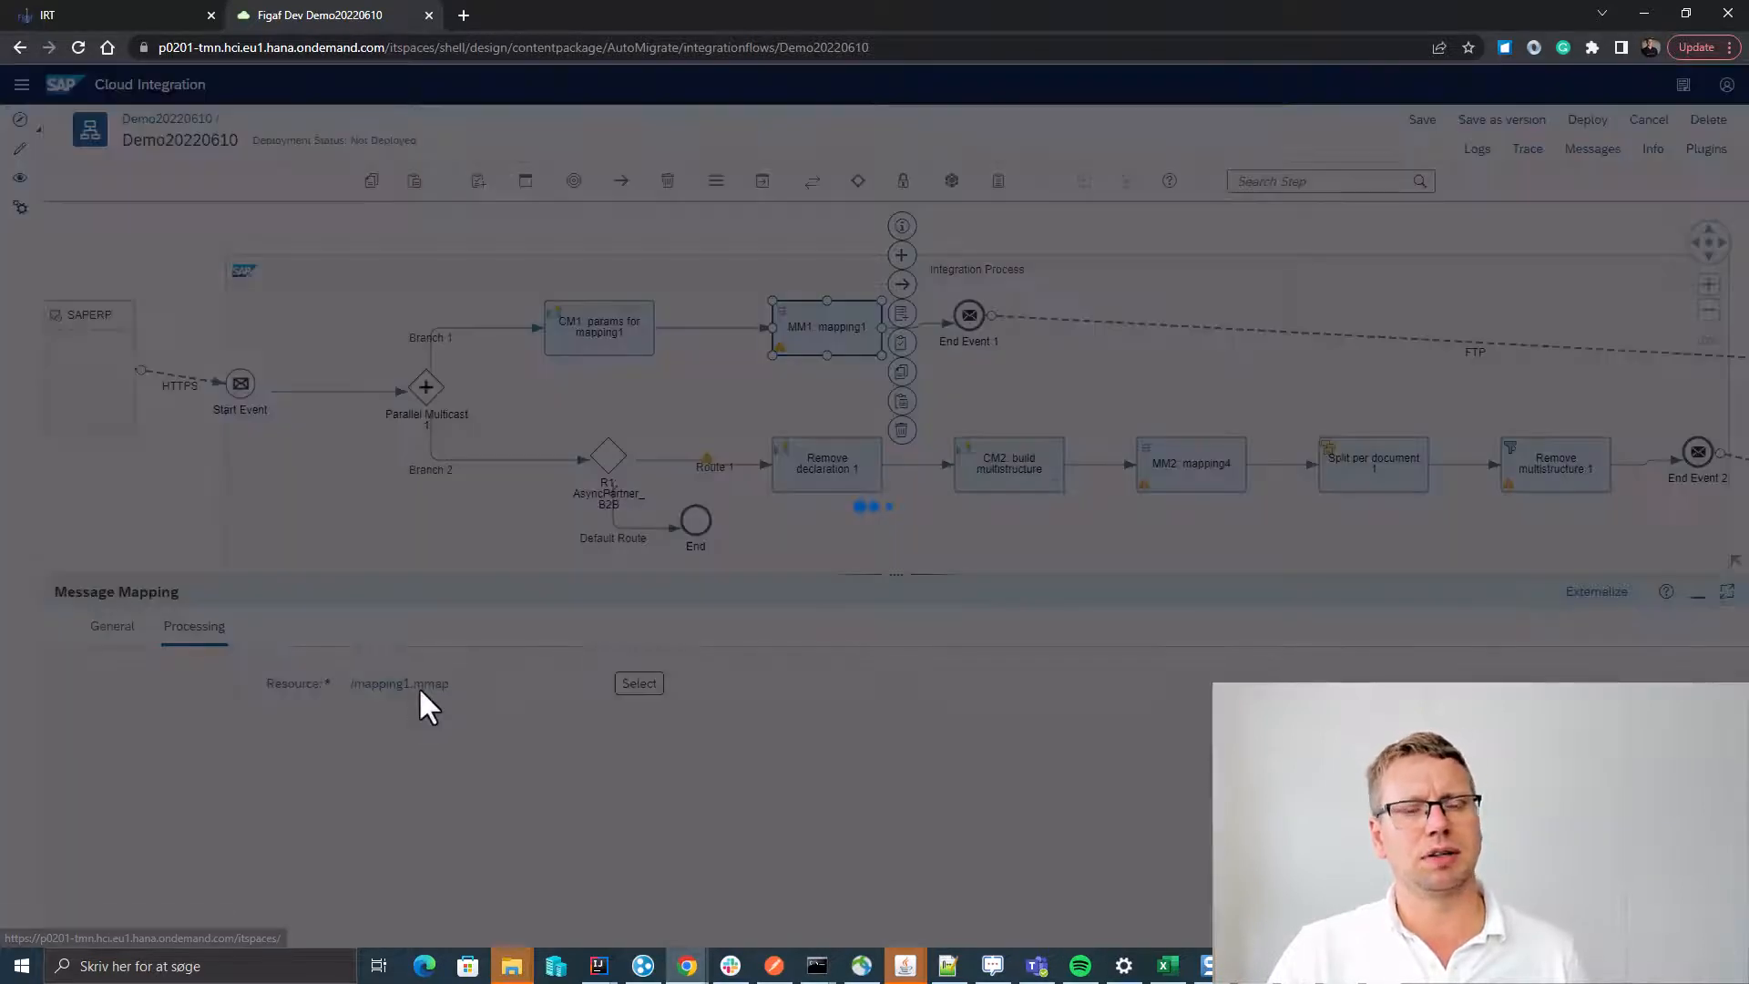
click(638, 682)
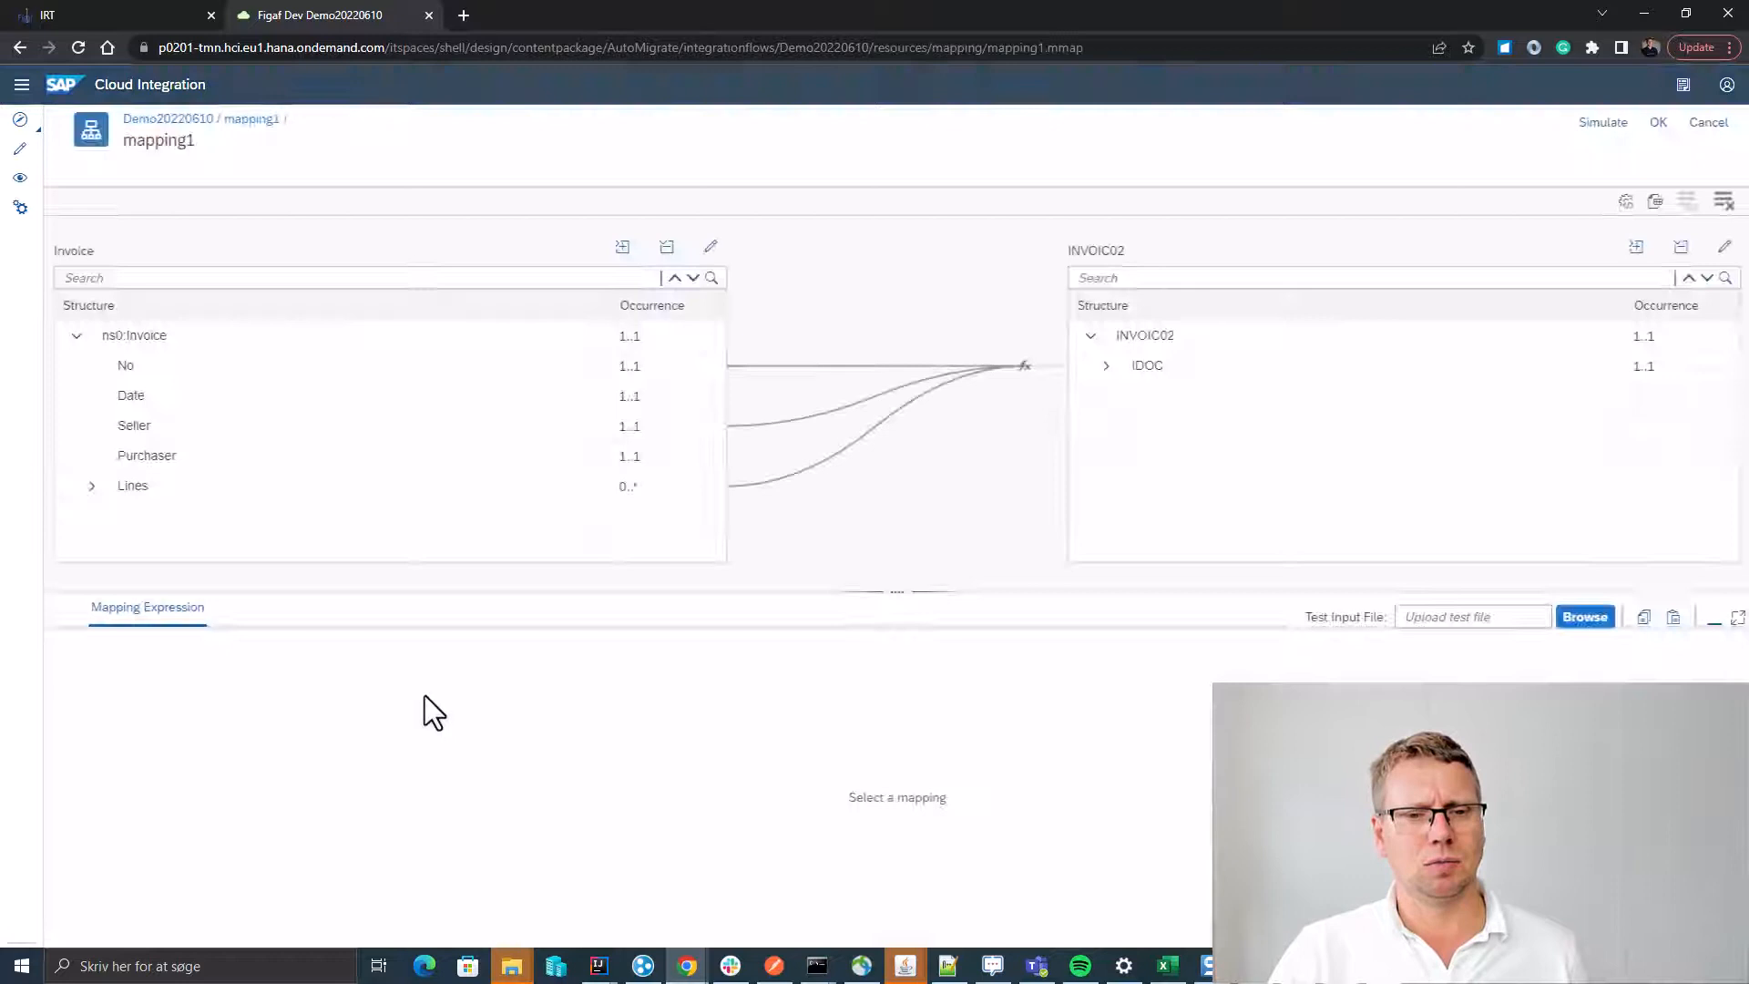
click(1106, 364)
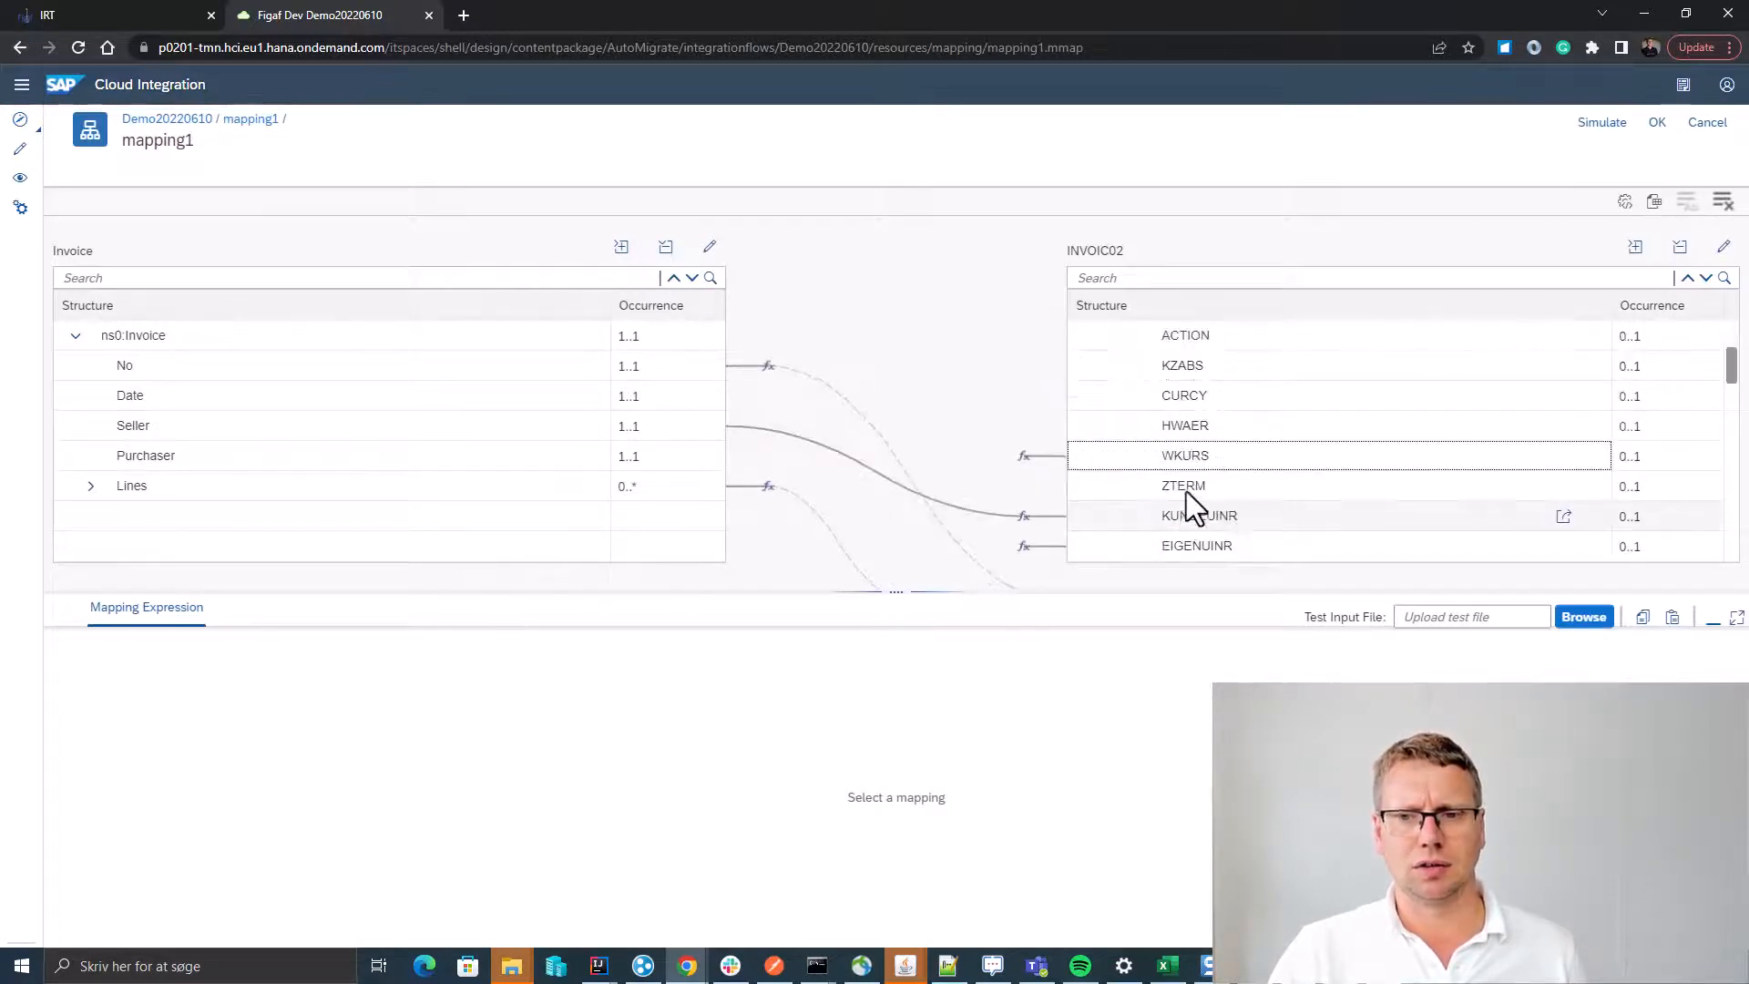
Inspect the KUNDEUINR and EIGENUINR mappings and the PartnerName script, then view resources.
click(1186, 456)
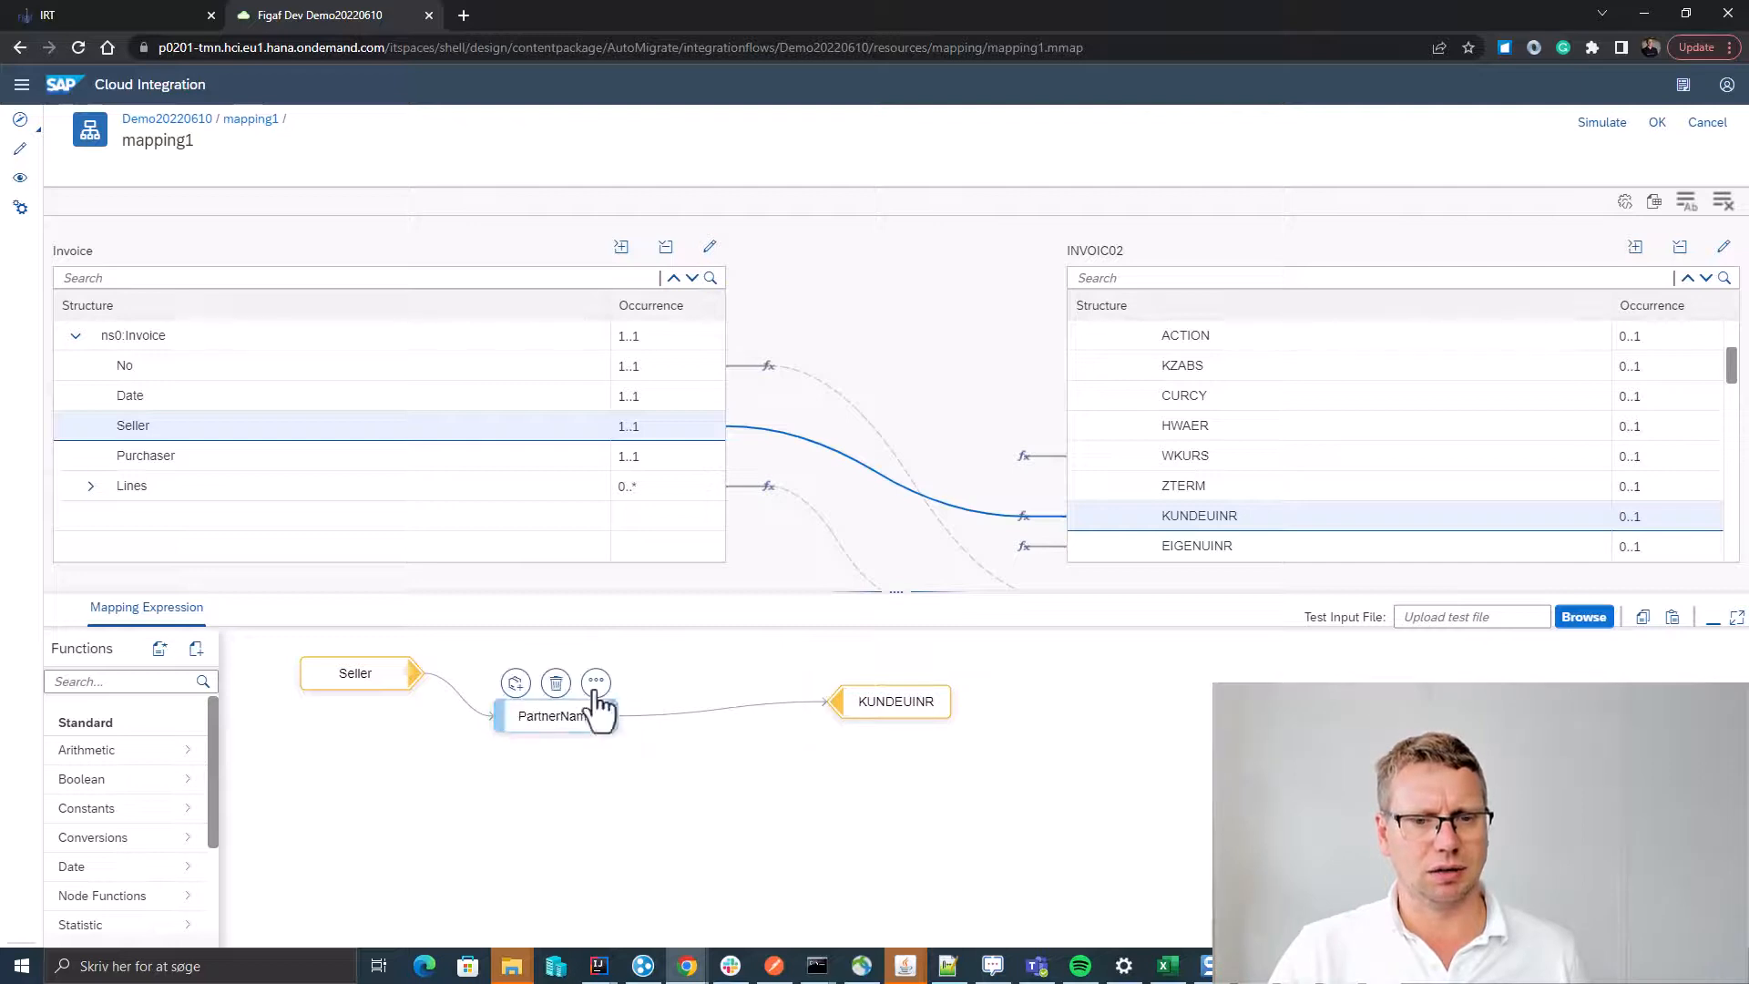
click(595, 681)
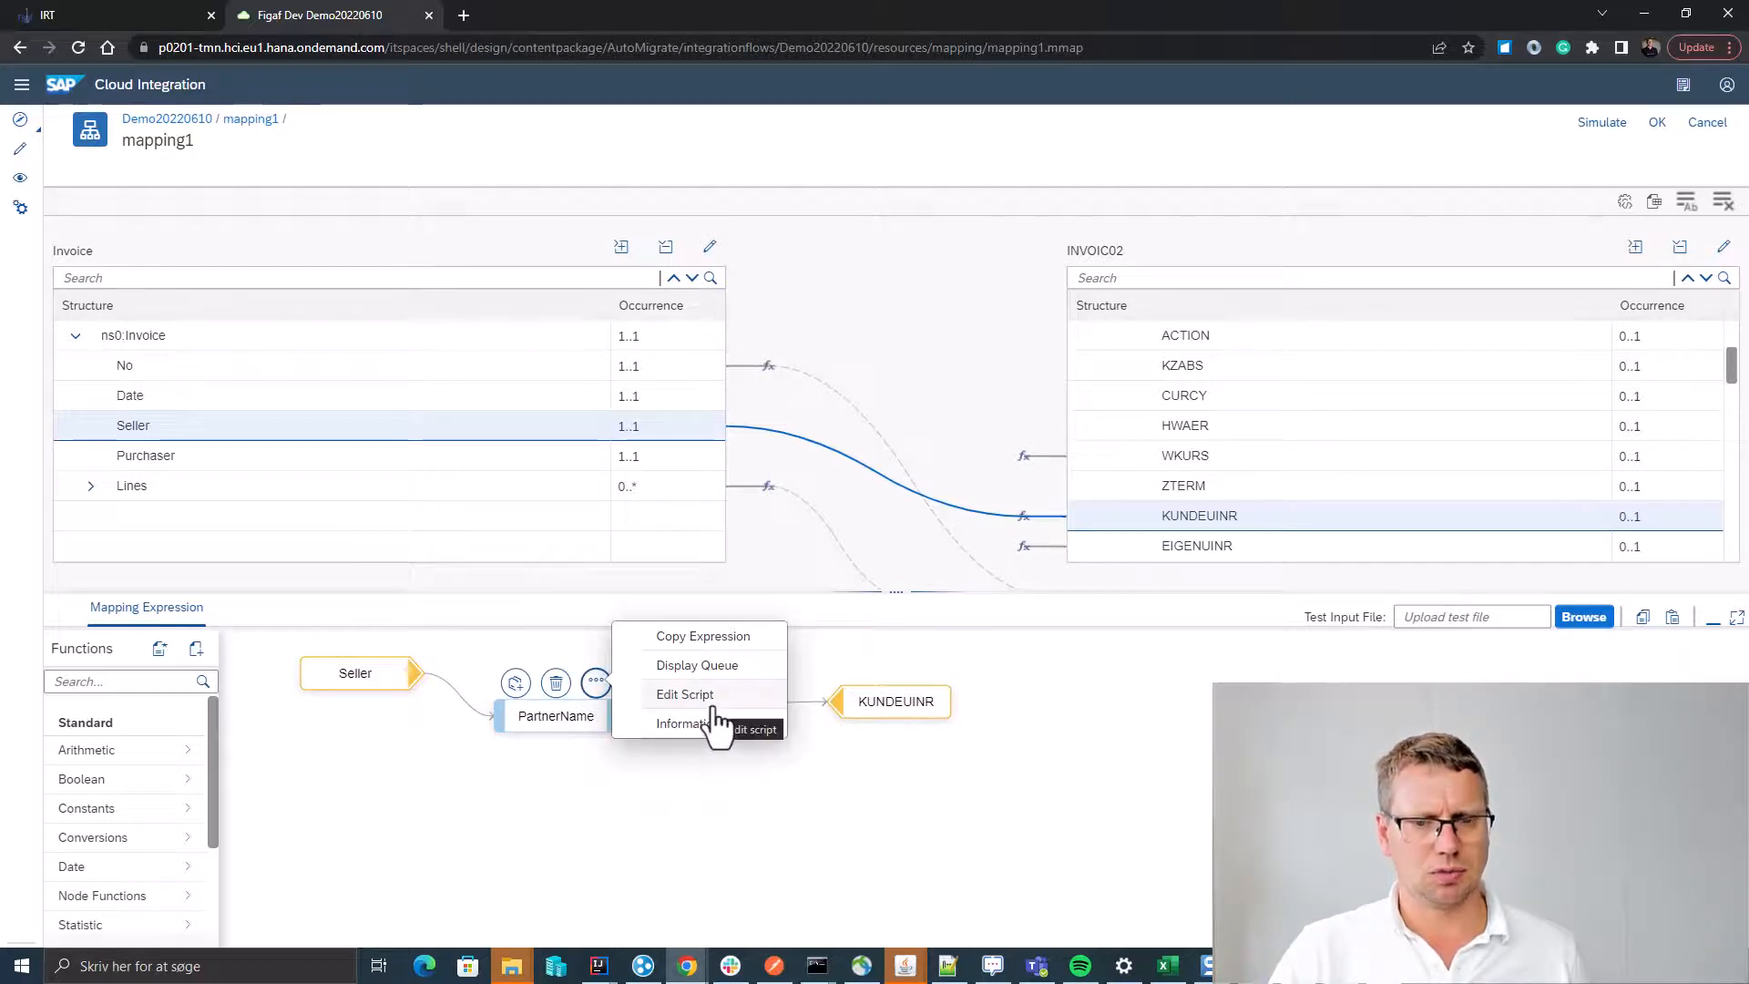
click(685, 694)
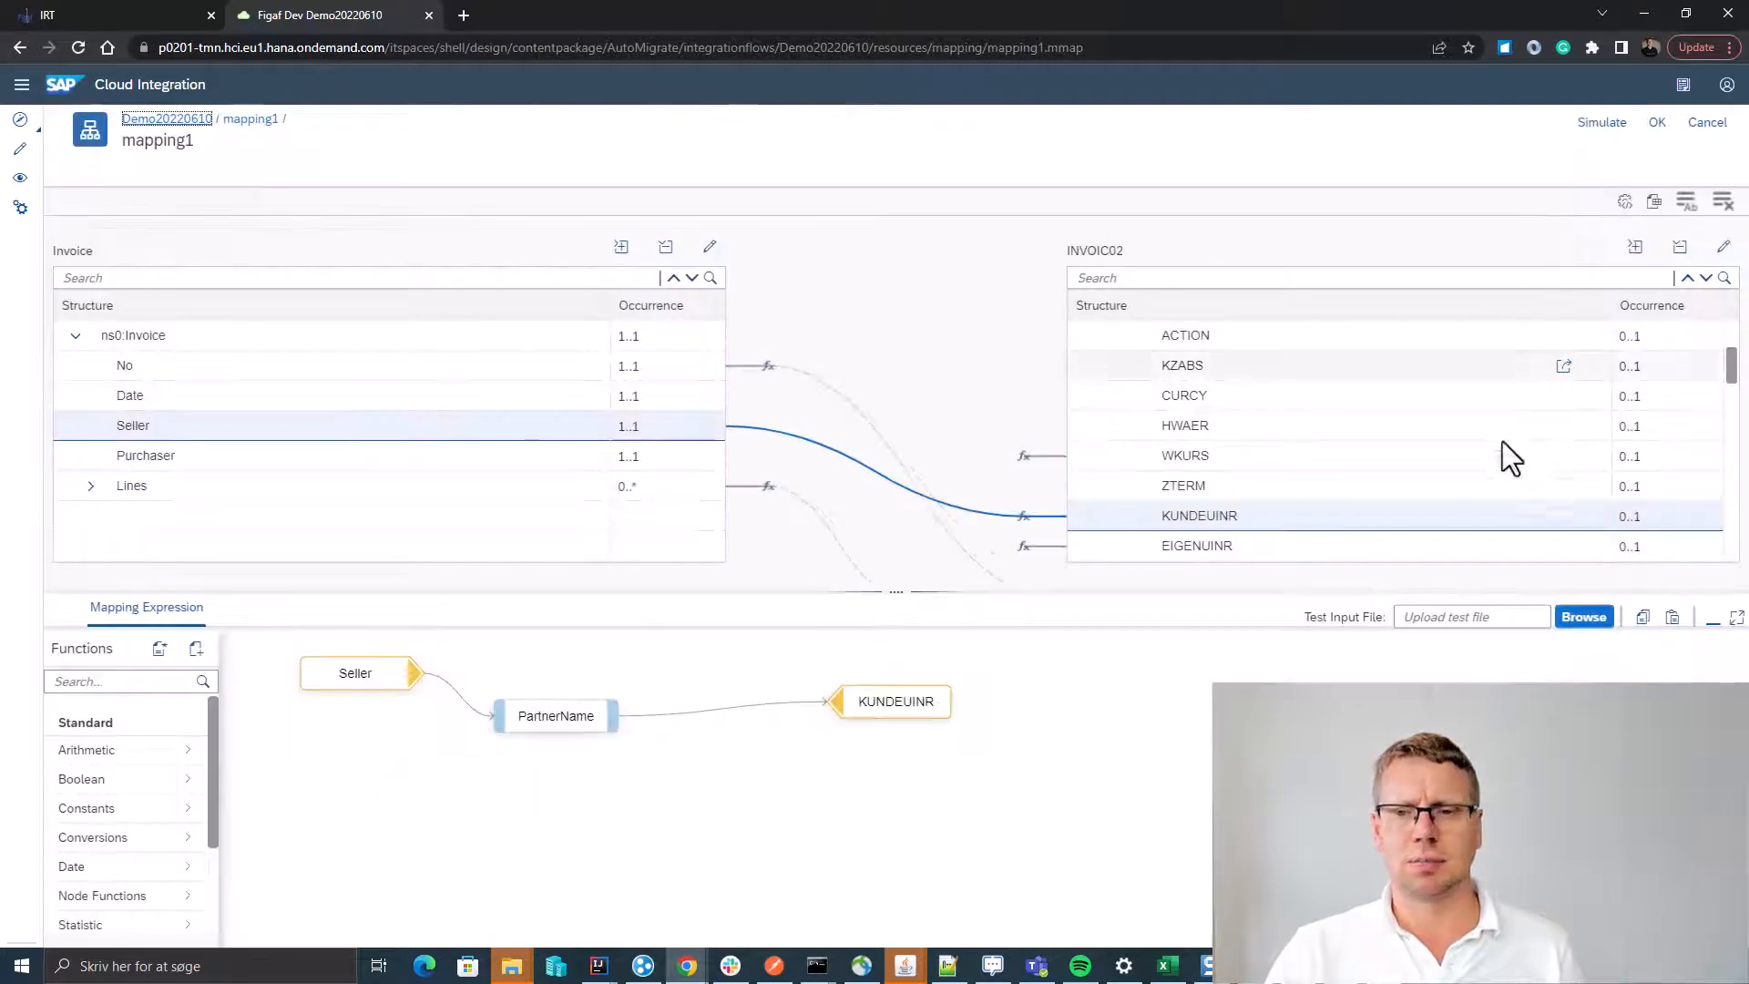
click(1199, 545)
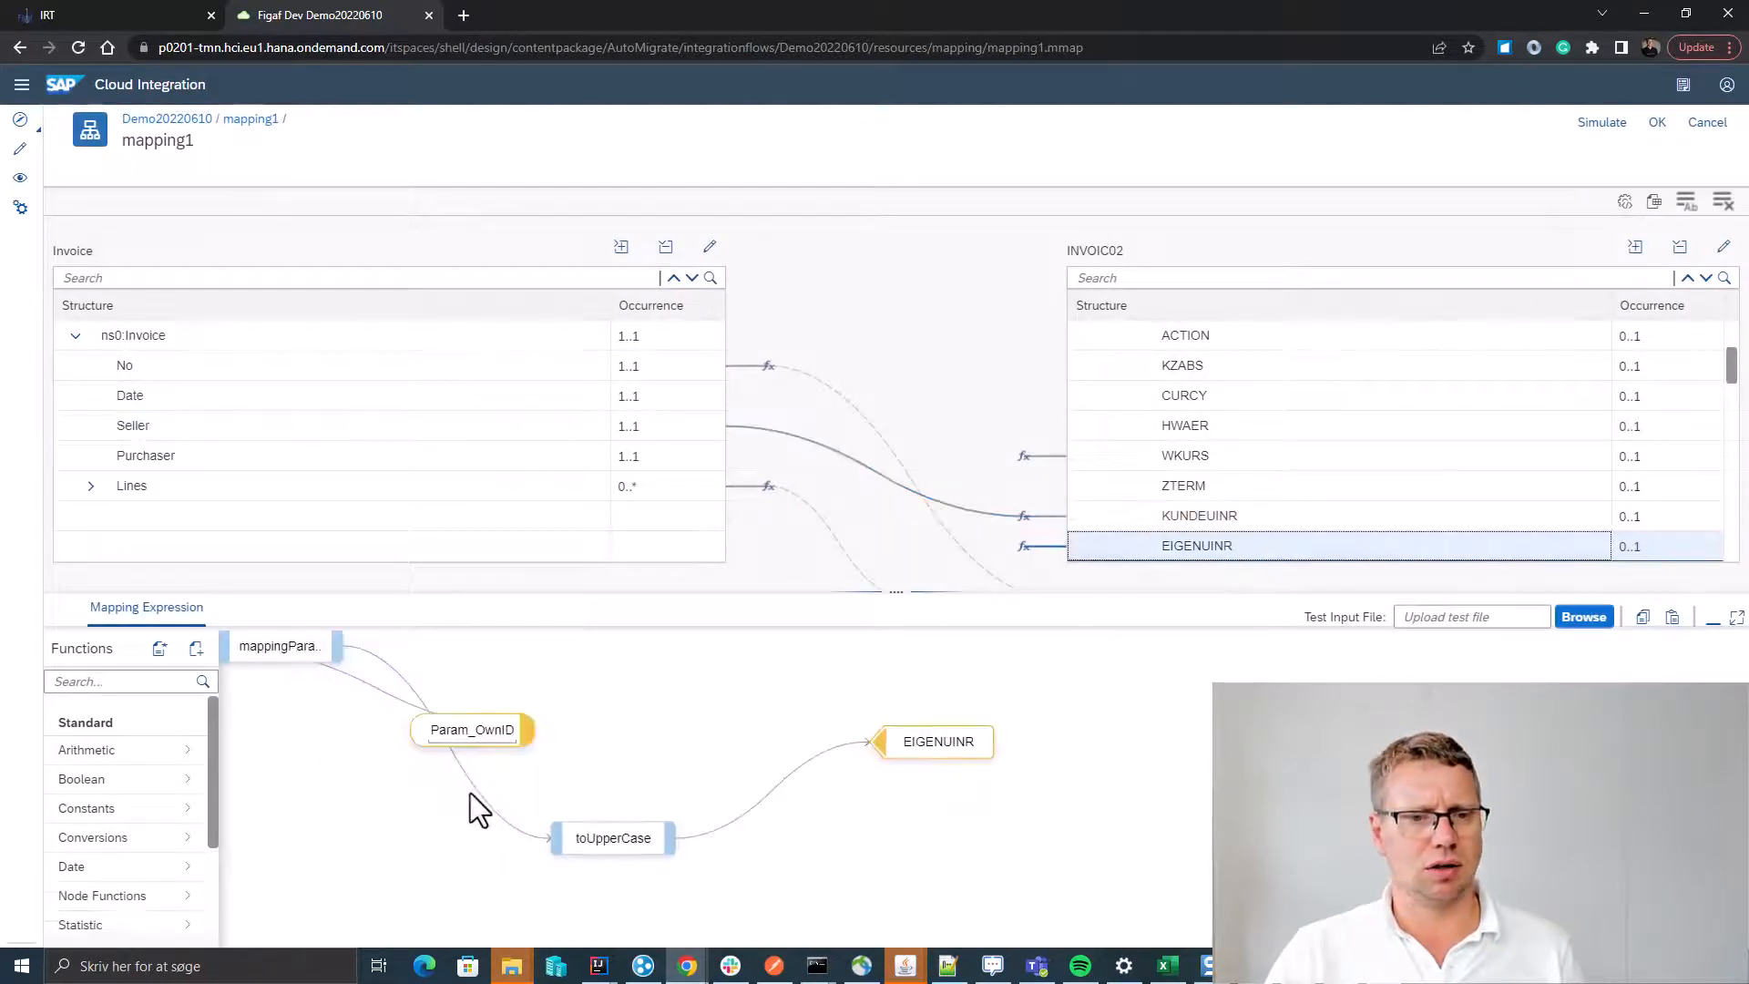
click(471, 728)
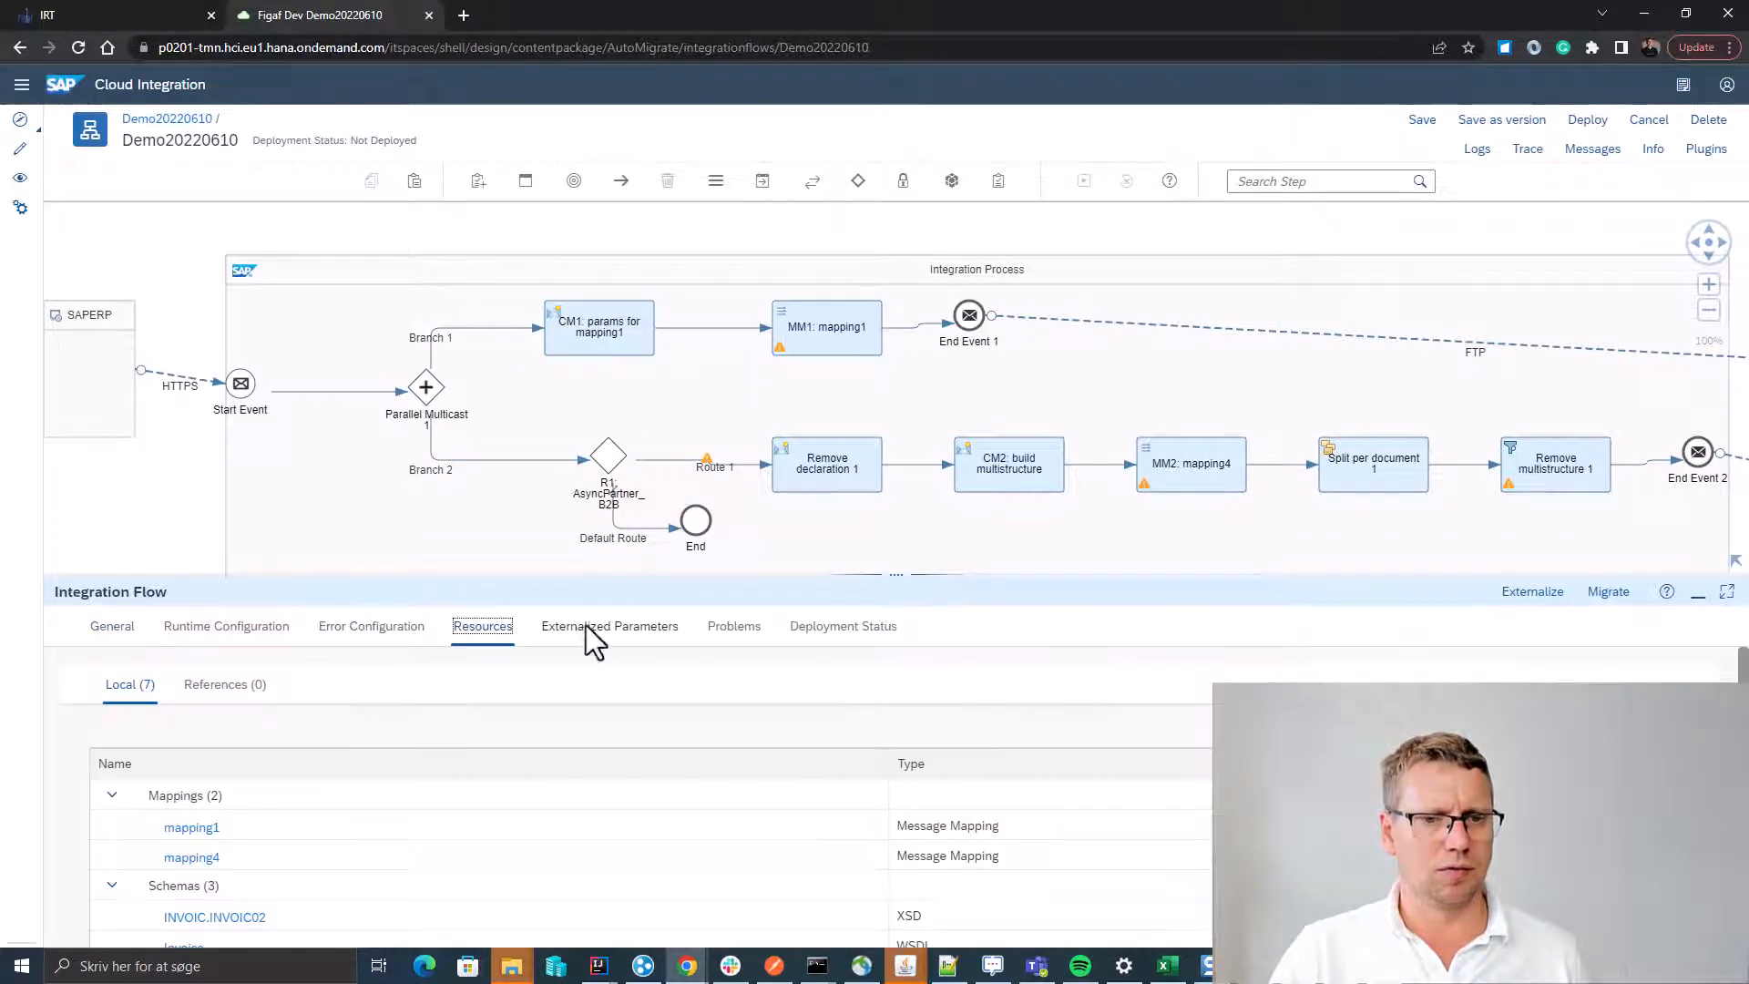
Save iFlow Demo20220610 as version 1.0.1.
click(610, 626)
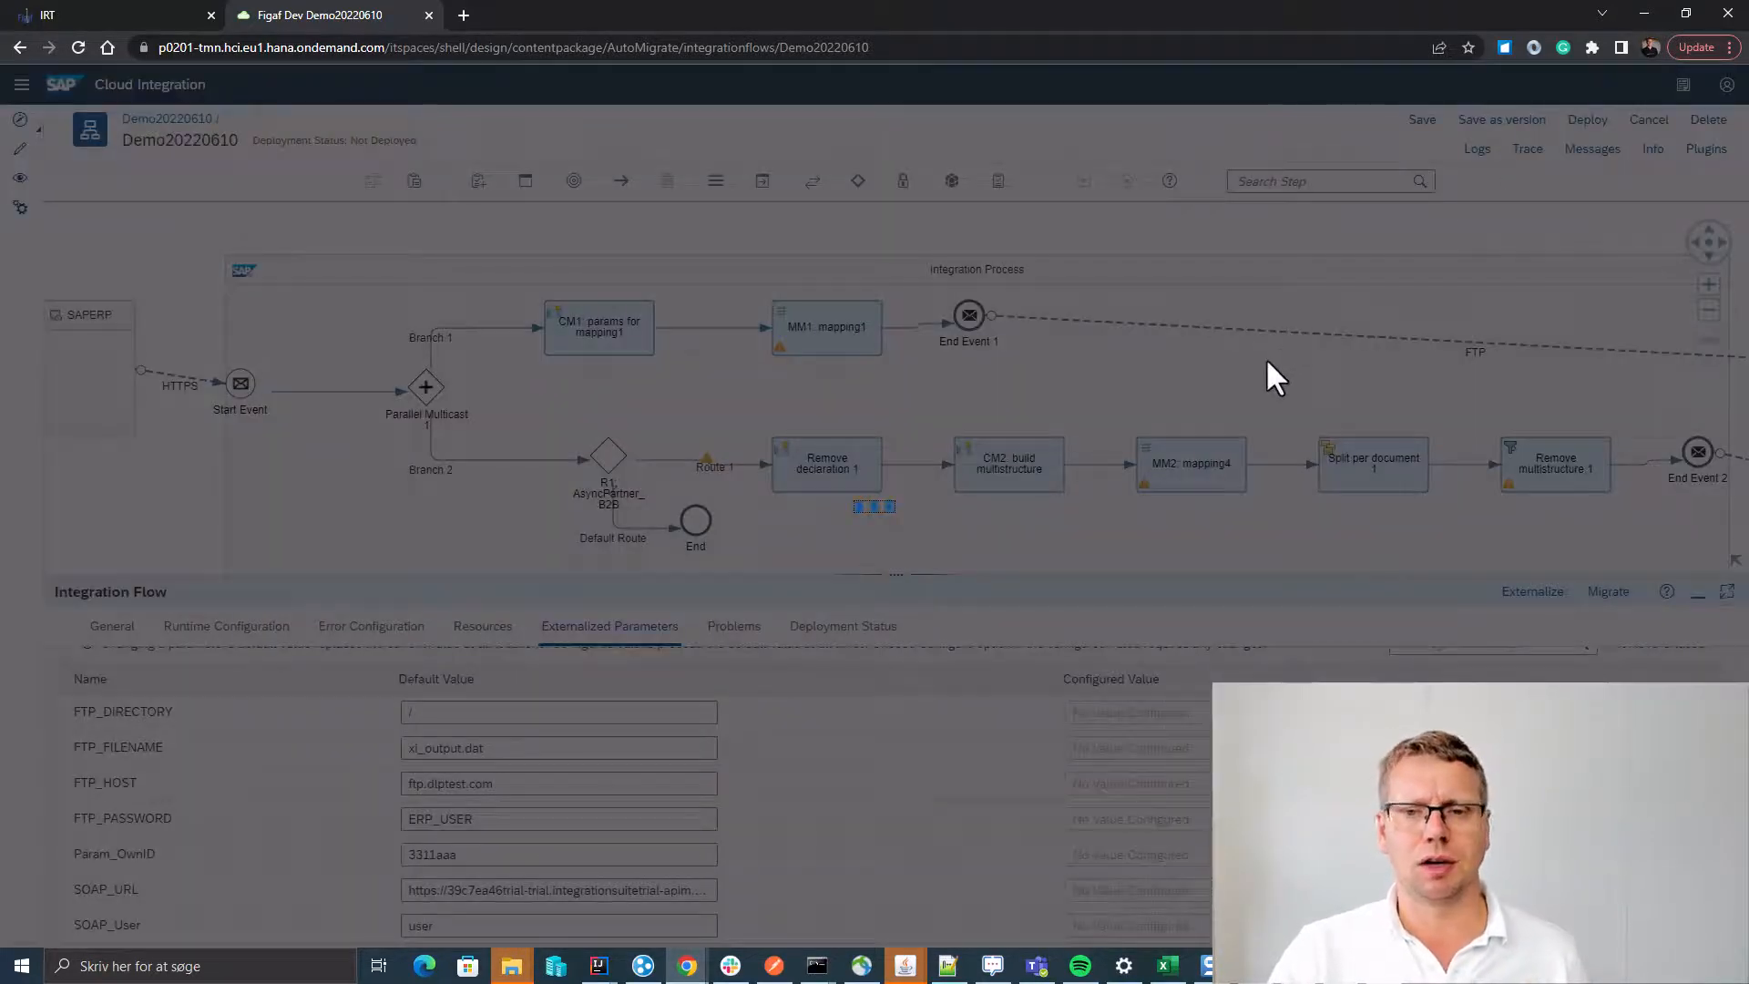
click(1421, 119)
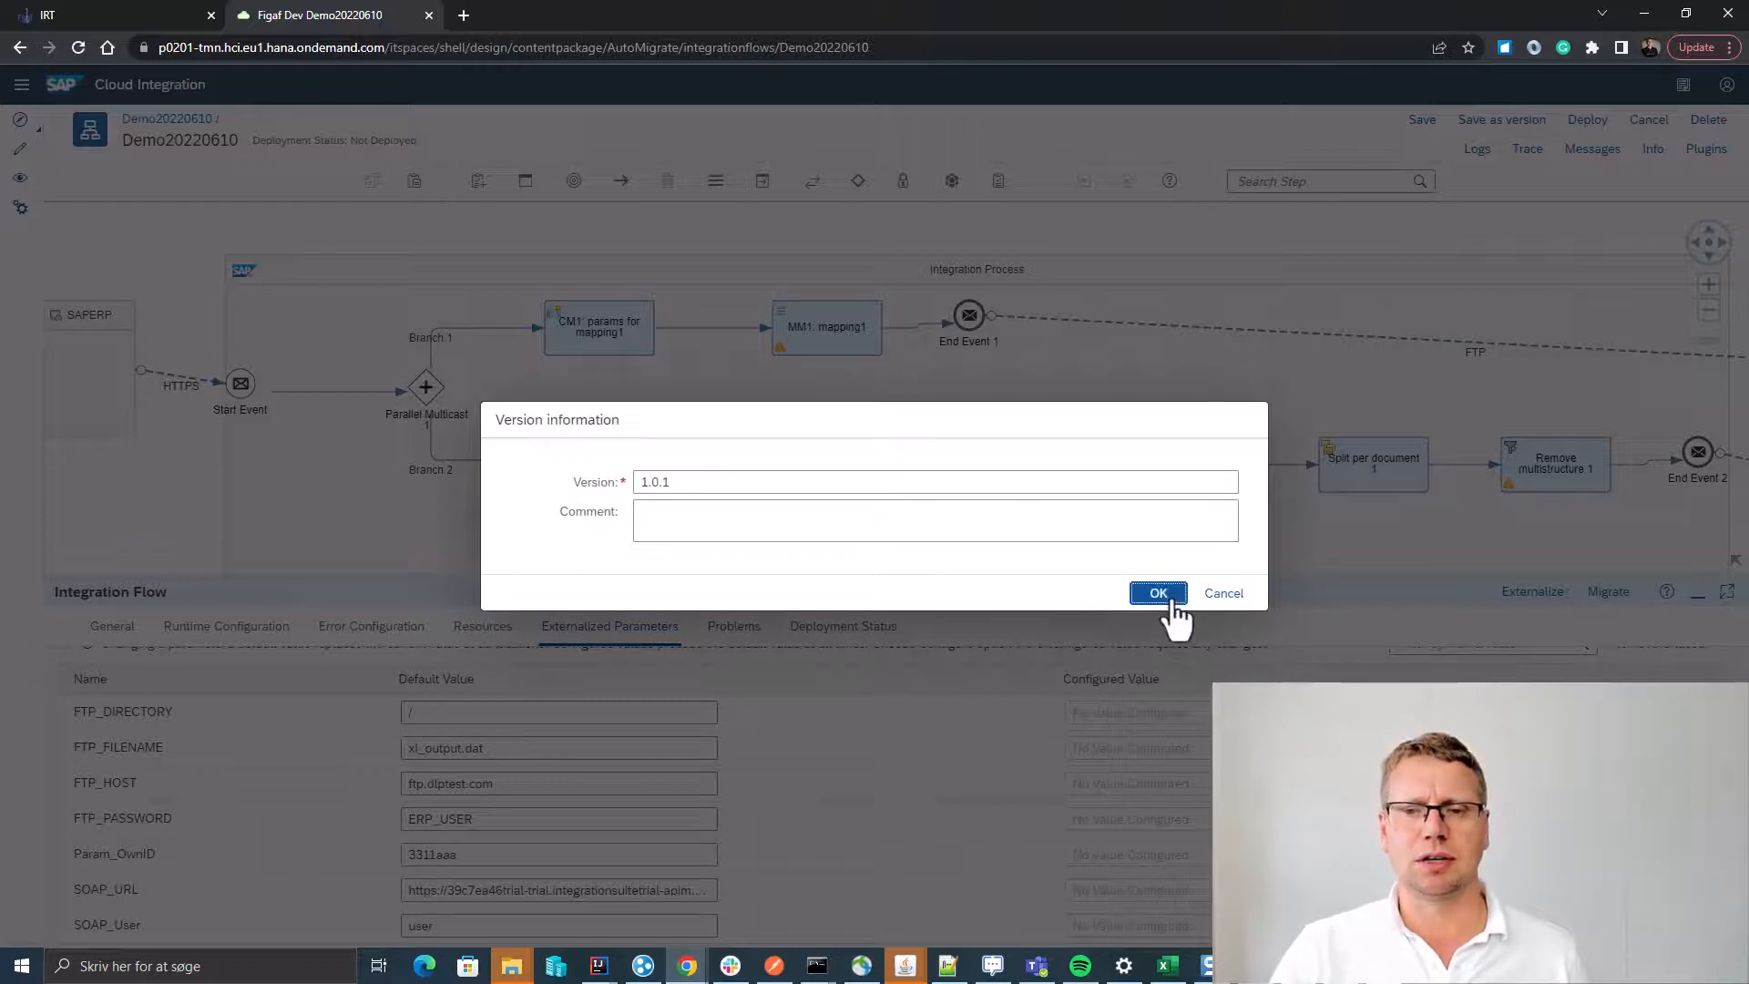
click(1157, 592)
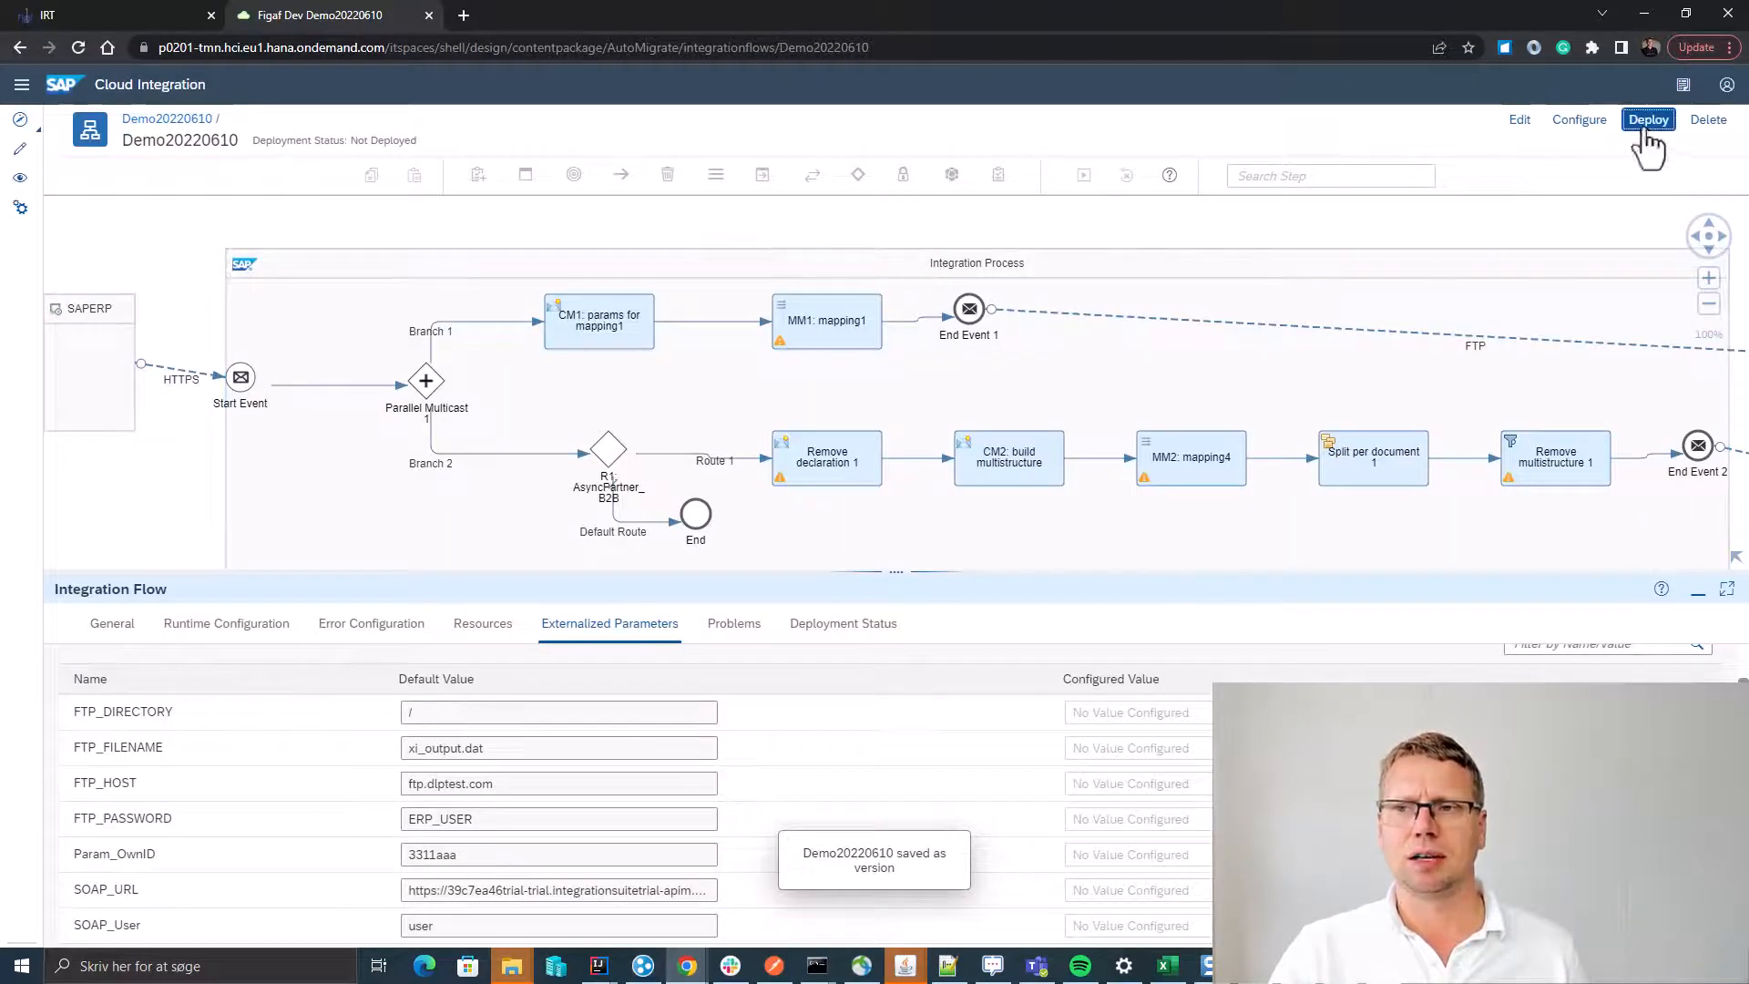
Deploy the saved iFlow and dismiss the deployment triggered notice.
click(1648, 119)
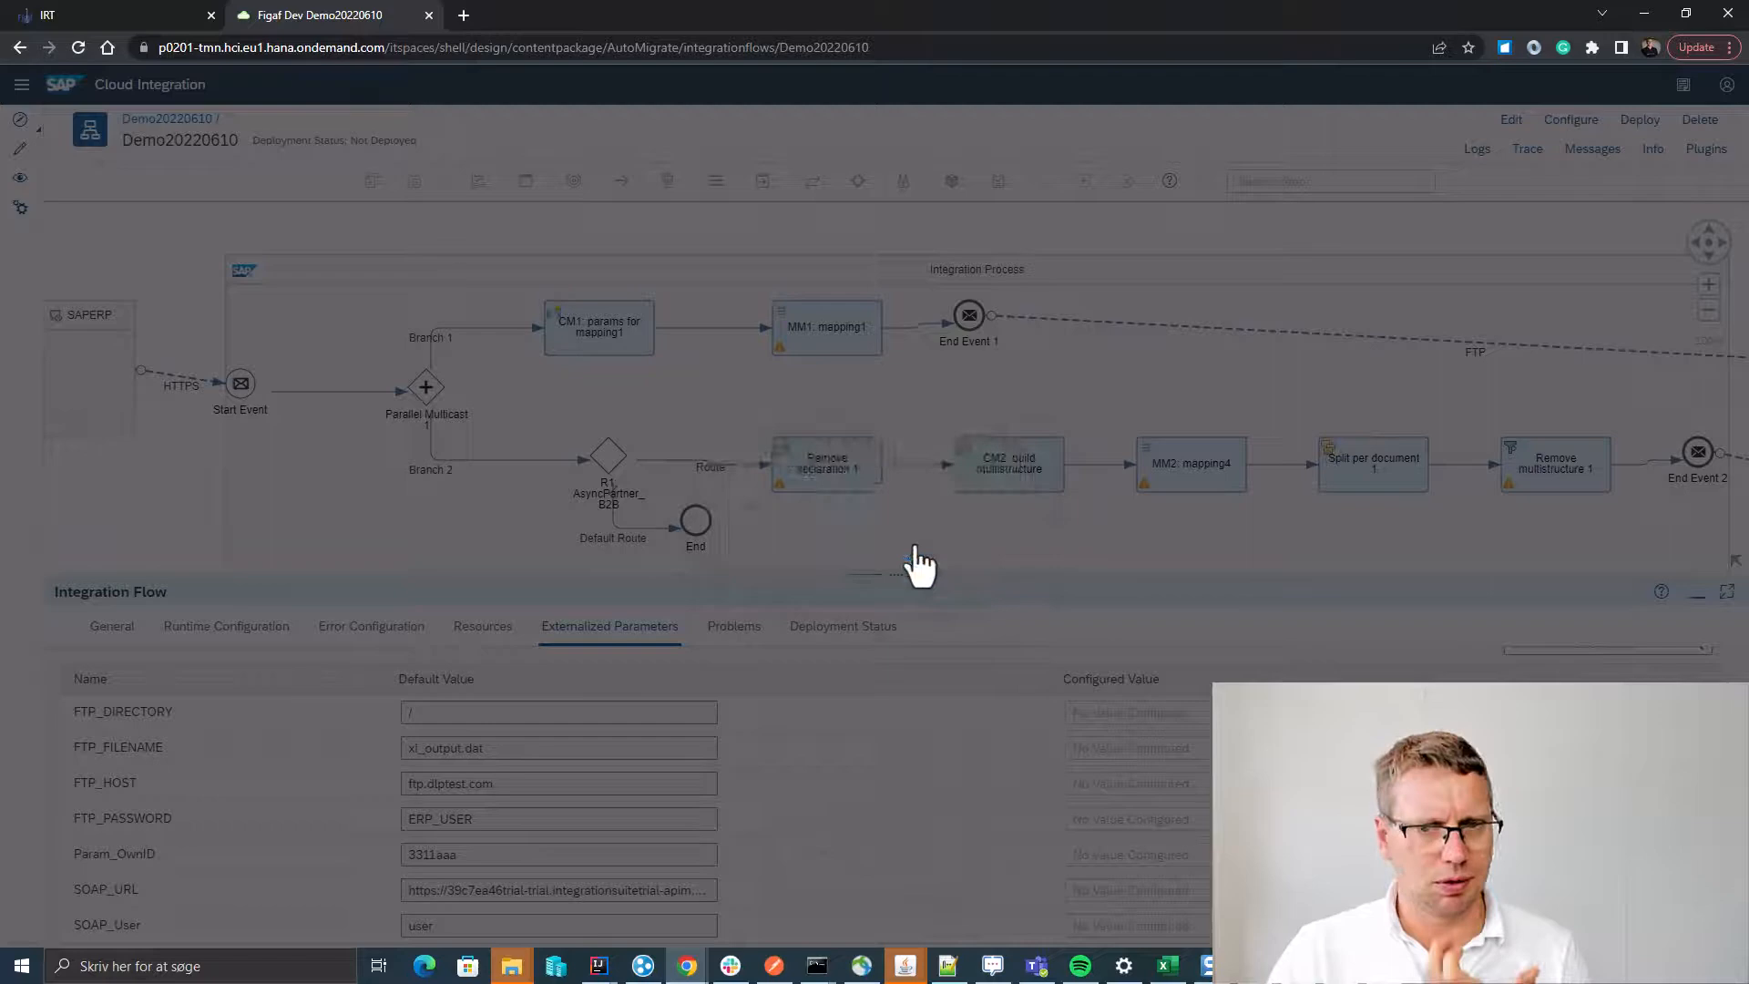
click(1638, 119)
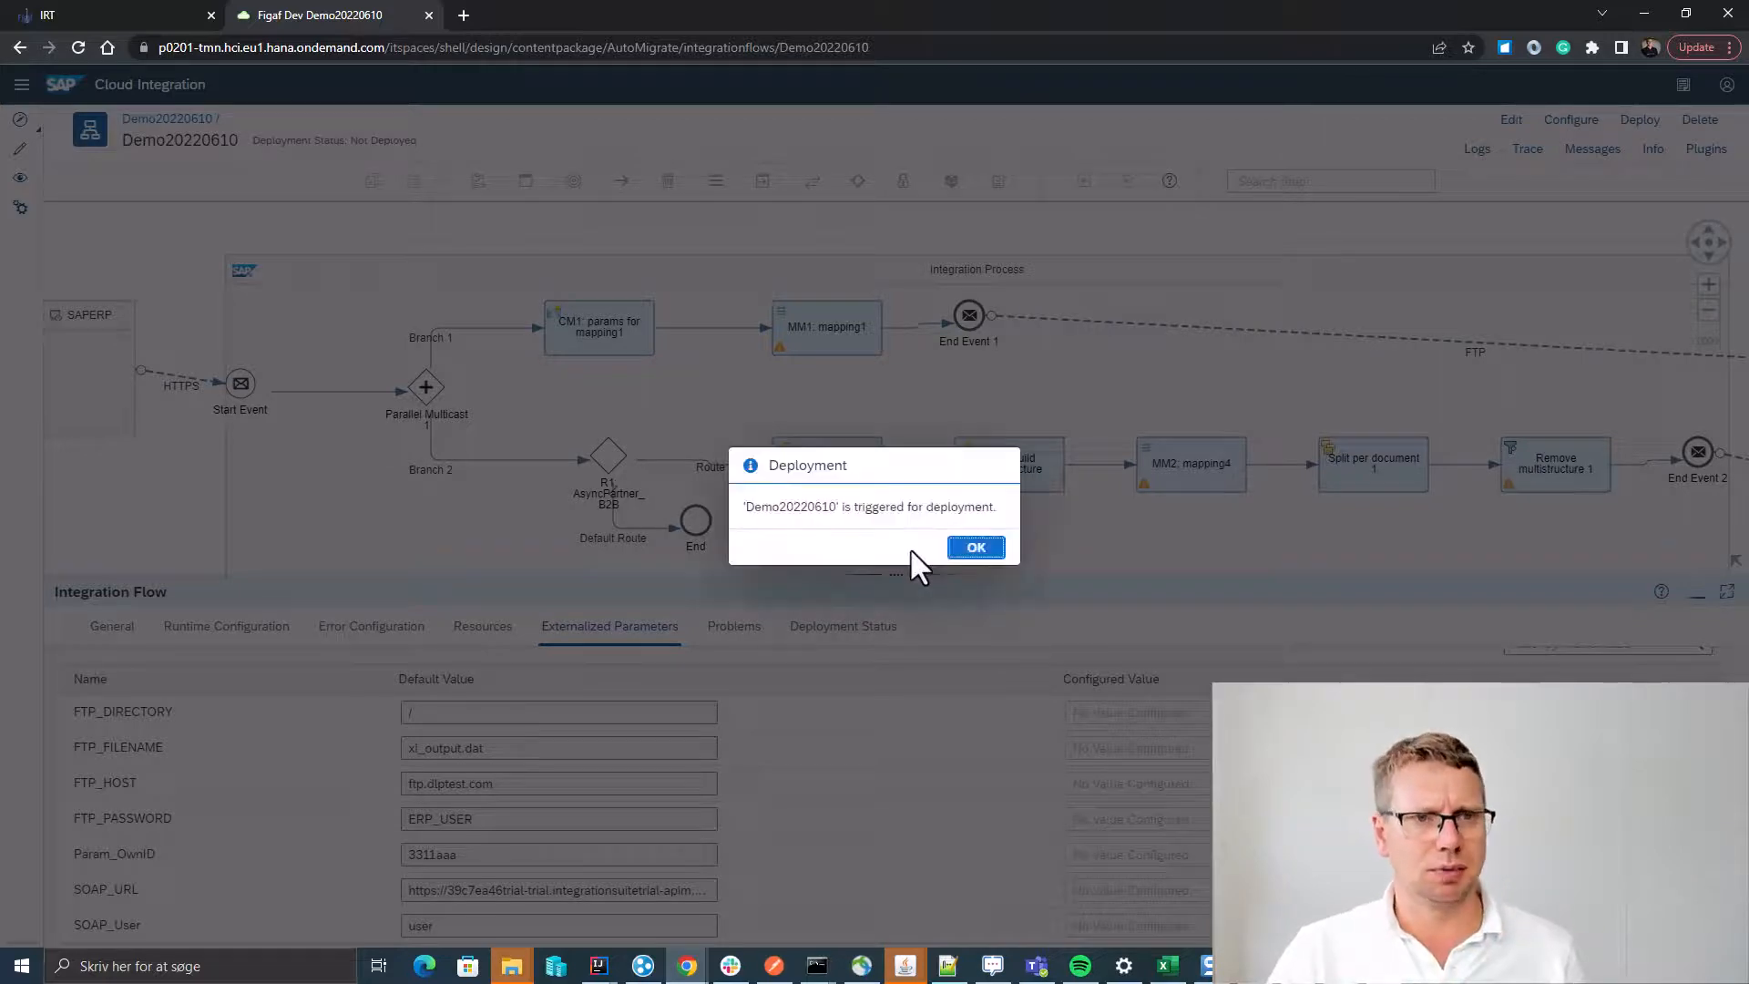
click(974, 546)
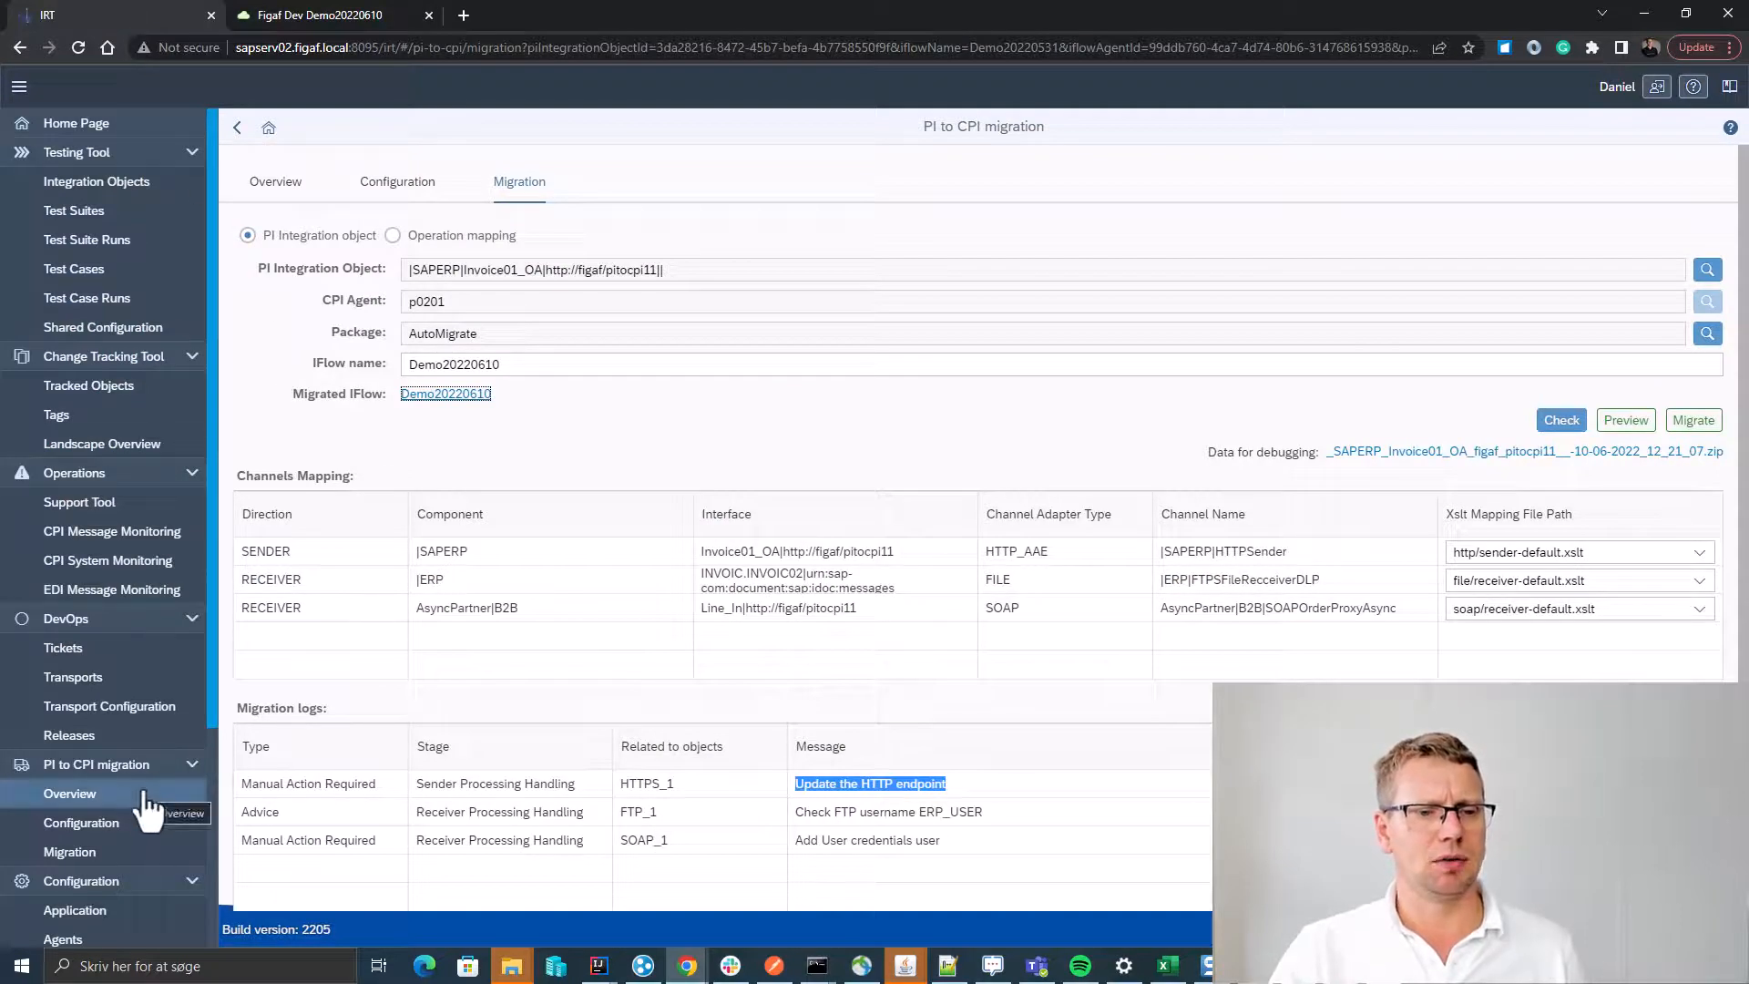
Synchronize the AutoMigrate package from agent p0201 and close the results.
click(70, 793)
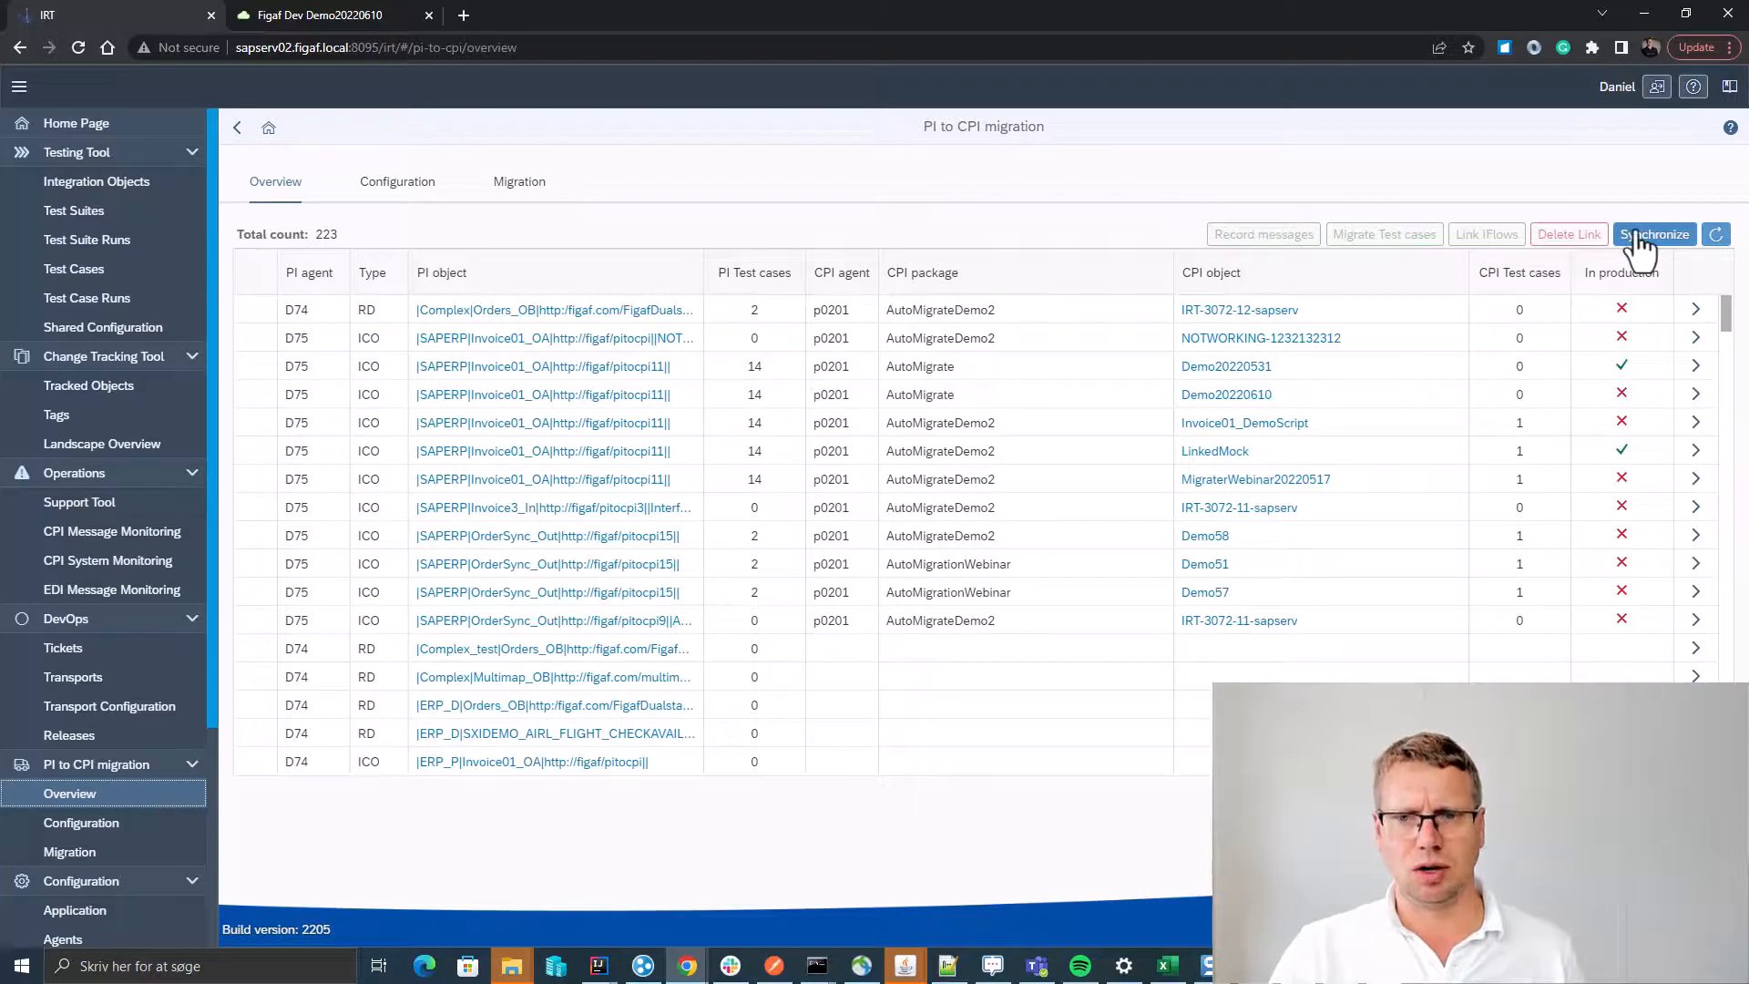
click(1654, 235)
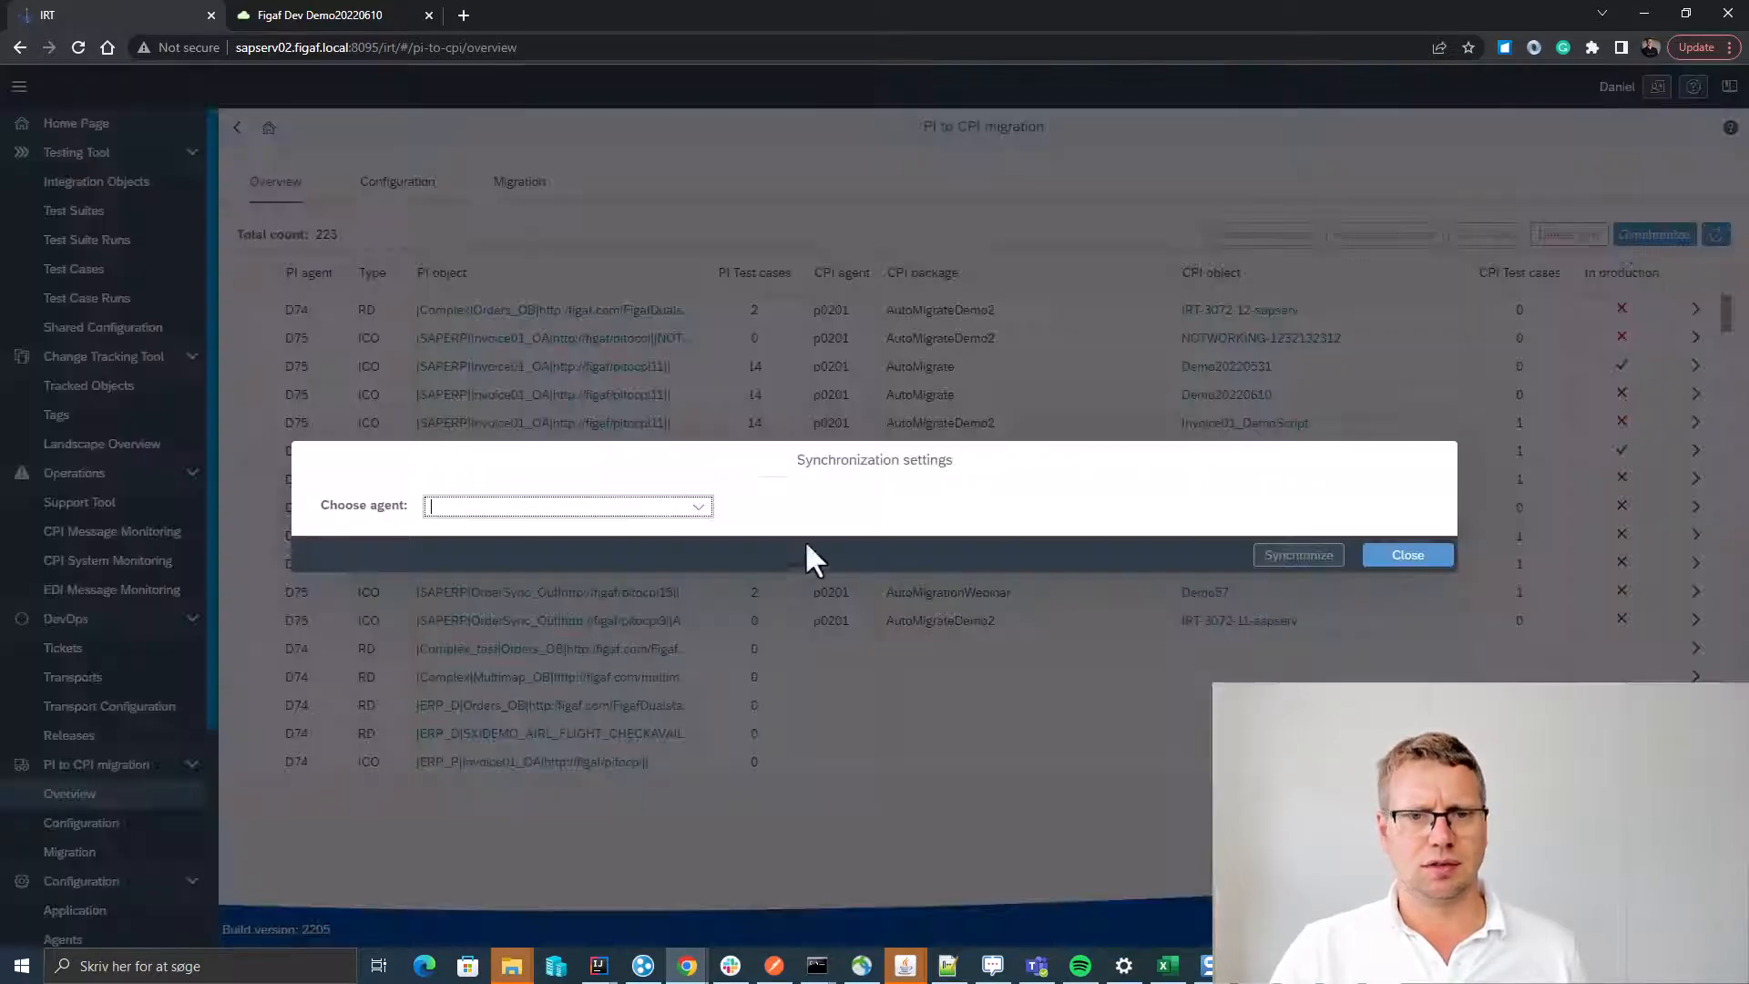
text(p0201)
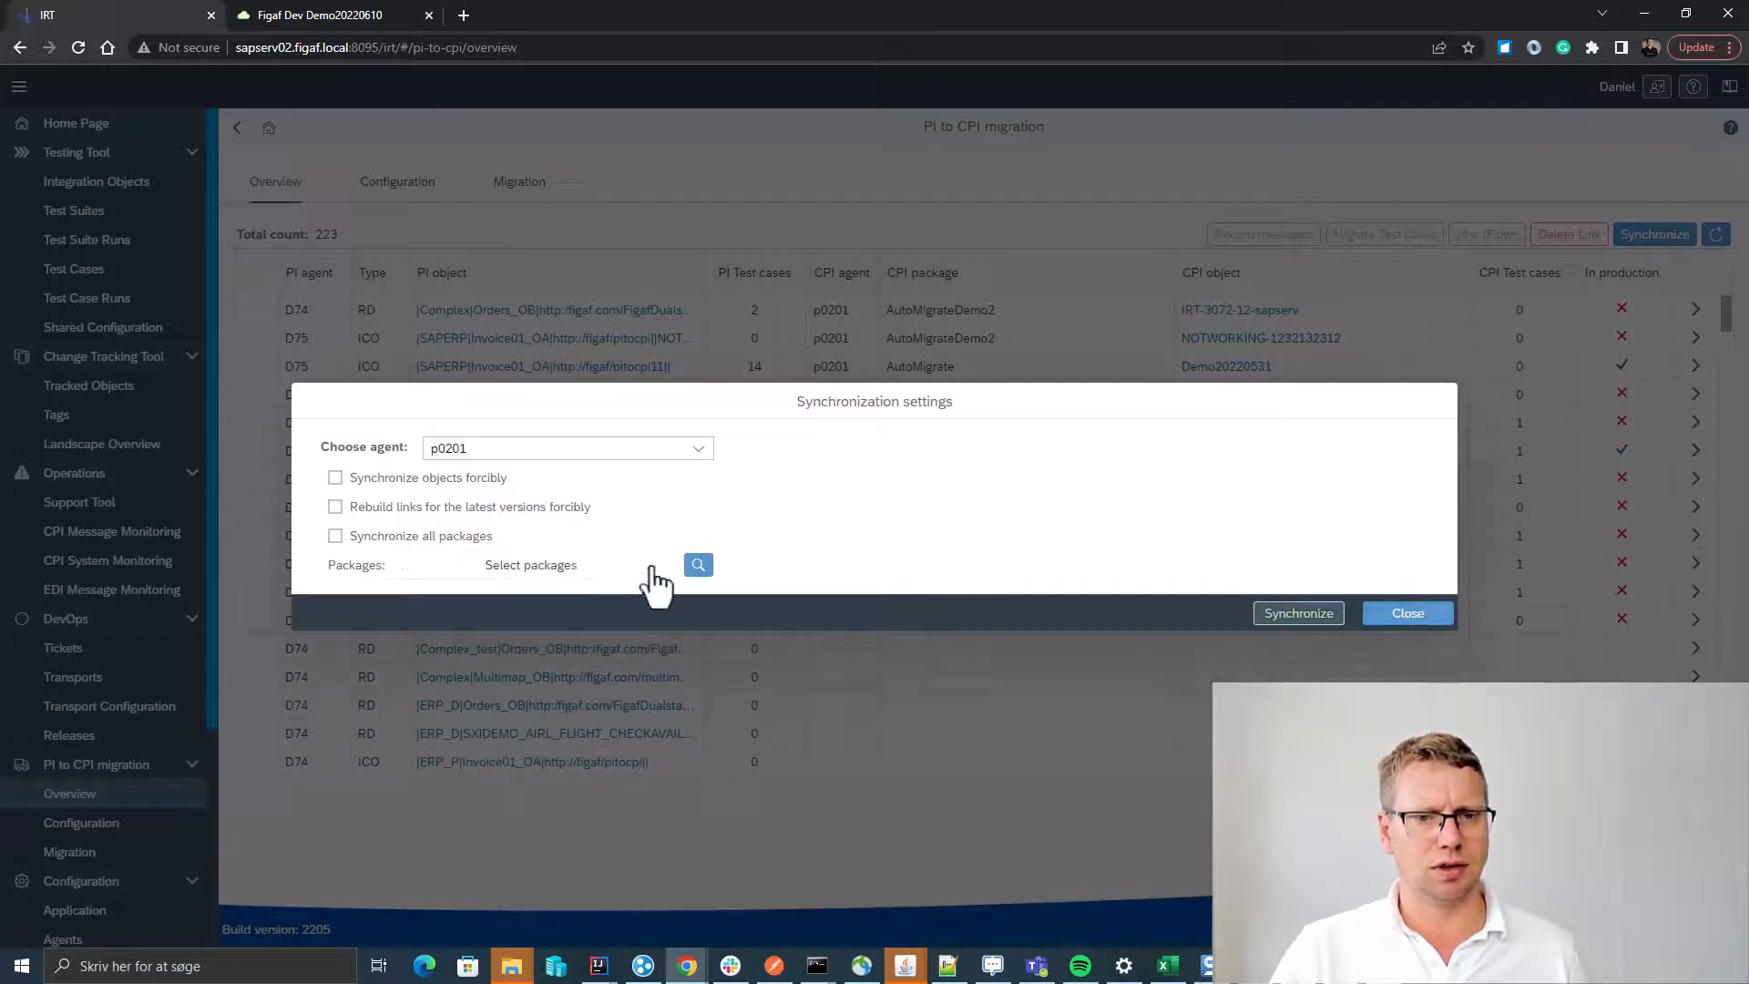
click(698, 565)
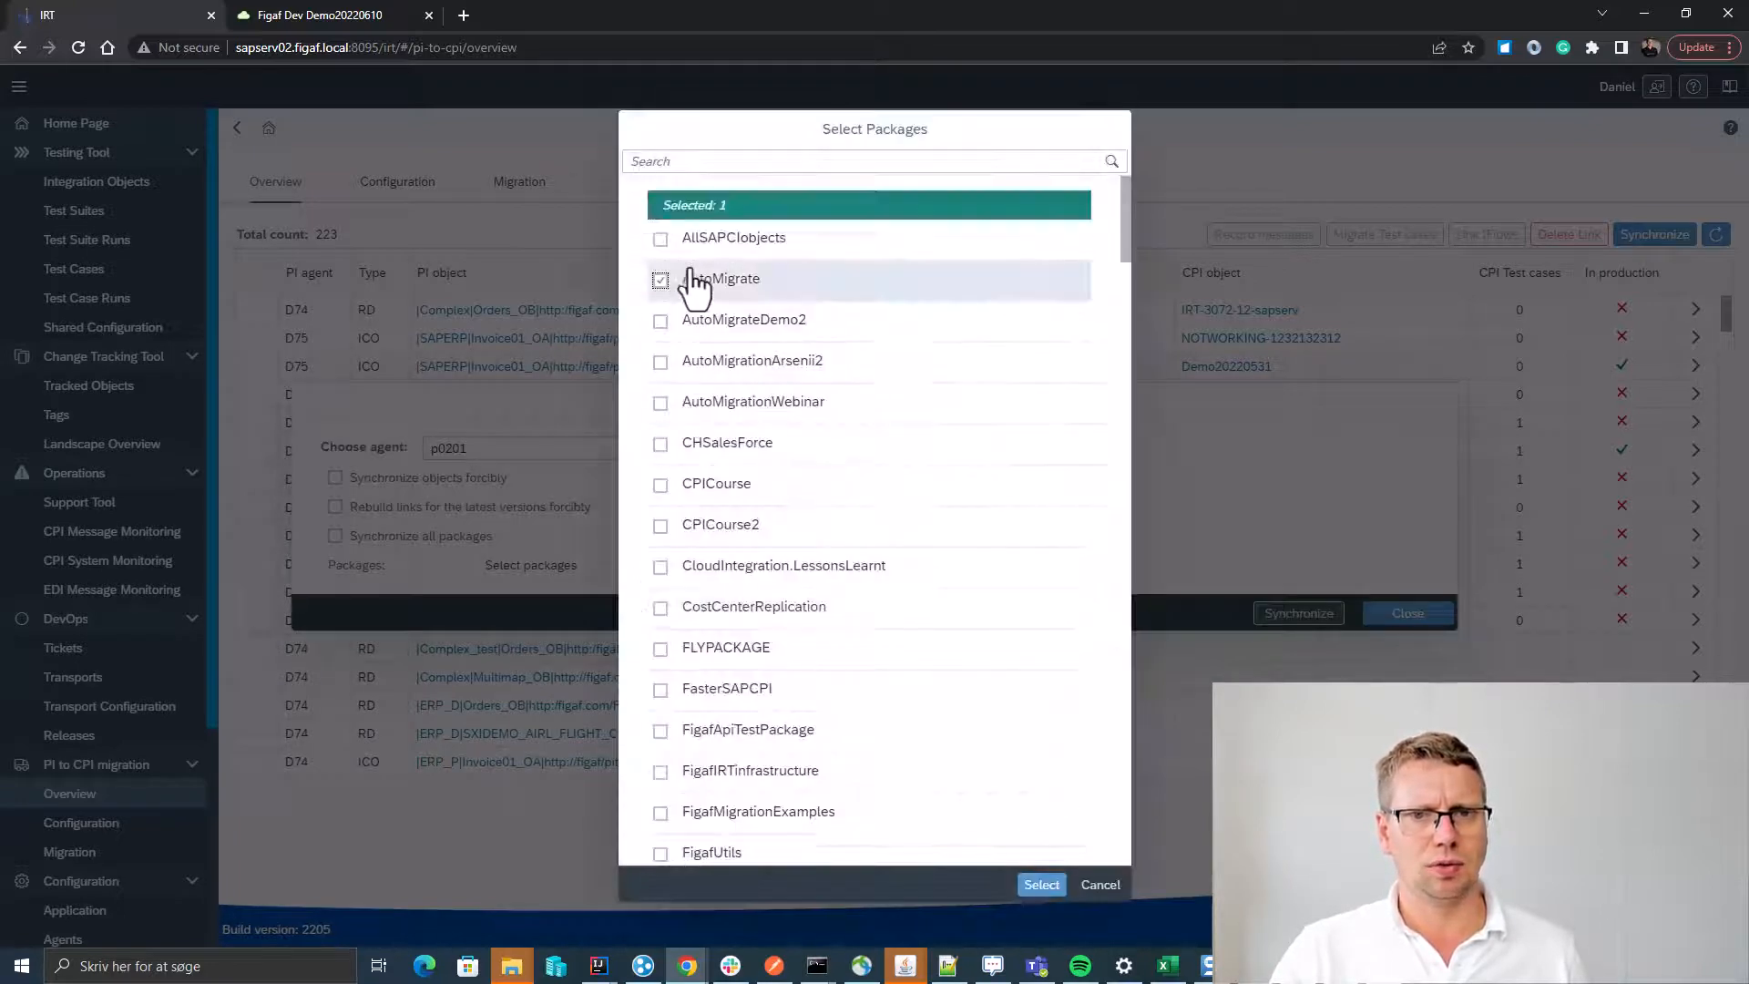
click(1040, 883)
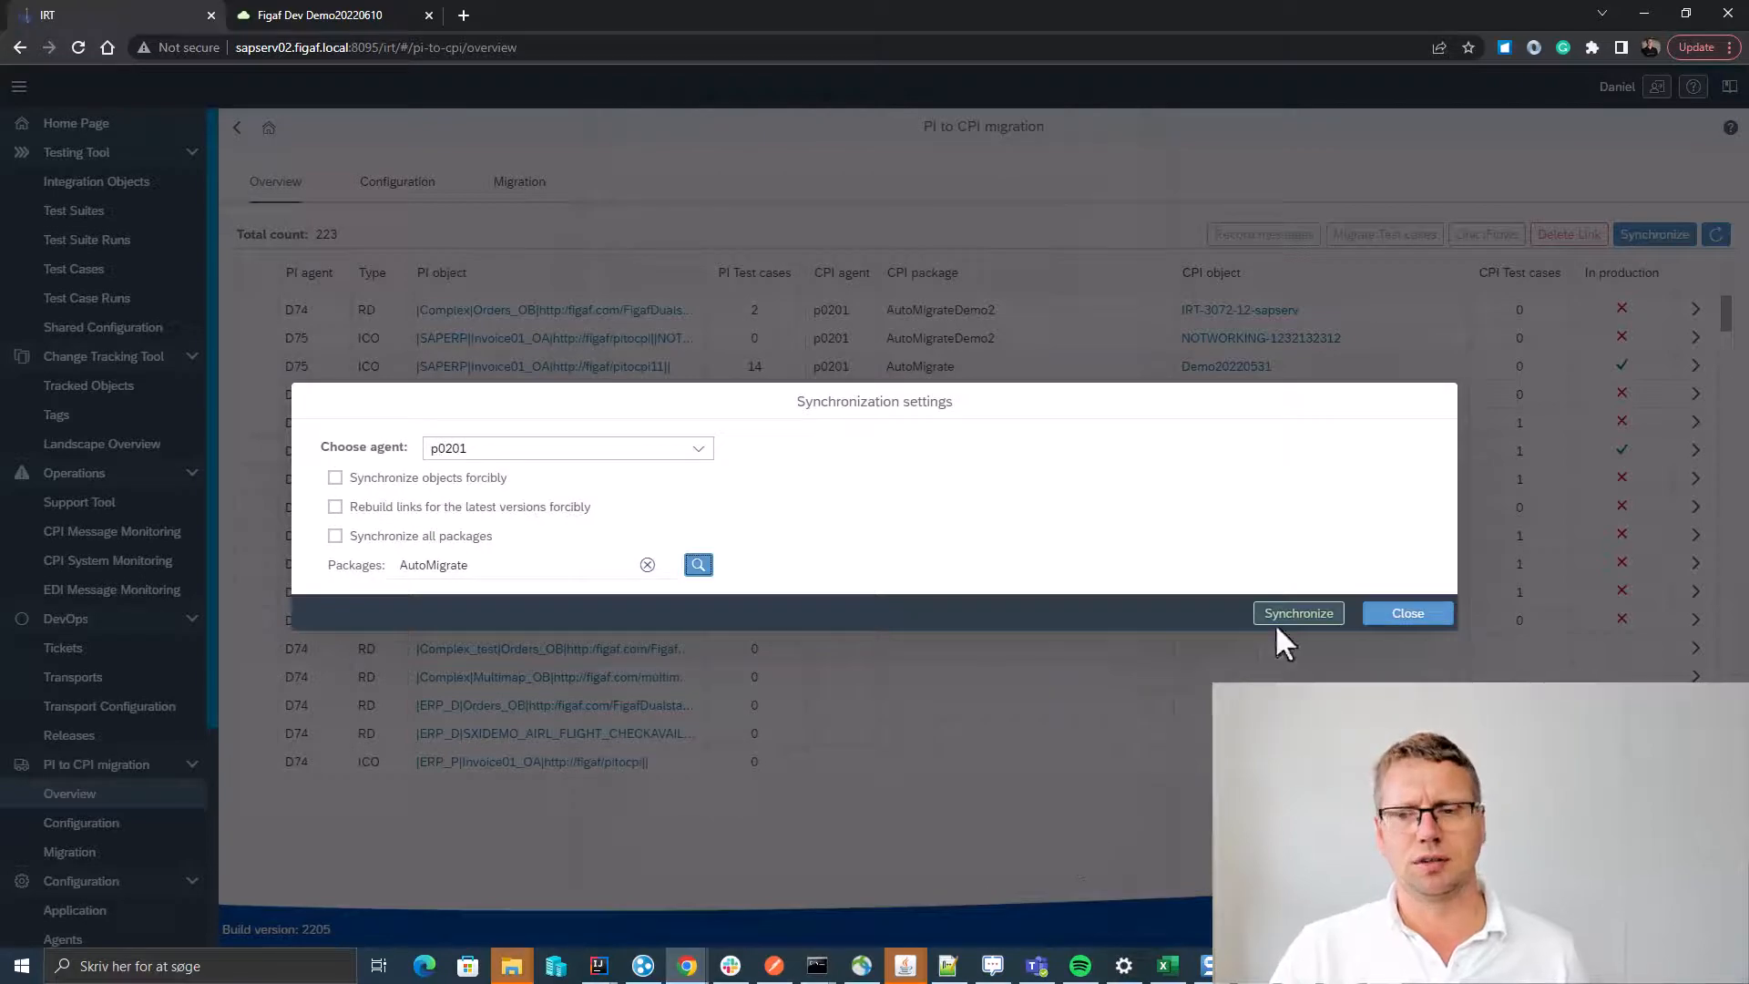
click(1298, 612)
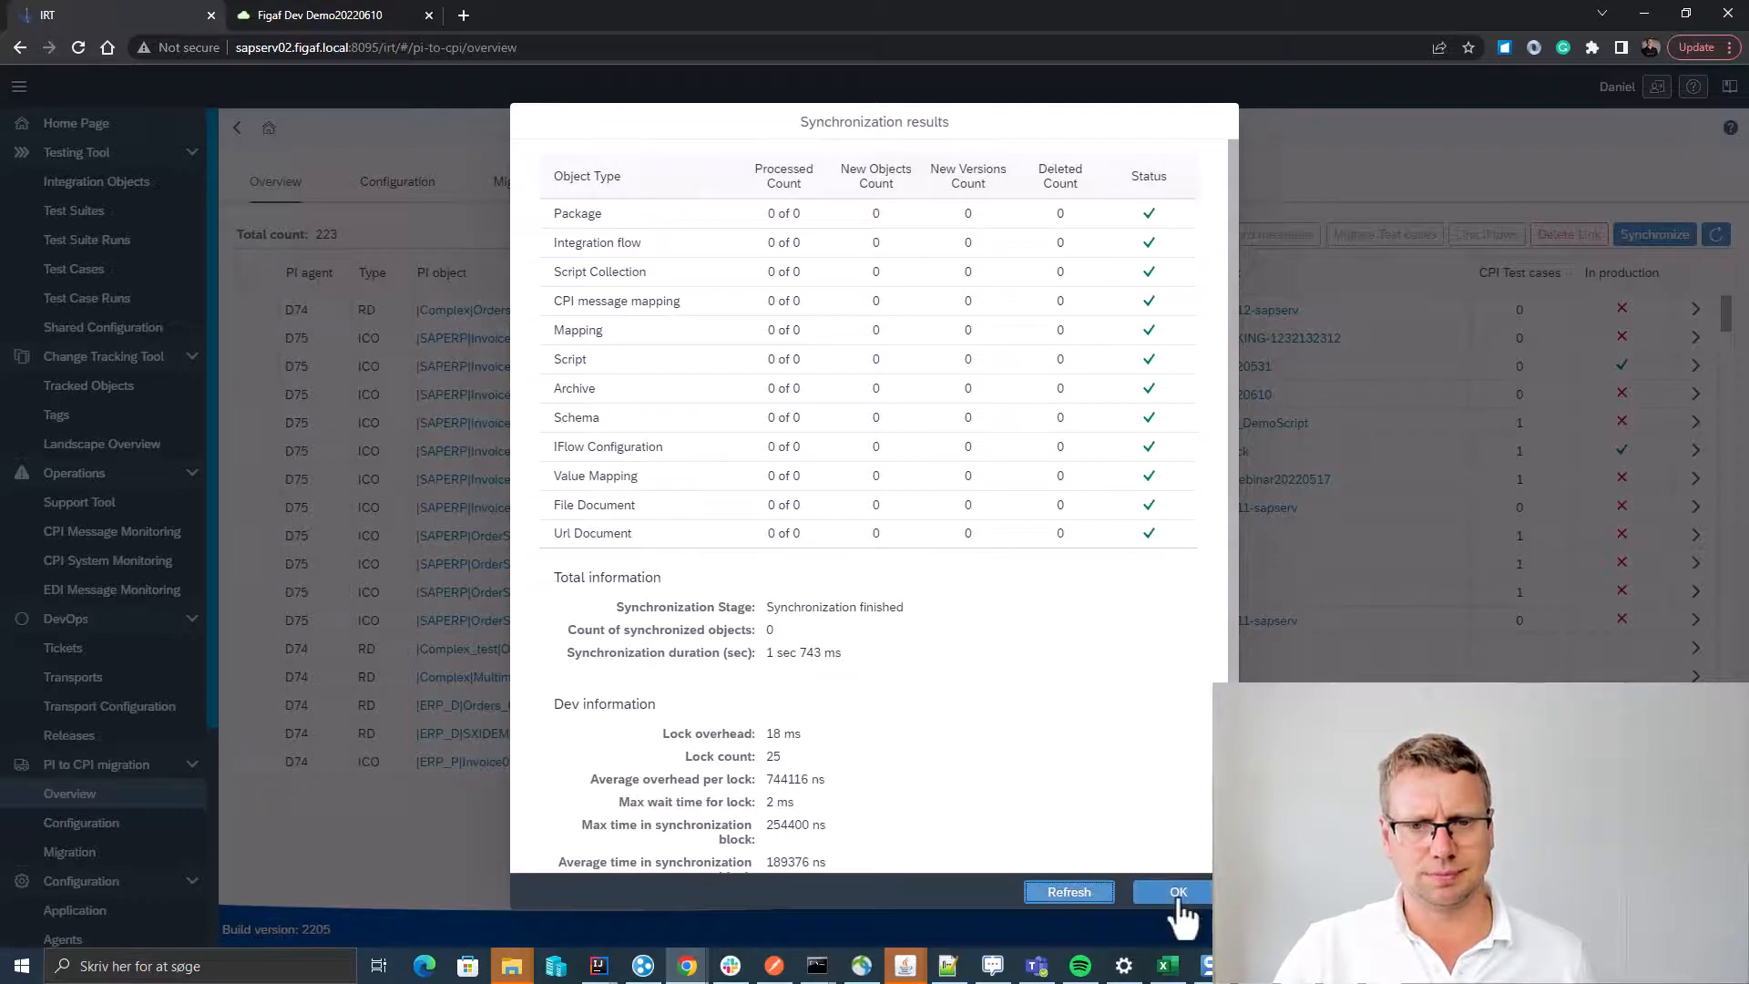
click(1173, 891)
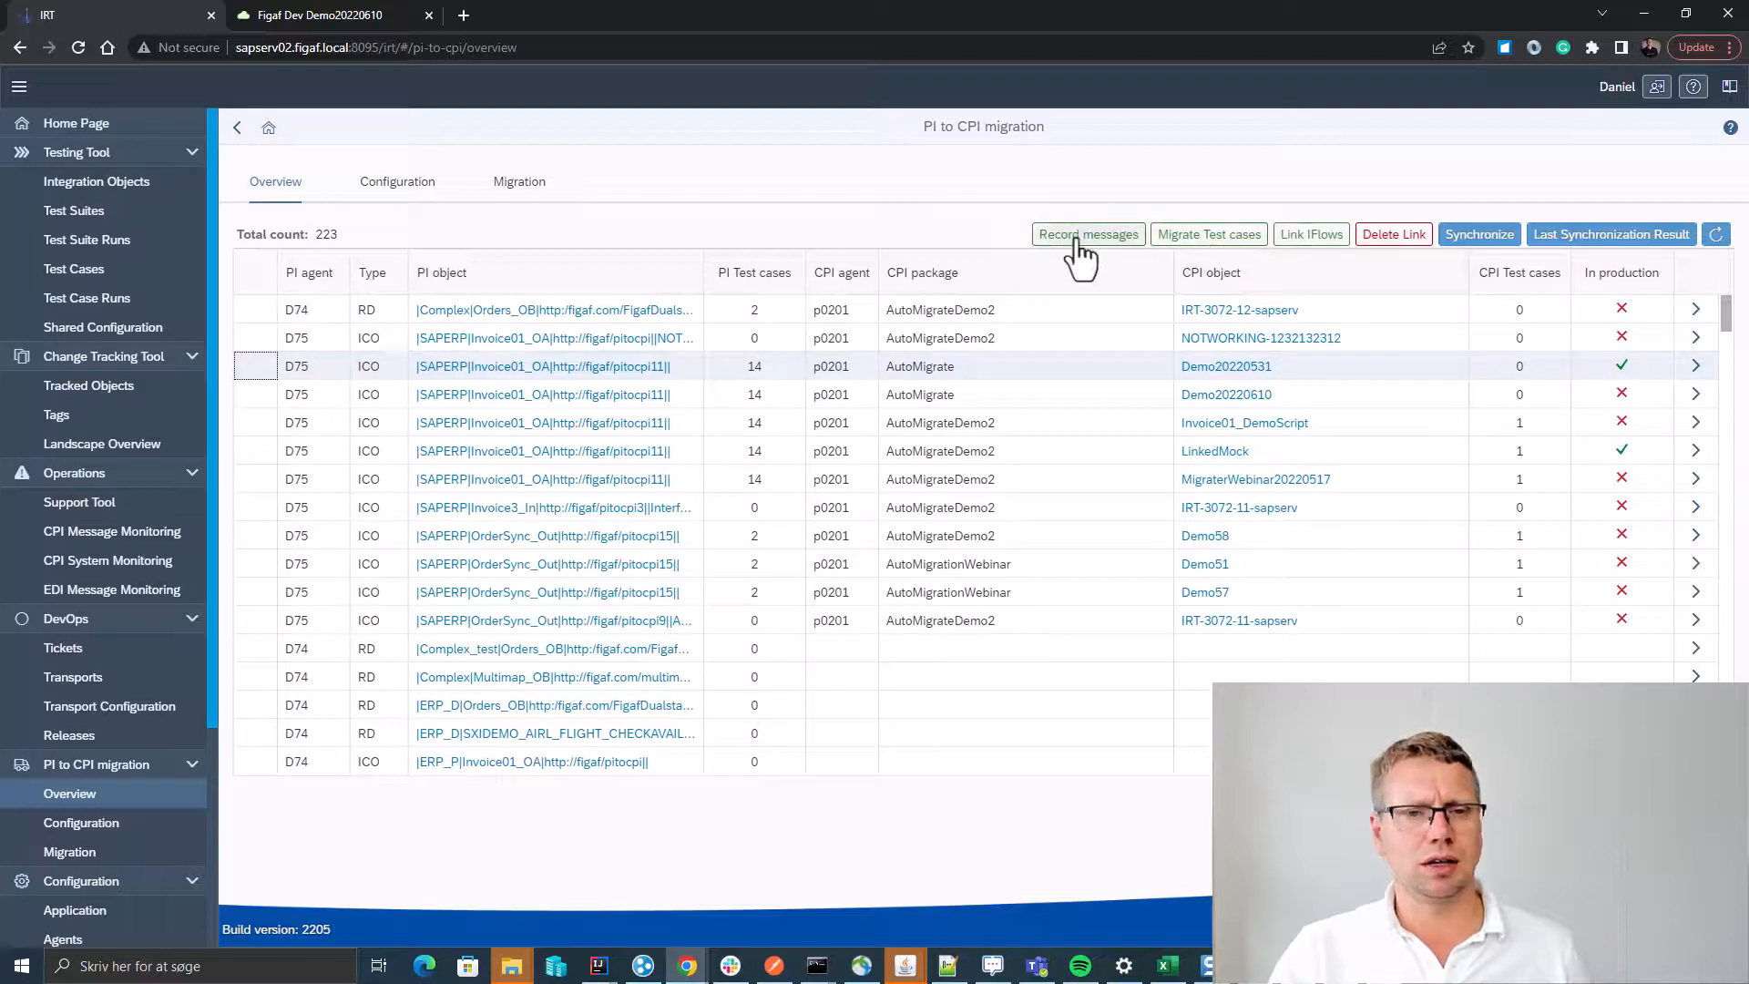
Record Invoice01_OA messages into new test suite Demo20220610 and create its test cases.
click(1087, 234)
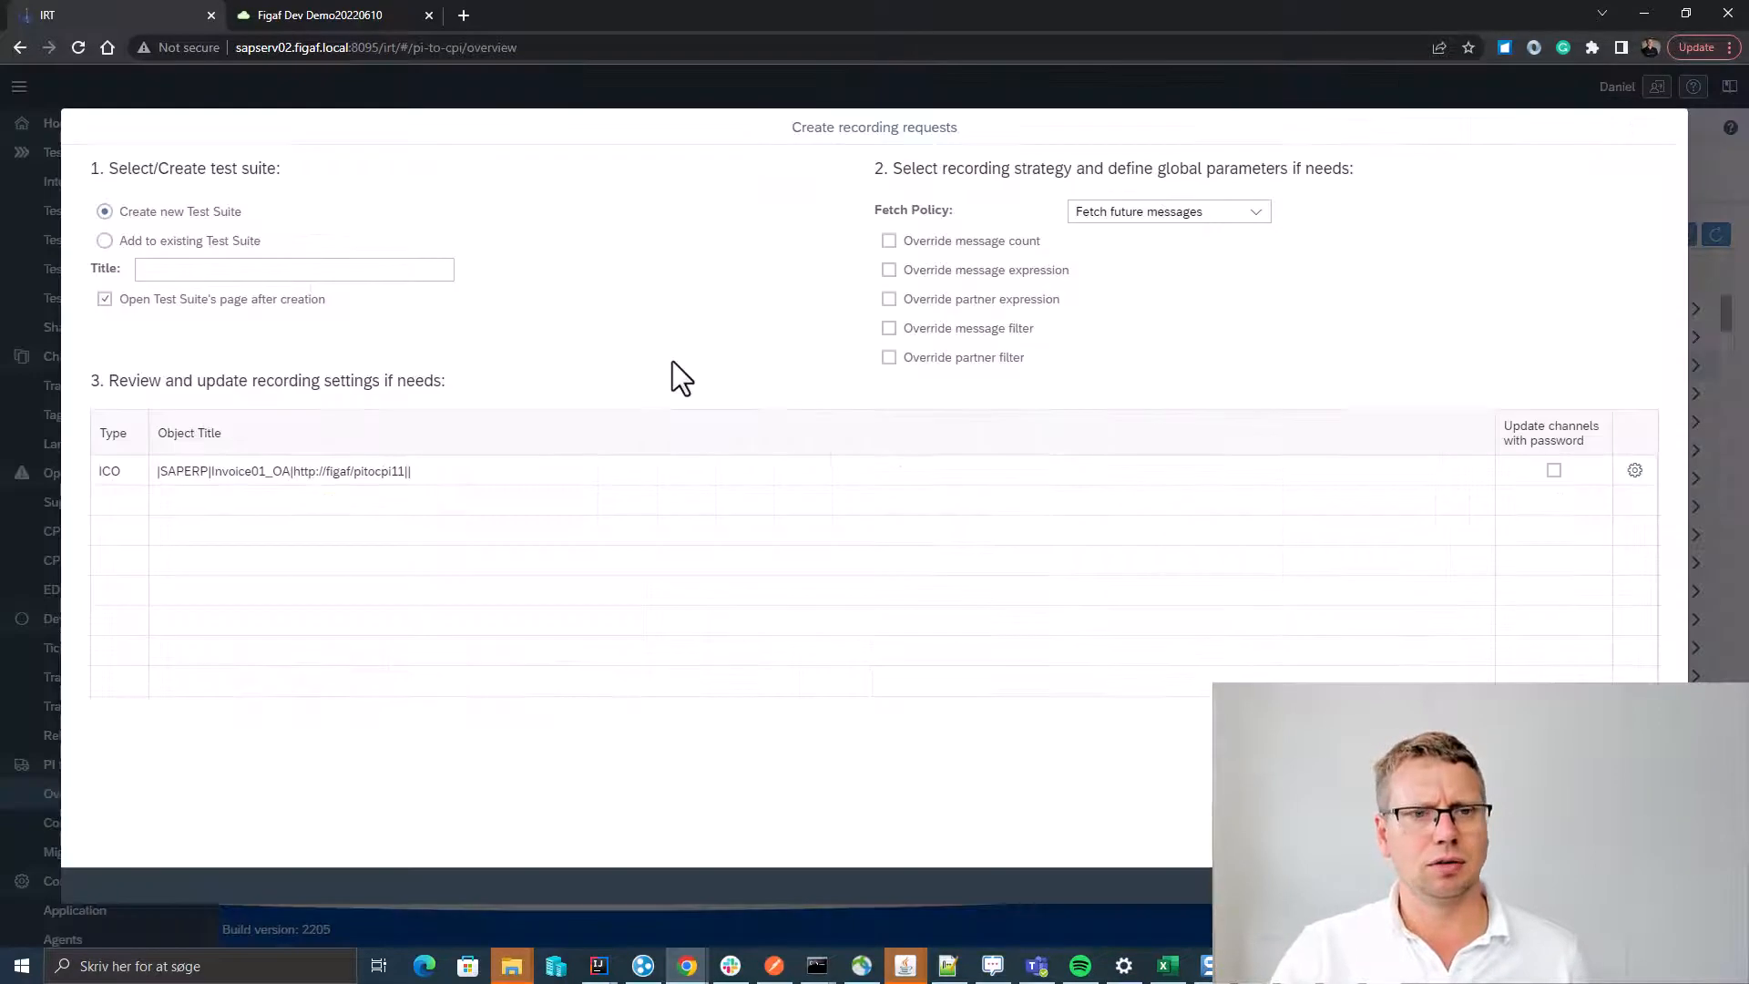
text(Demo20220610)
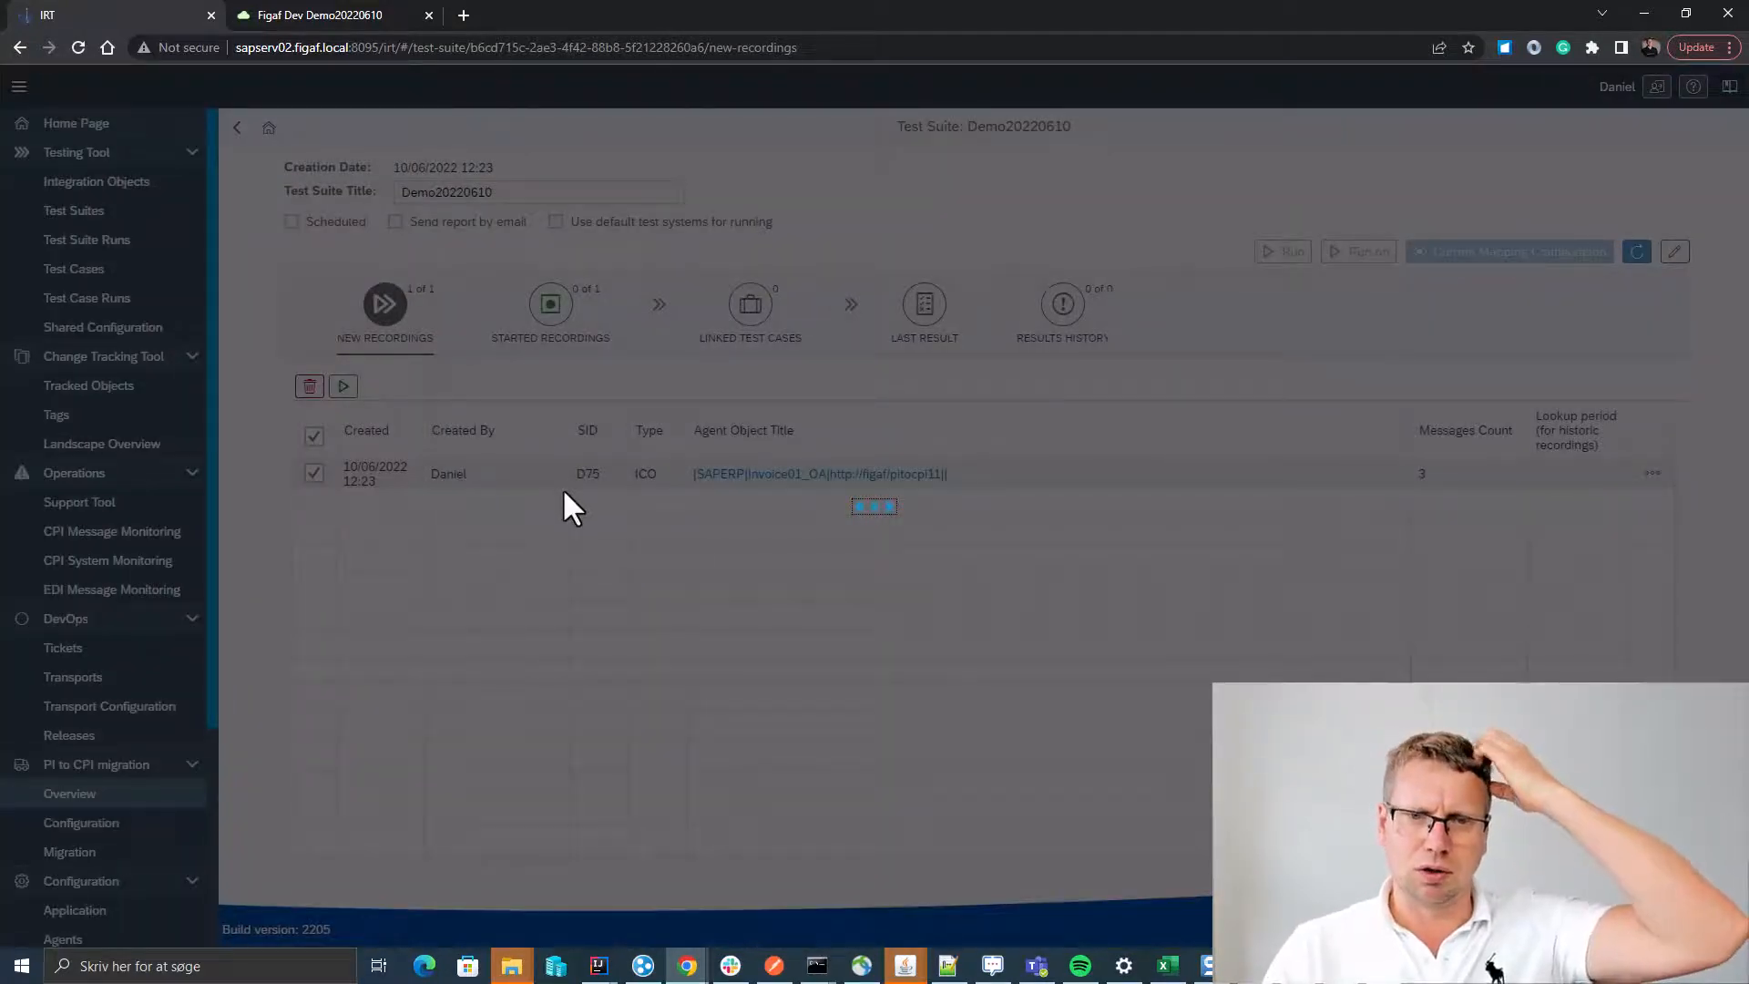
click(343, 385)
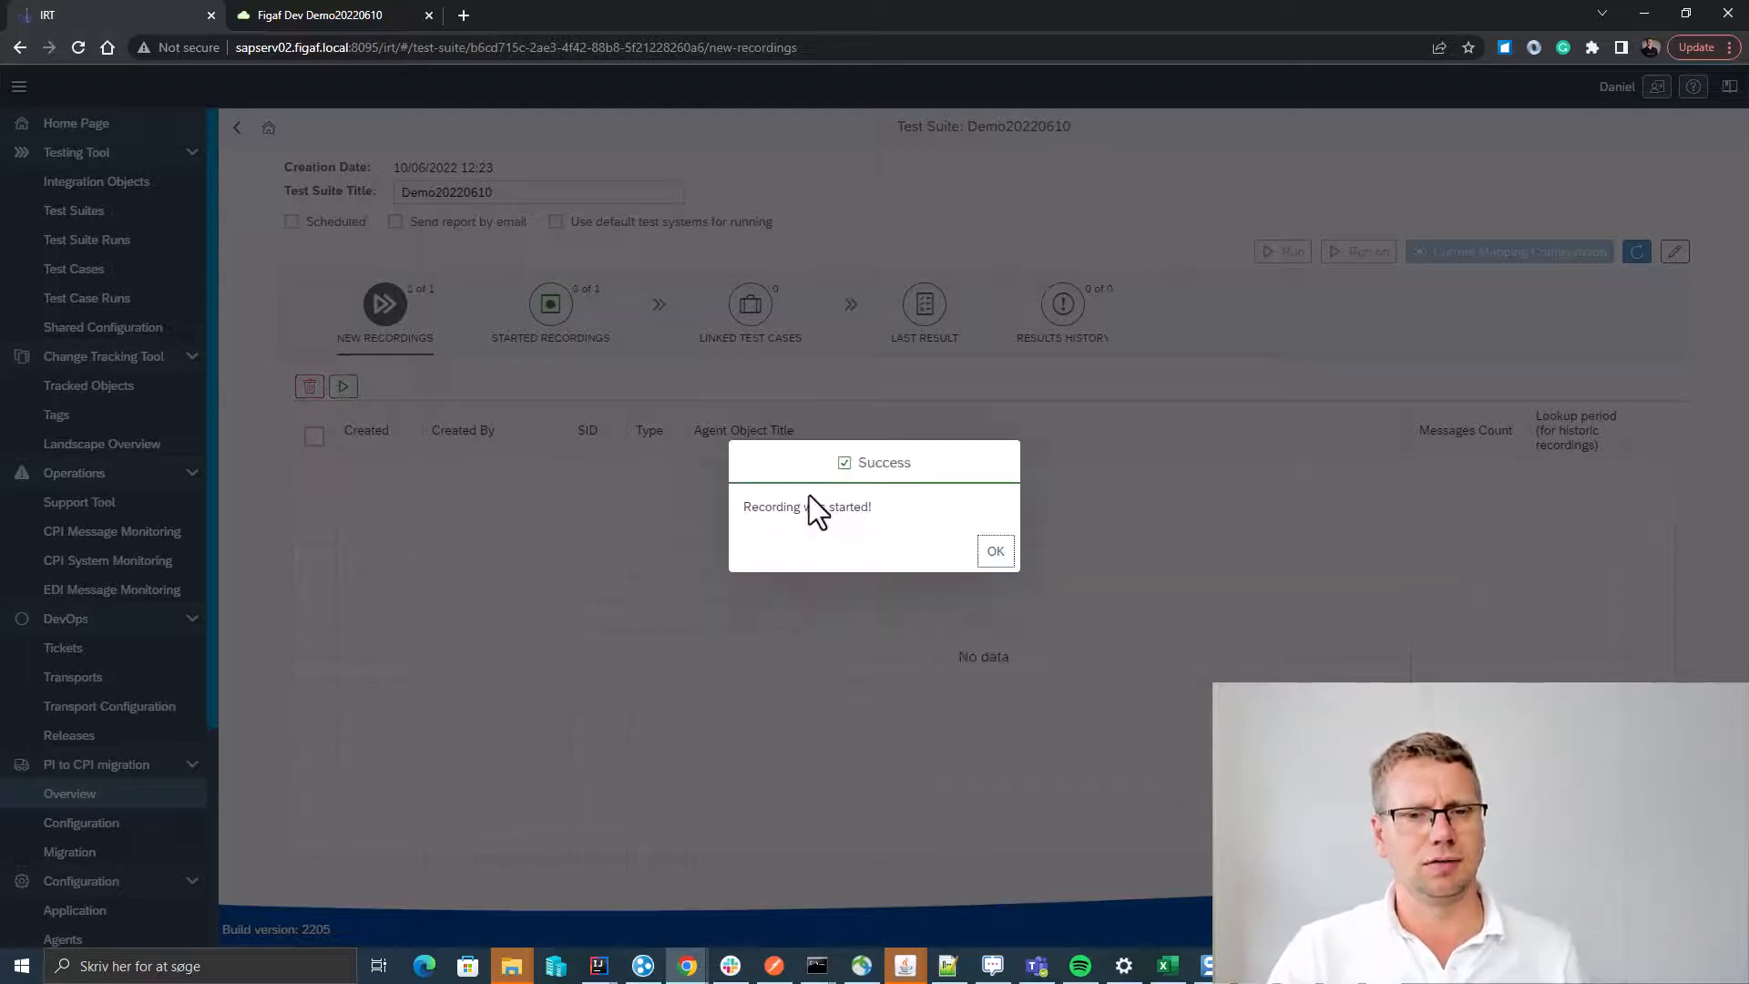
click(994, 550)
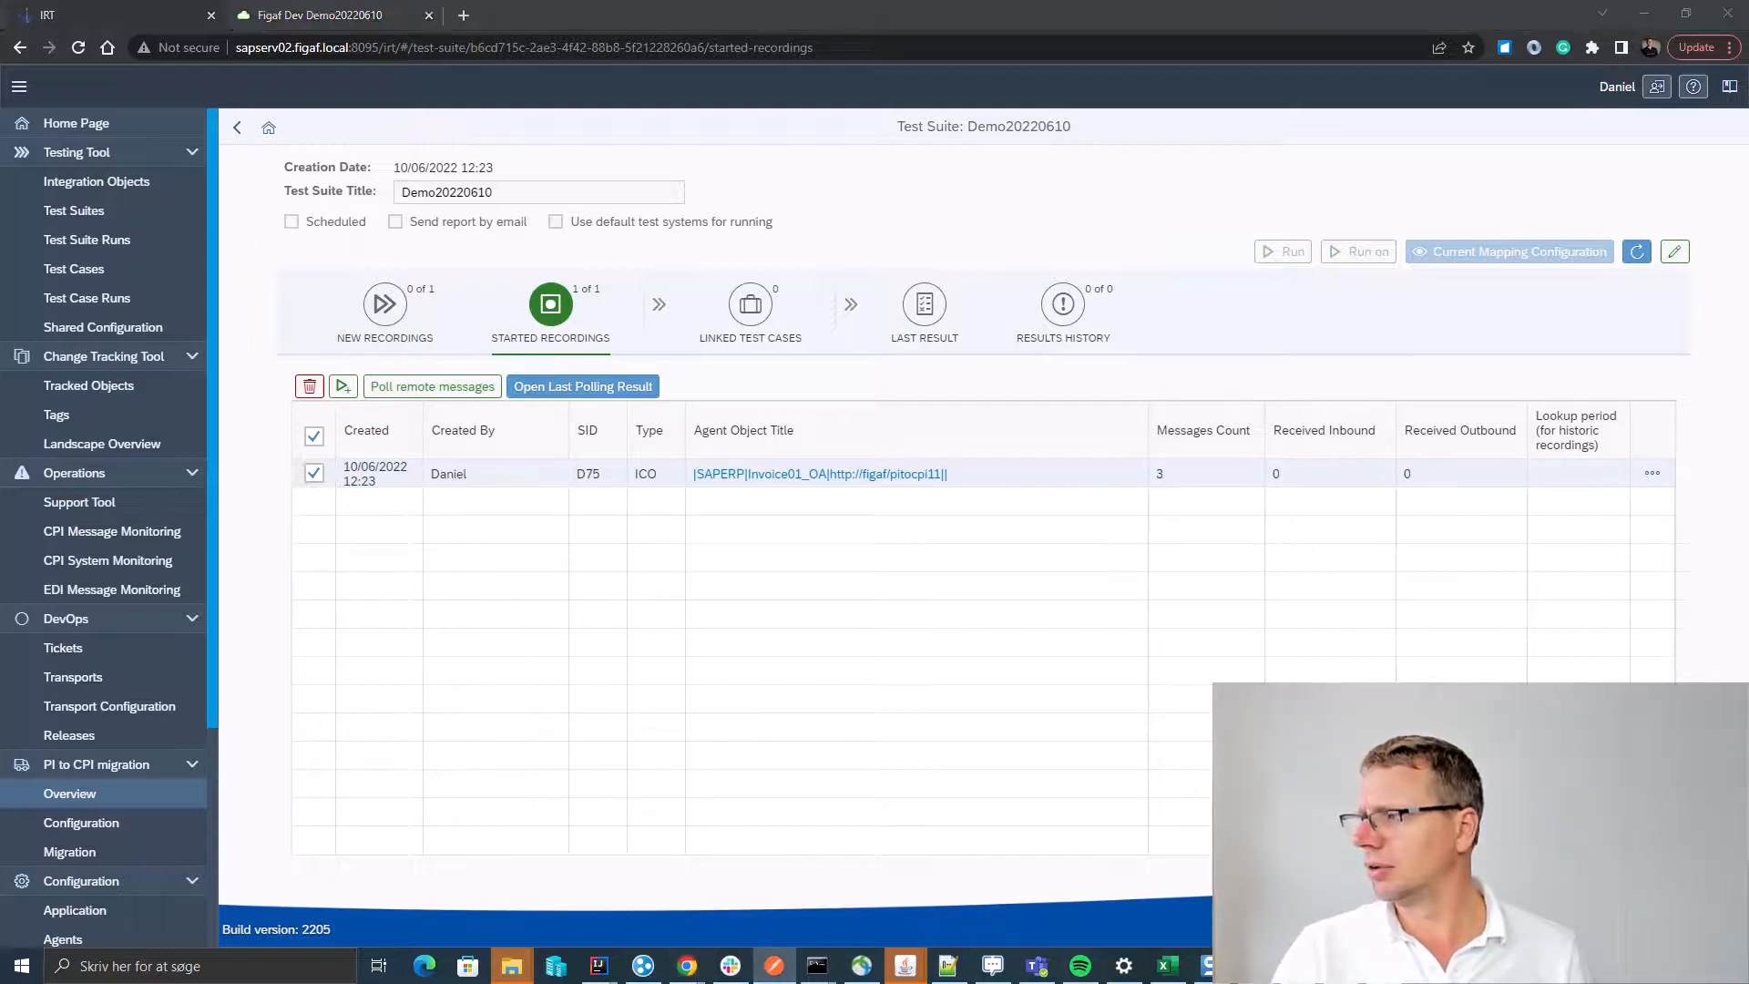
mouse_move(371, 915)
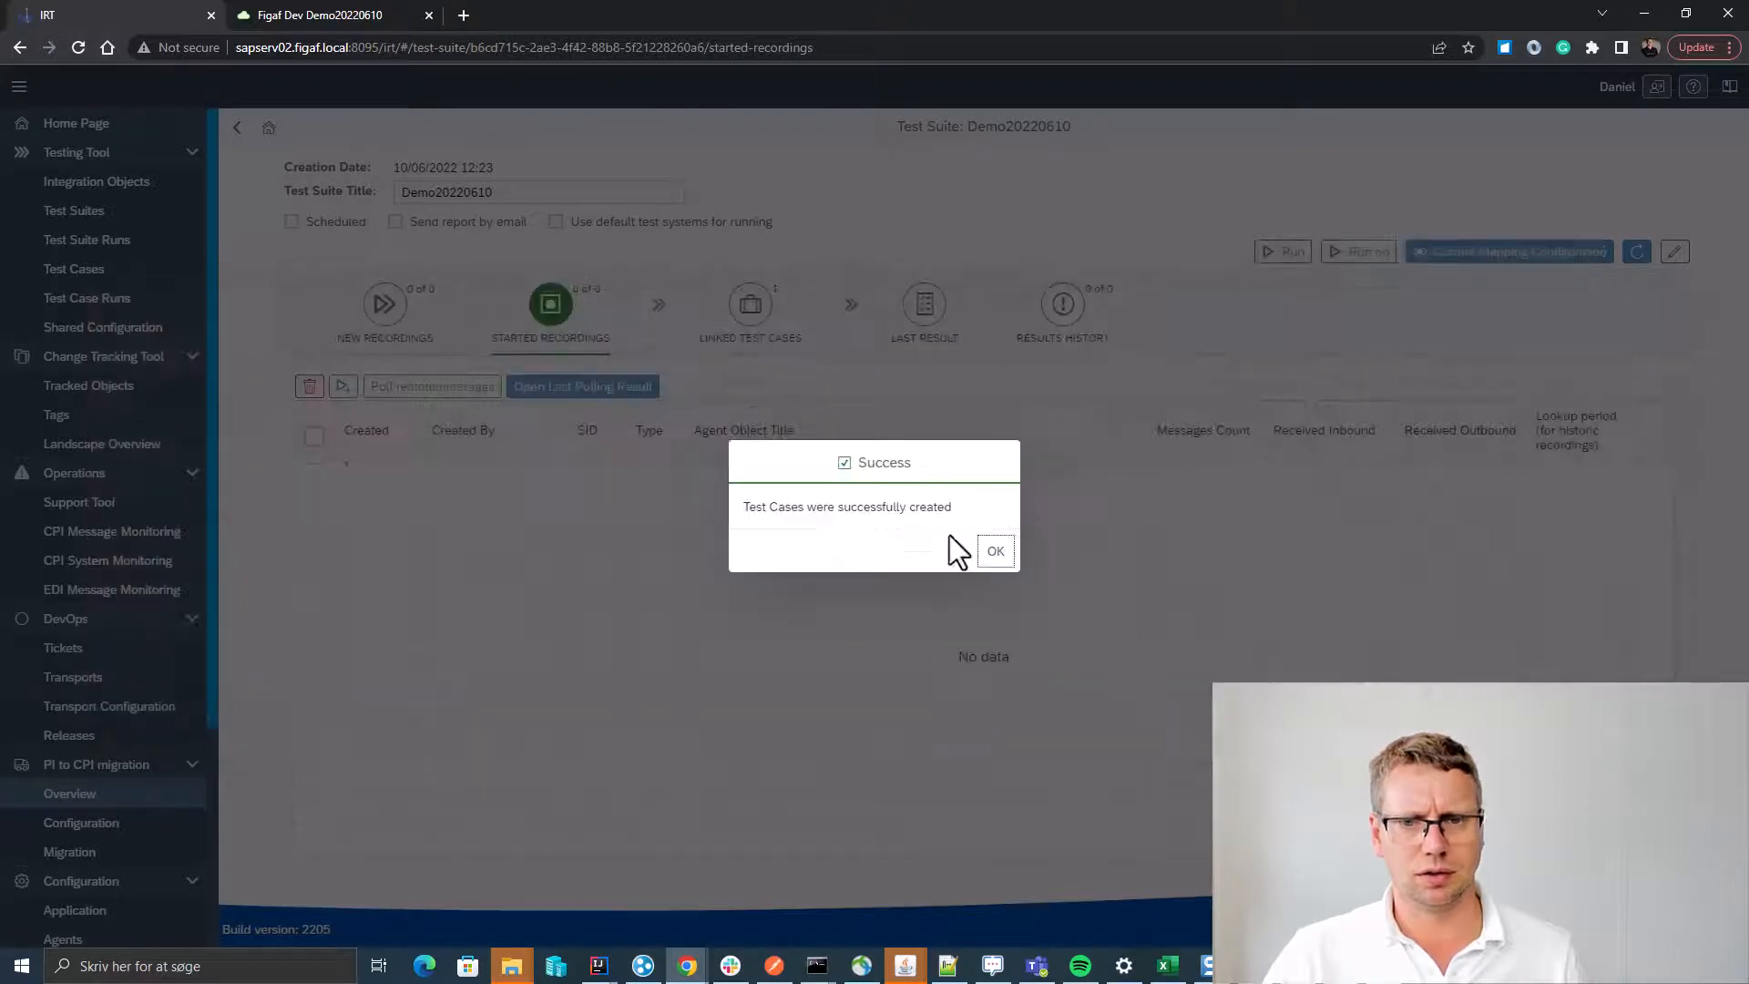
click(994, 550)
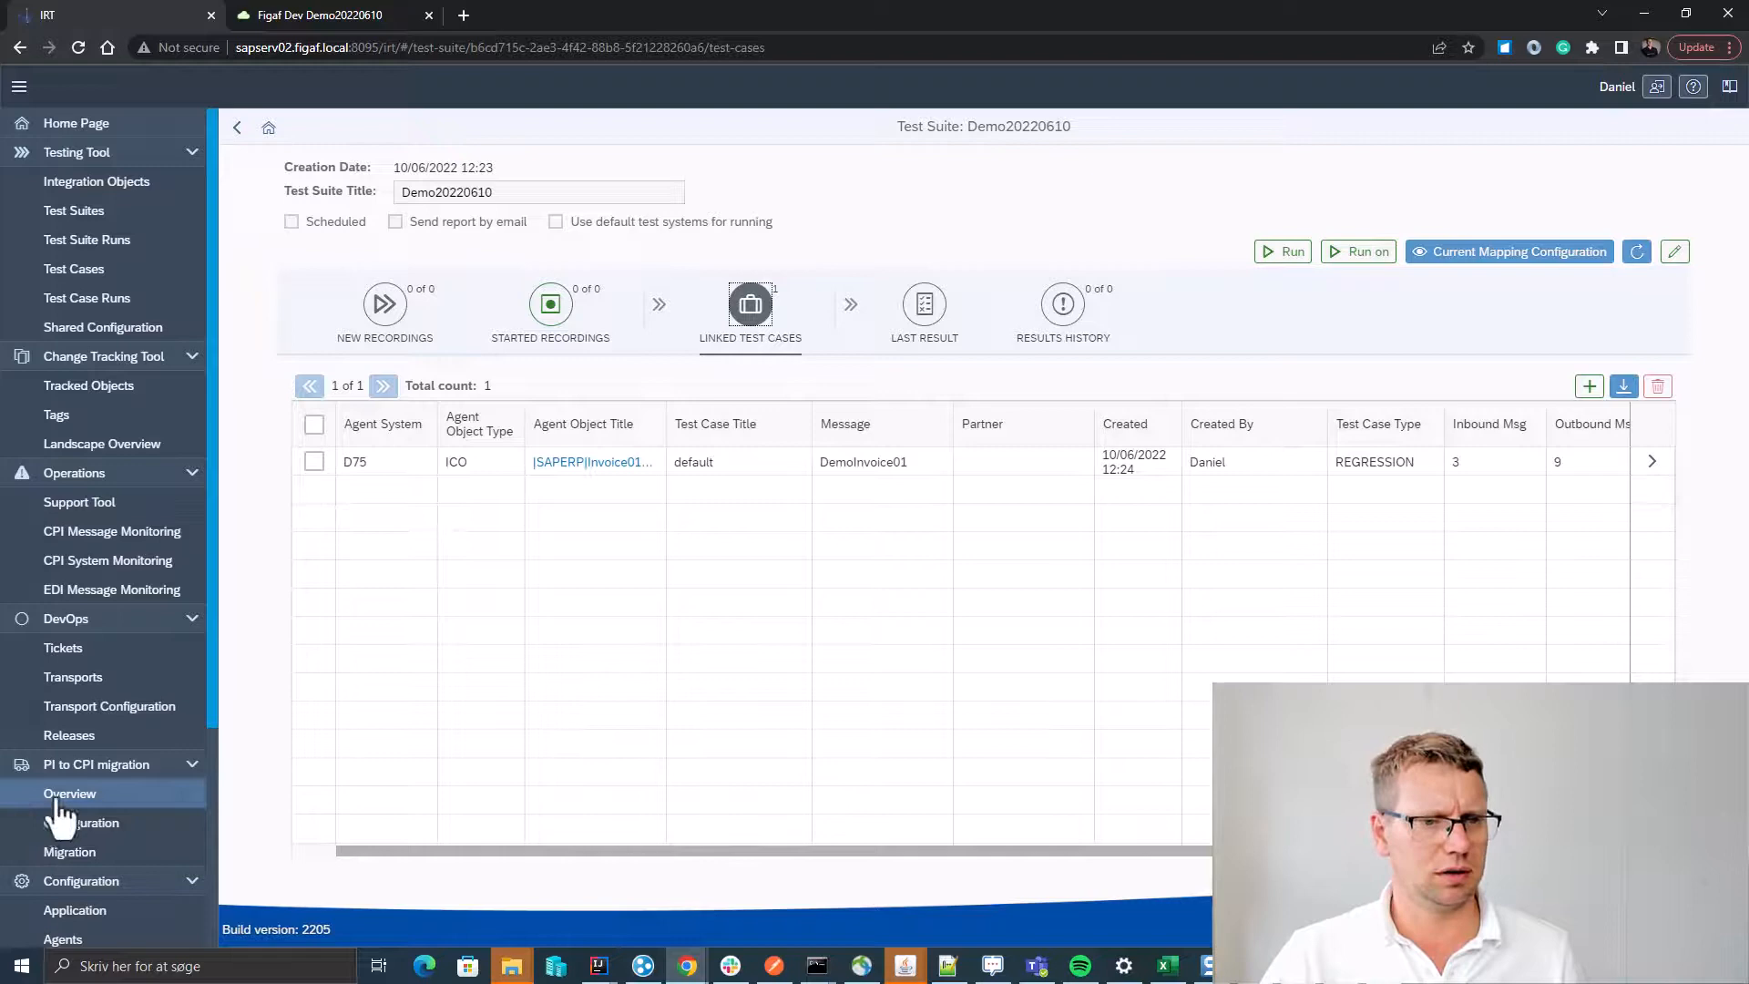
Open Invoice01_OA's agent test cases and select the newest DemoInvoice01 test case.
click(69, 794)
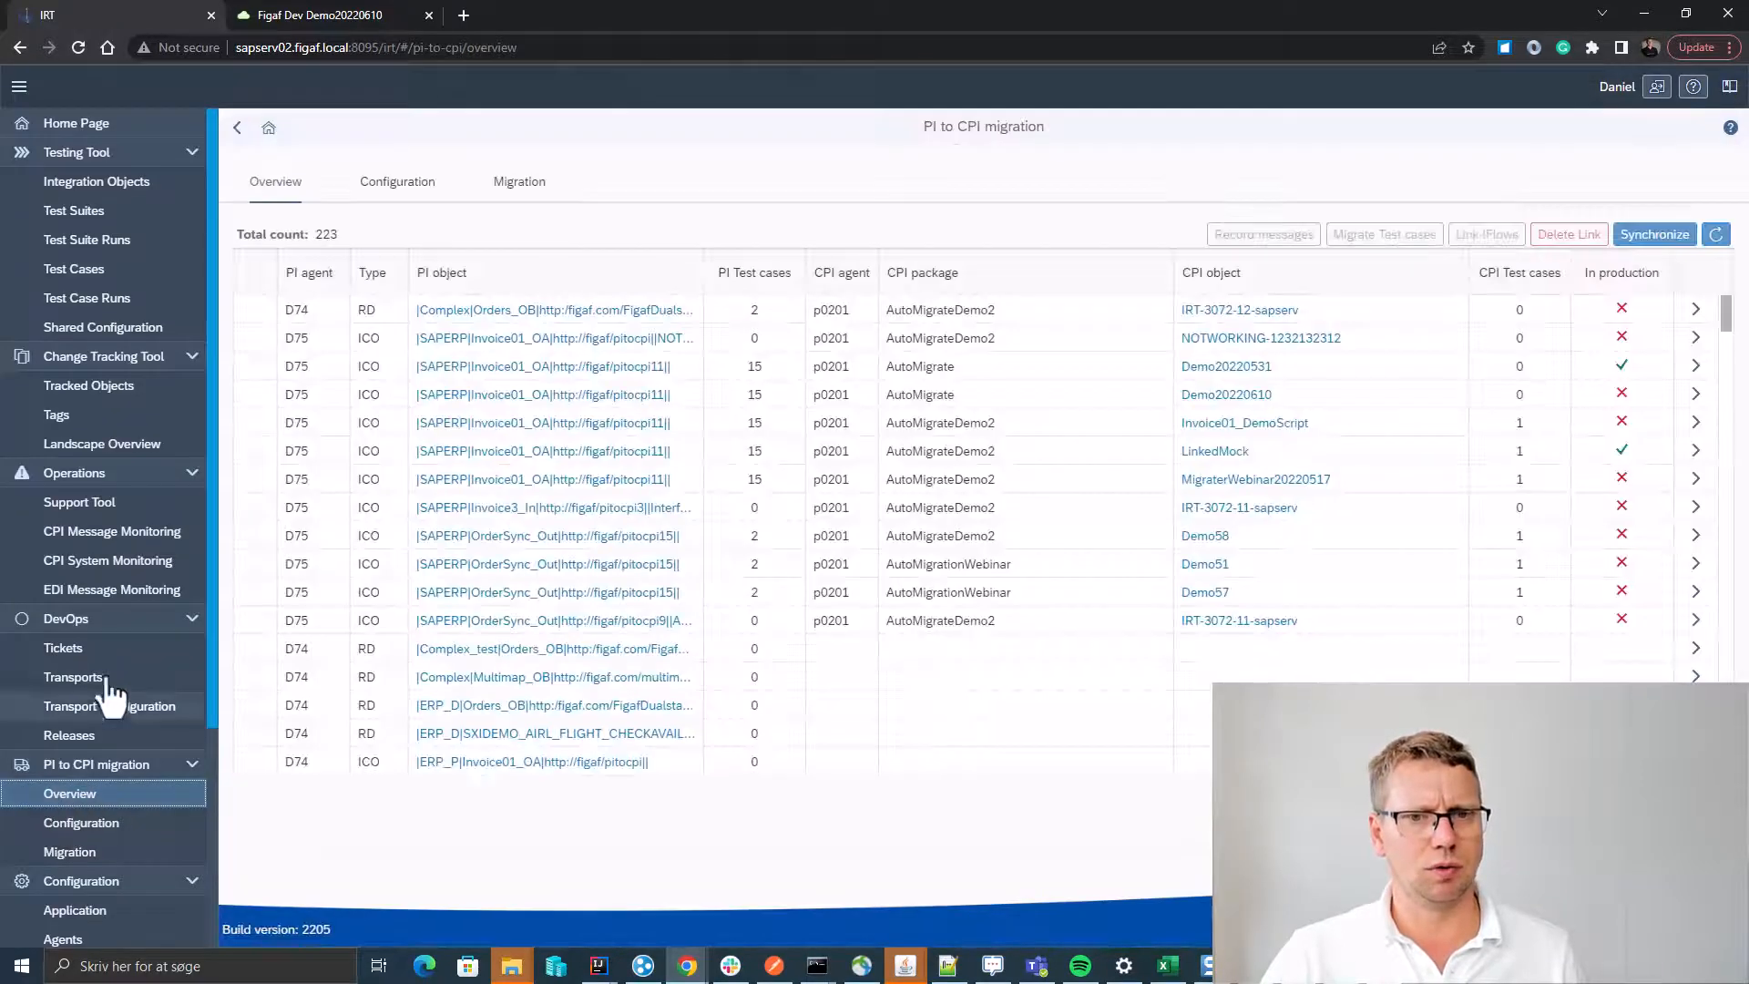
click(255, 366)
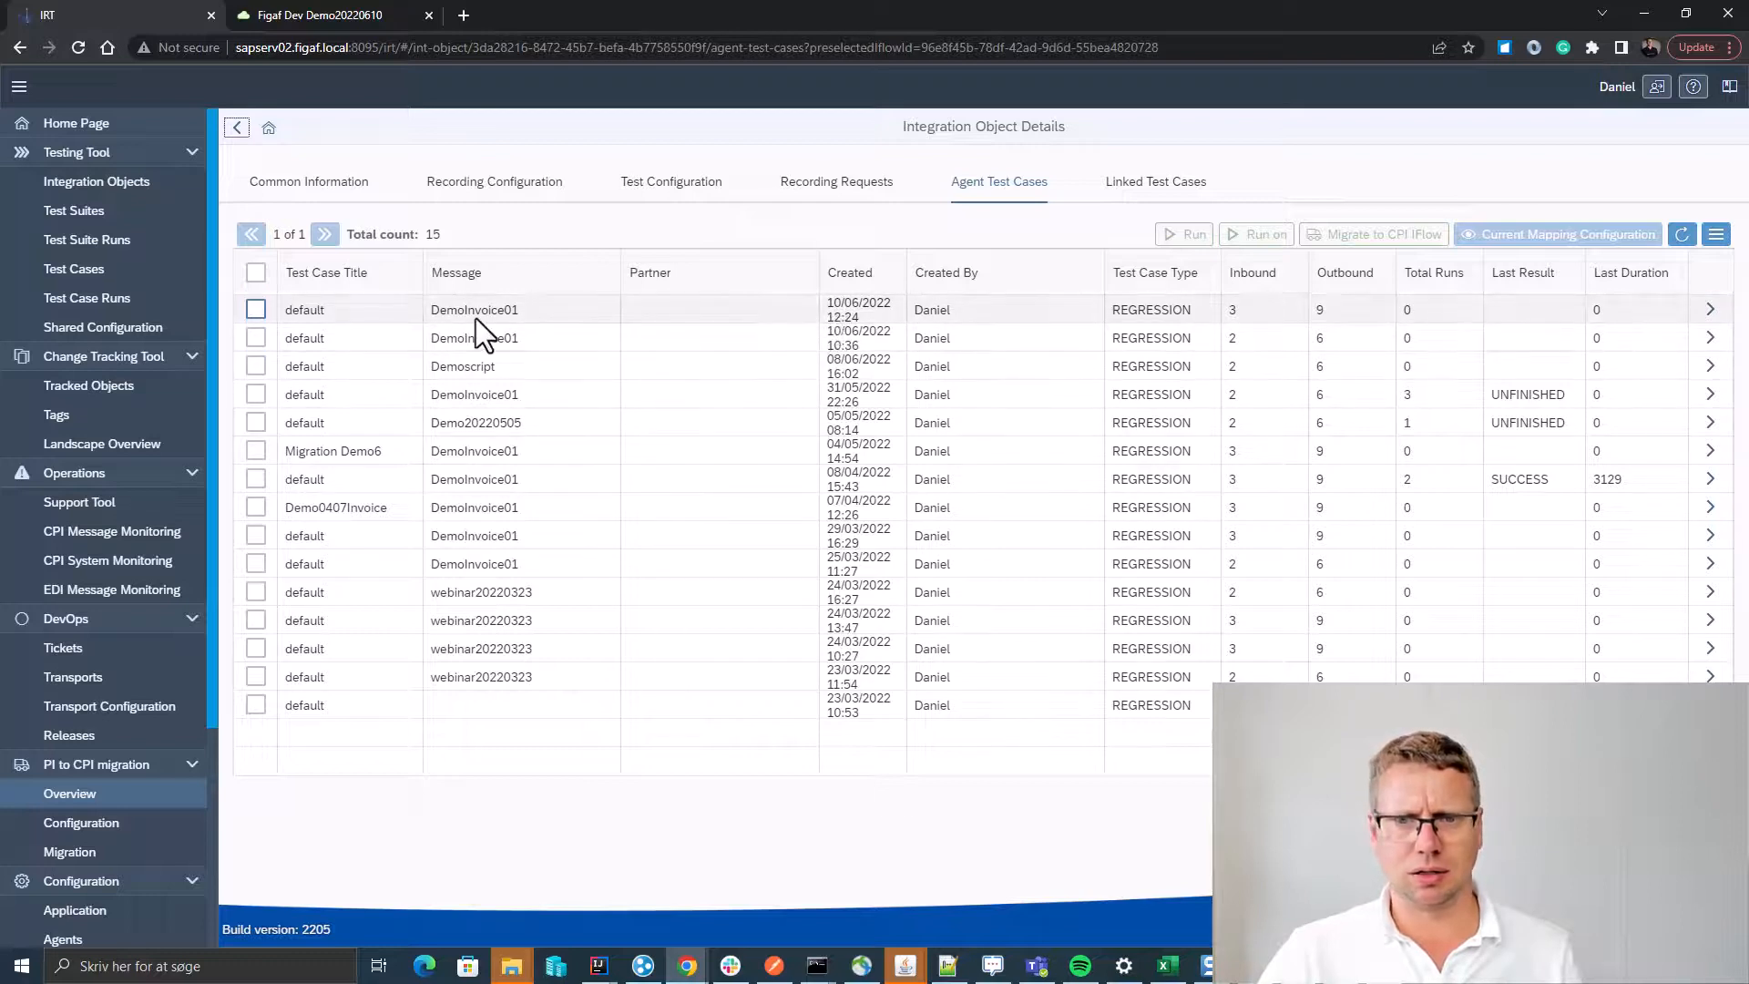
mouse_move(262, 338)
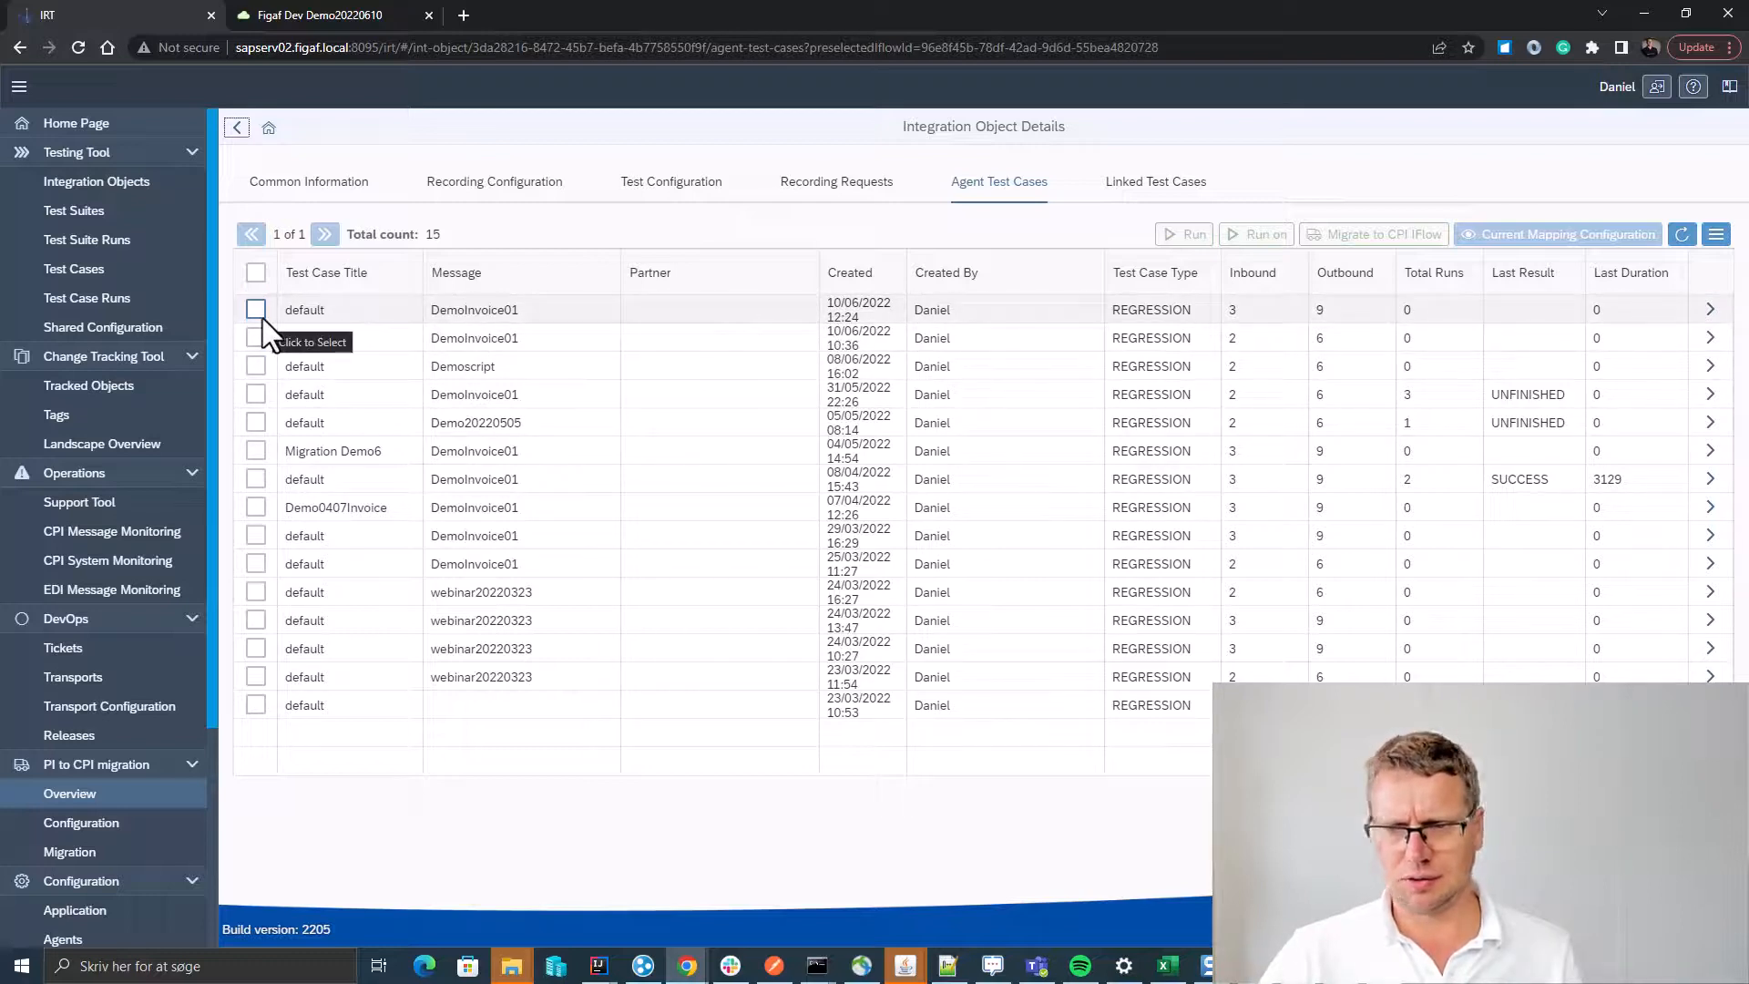
click(255, 308)
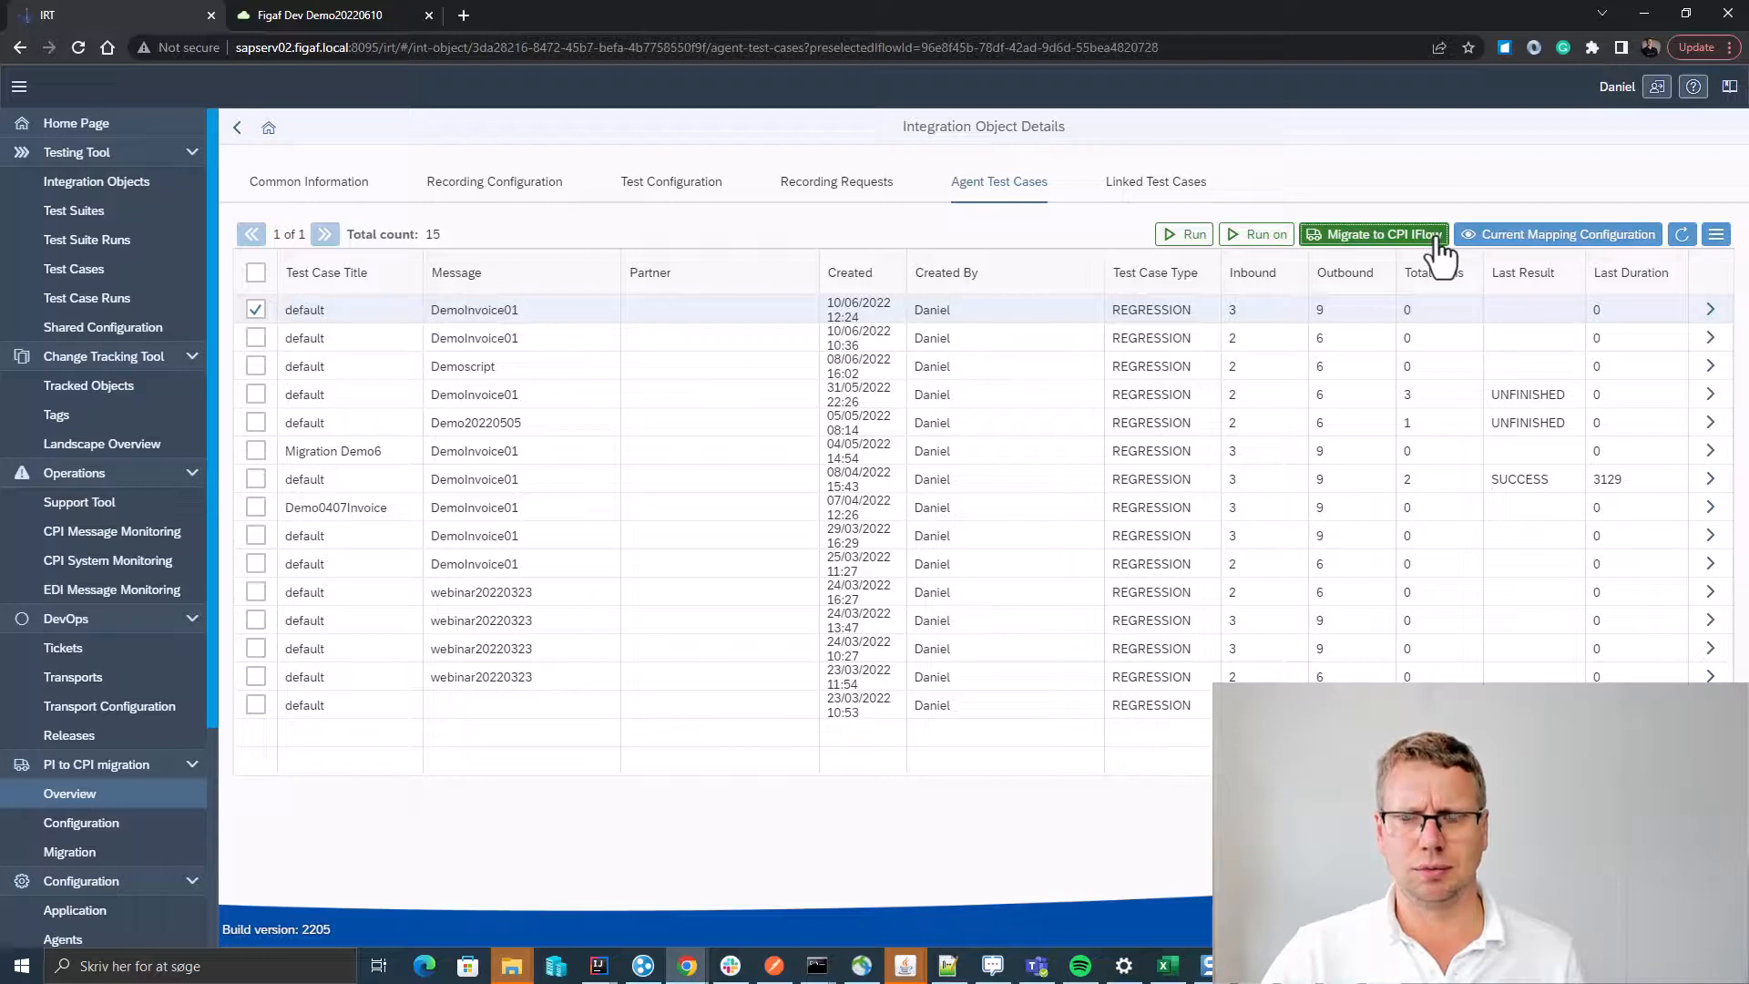
Migrate the DemoInvoice01 test case into the existing Demo20220610 test suite.
click(1373, 234)
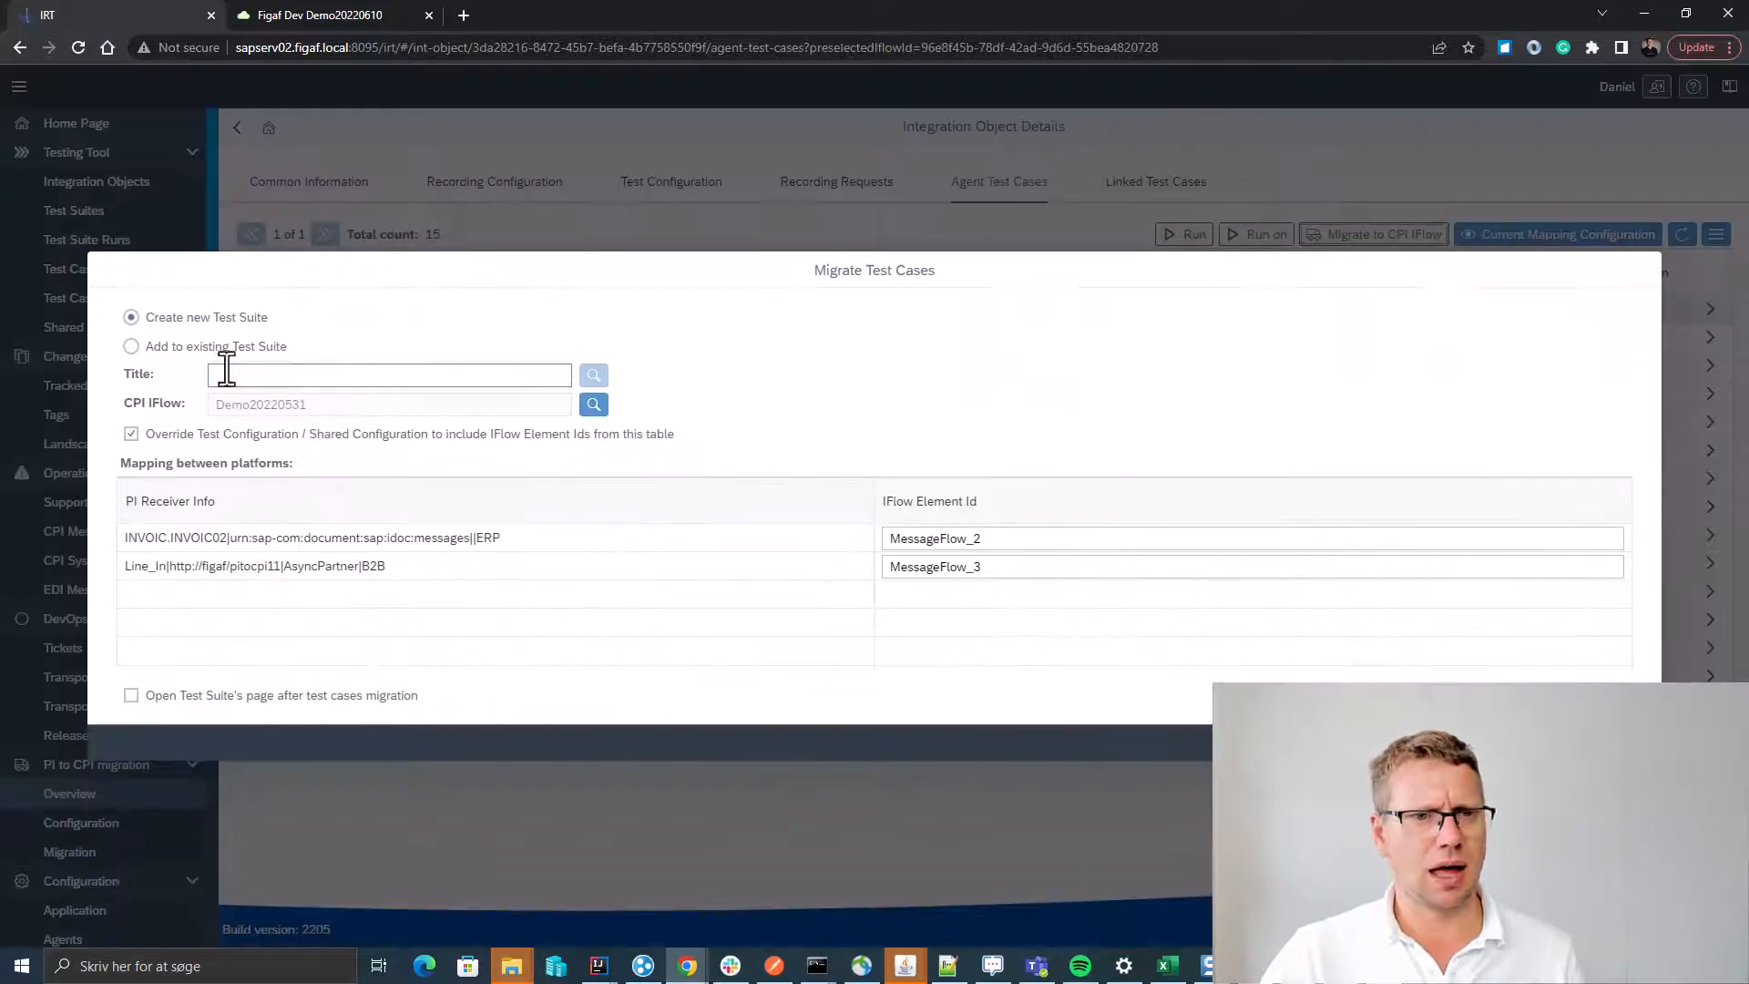
click(130, 346)
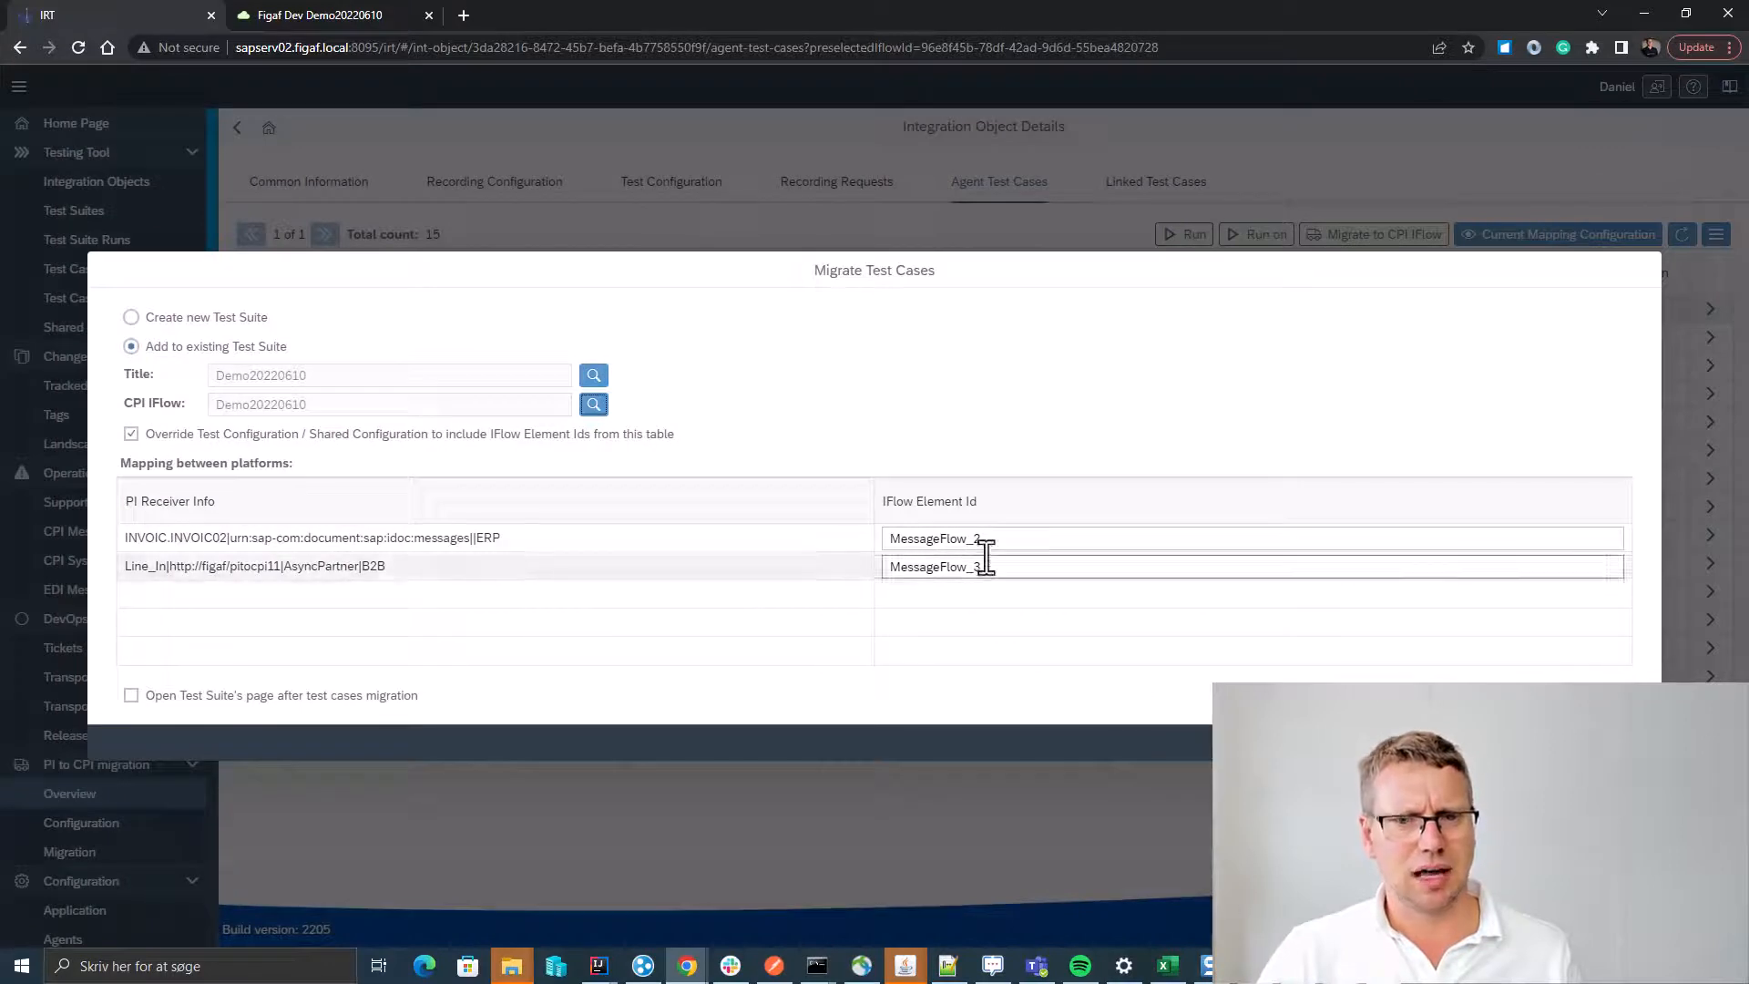
click(130, 695)
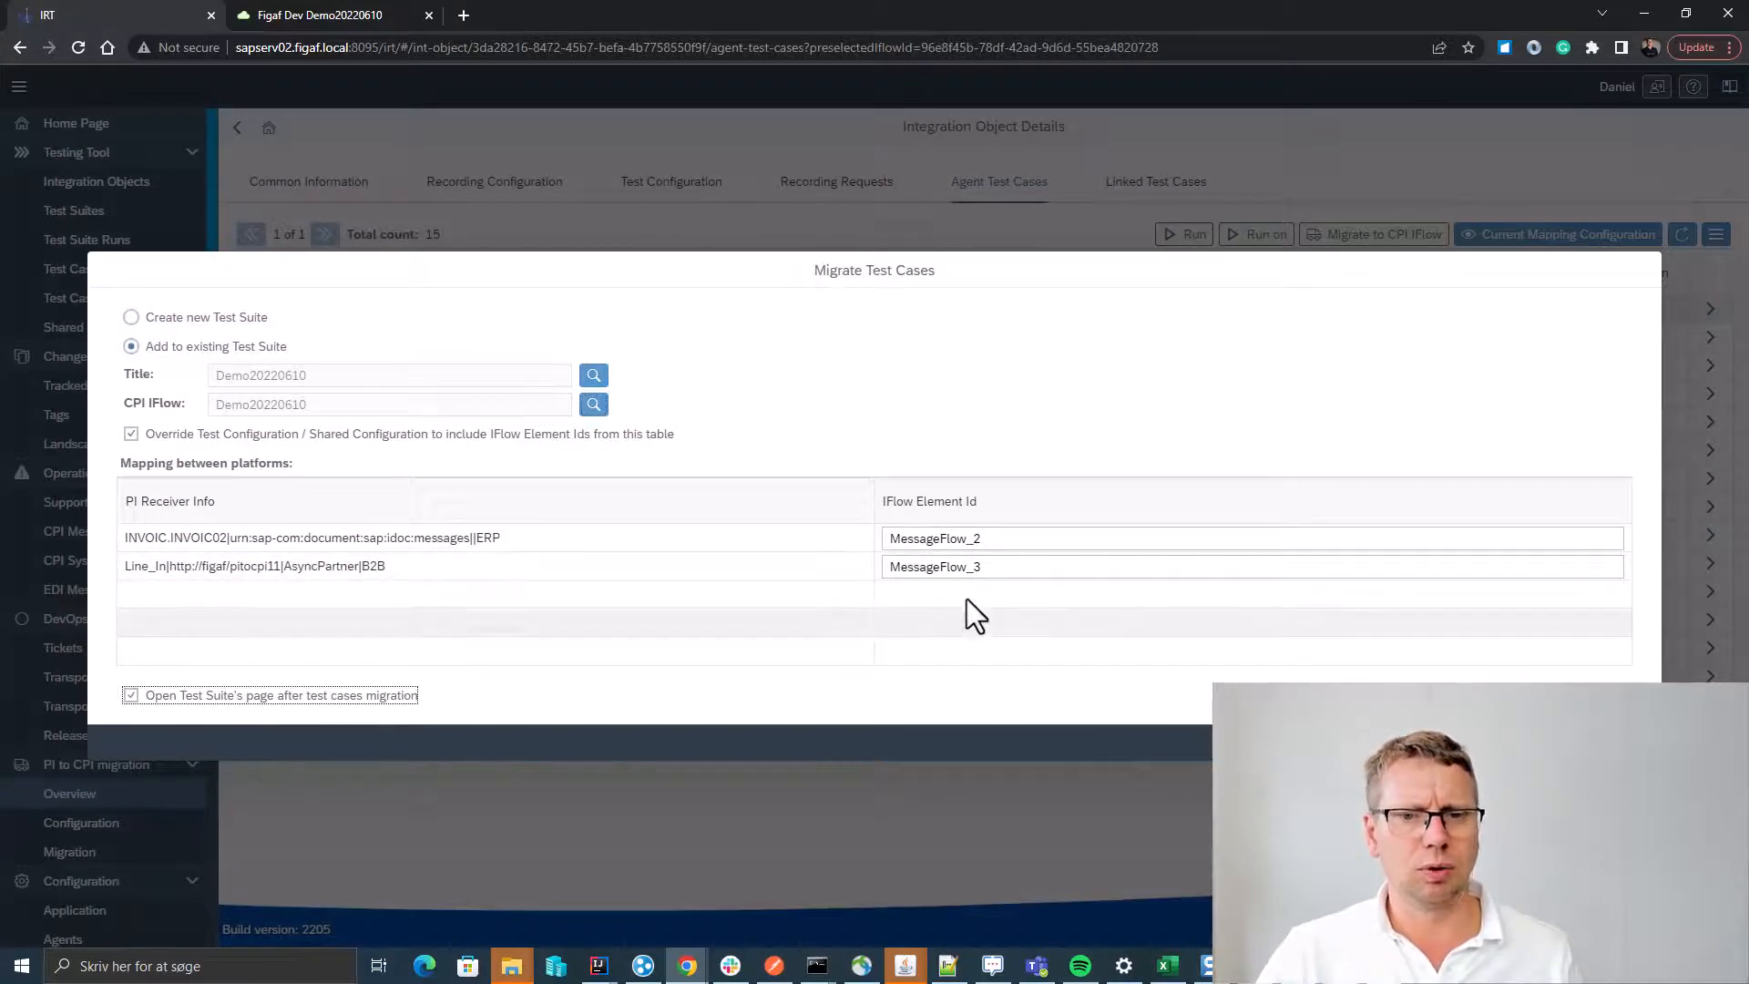
click(966, 566)
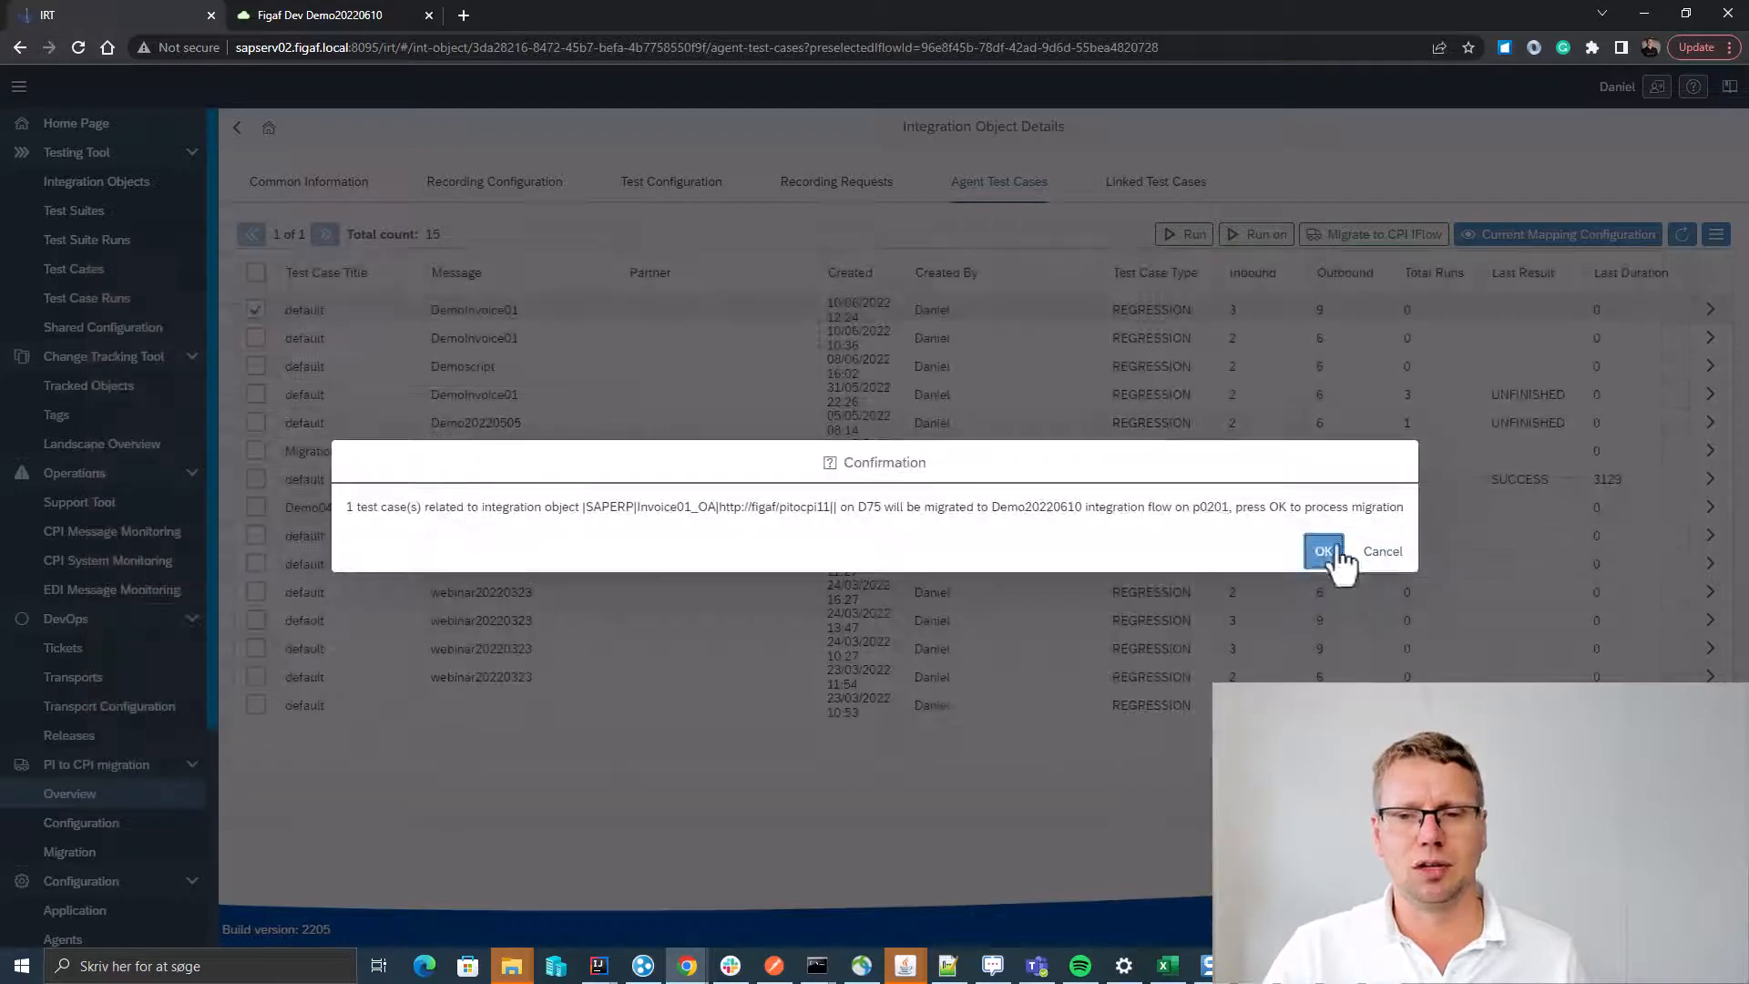
click(1324, 551)
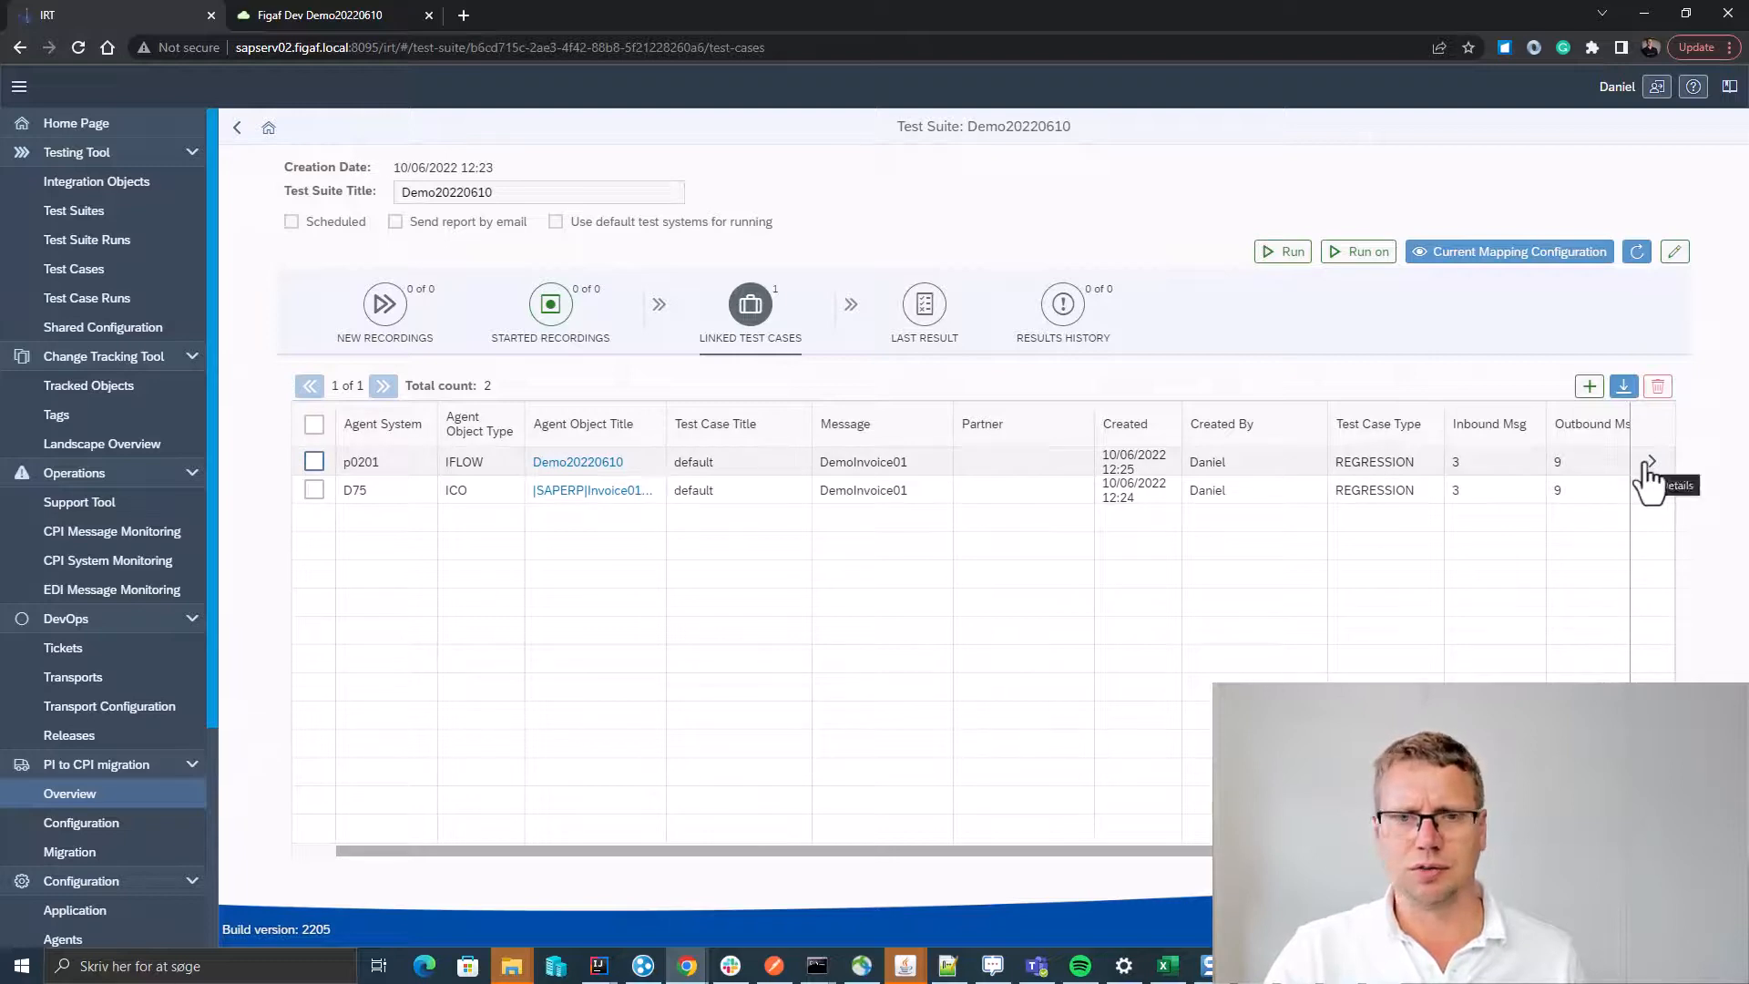
Open the Demo20220610 test case details and review its messages and testing results.
click(1649, 462)
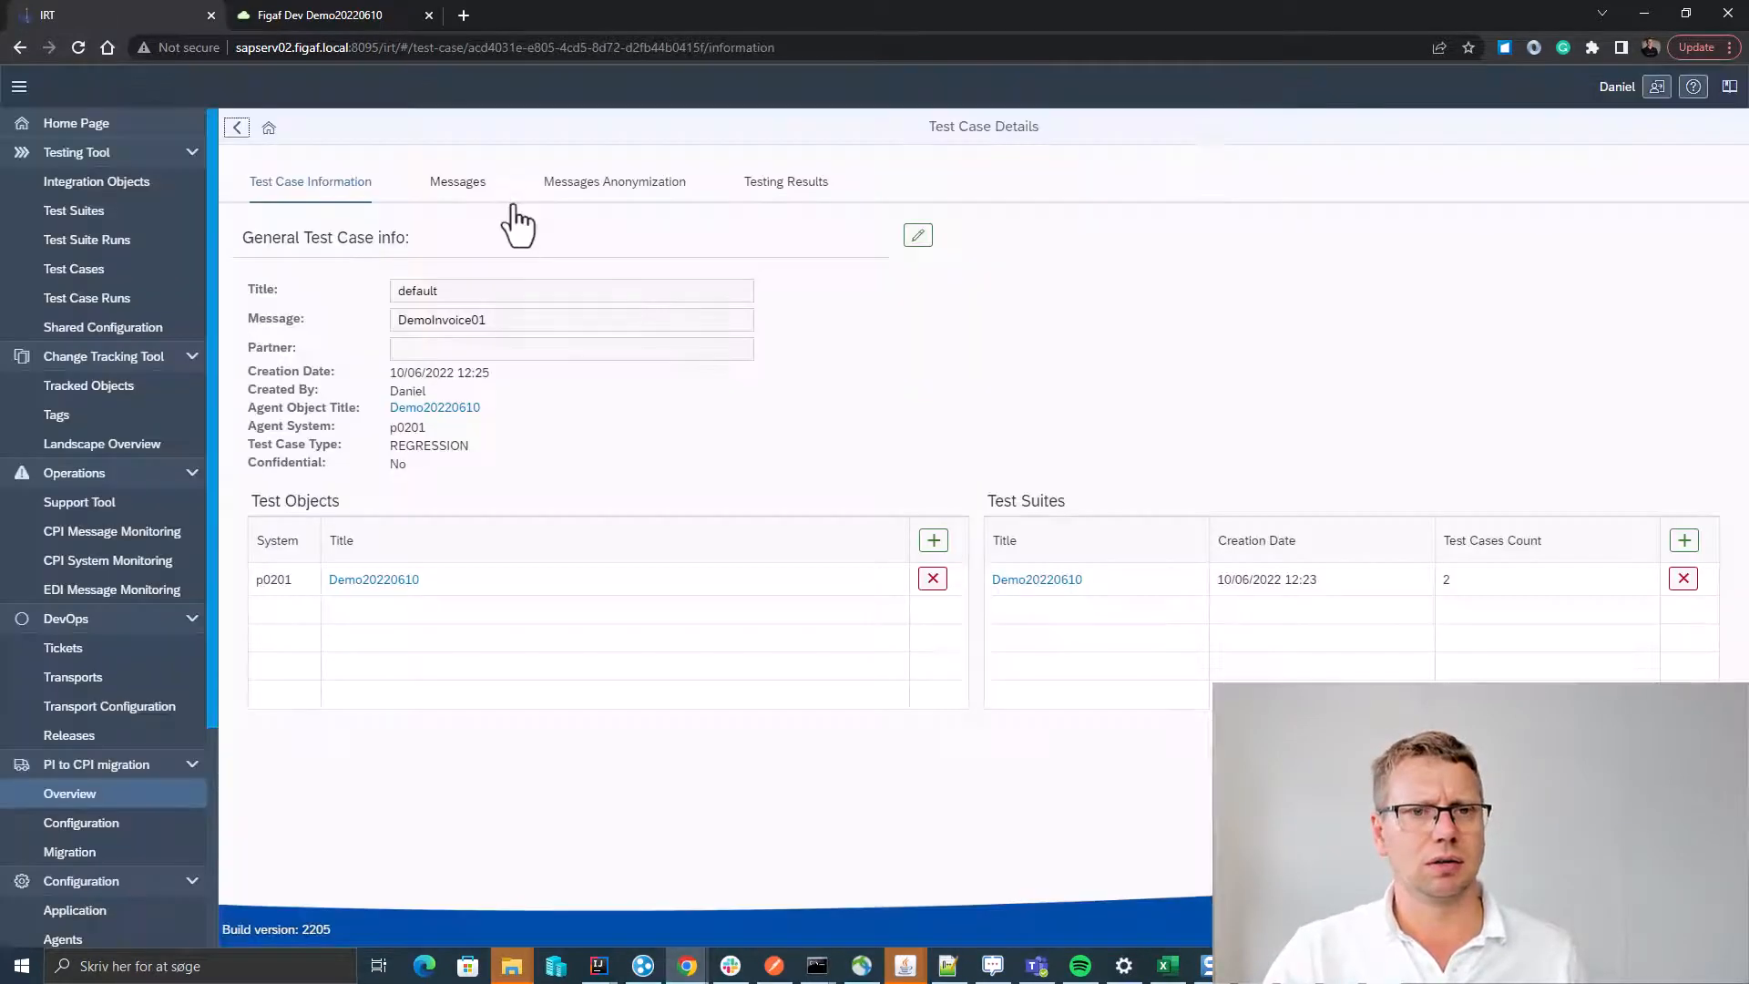
click(458, 180)
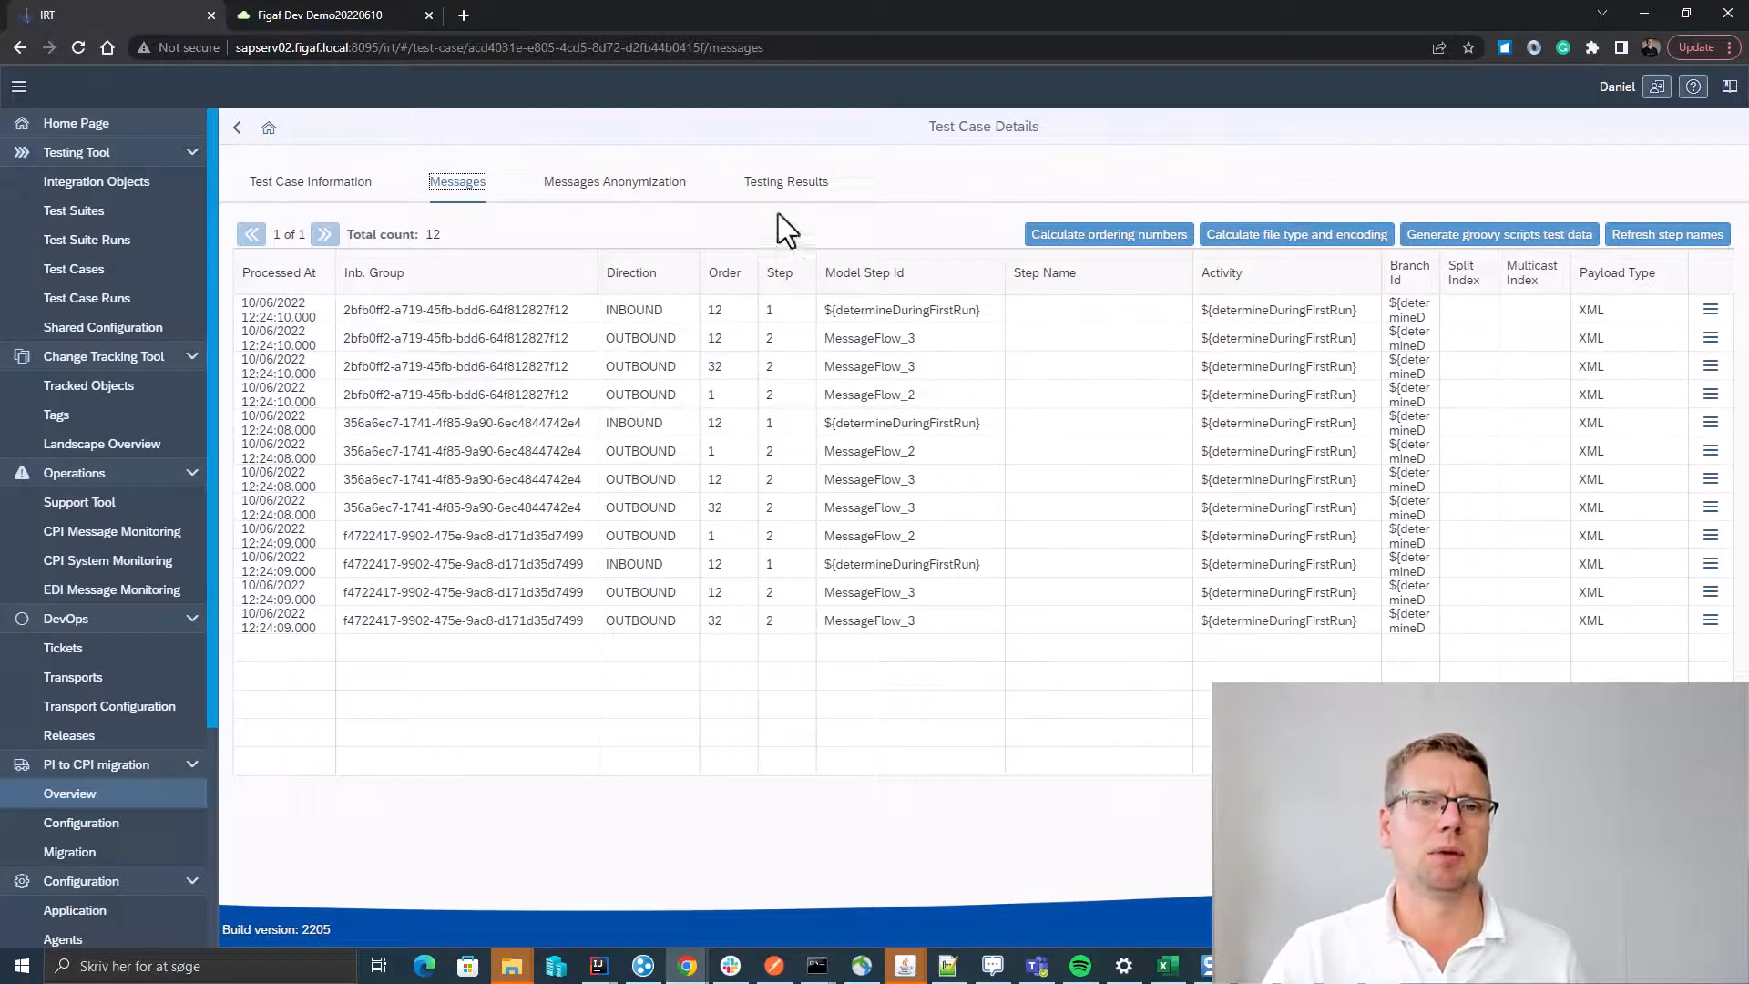
click(786, 180)
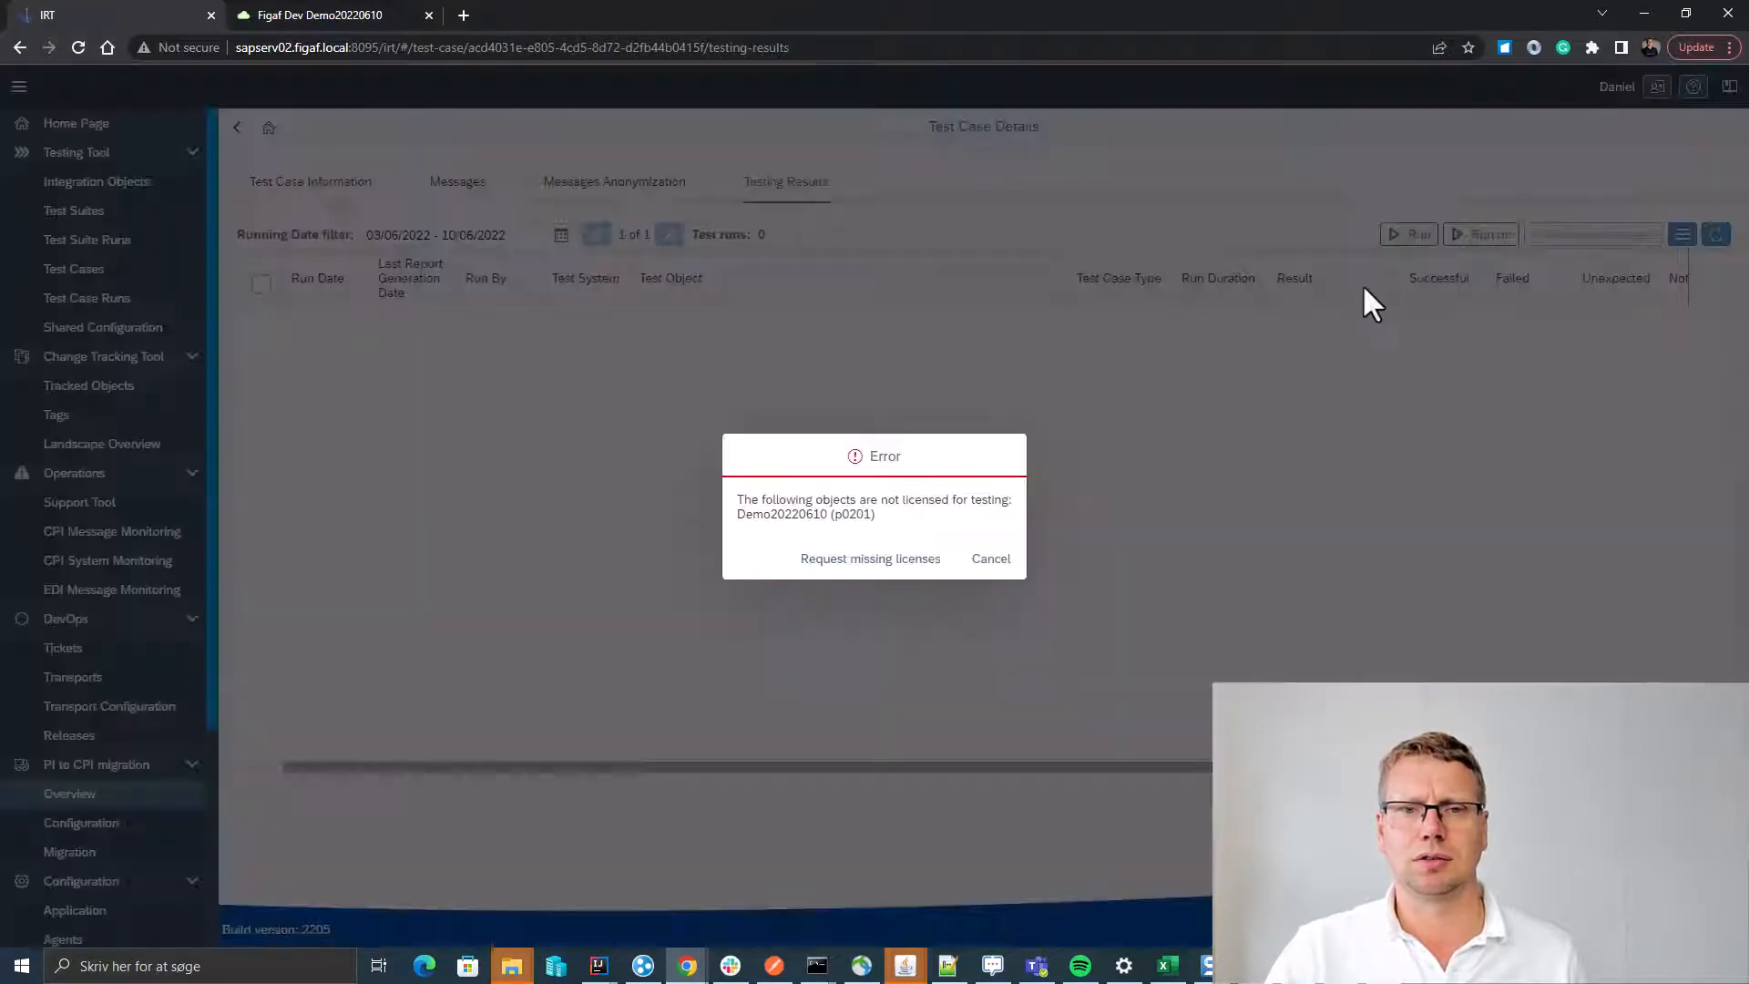
Add the missing testing and DevOps licenses for Demo20220610.
click(871, 557)
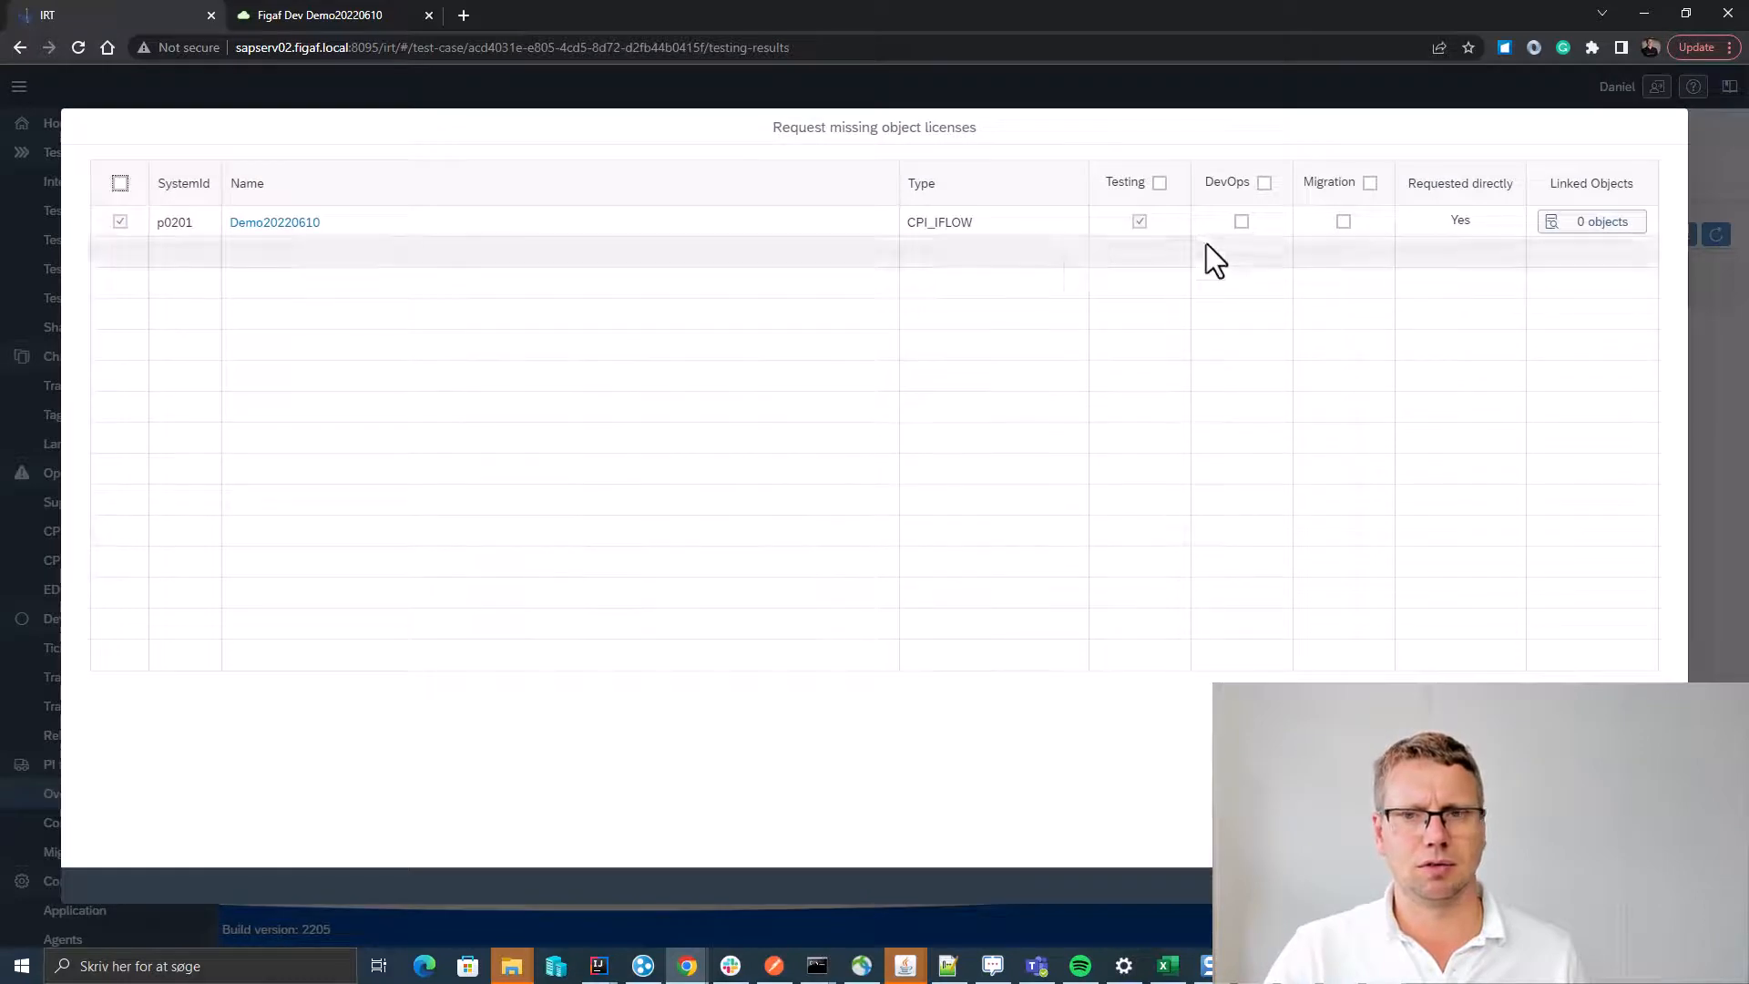
click(1241, 221)
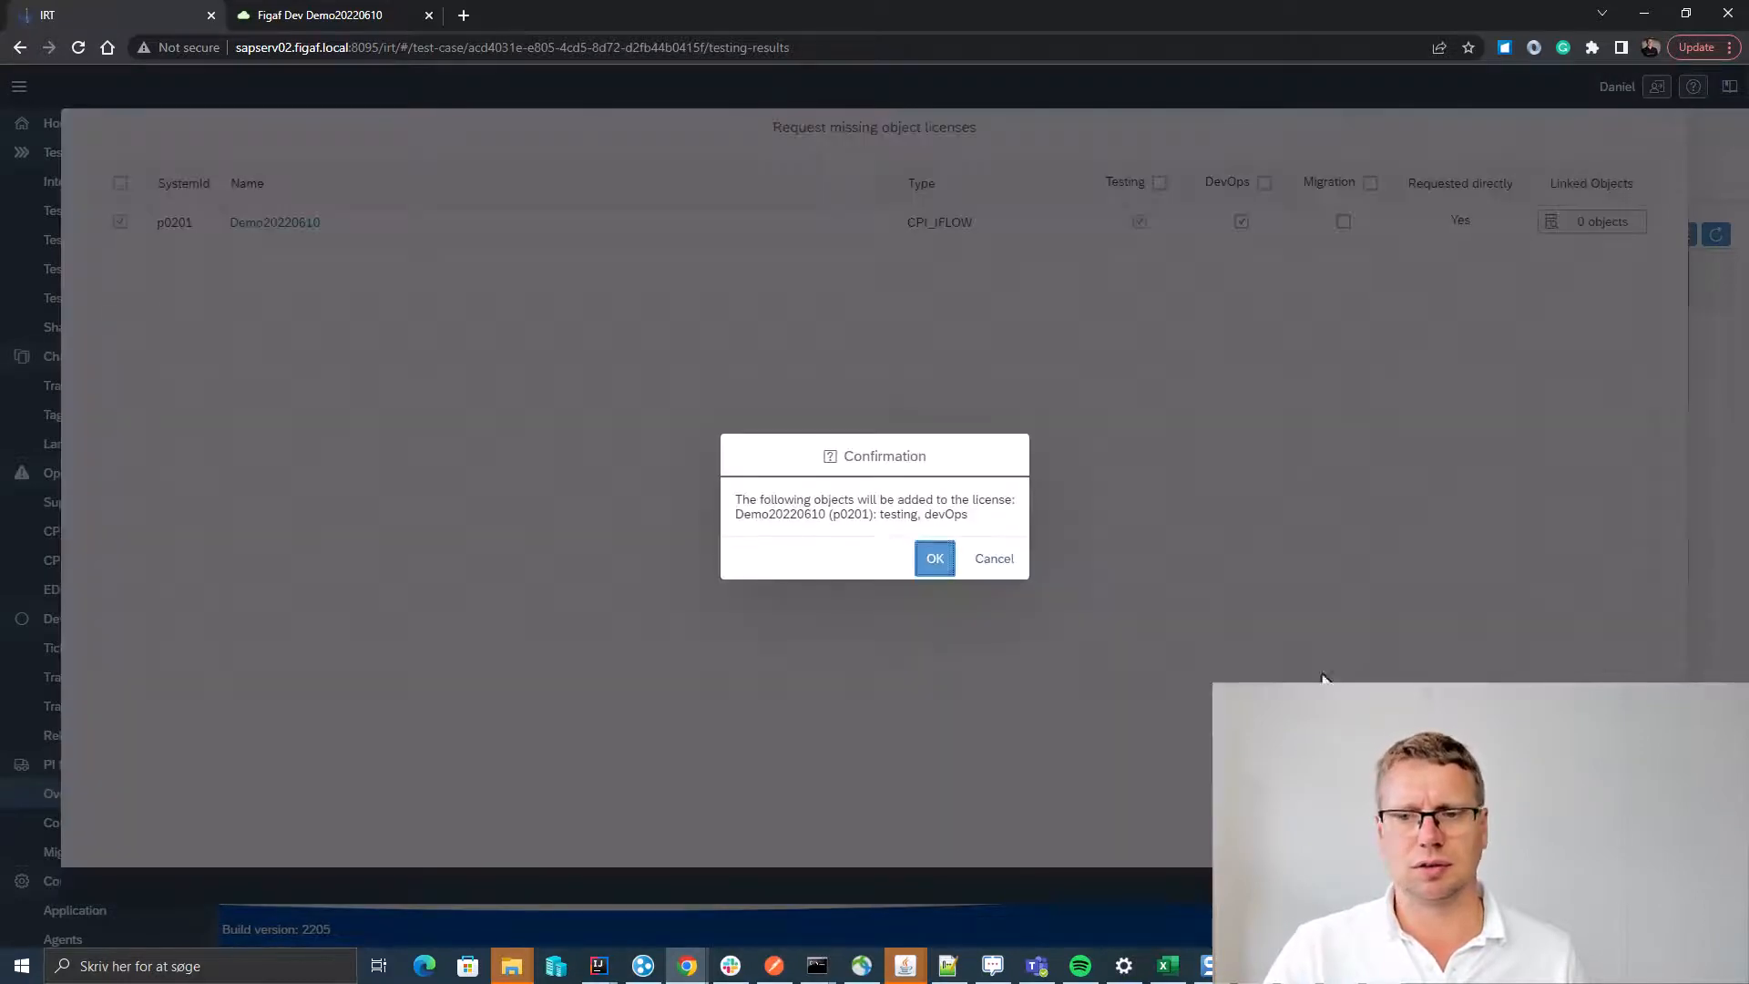
click(934, 558)
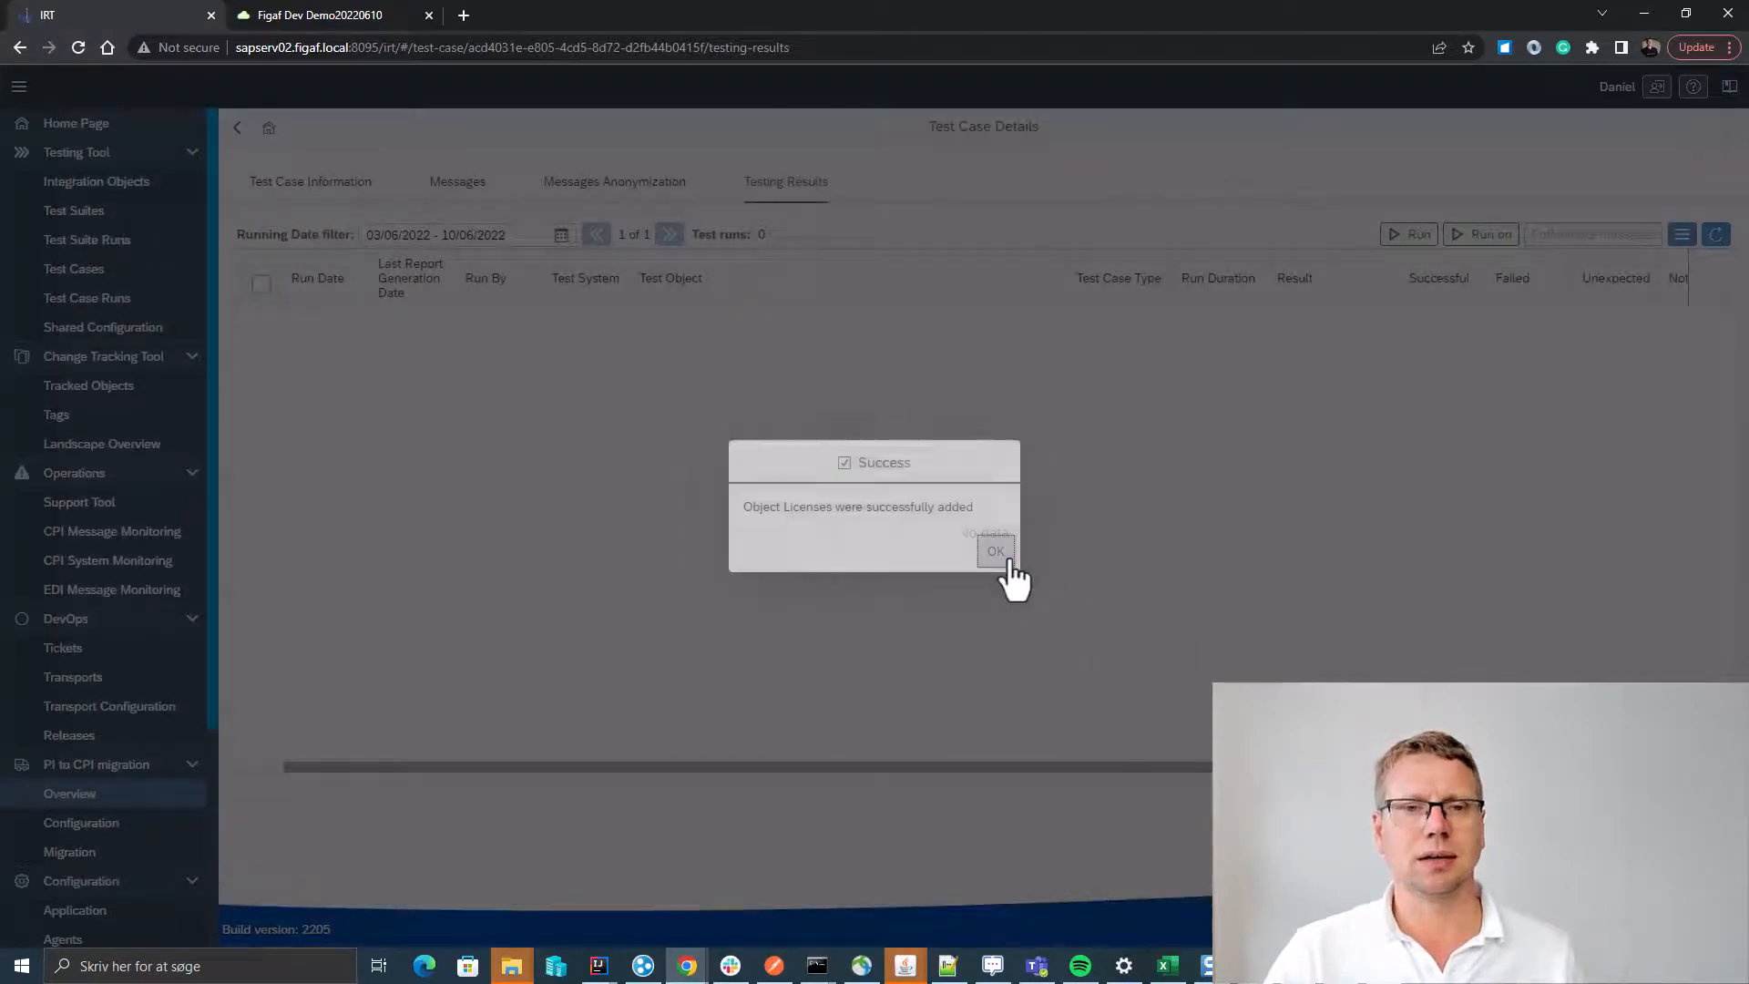
click(994, 551)
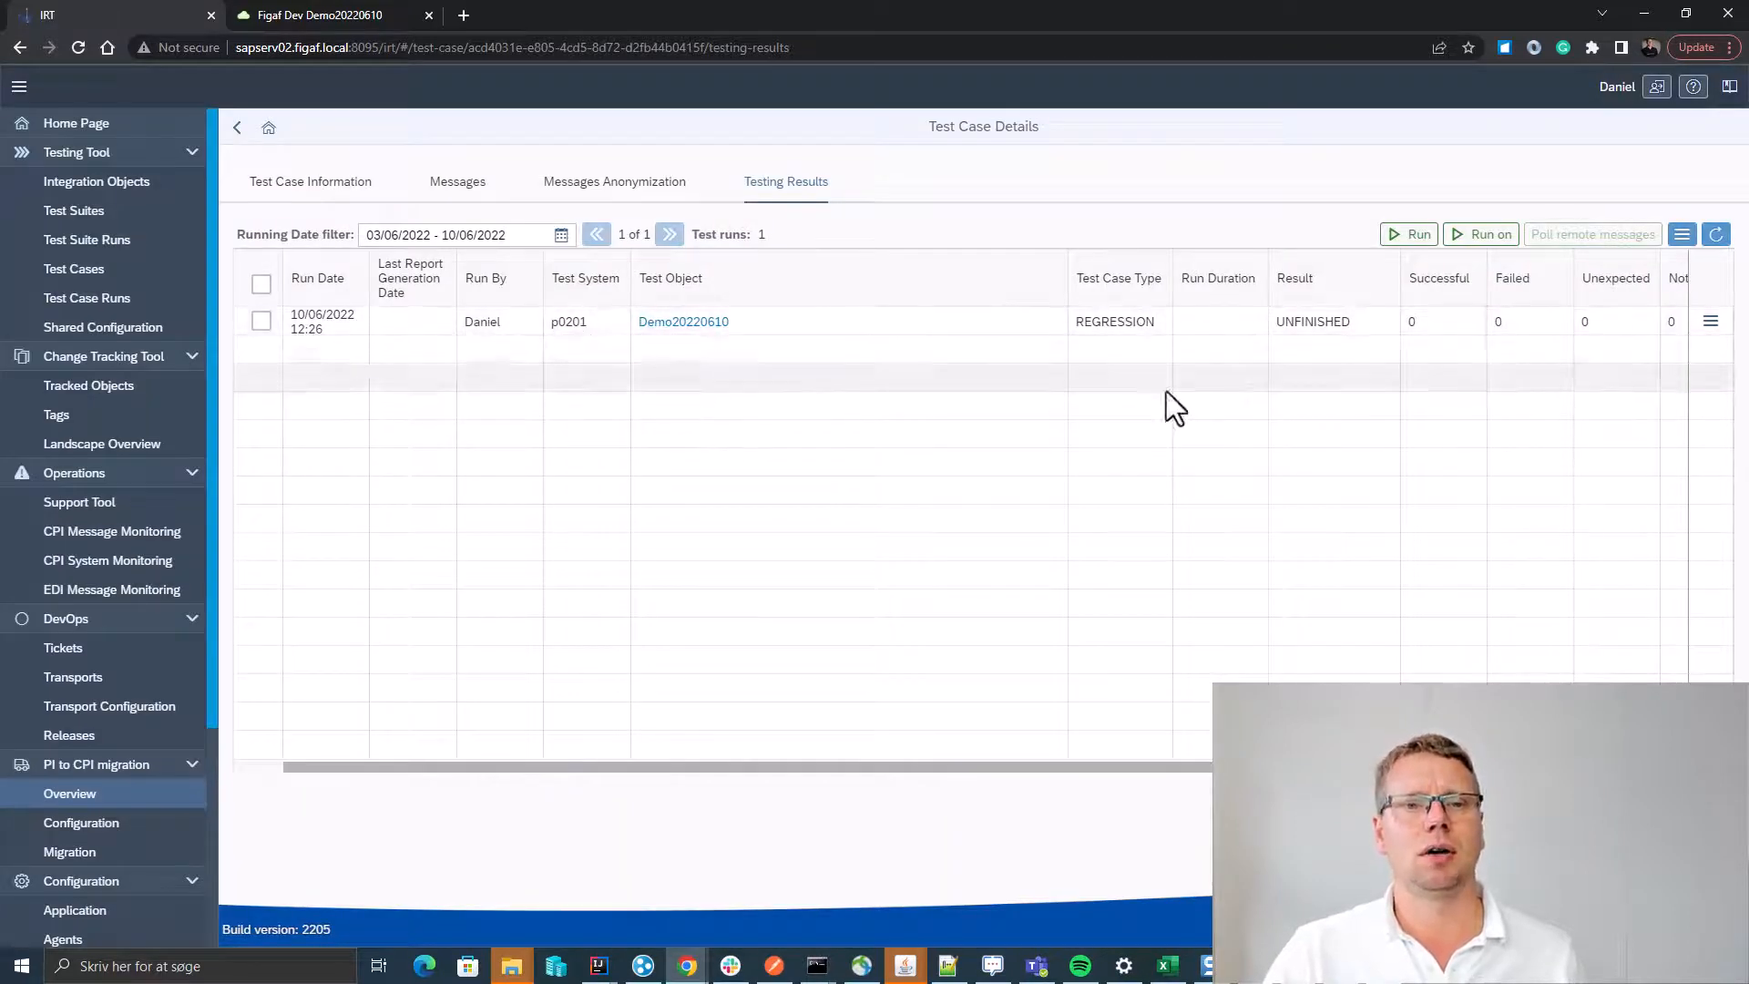
Open the test run's results, poll remote messages and refresh the comparison.
click(1710, 322)
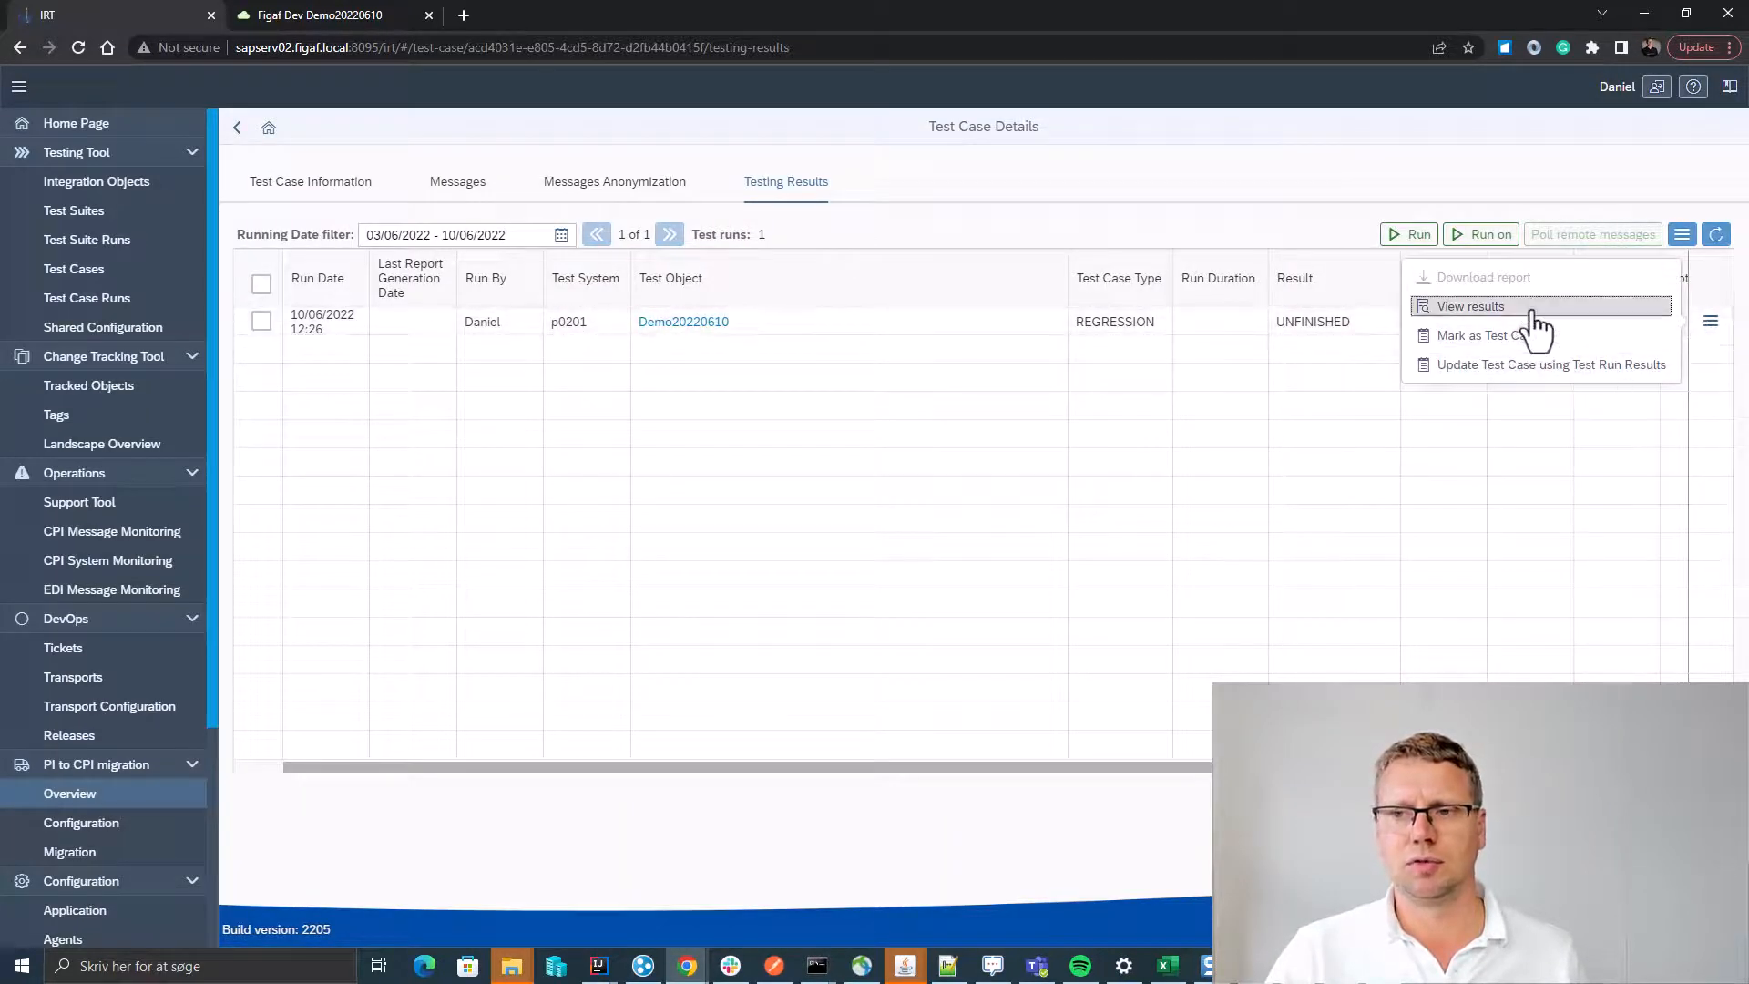
click(1471, 306)
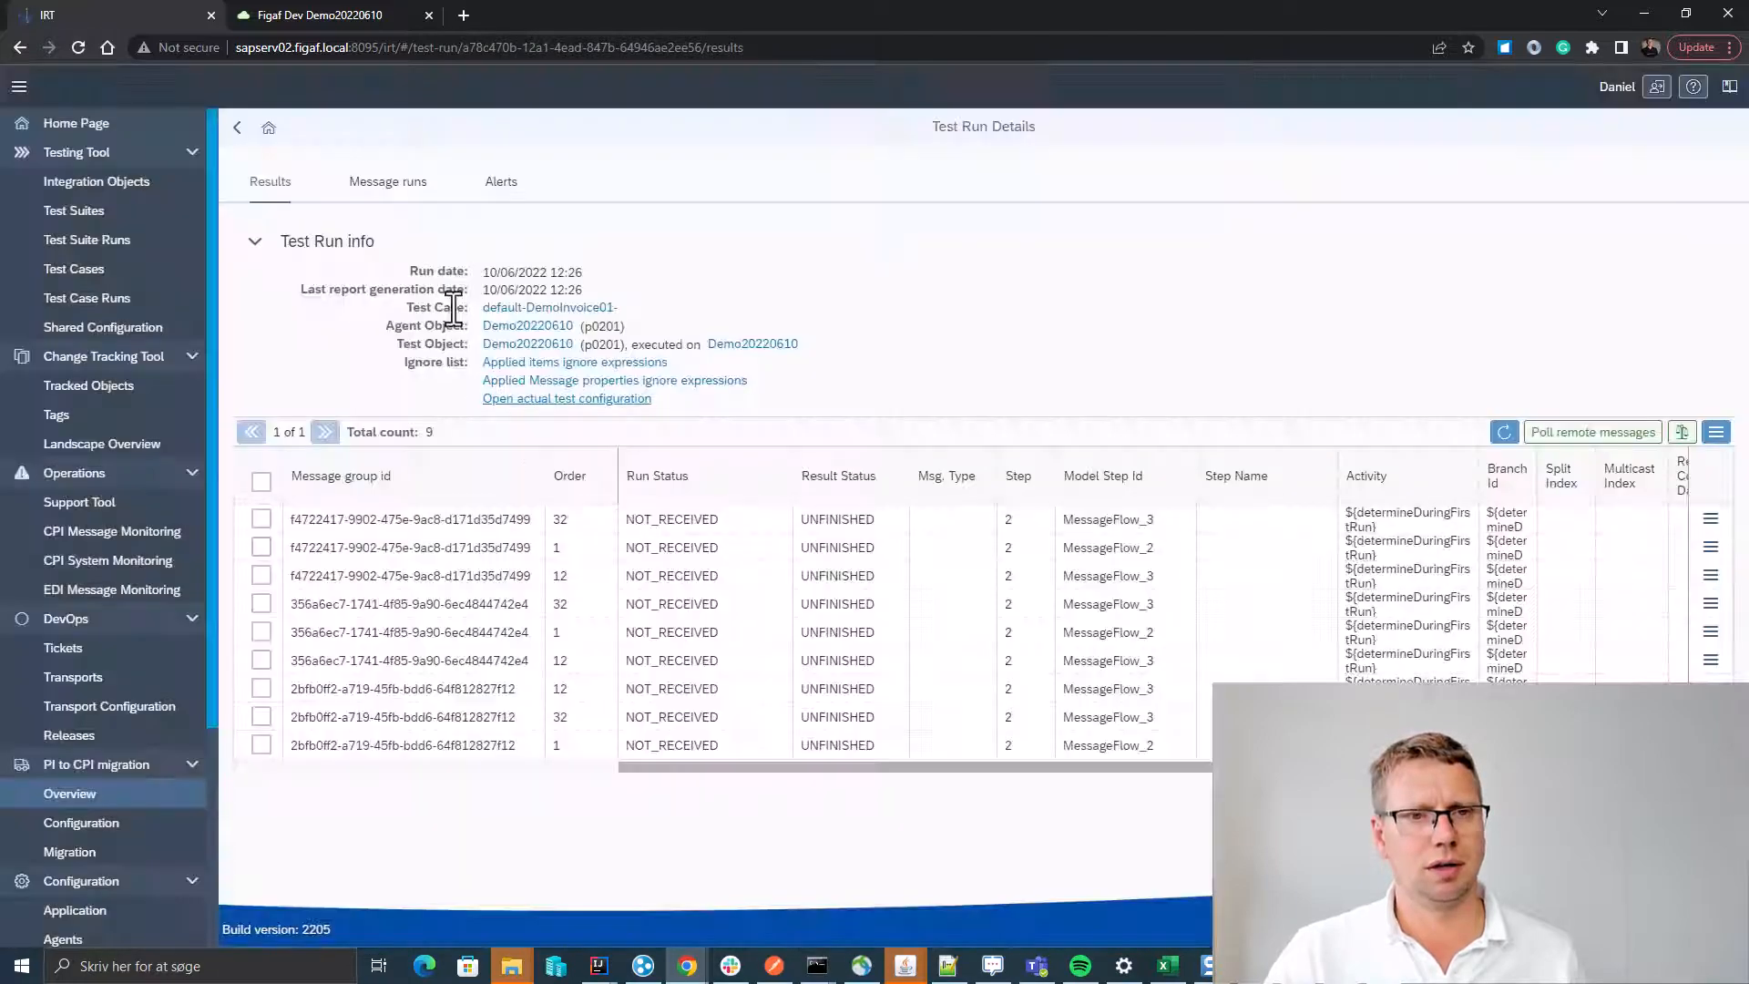
click(387, 180)
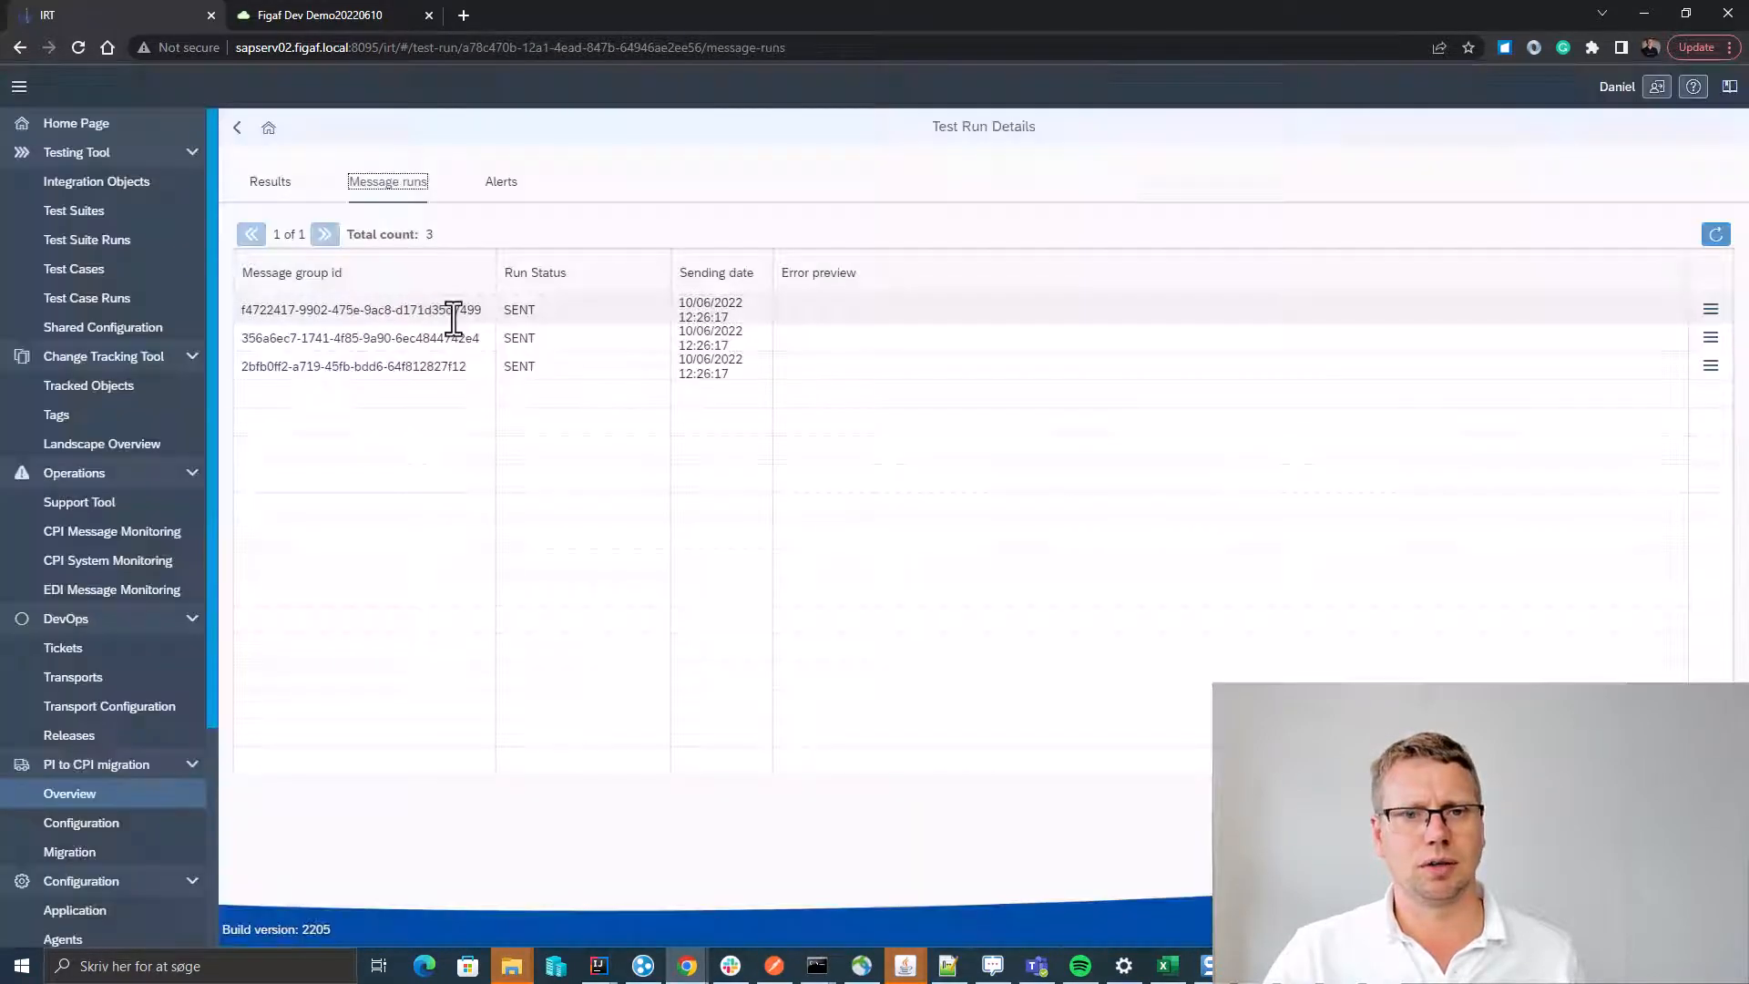
click(269, 181)
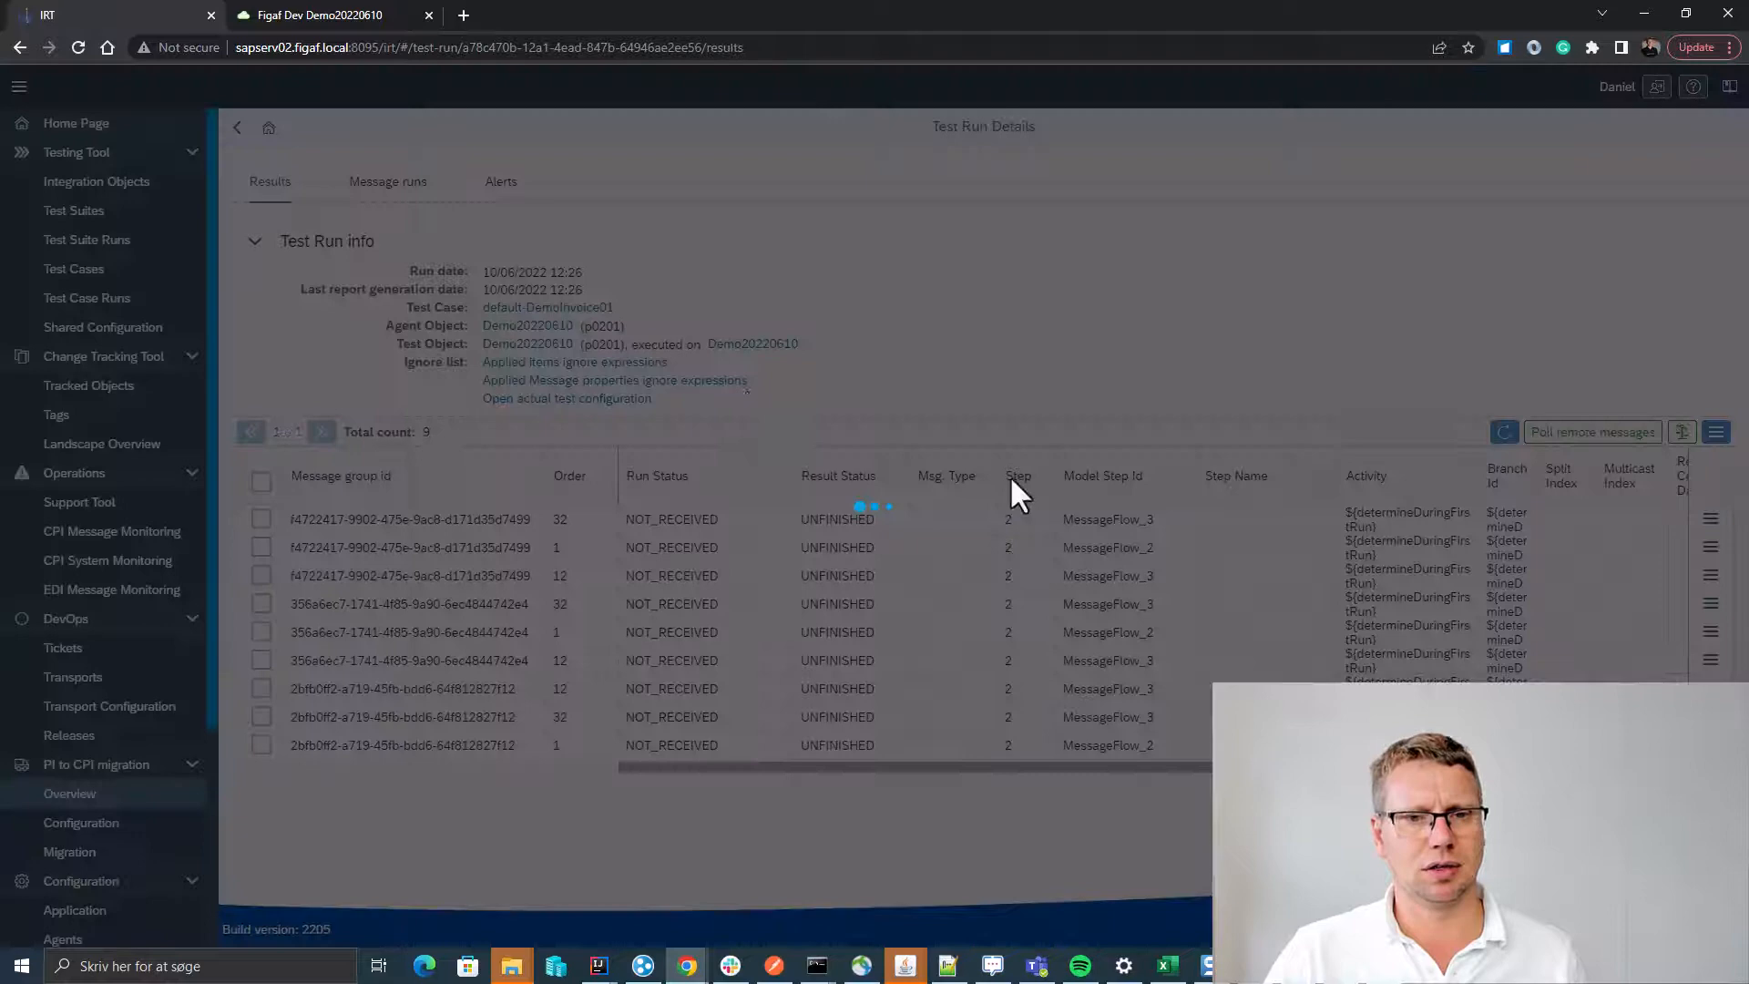
click(1502, 431)
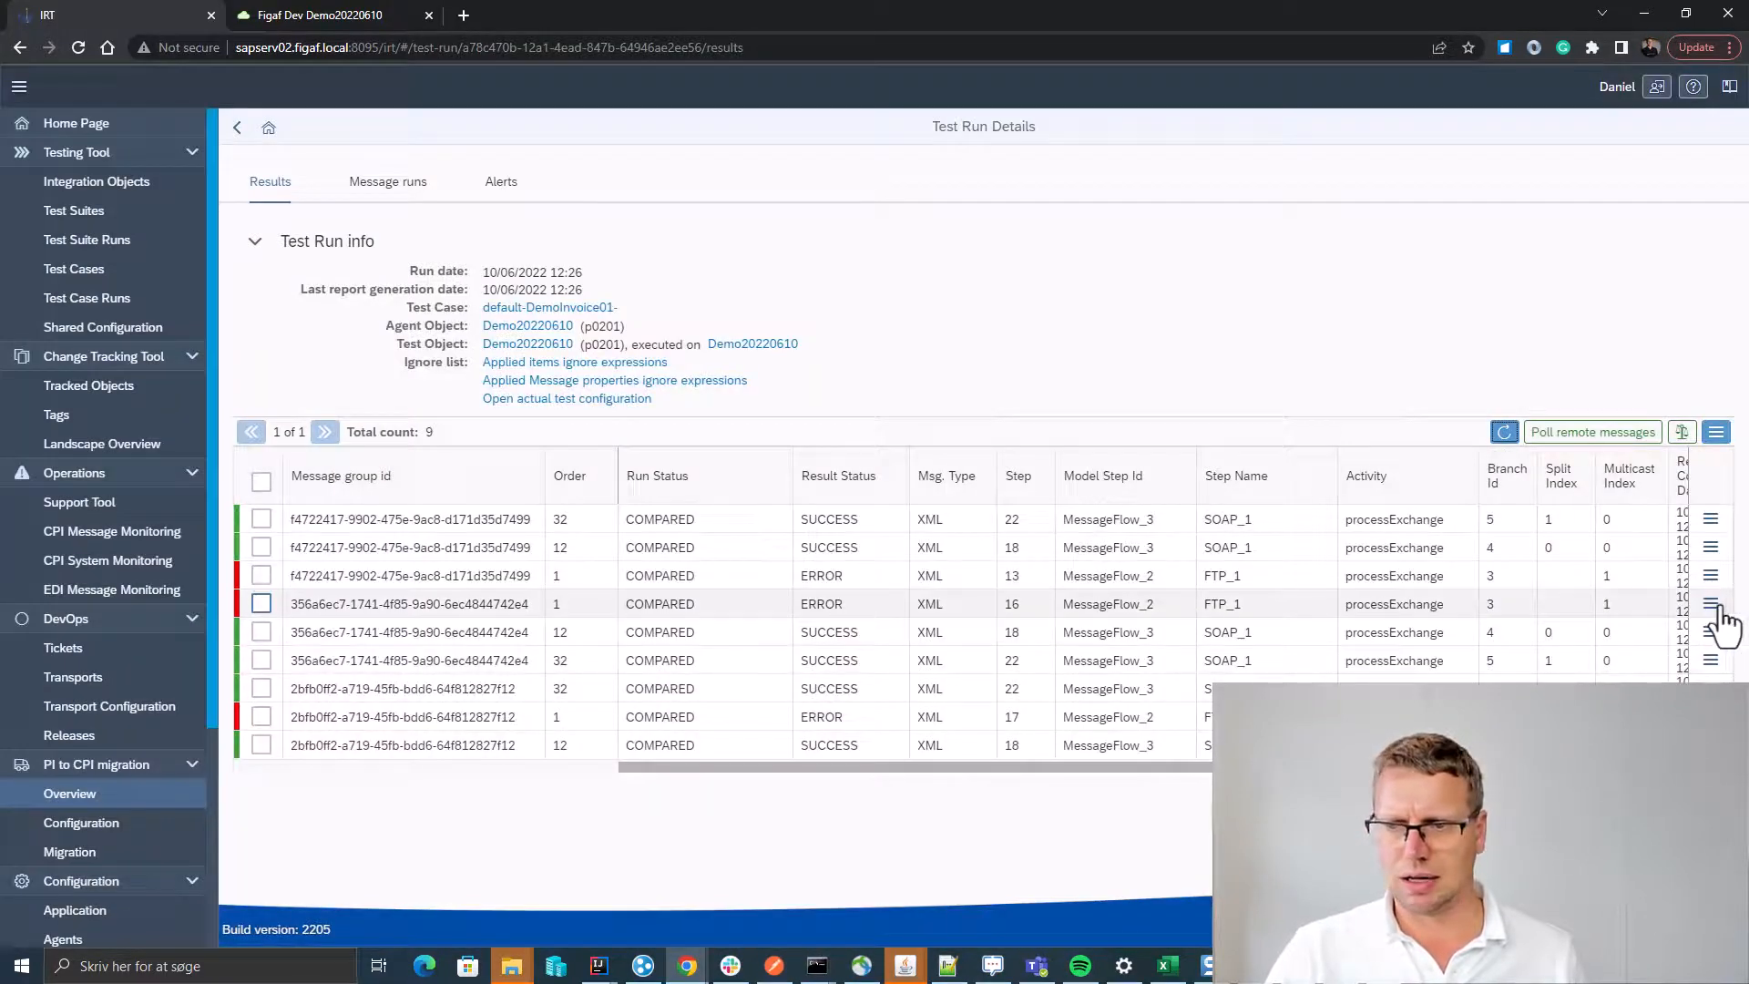
Ignore the WKURS date field from an errored result's diffs and re-compare all results.
click(1713, 603)
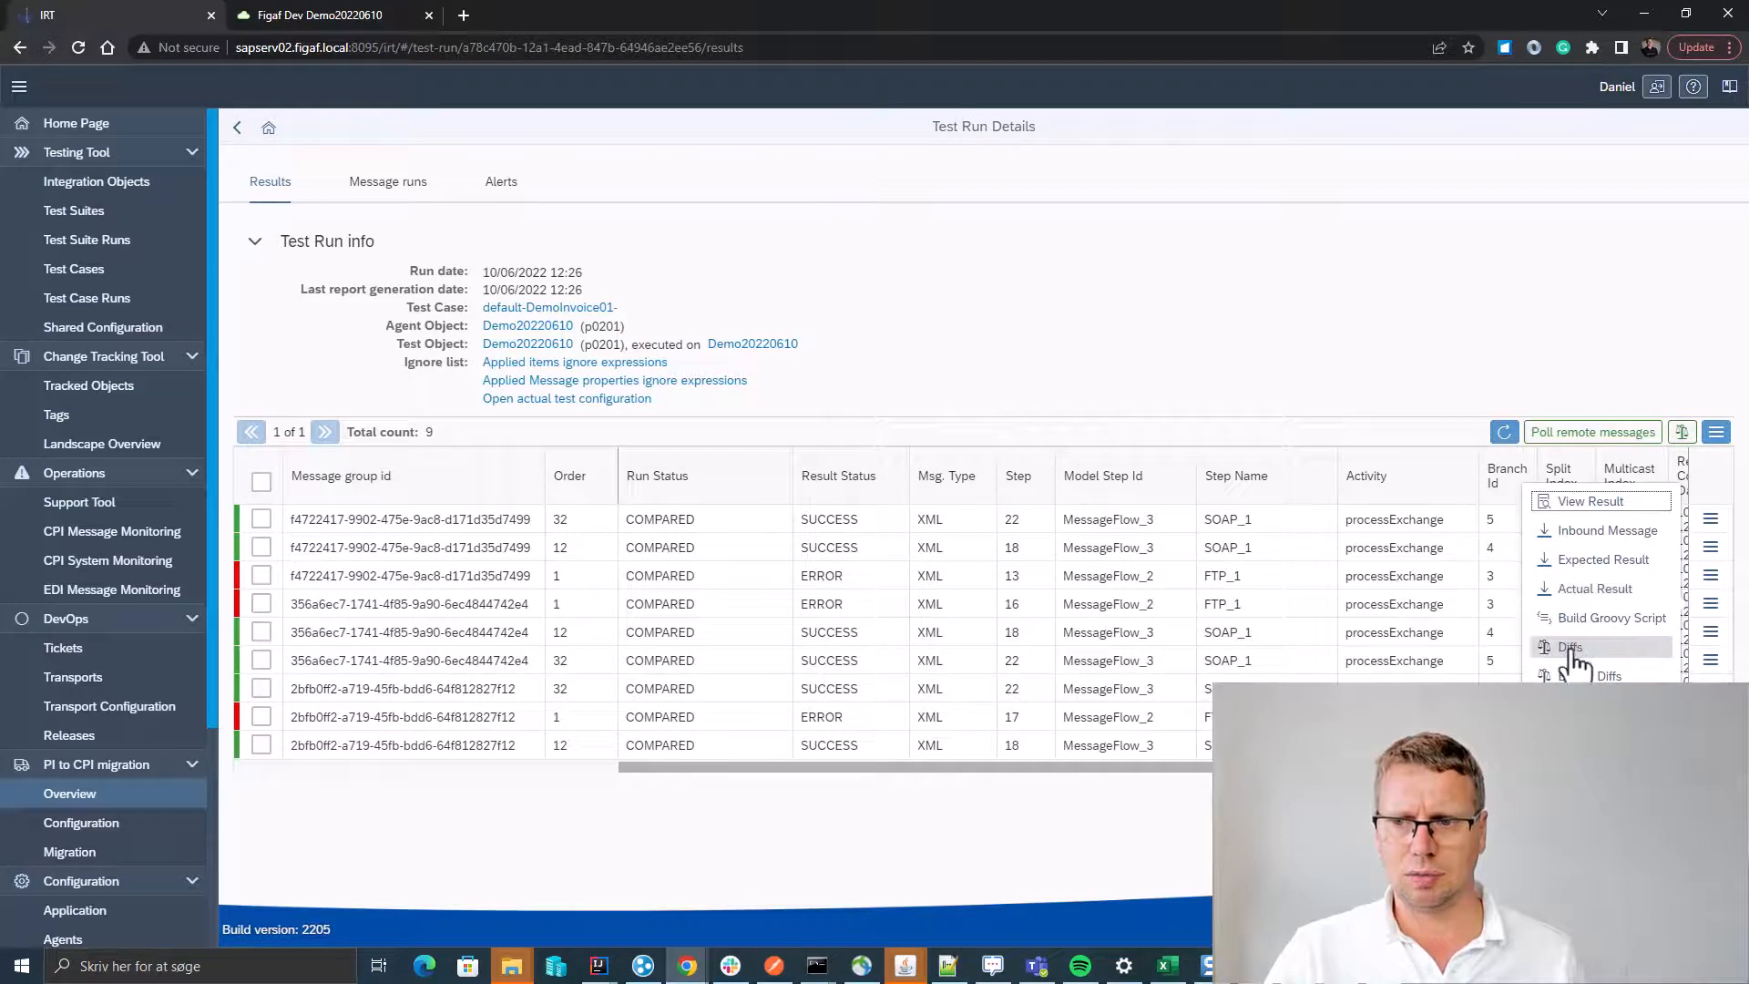
click(1572, 646)
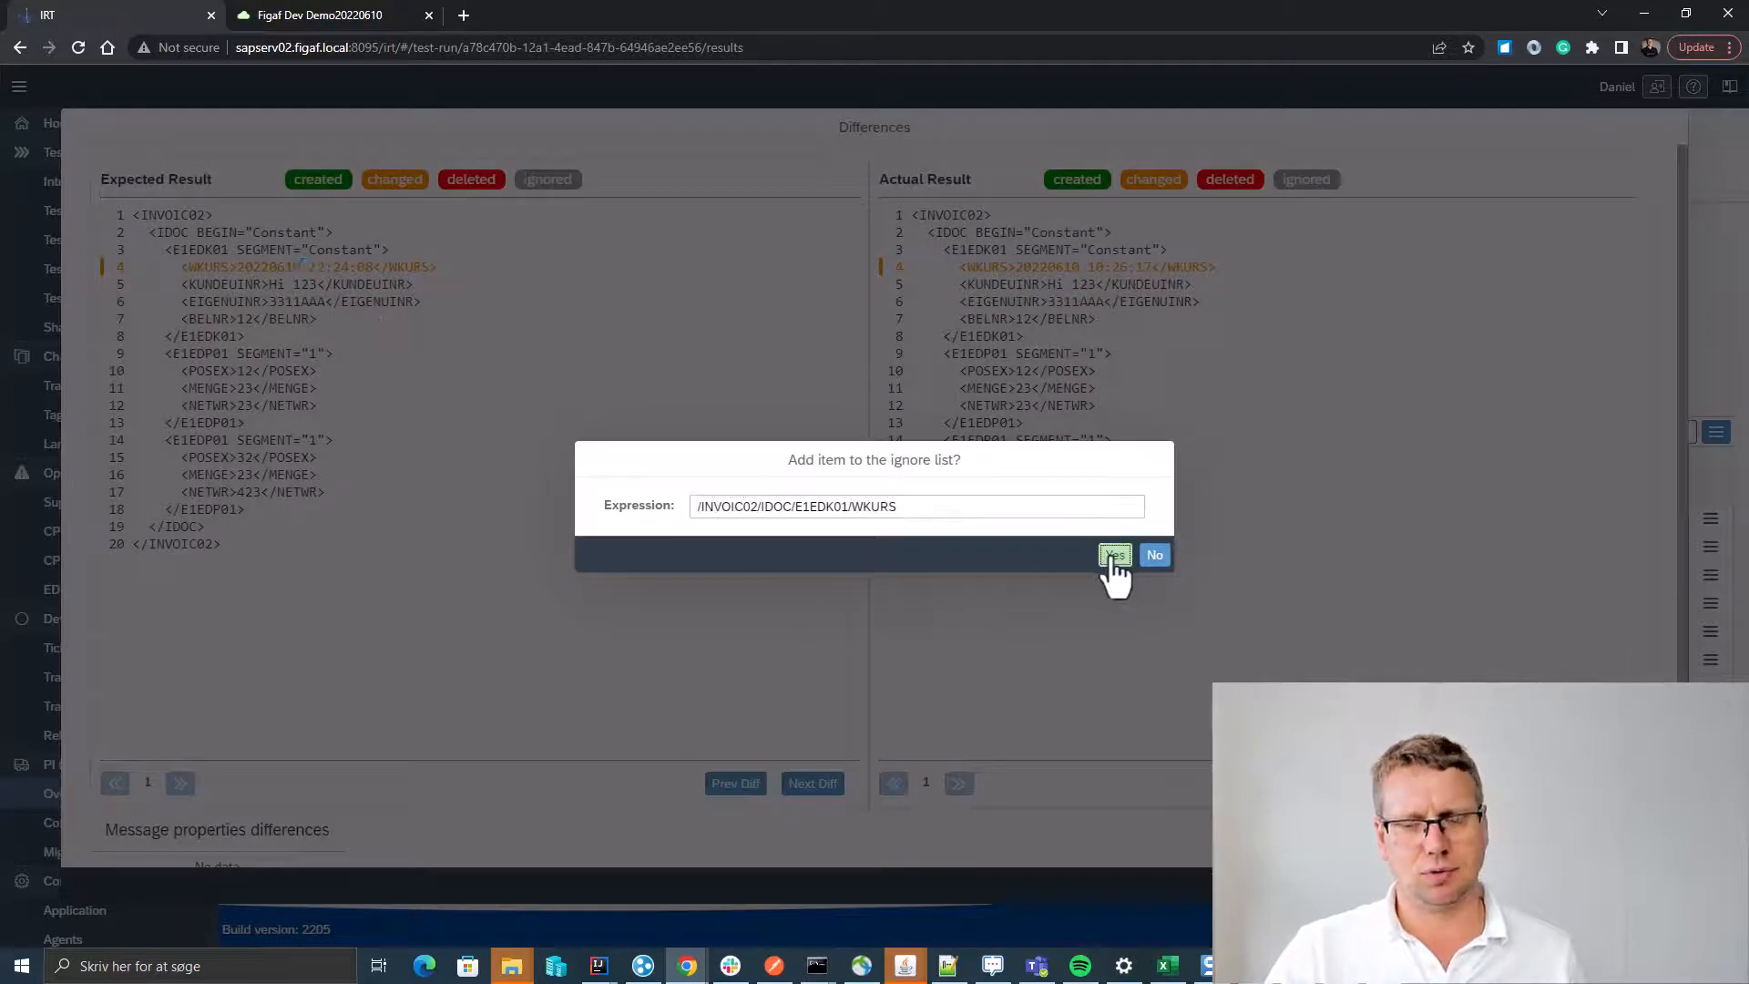
click(1115, 555)
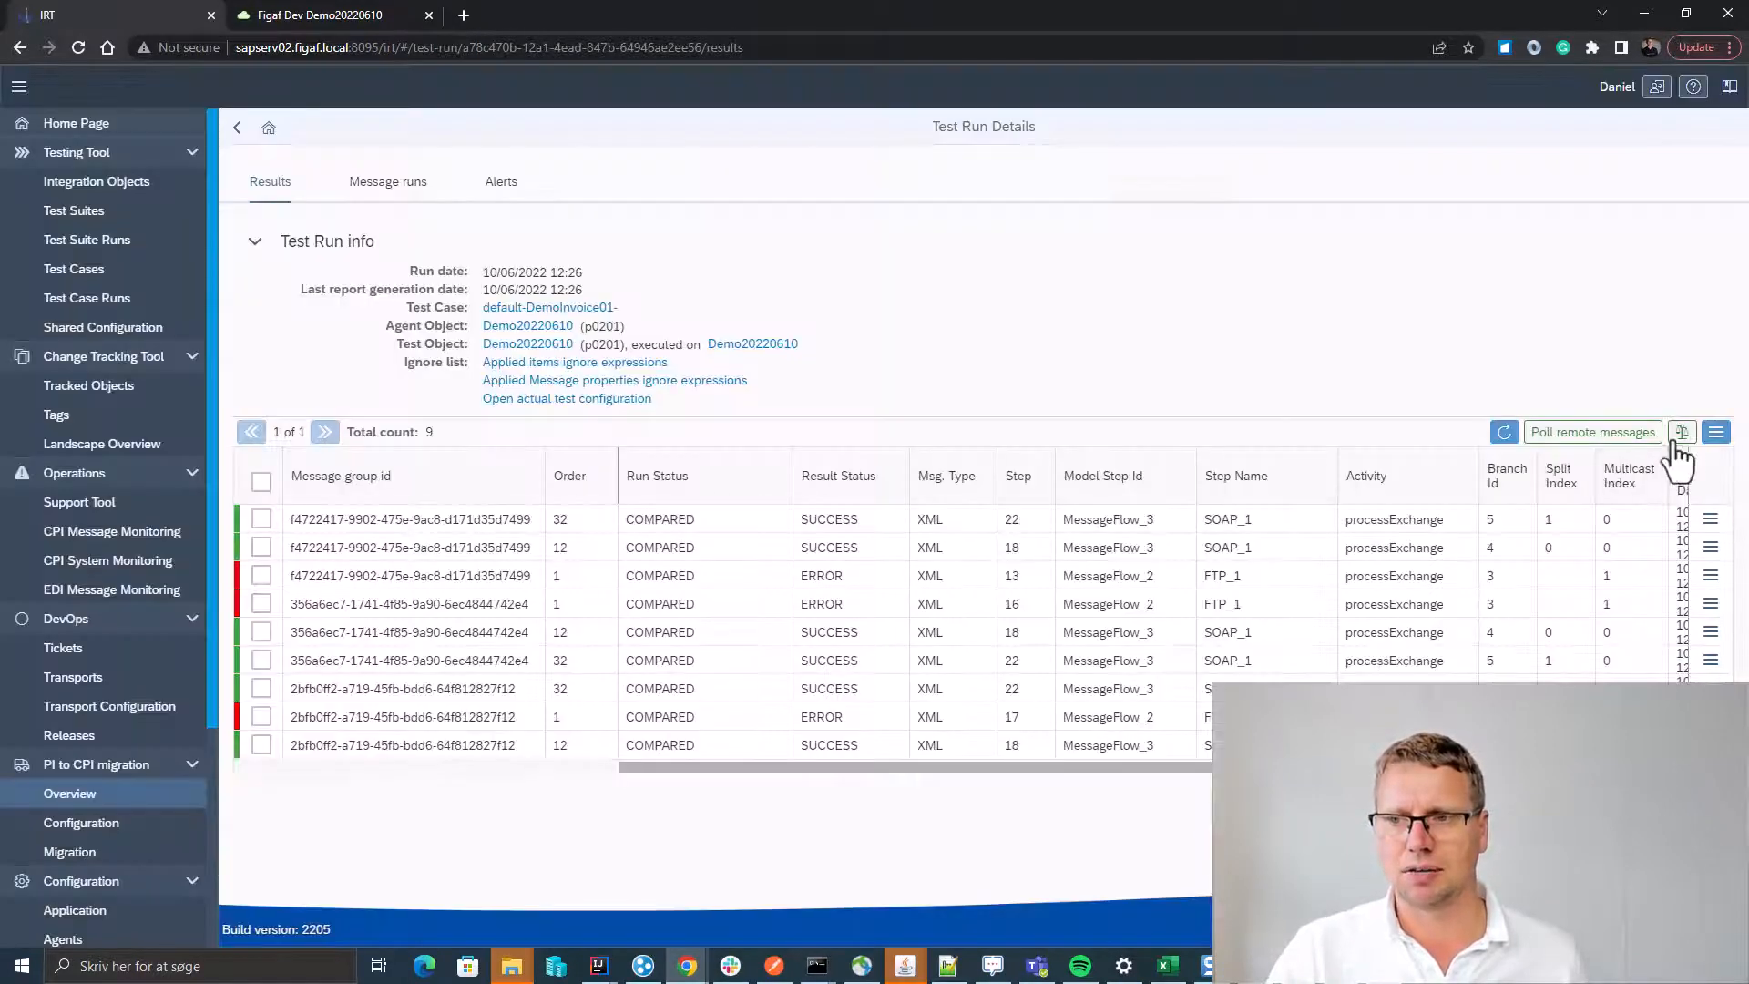
click(1683, 433)
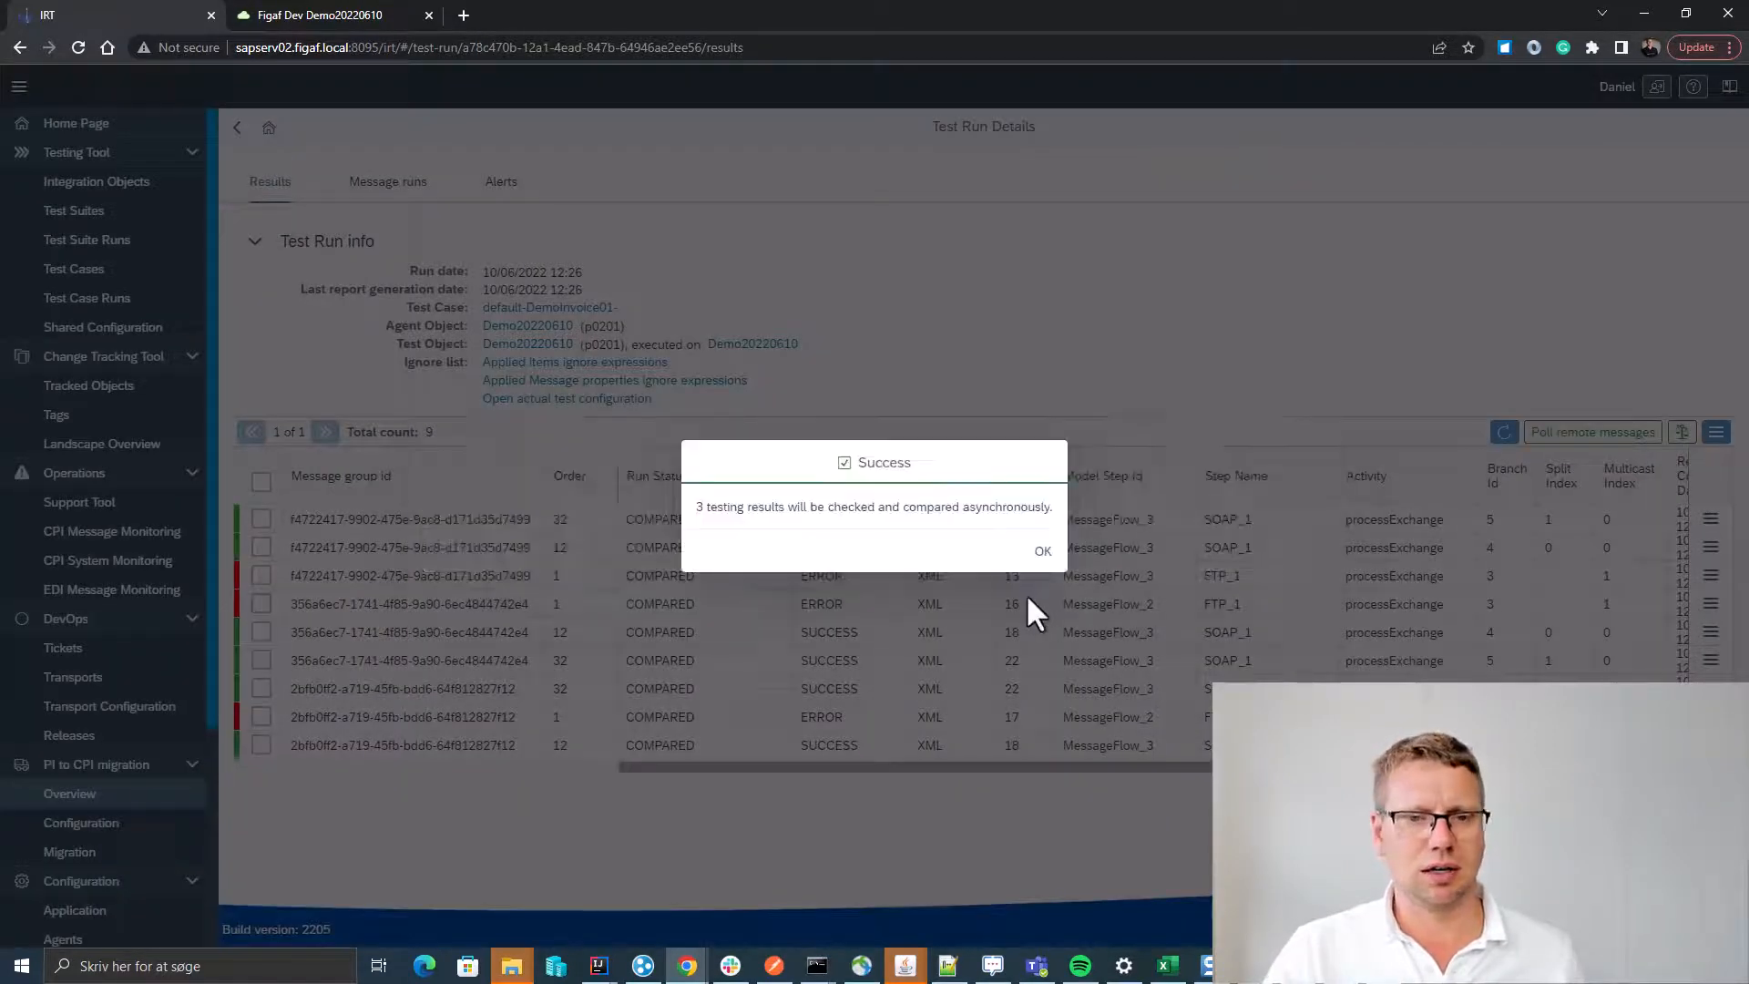
click(1040, 550)
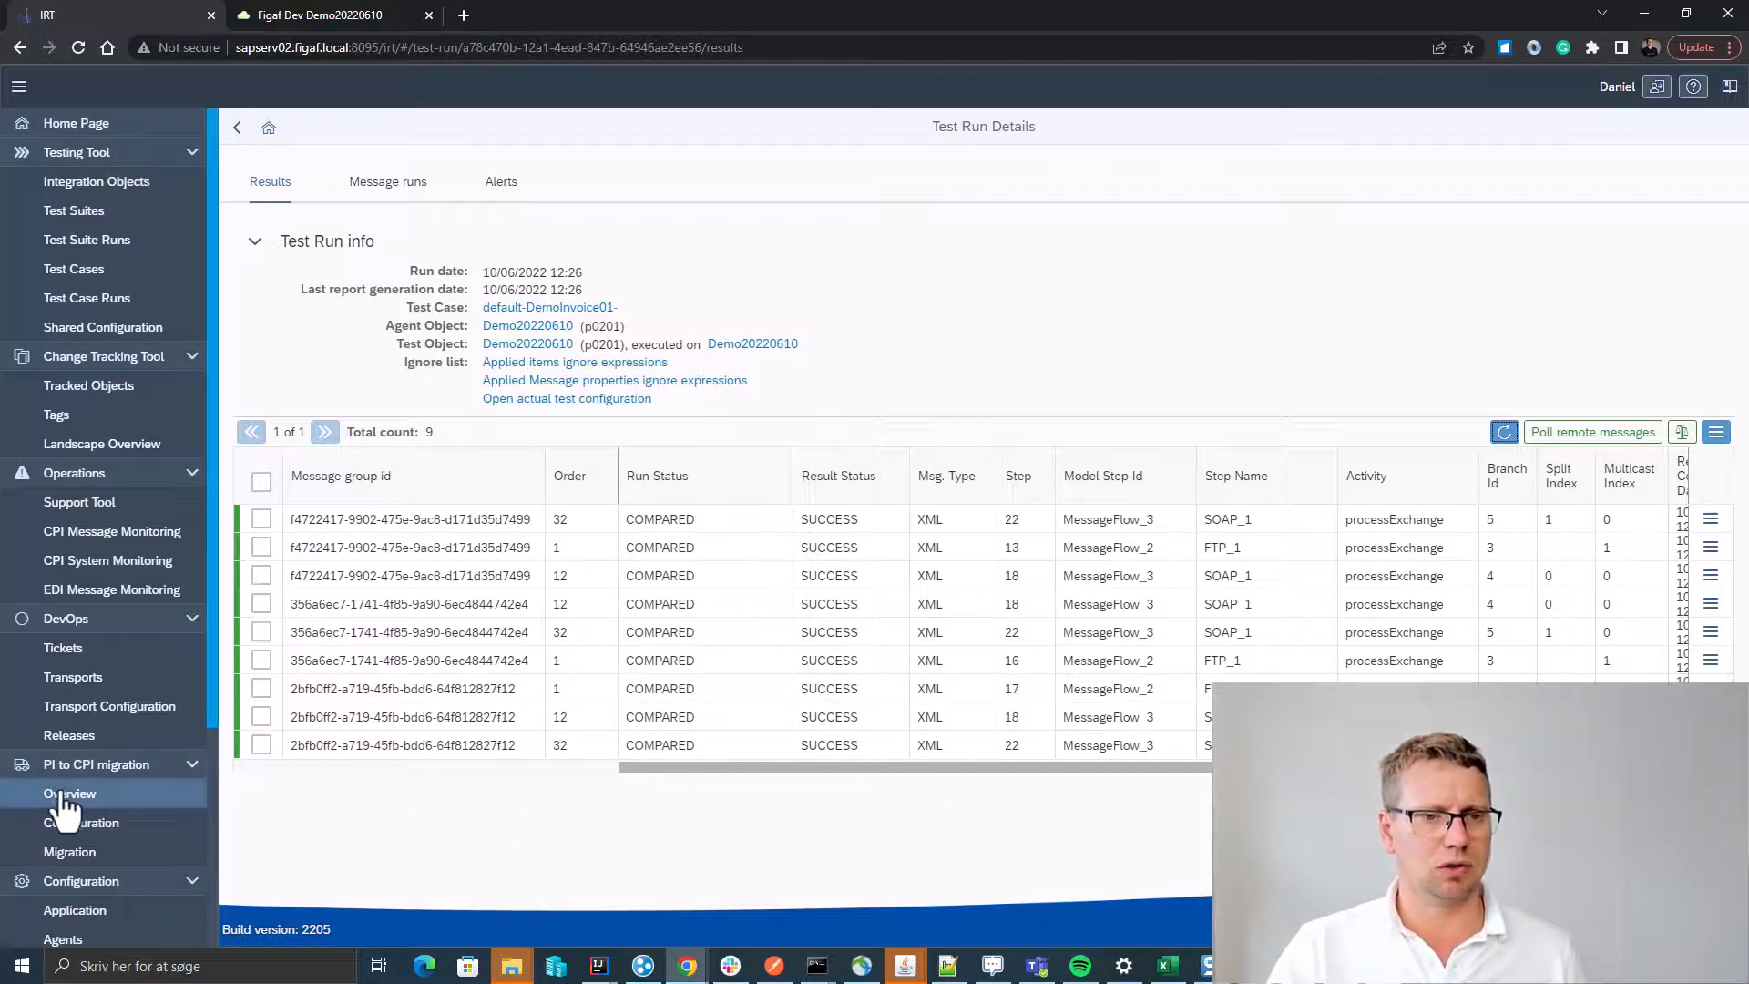
Open the Demo20220610 tracked object from the migration overview and list its versions 1.0.1 and 1.0.0.
click(70, 793)
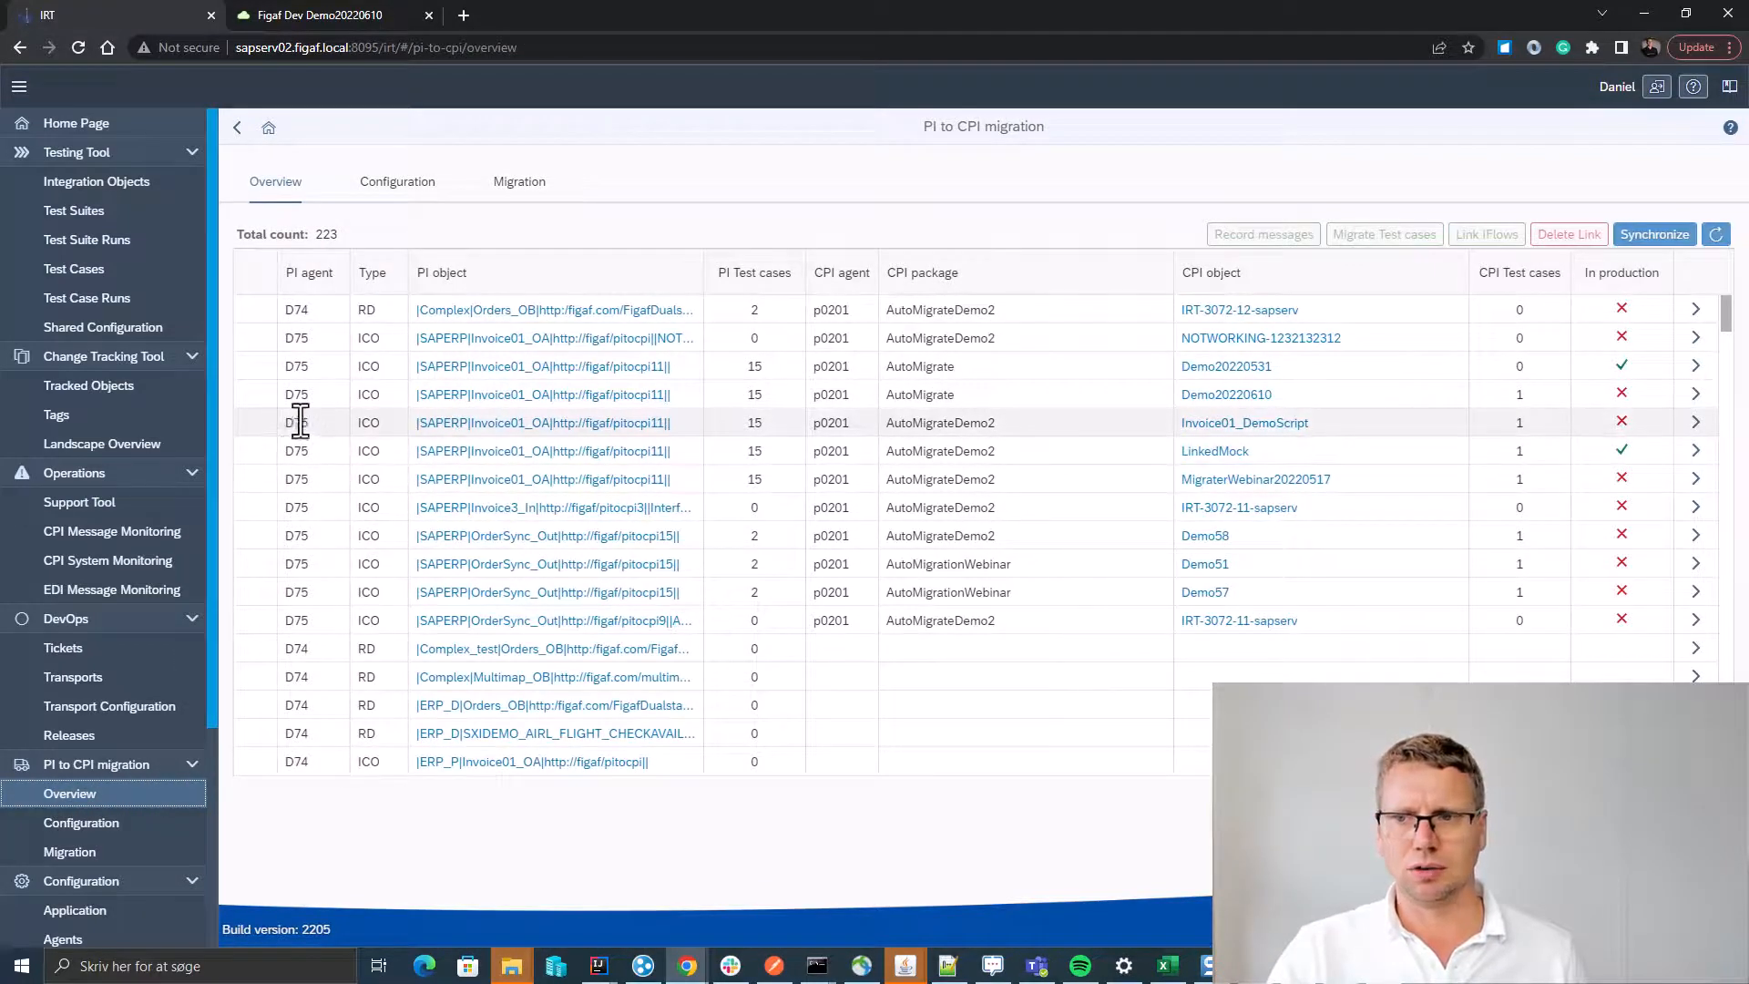
click(254, 394)
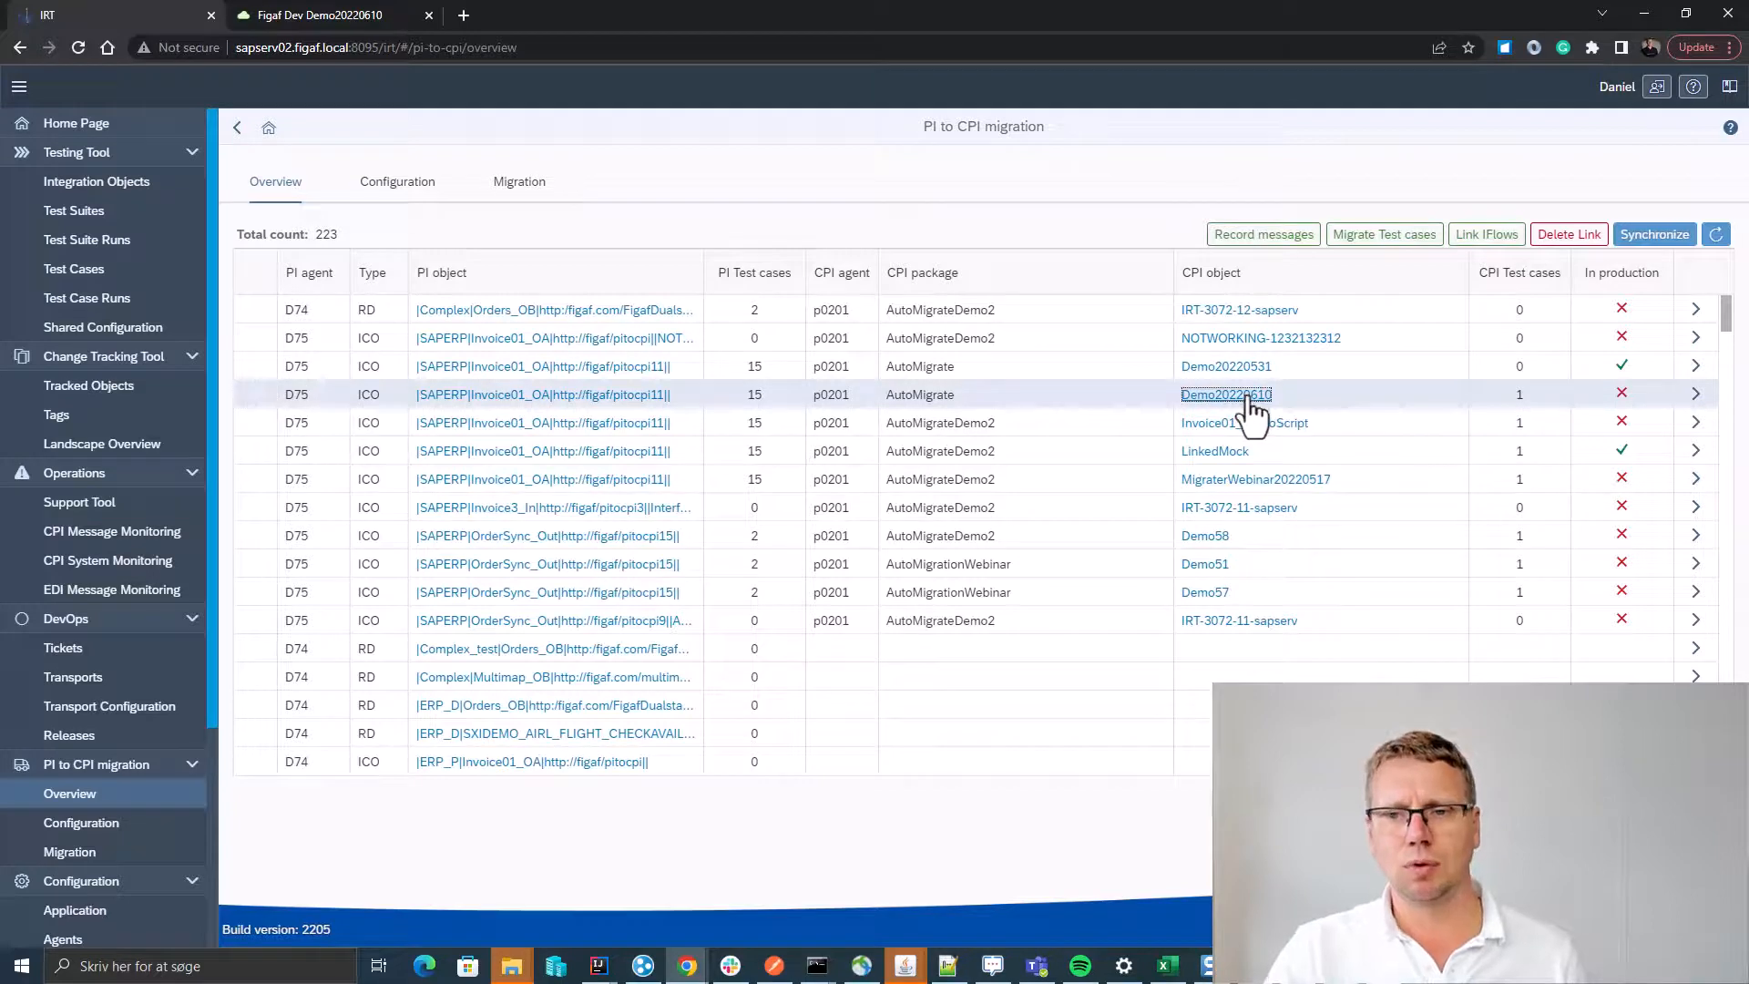
click(1224, 393)
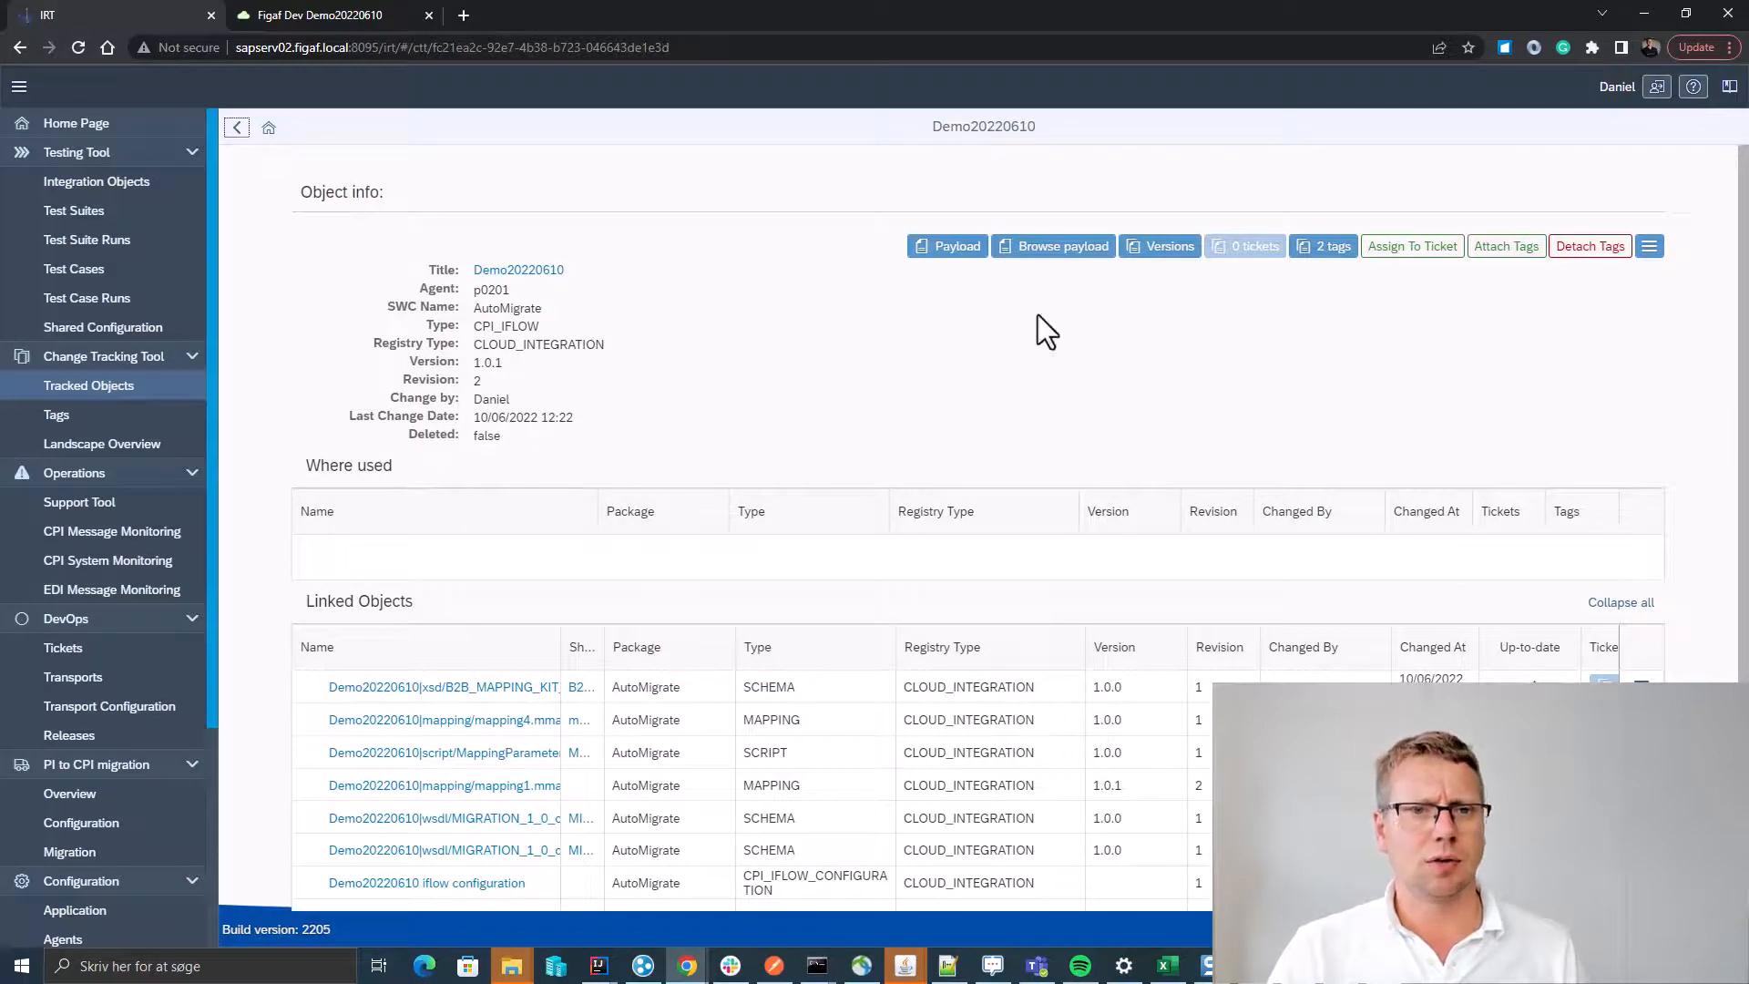
click(1160, 247)
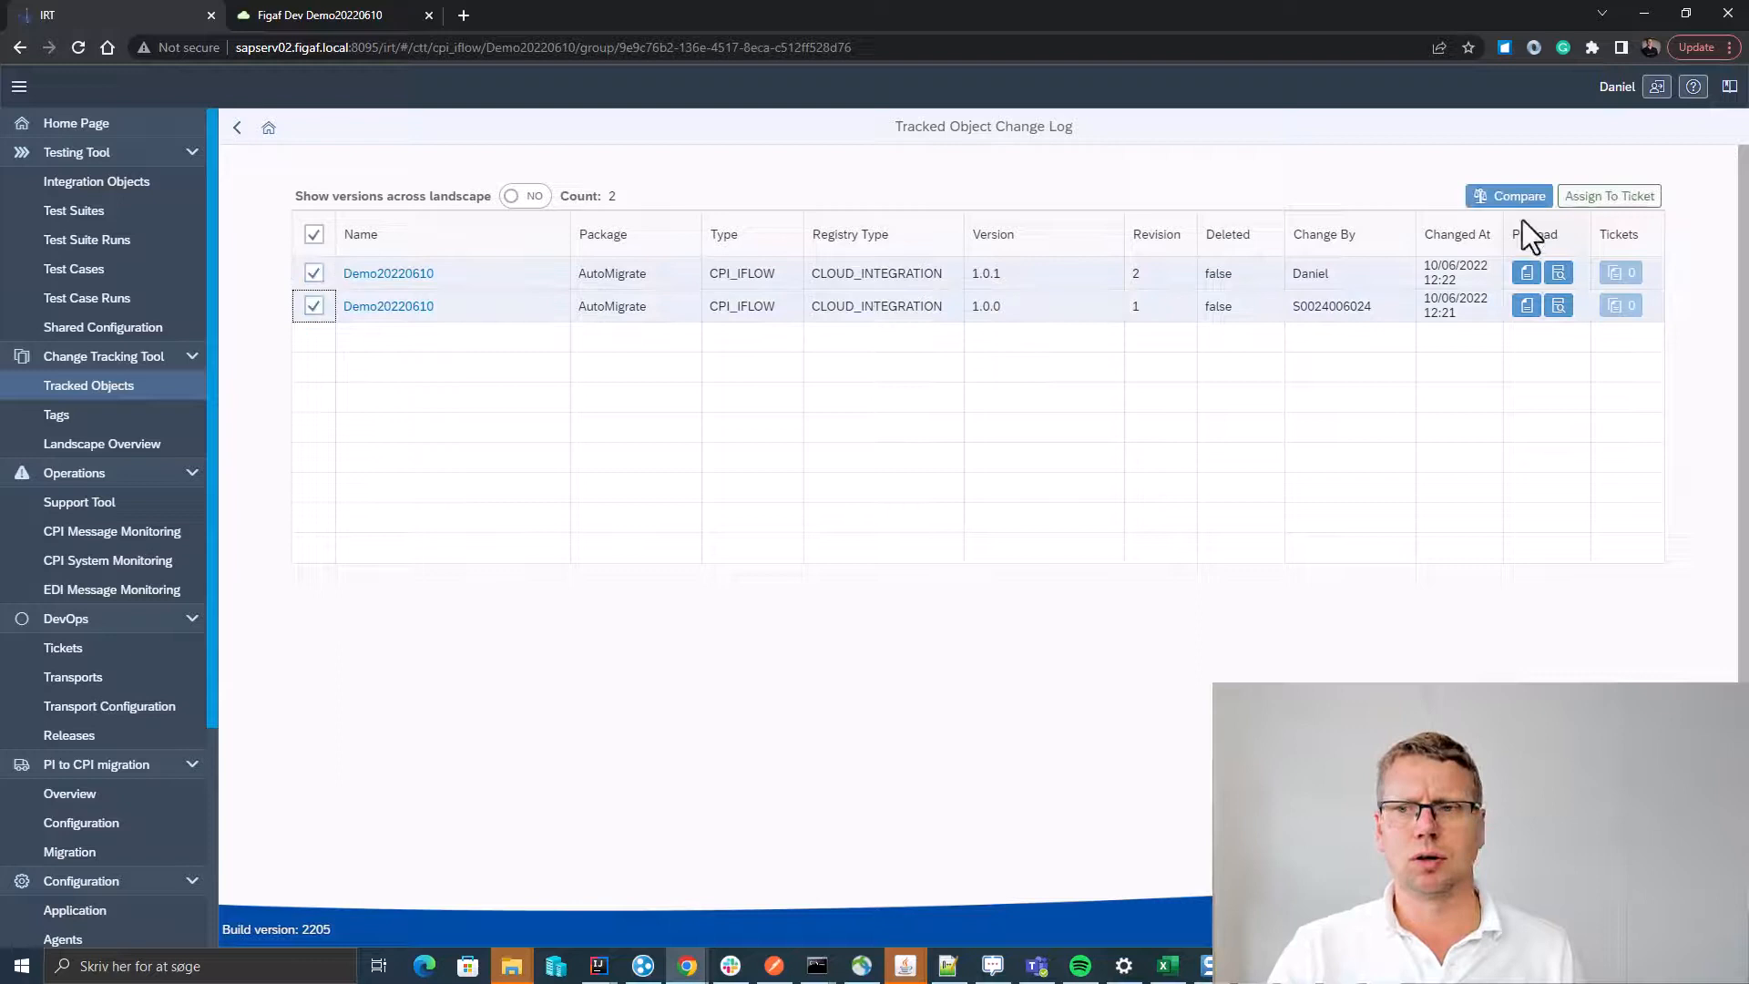
Compare Demo20220610 versions 1.0.0 and 1.0.1 as BPMN diagrams, then as a Diff2Html file diff.
click(1510, 195)
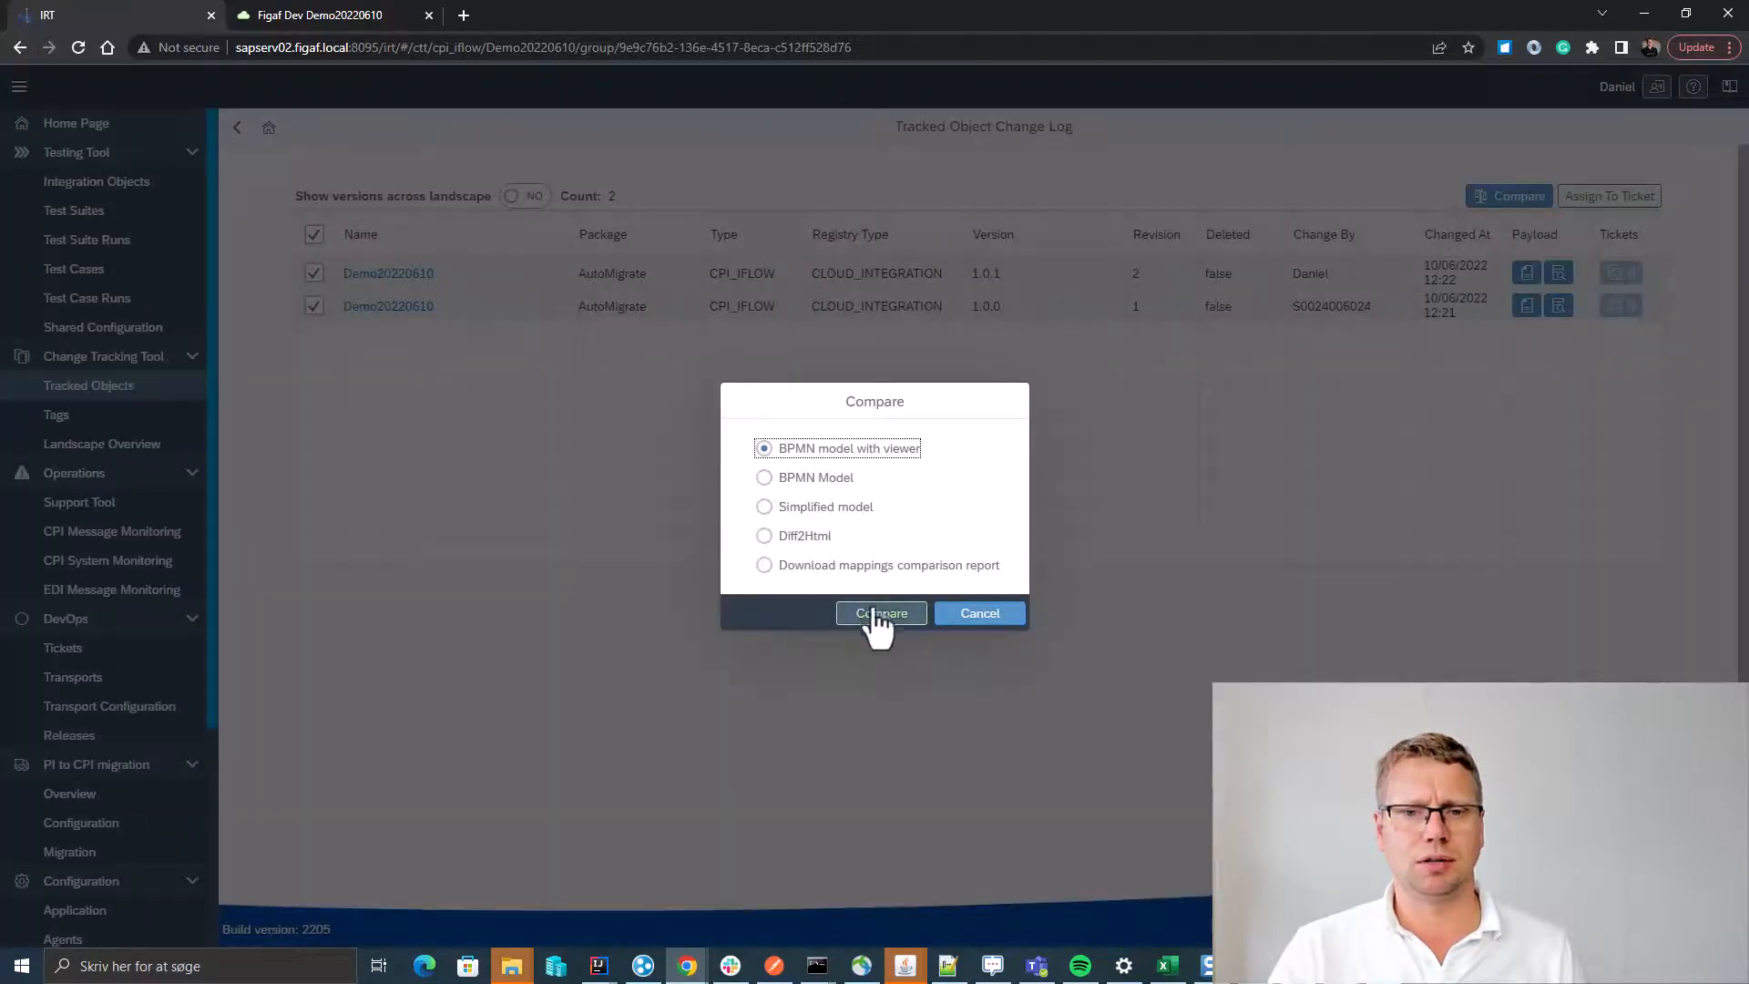
click(880, 612)
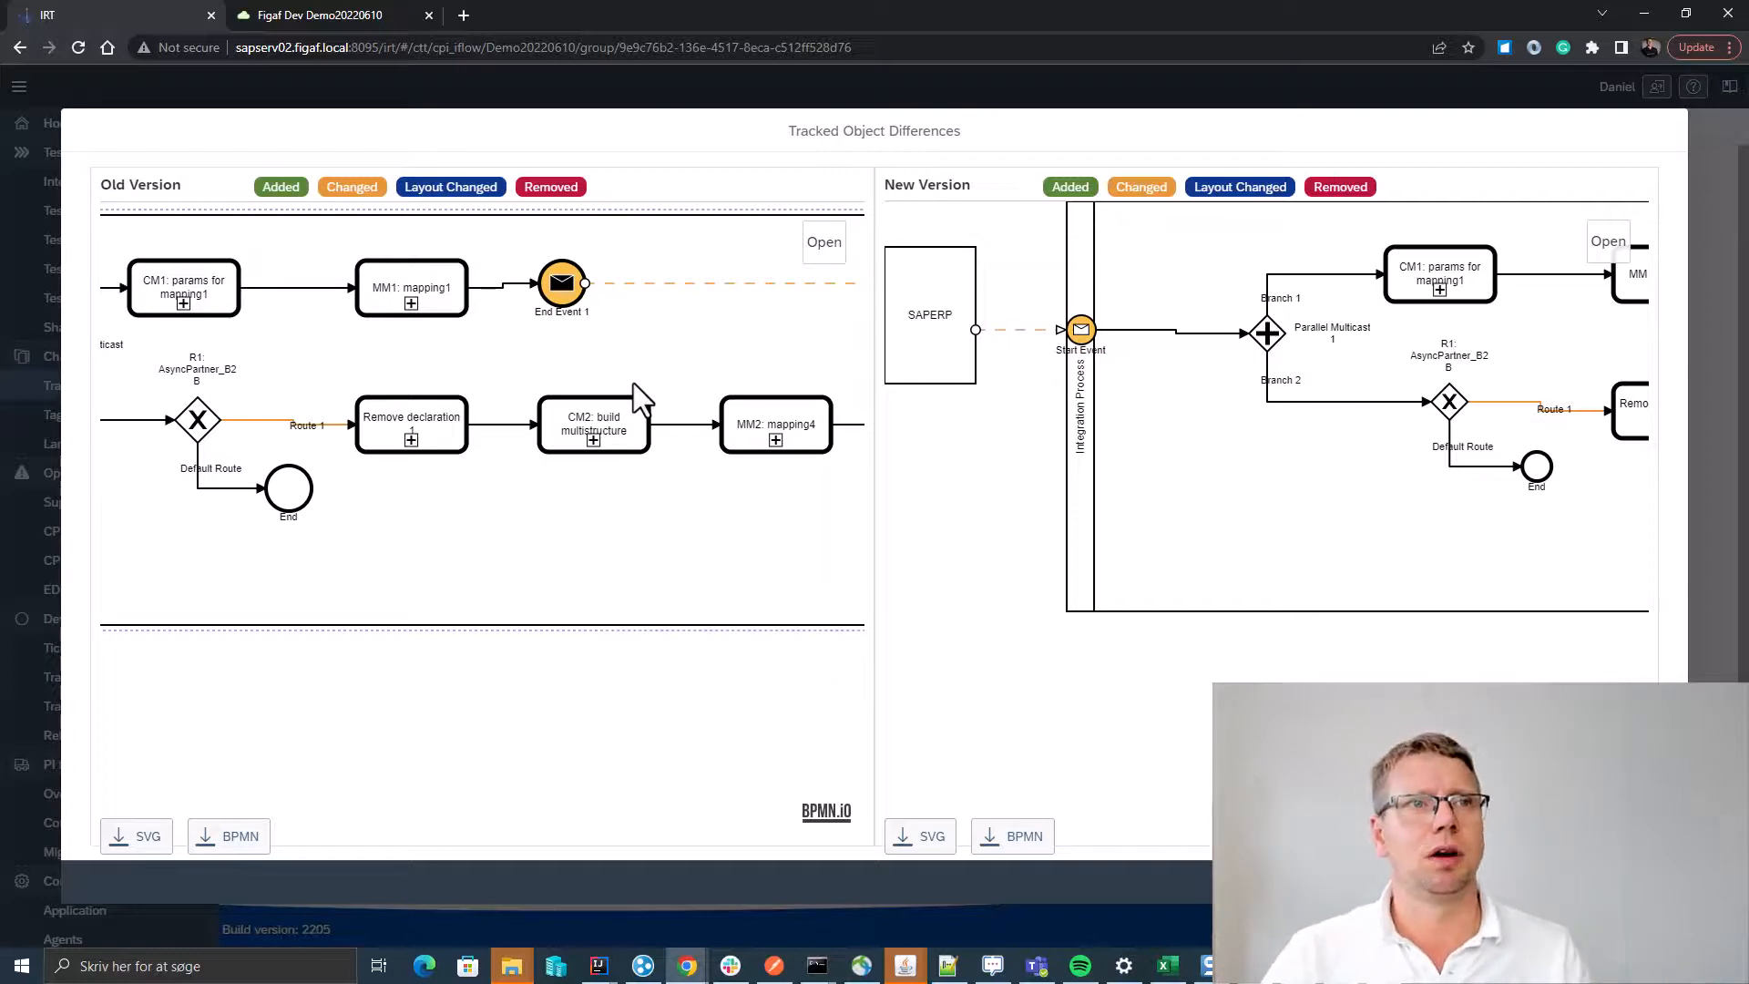
click(561, 283)
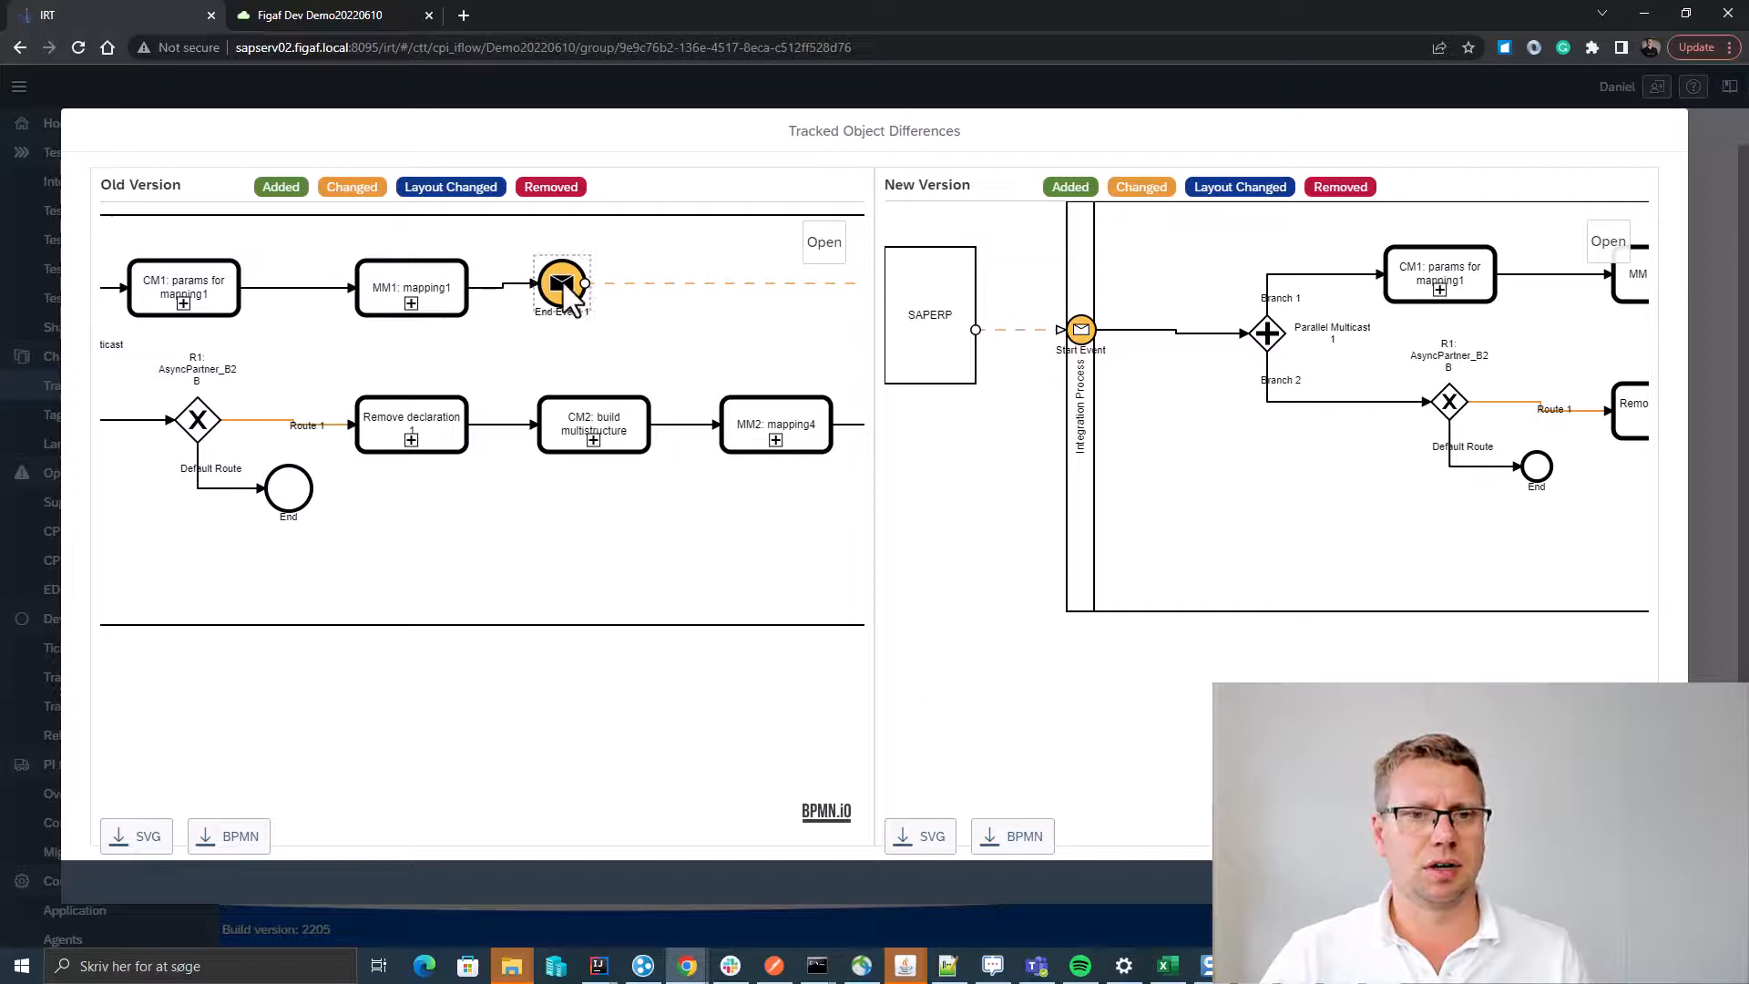
click(561, 283)
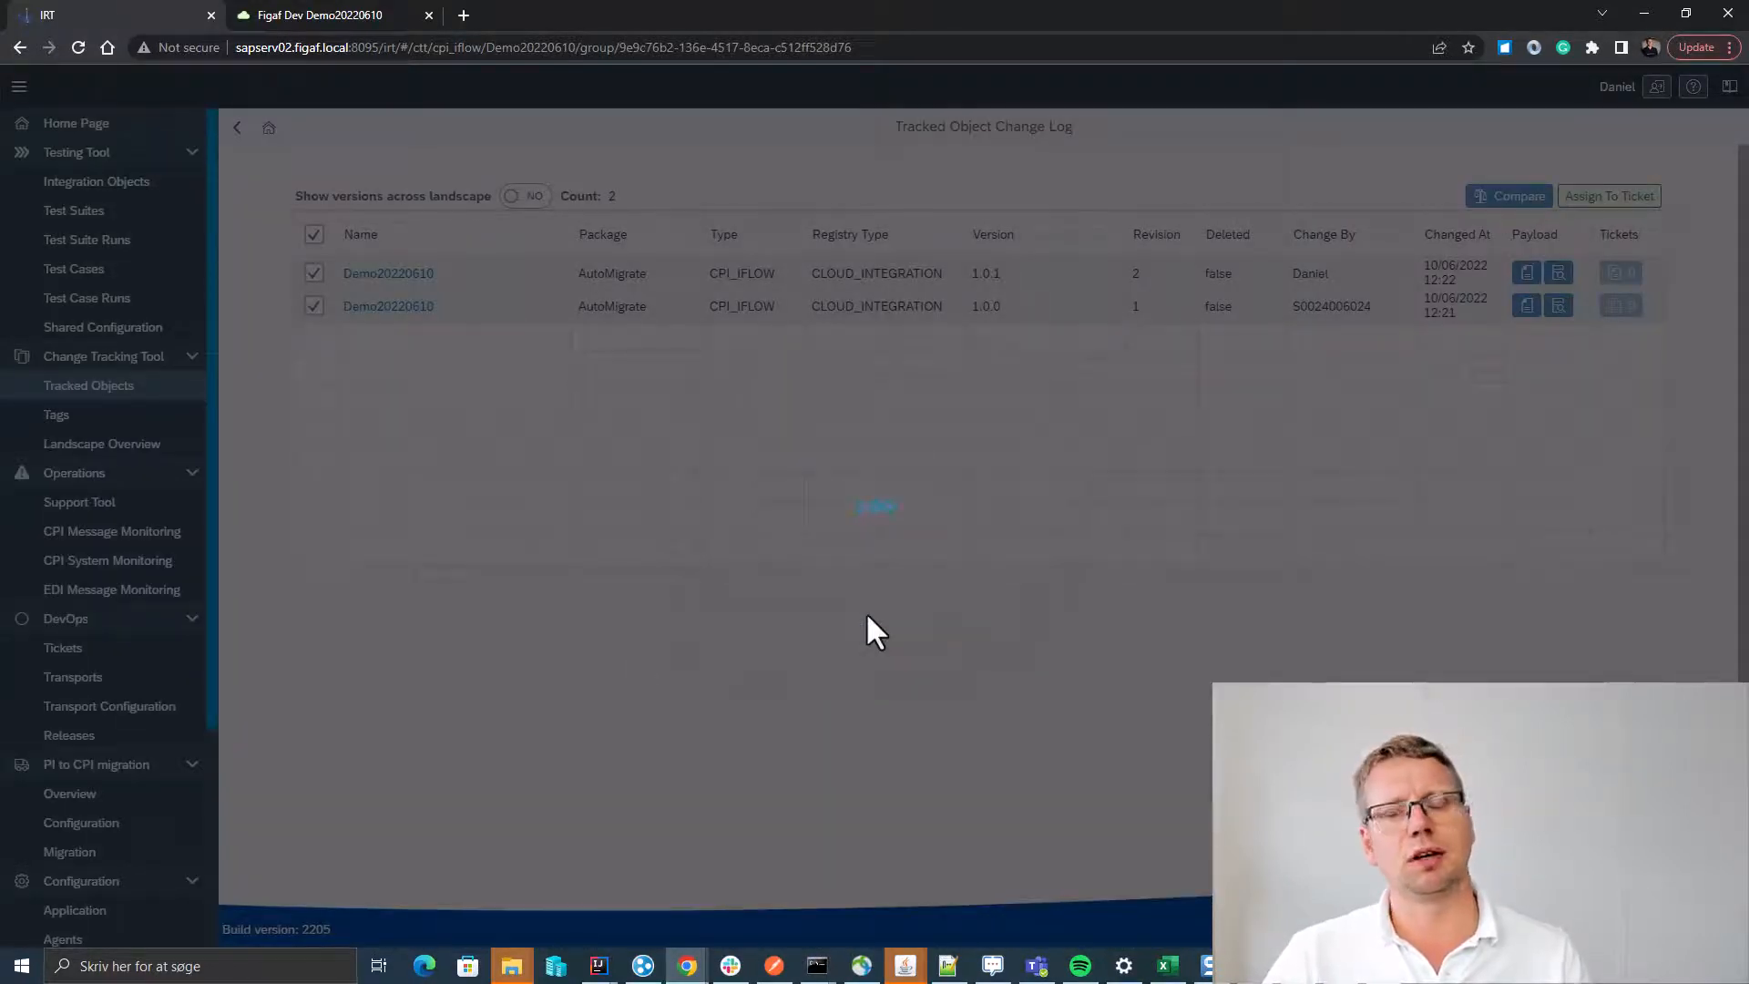
click(1509, 195)
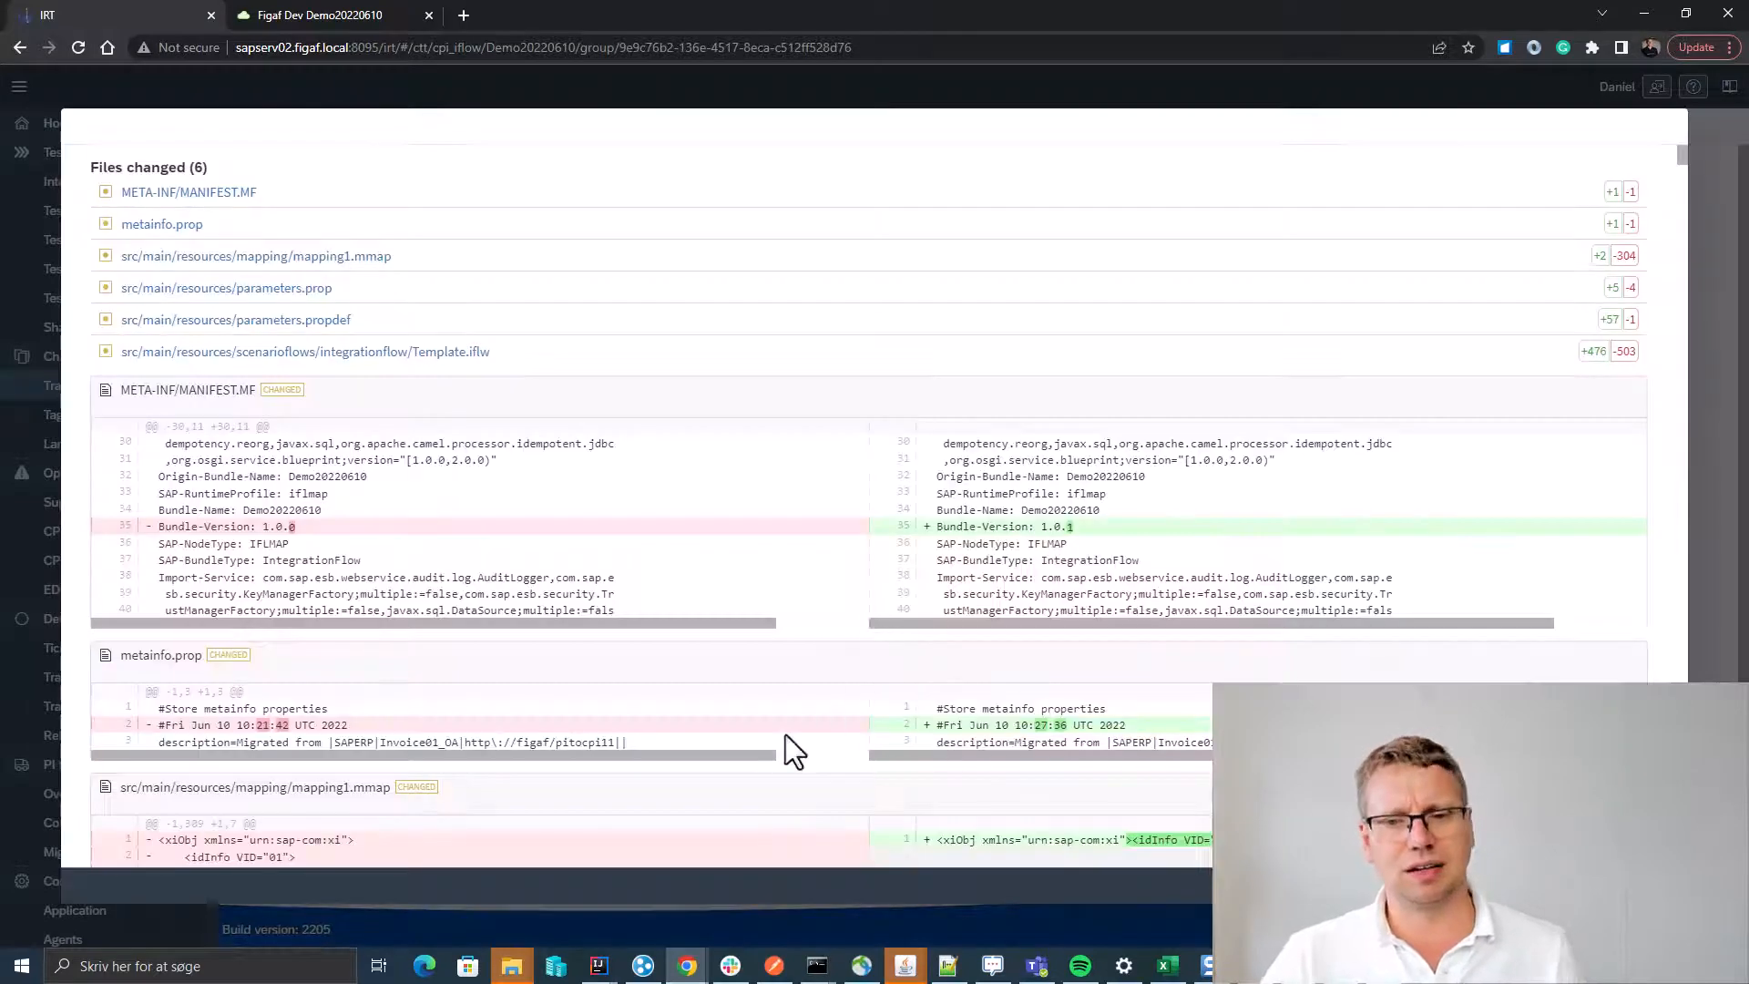
scroll(down, 3)
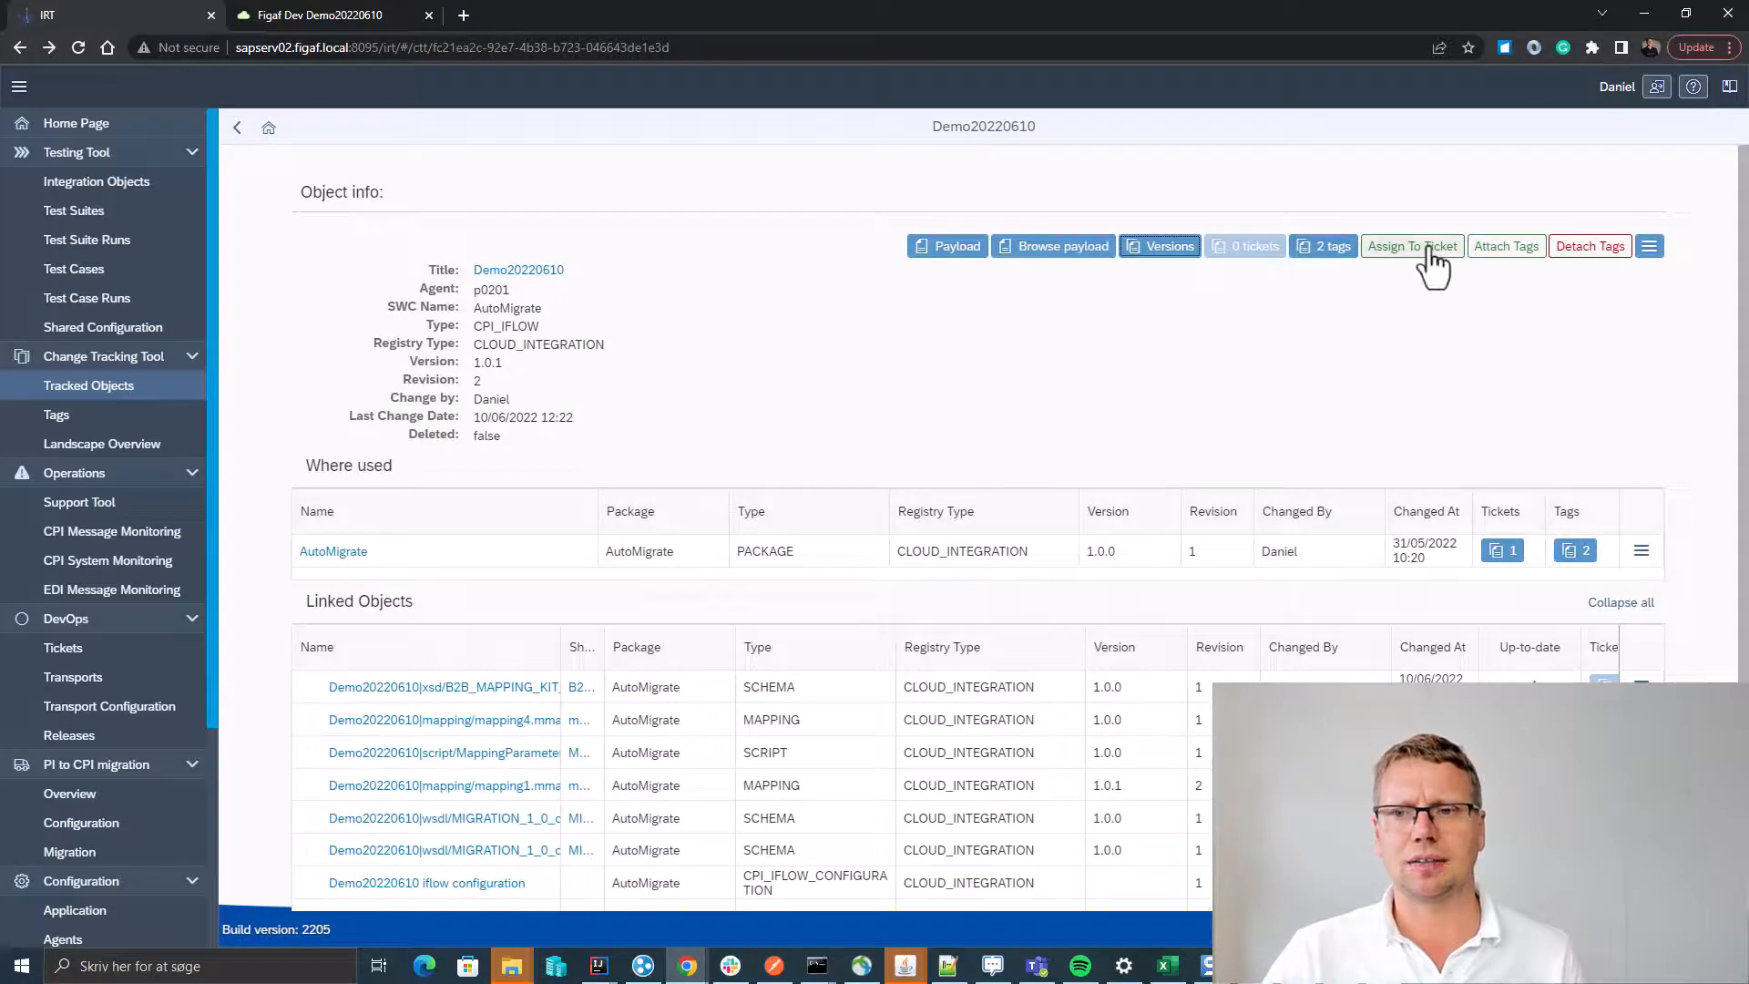
Create ticket 'Demo20220610 to production' with landscape Dev(p0201)->PRD and external id jira-4722.
click(1412, 245)
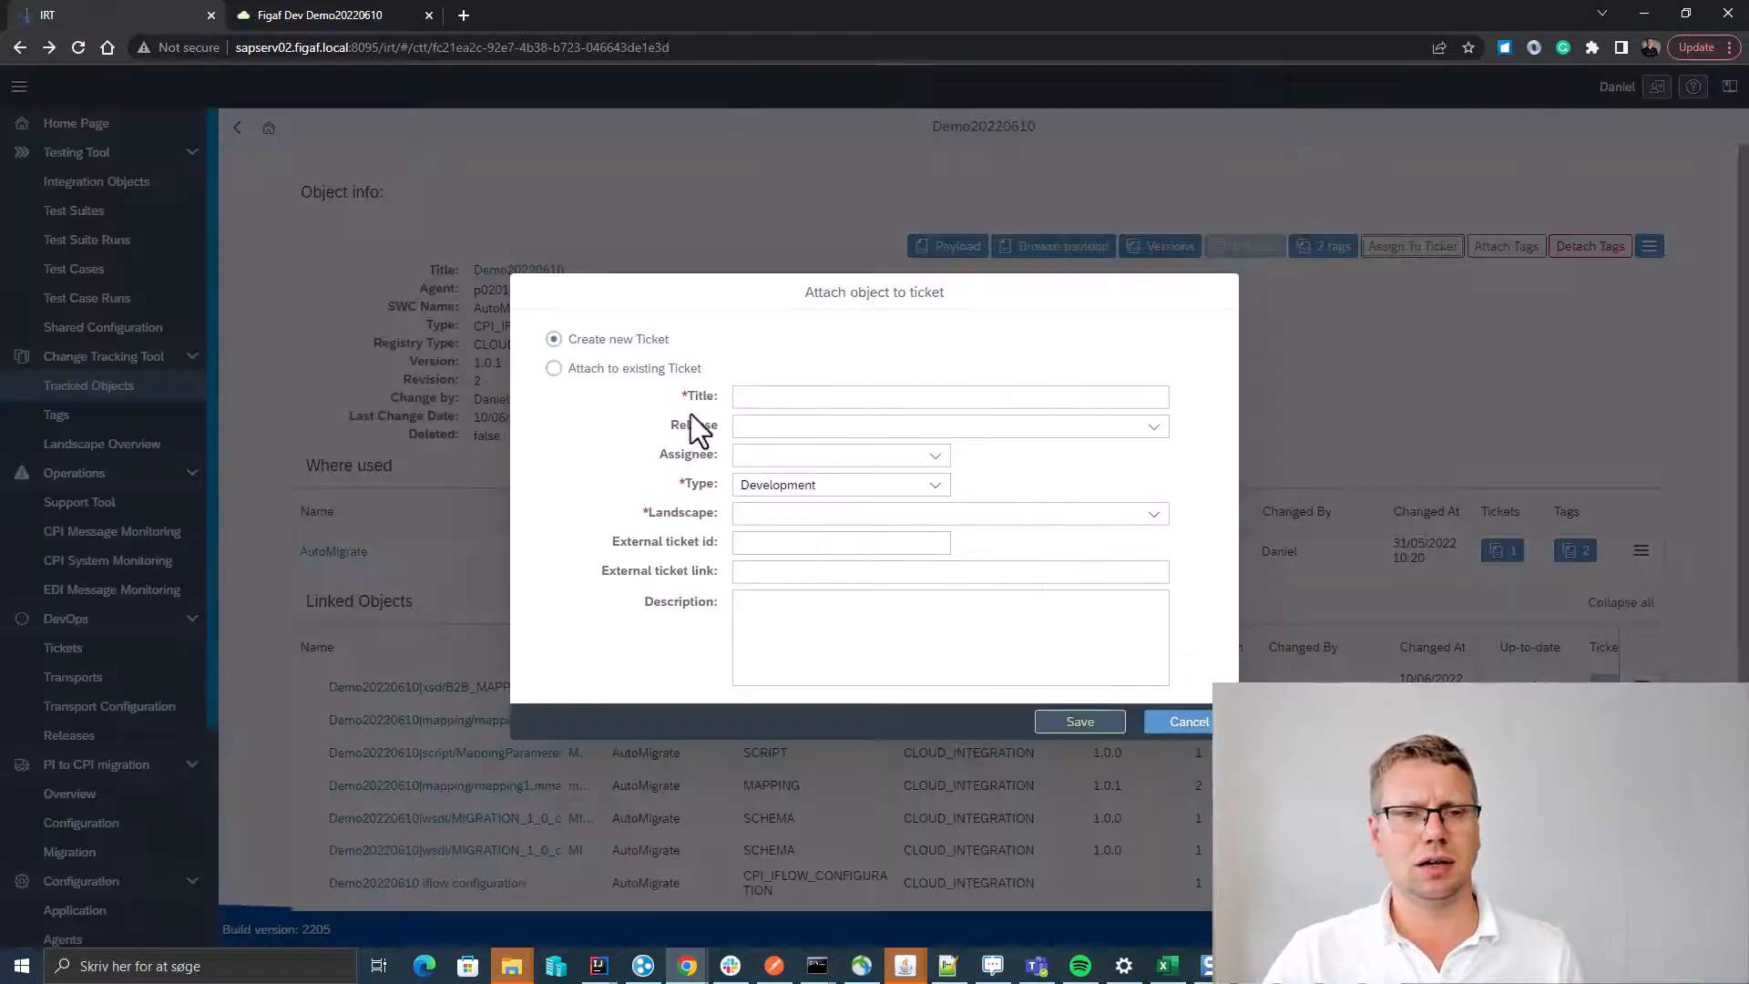
text(Demo20220610)
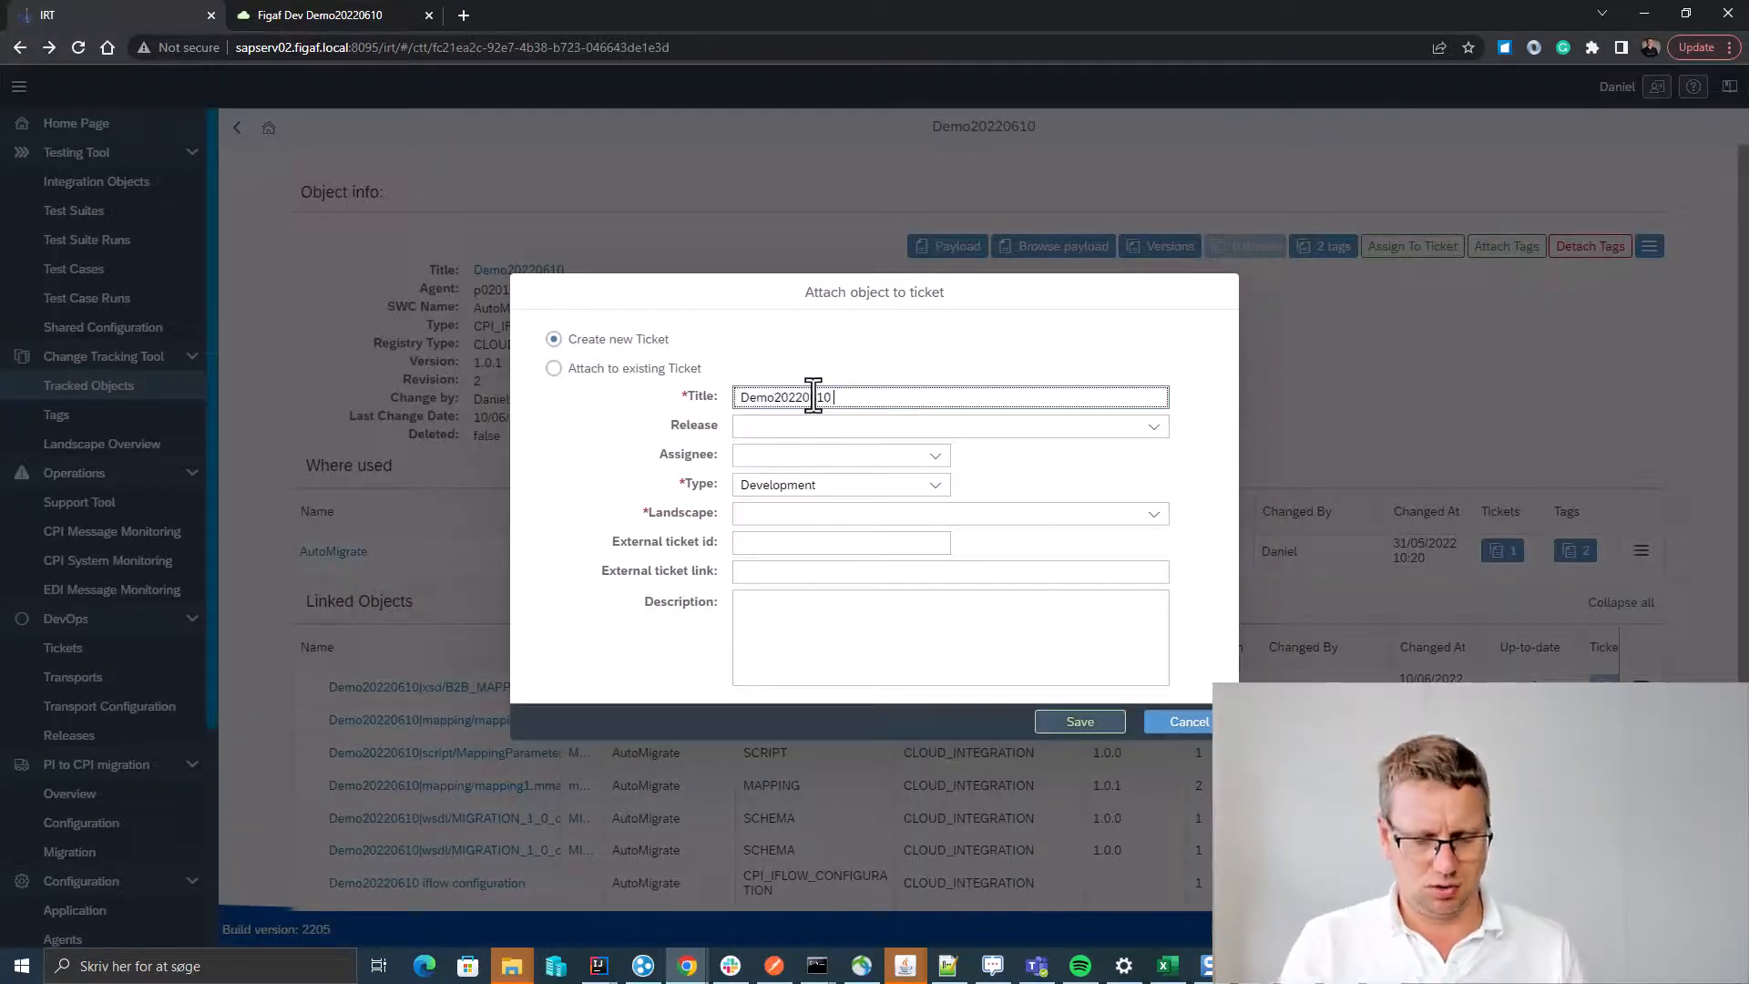
text(to production)
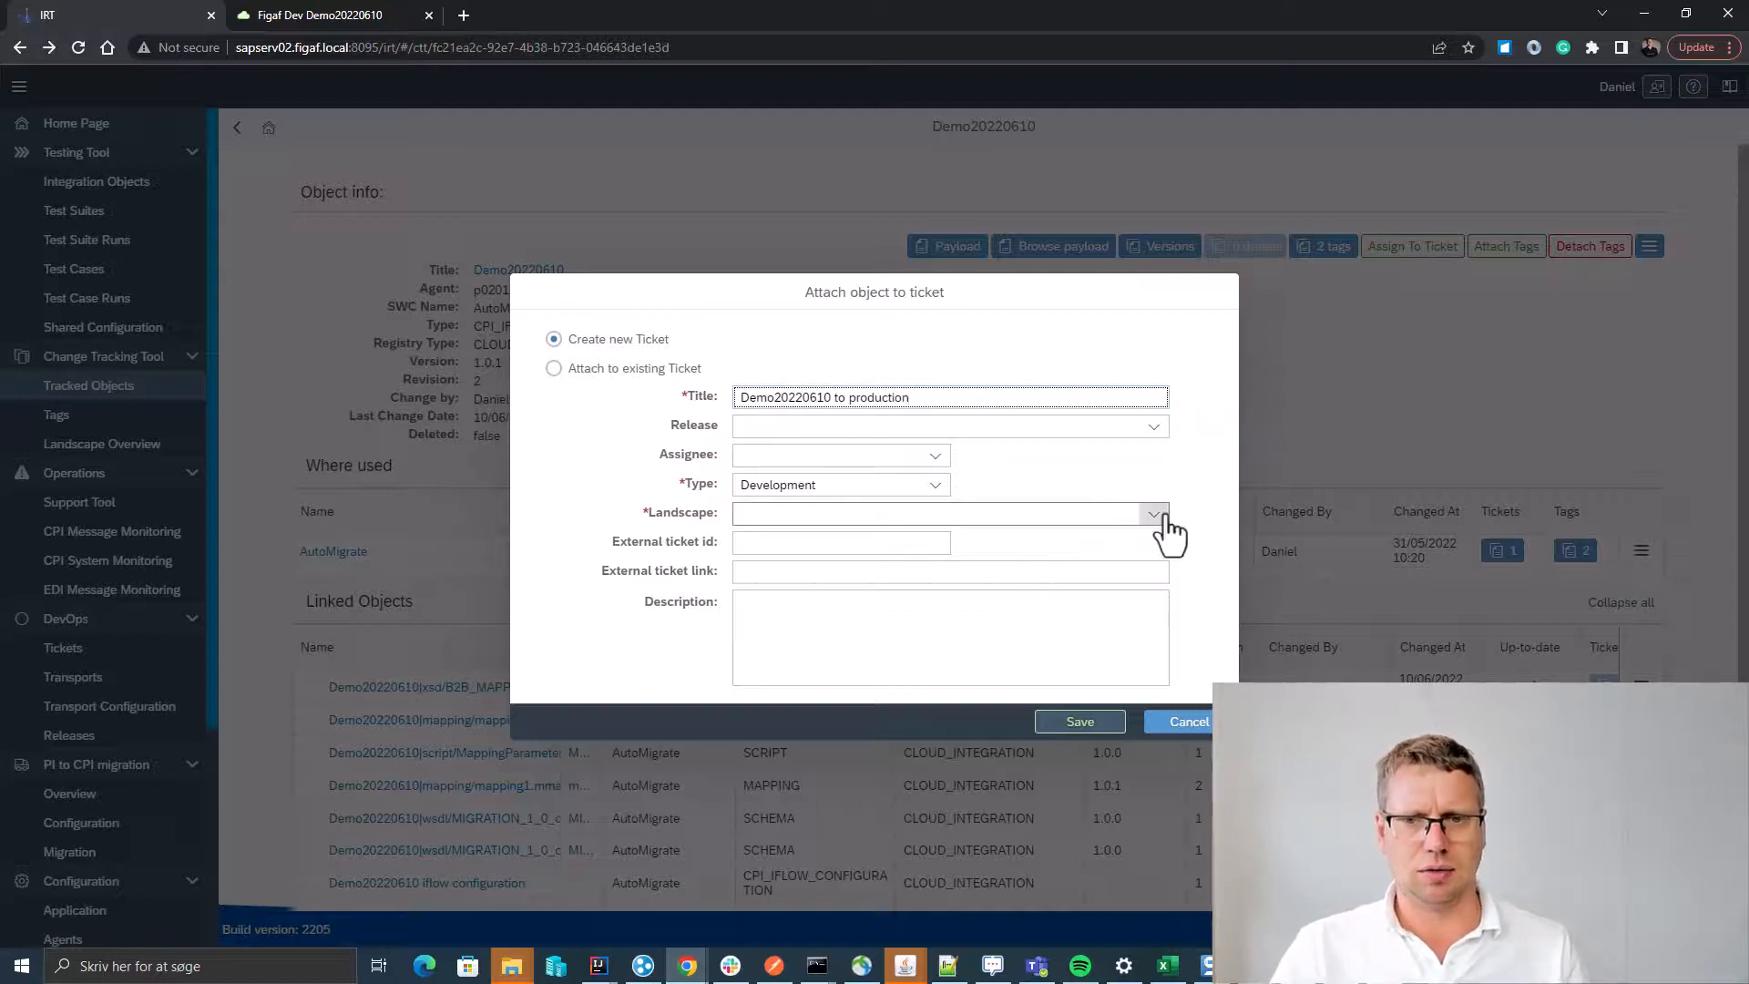
click(1154, 513)
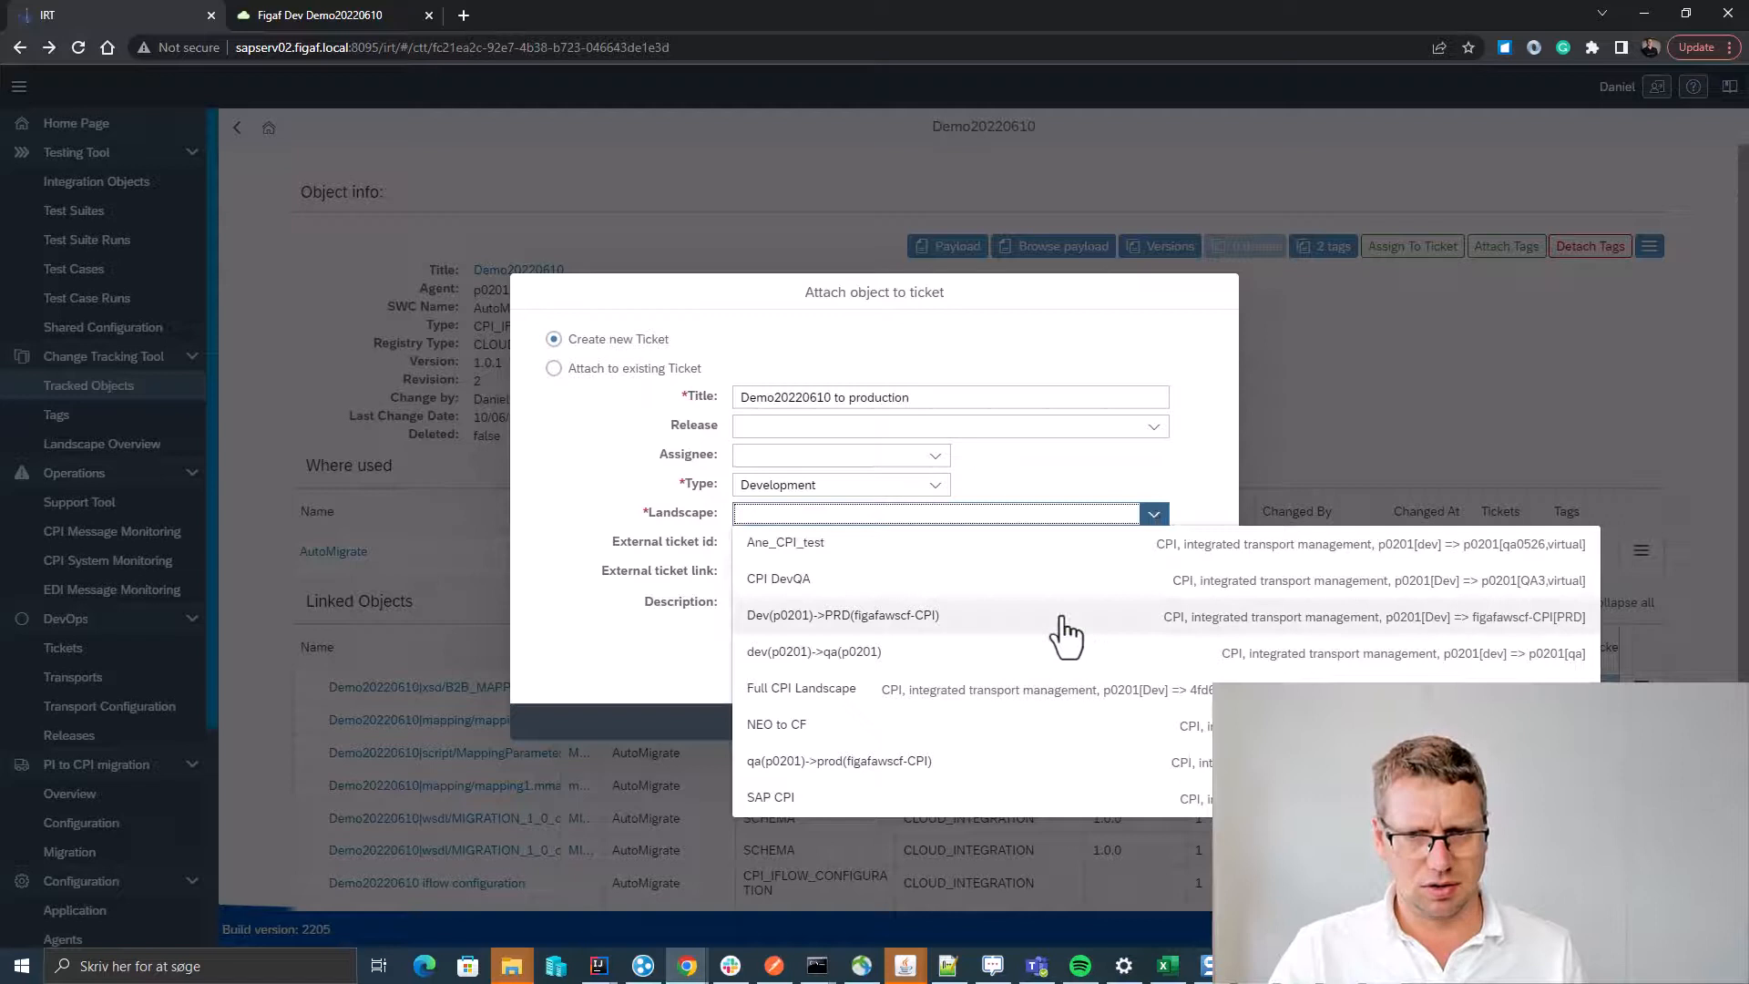
click(842, 615)
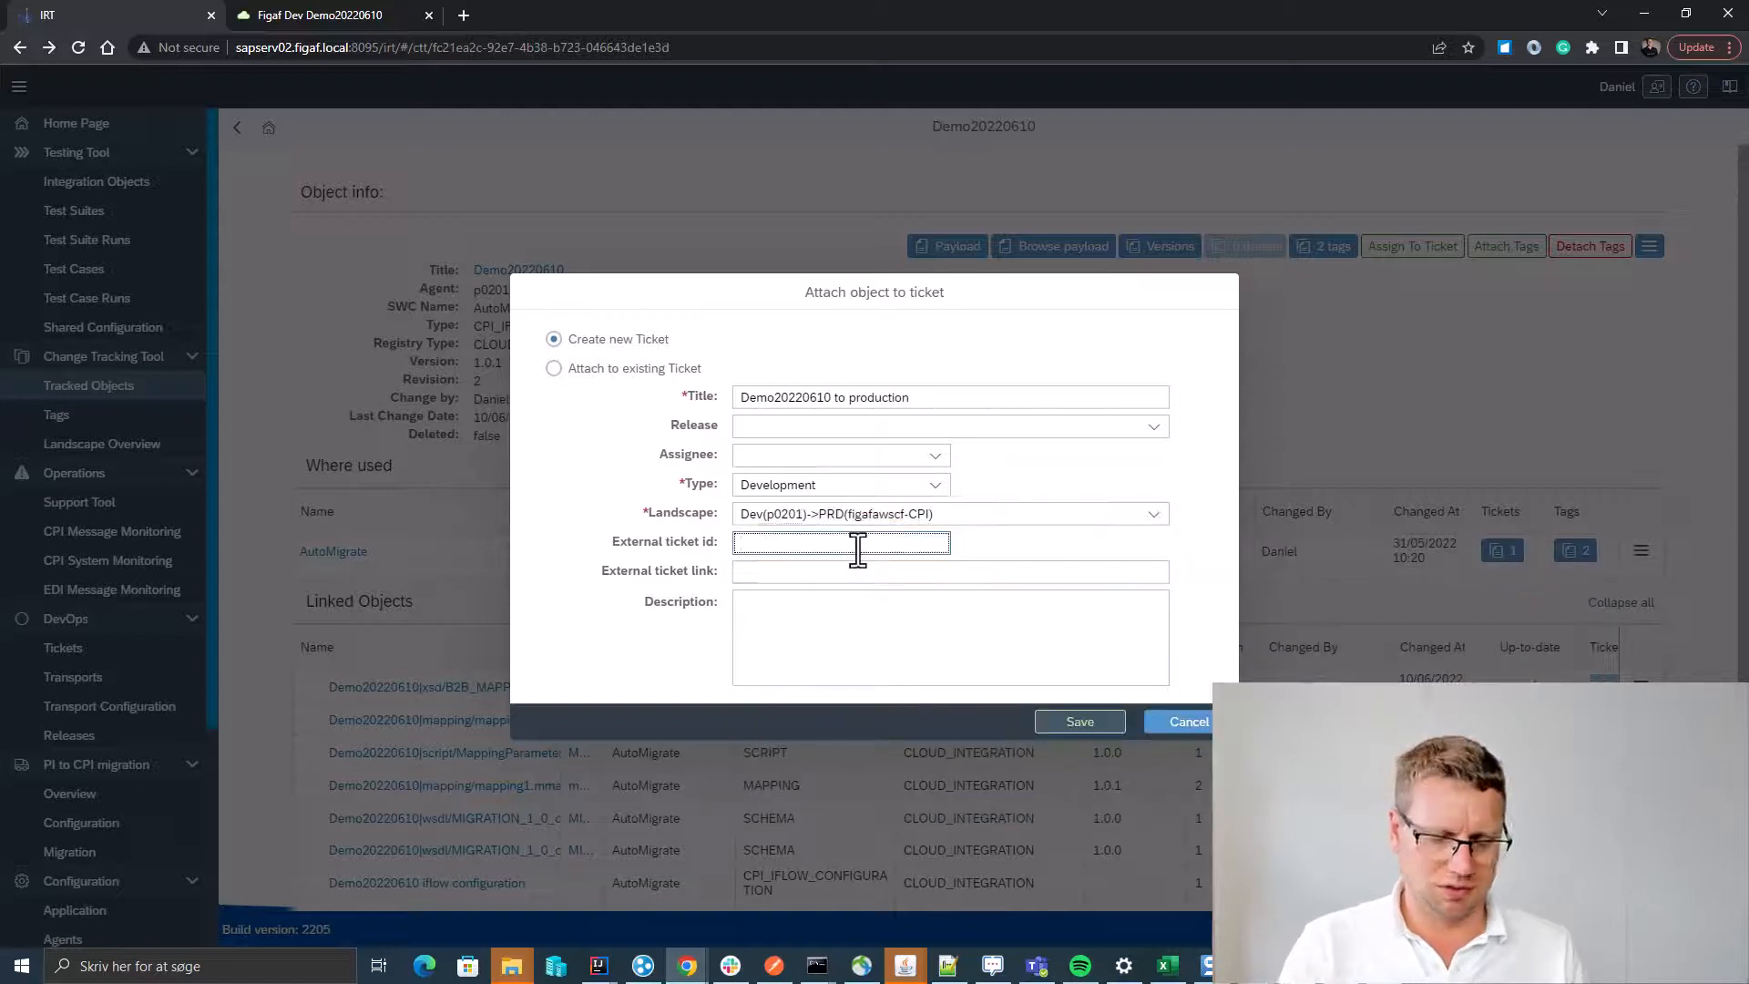
text(jira-4722)
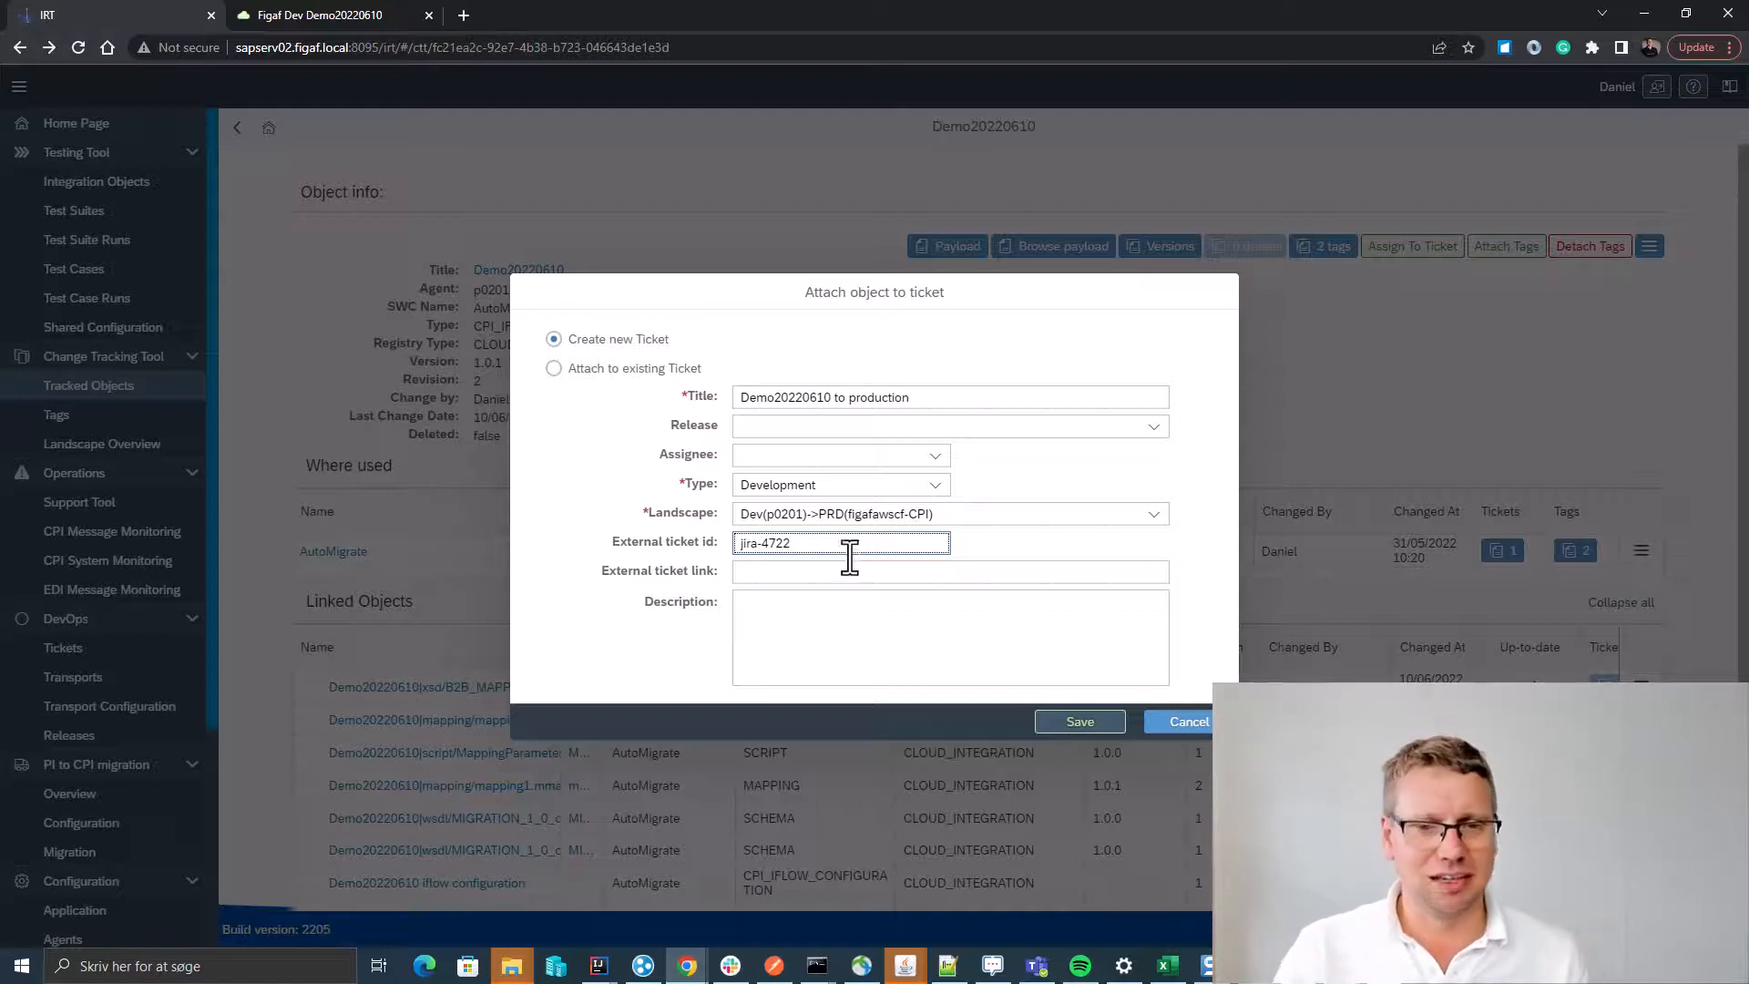
click(1078, 721)
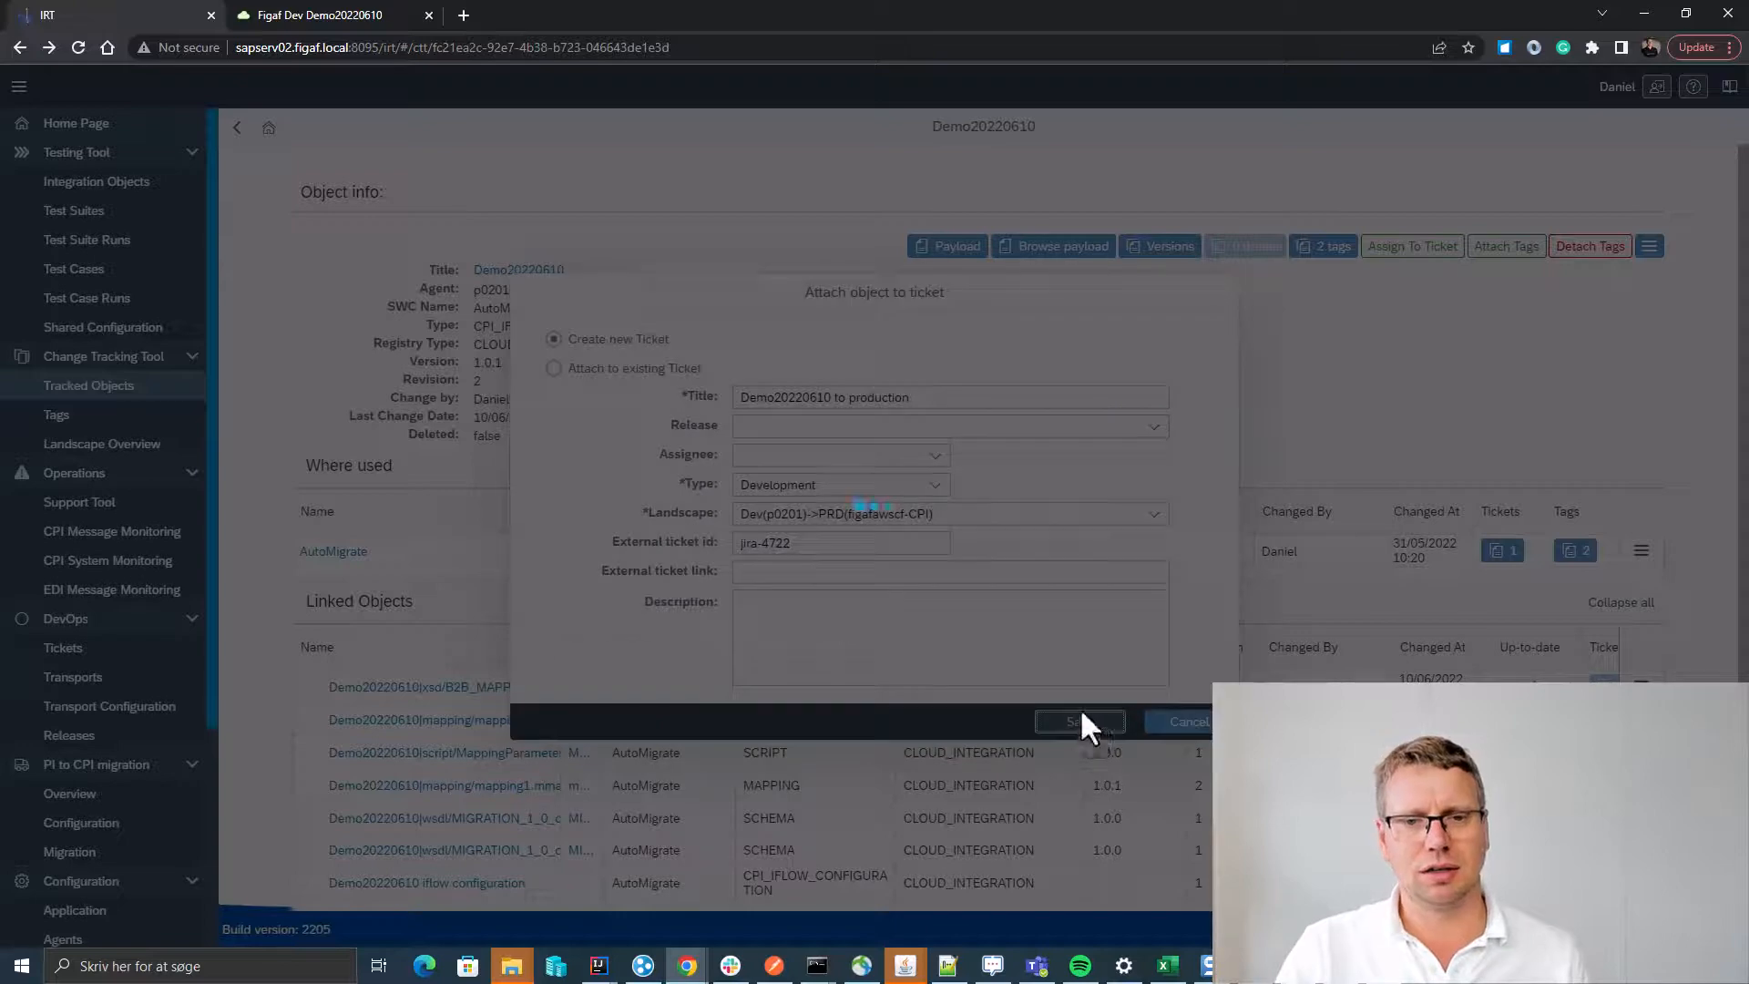
click(1073, 721)
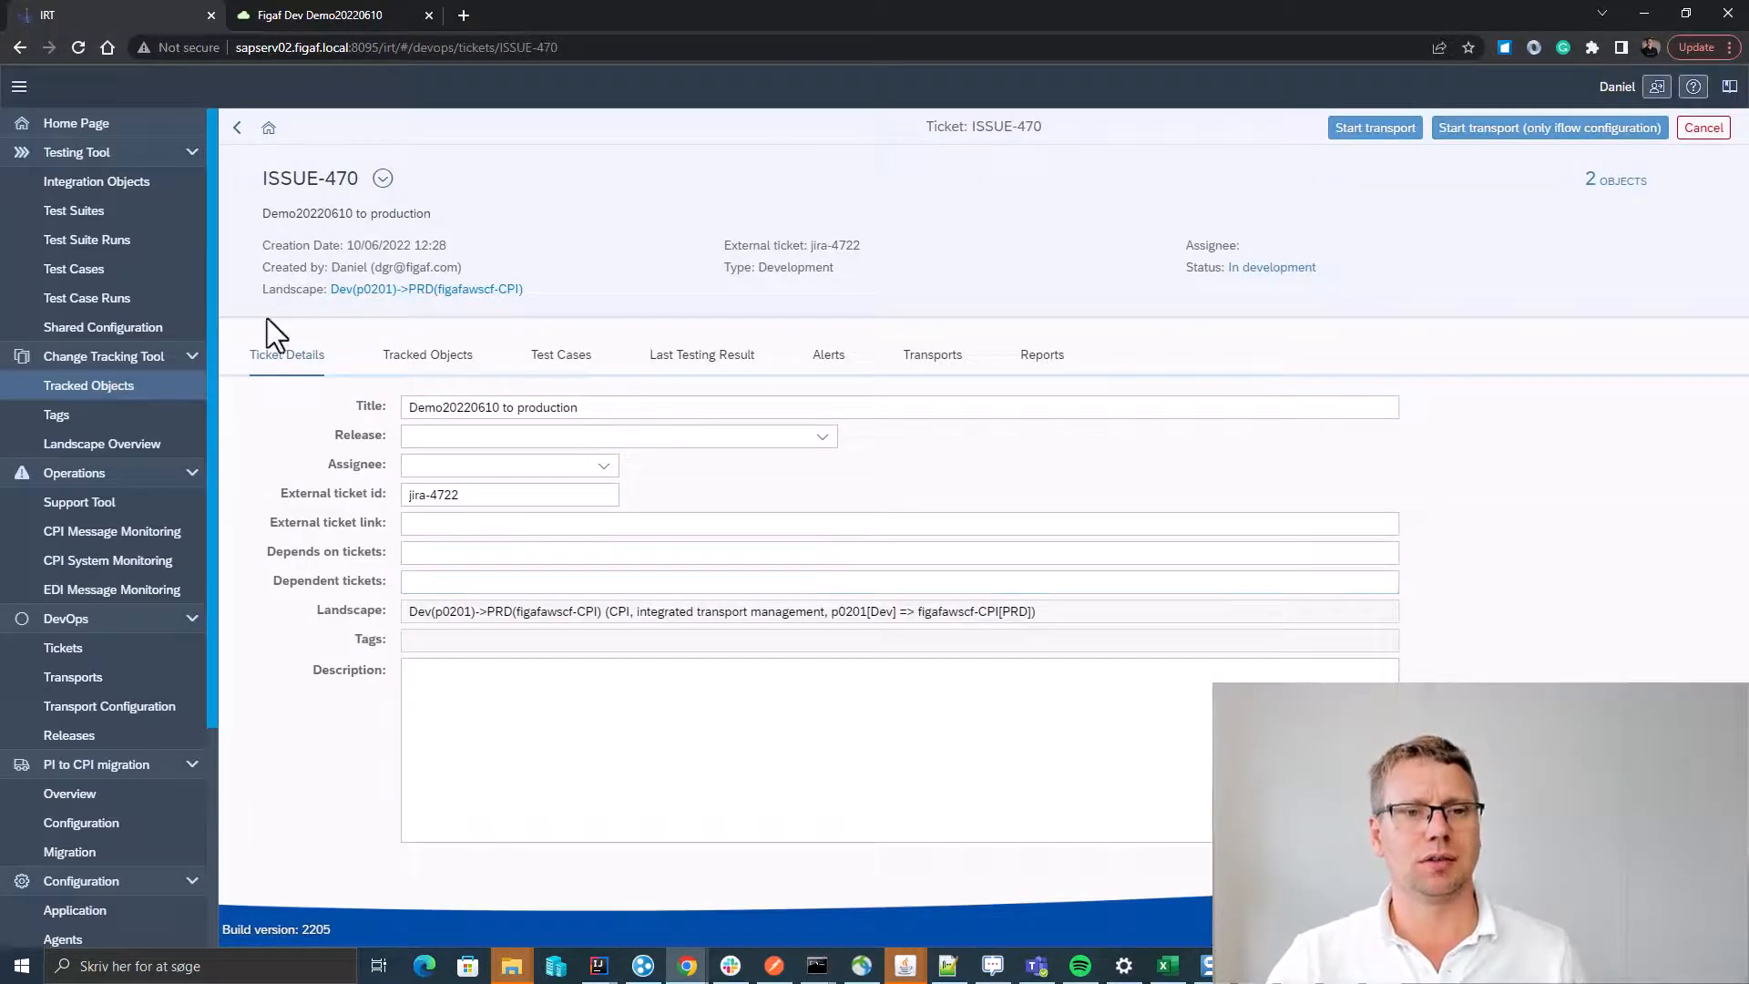
Attach all dependent objects to ticket ISSUE-470 and show its empty test cases list.
click(427, 355)
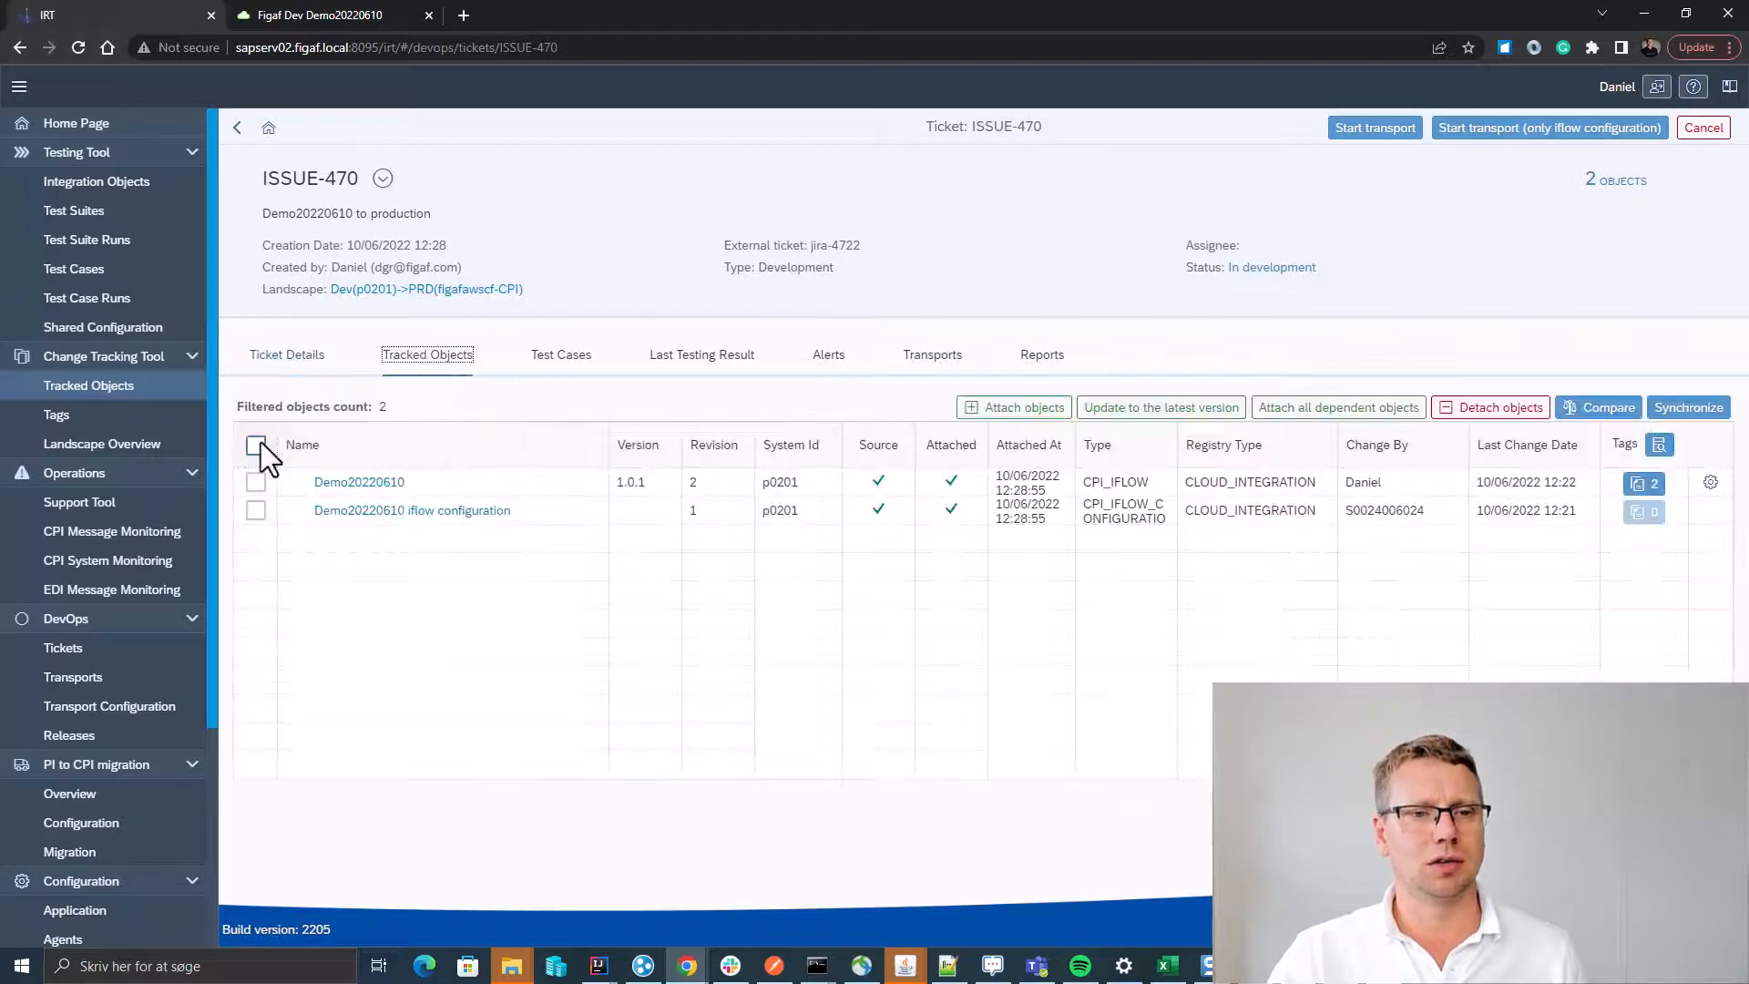
click(1013, 406)
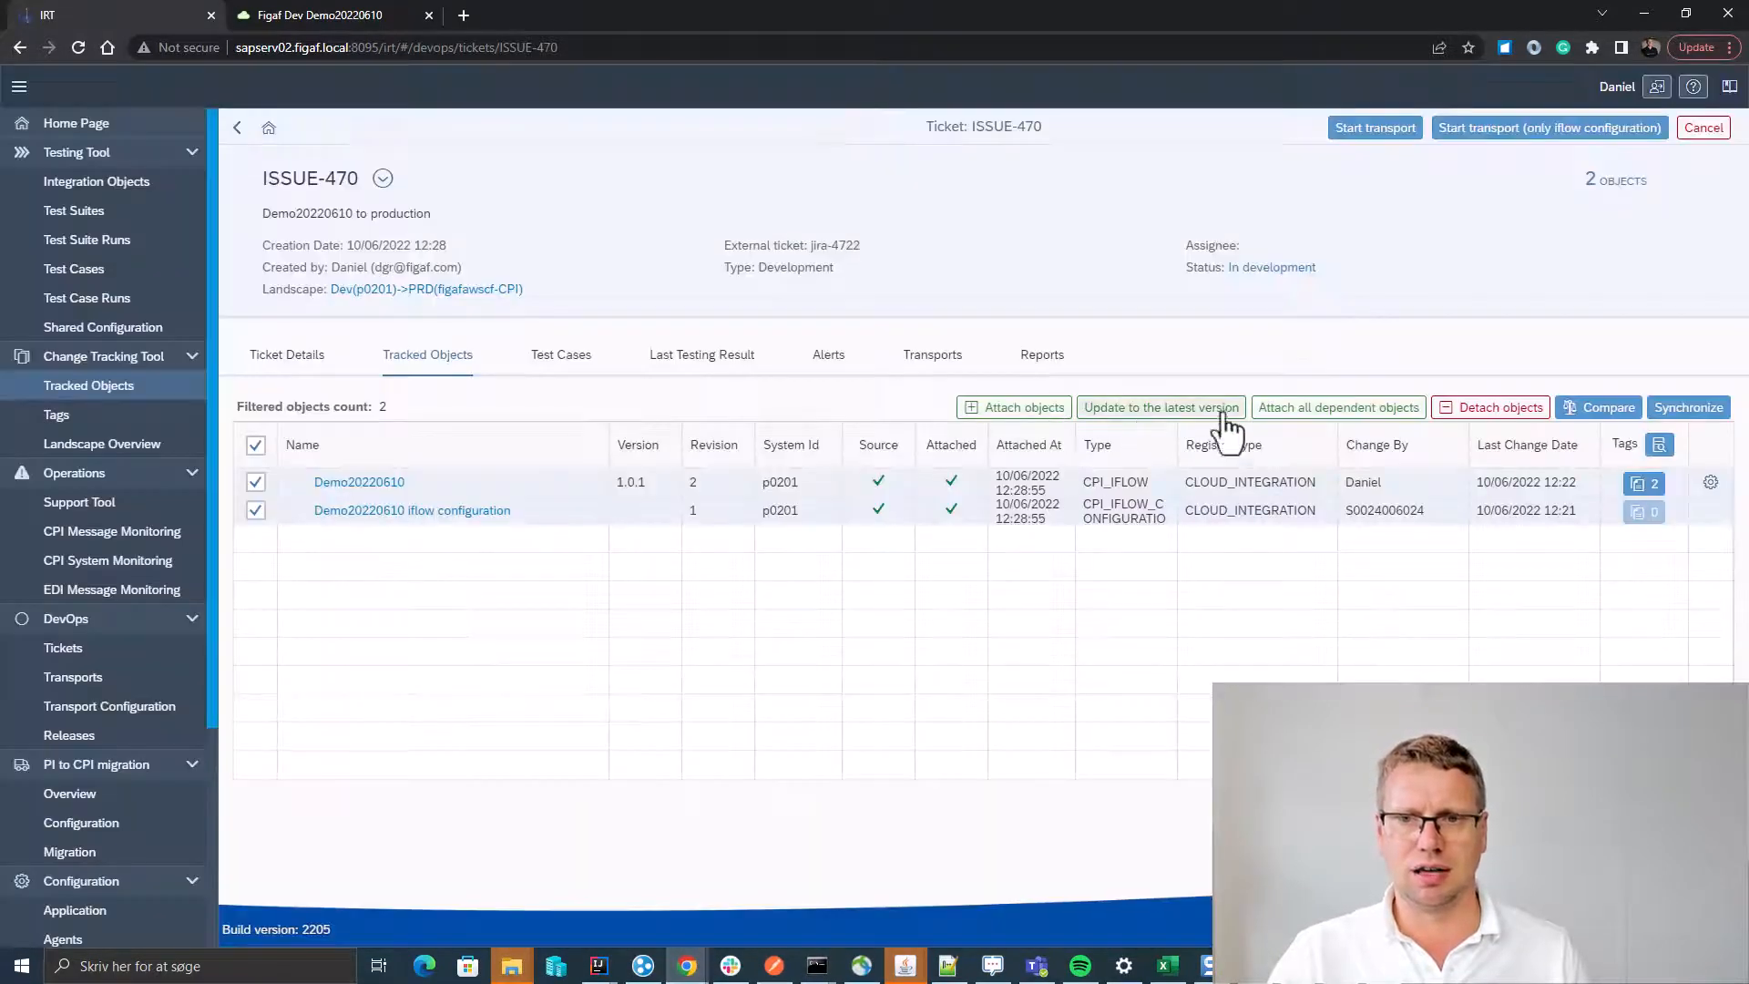
click(1338, 407)
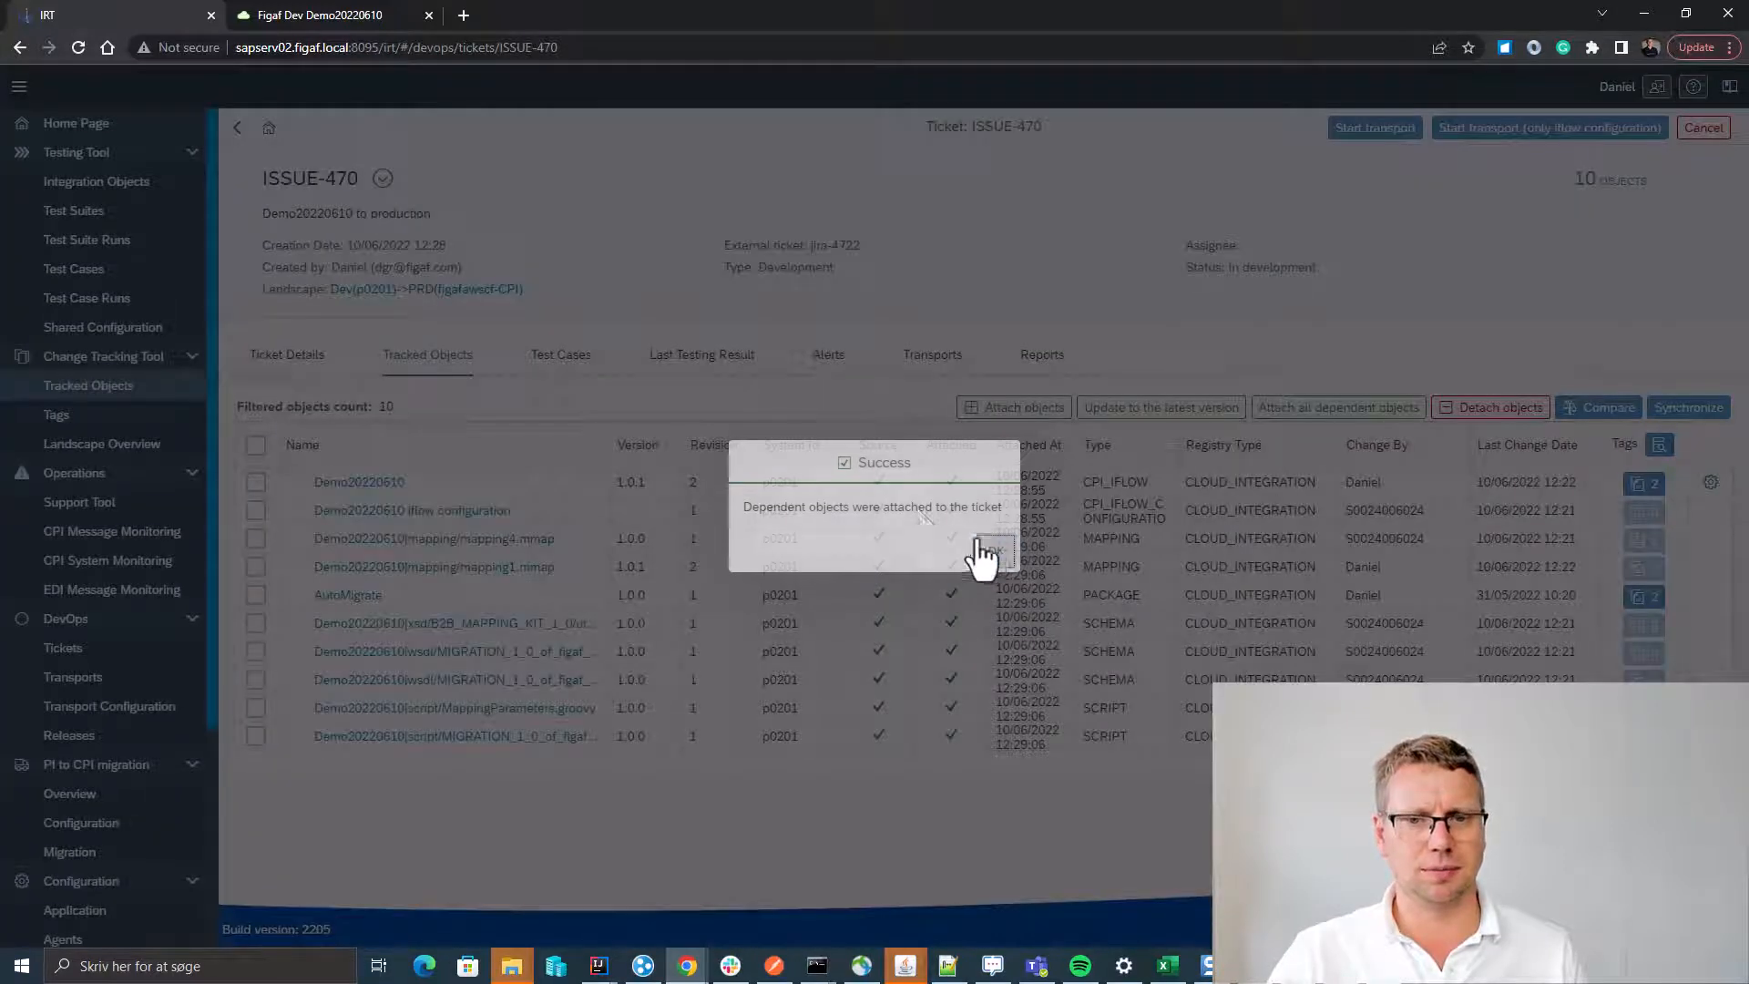
click(561, 354)
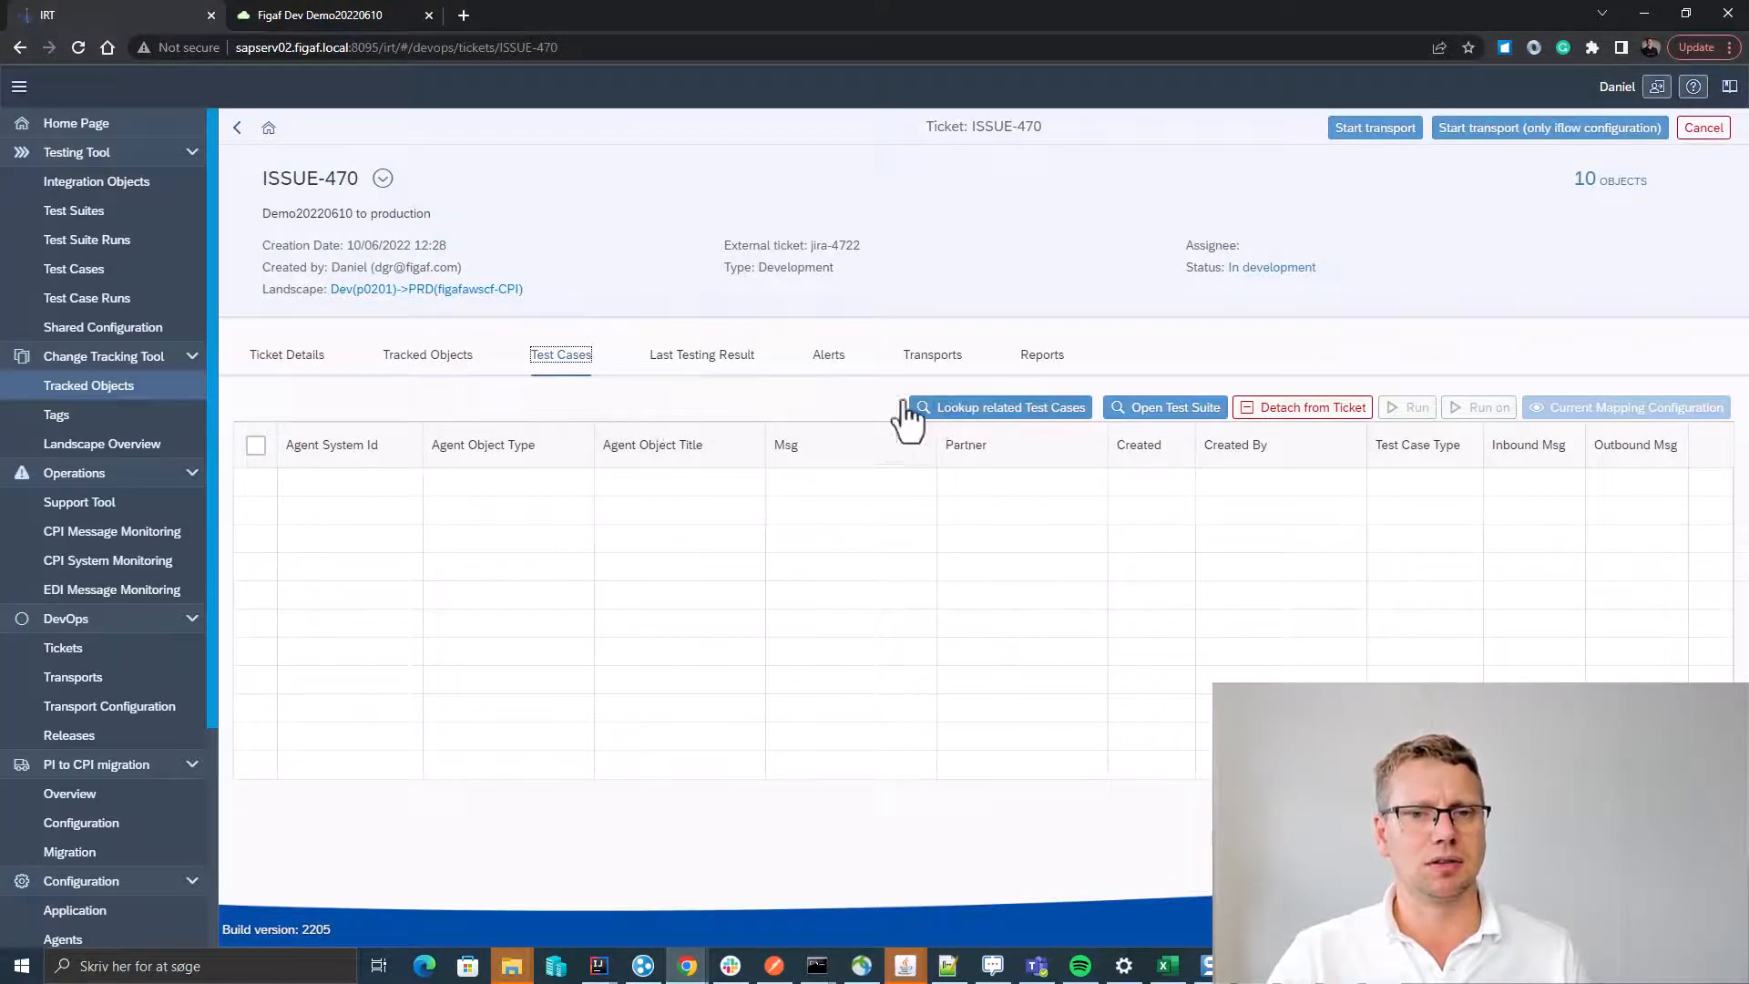
click(428, 355)
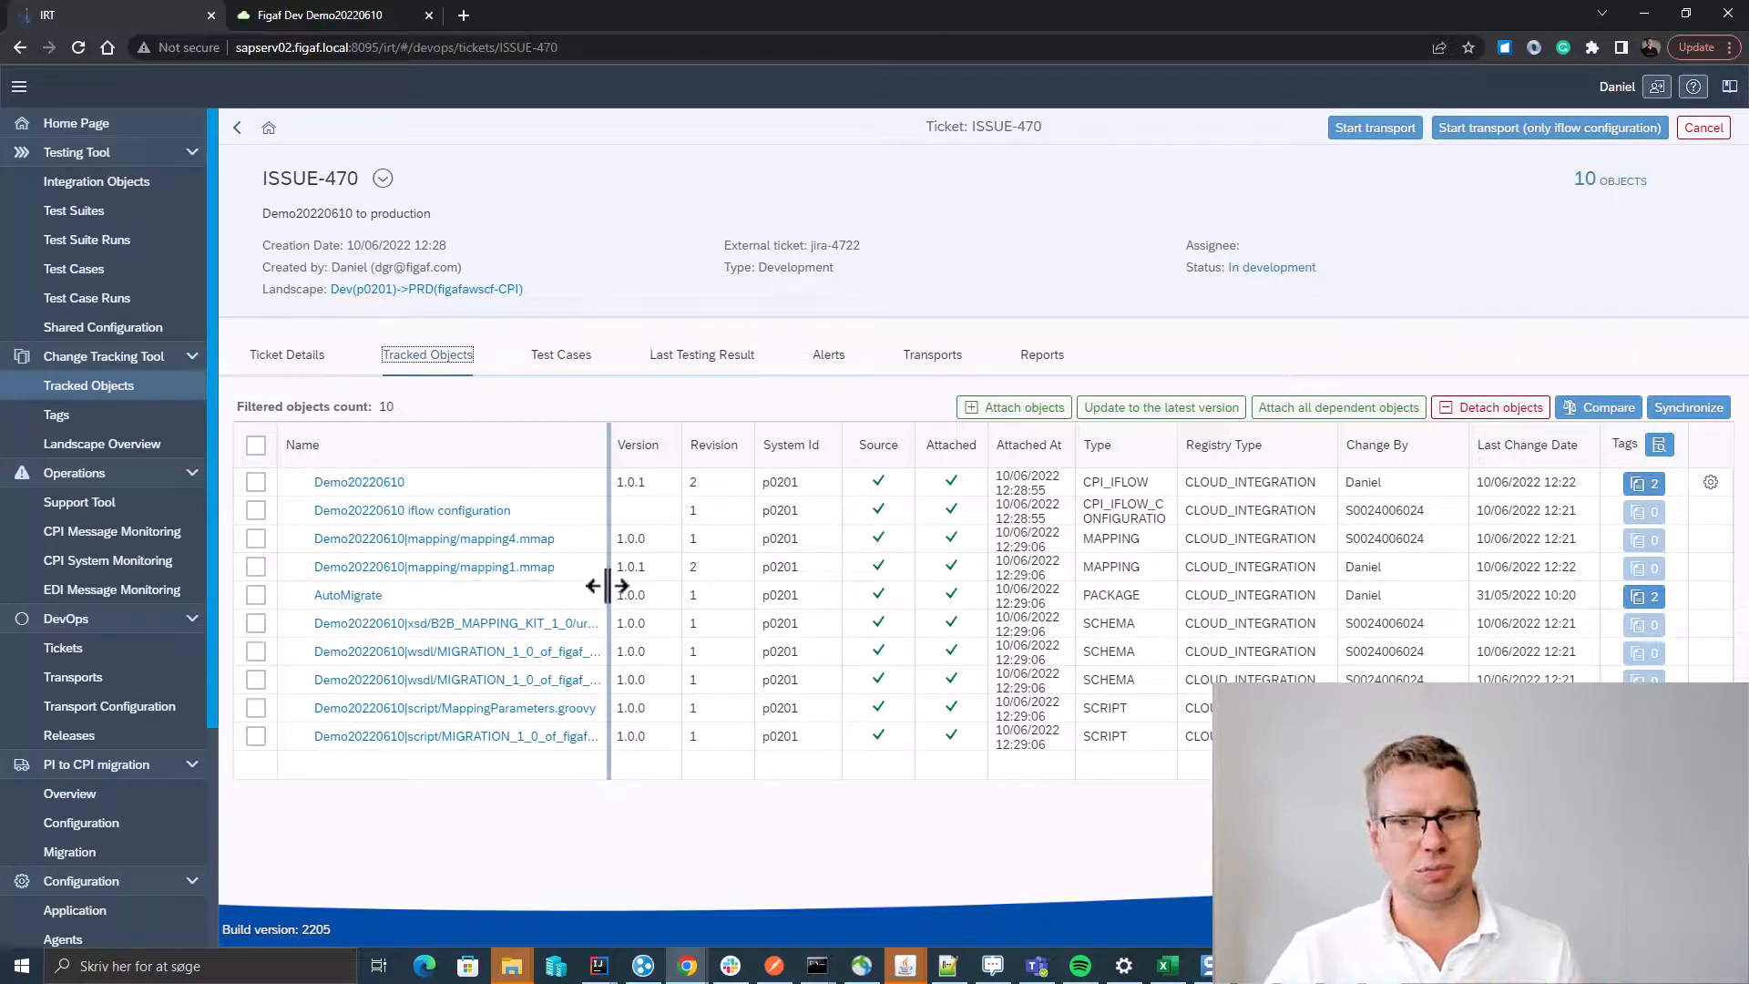
click(560, 354)
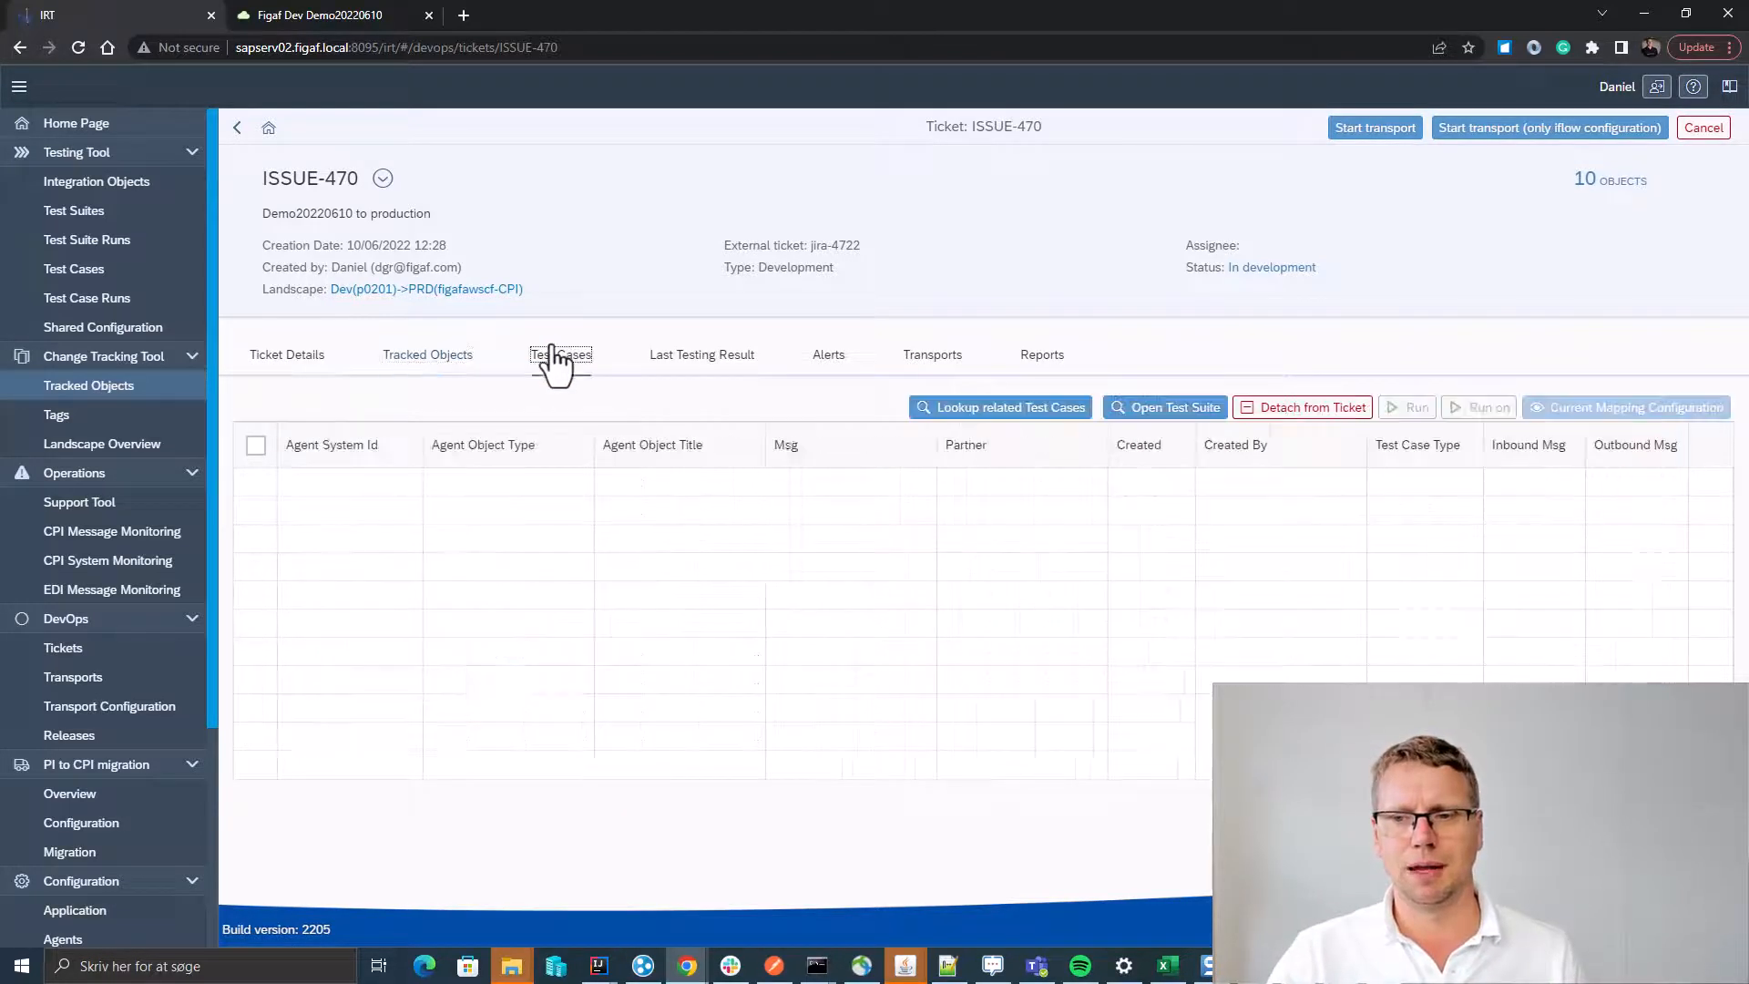
Link the recommended Demo20220610 test case to ISSUE-470 and run it.
click(1010, 407)
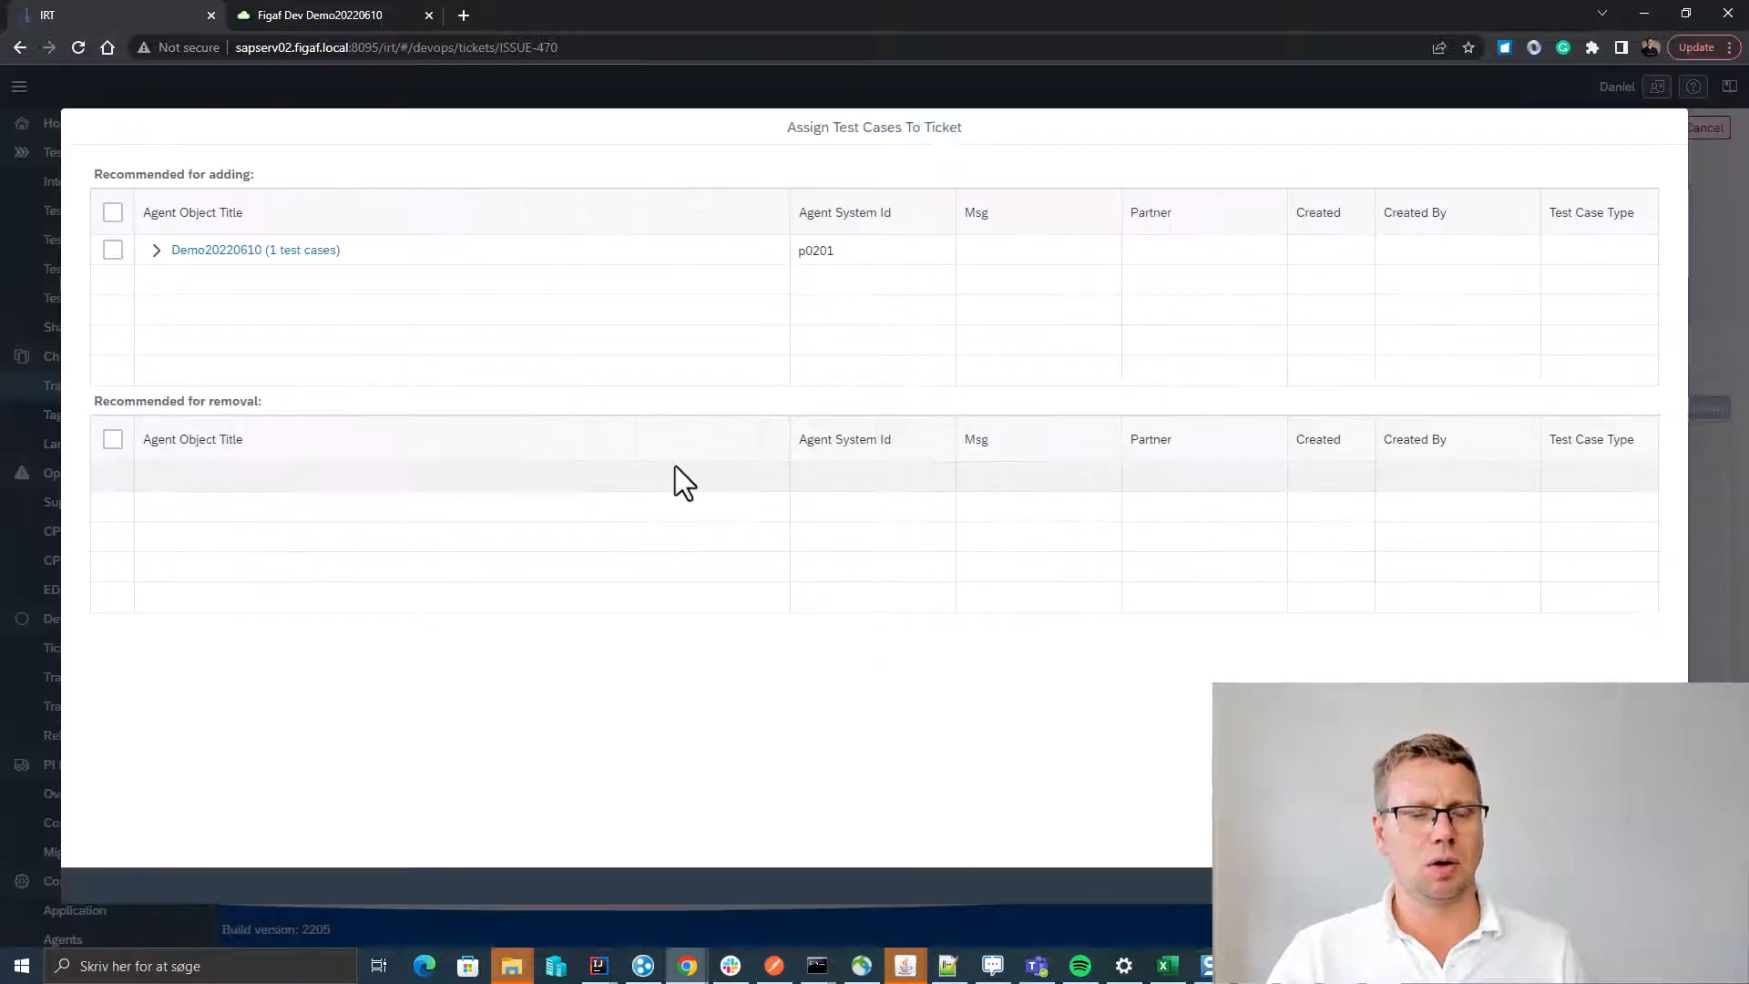
click(156, 249)
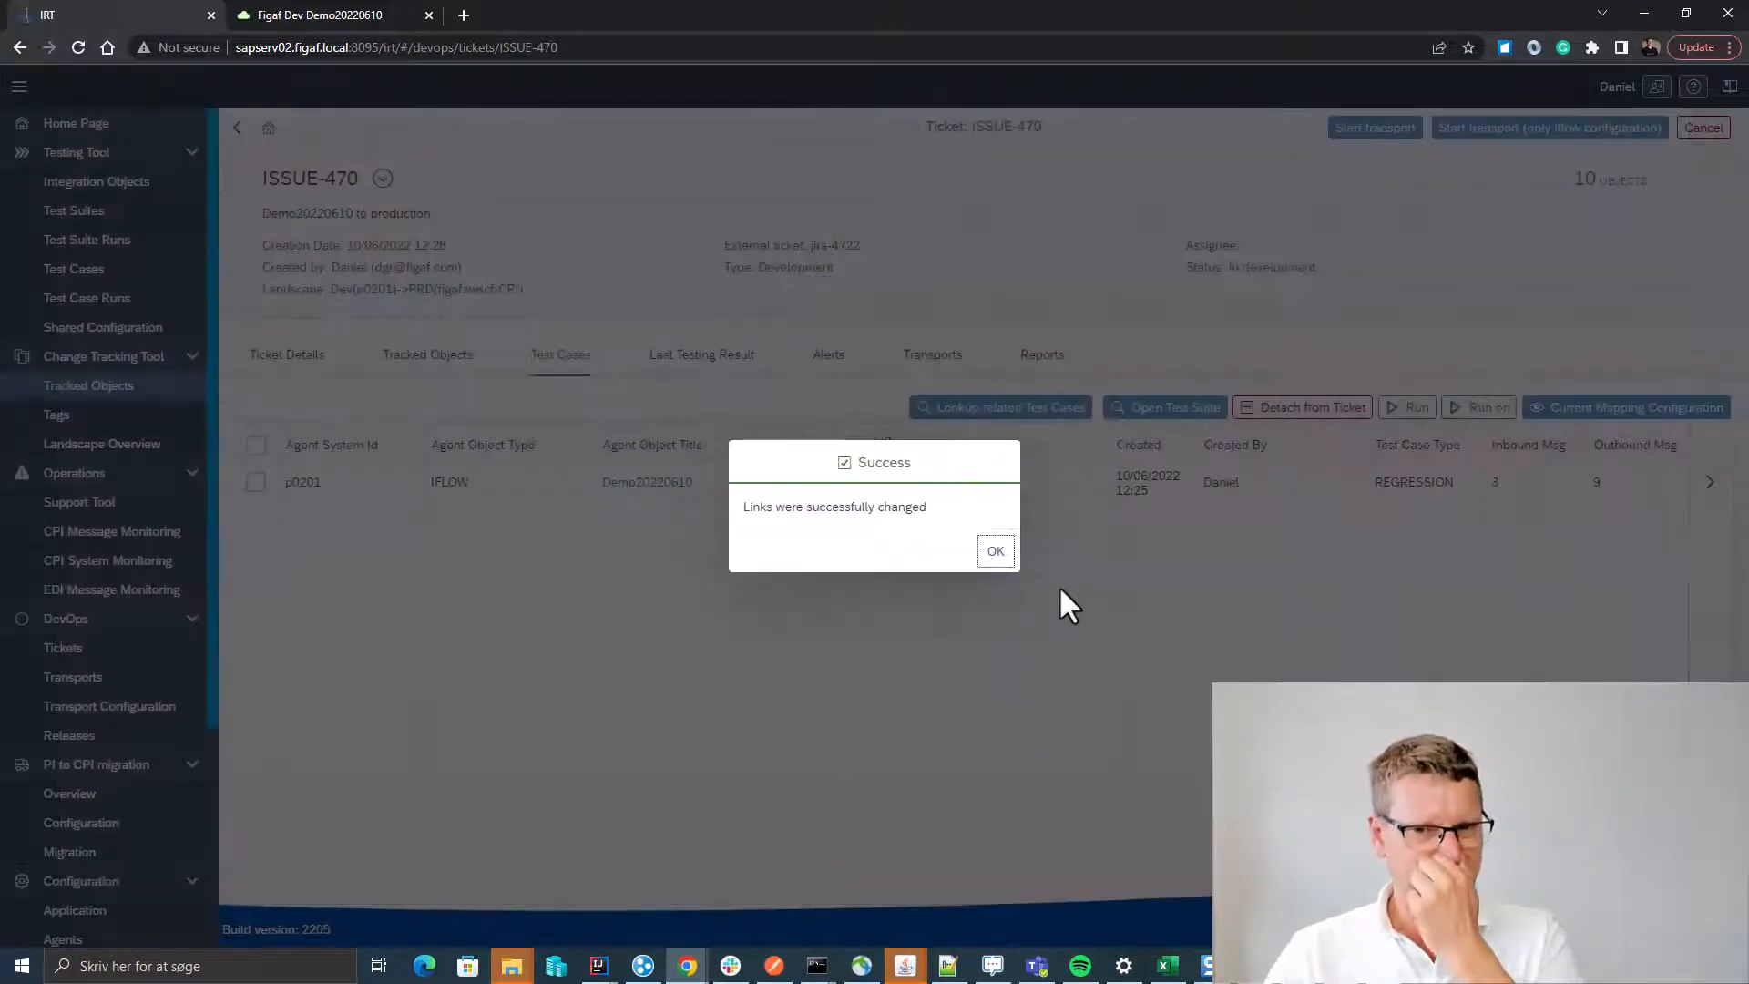
click(993, 551)
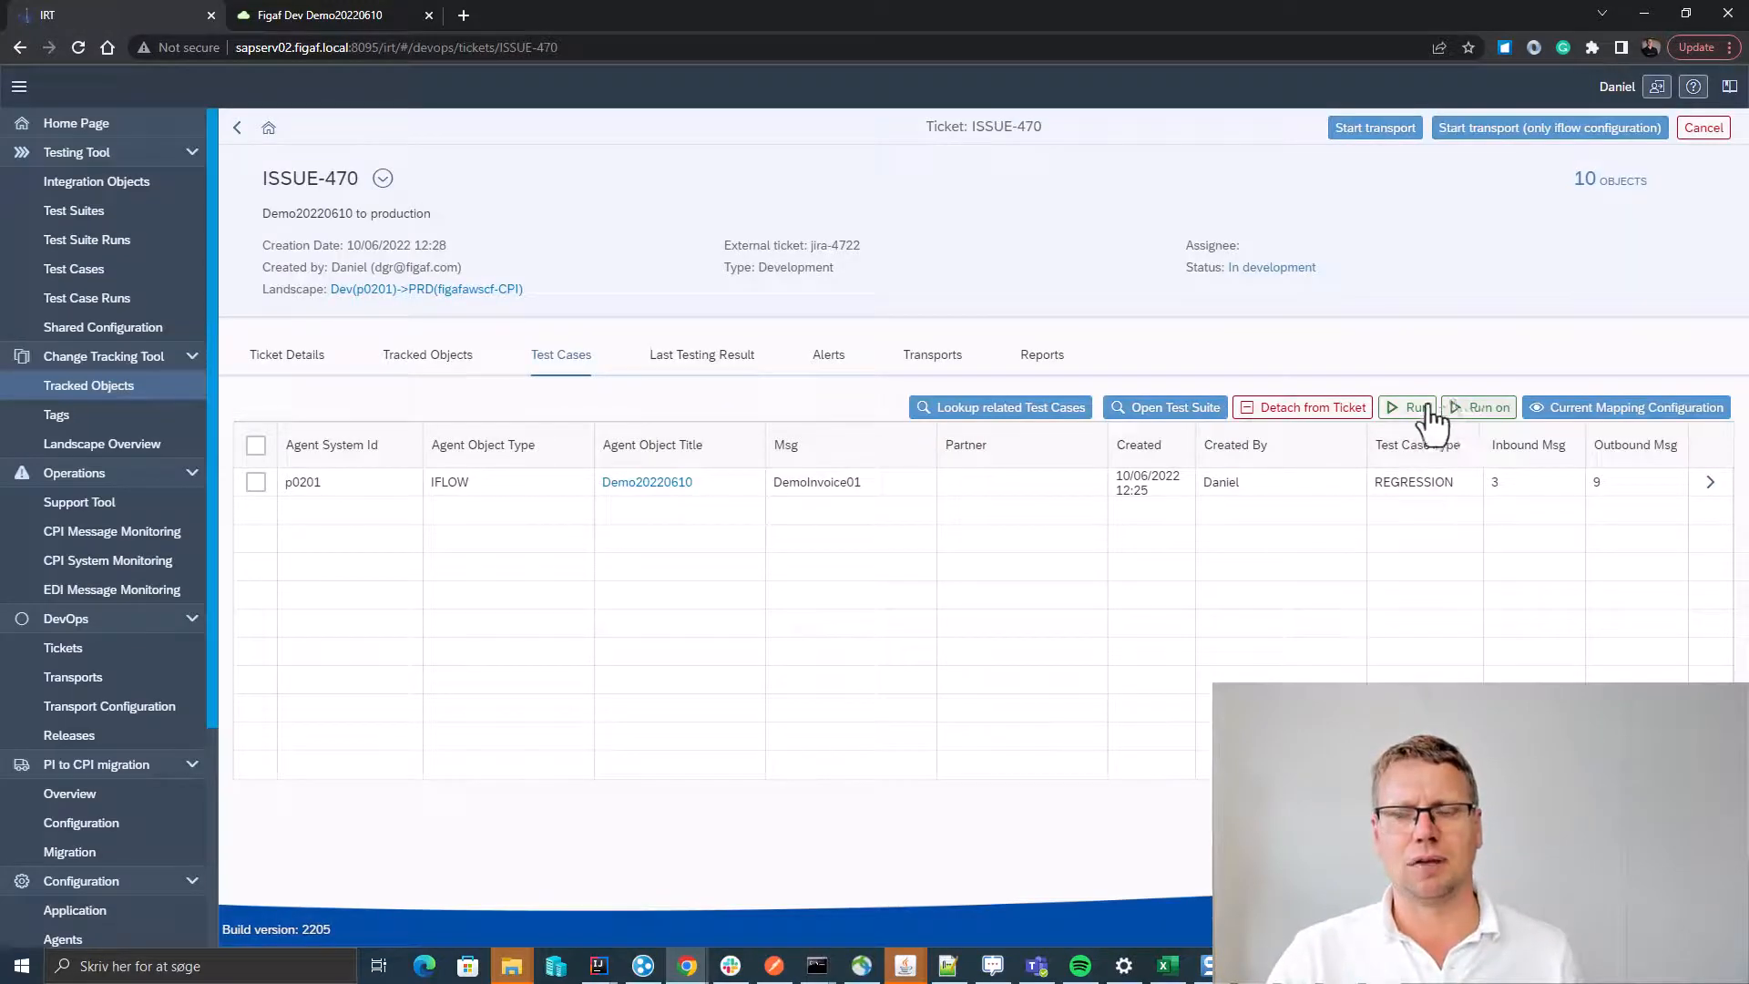
click(1487, 407)
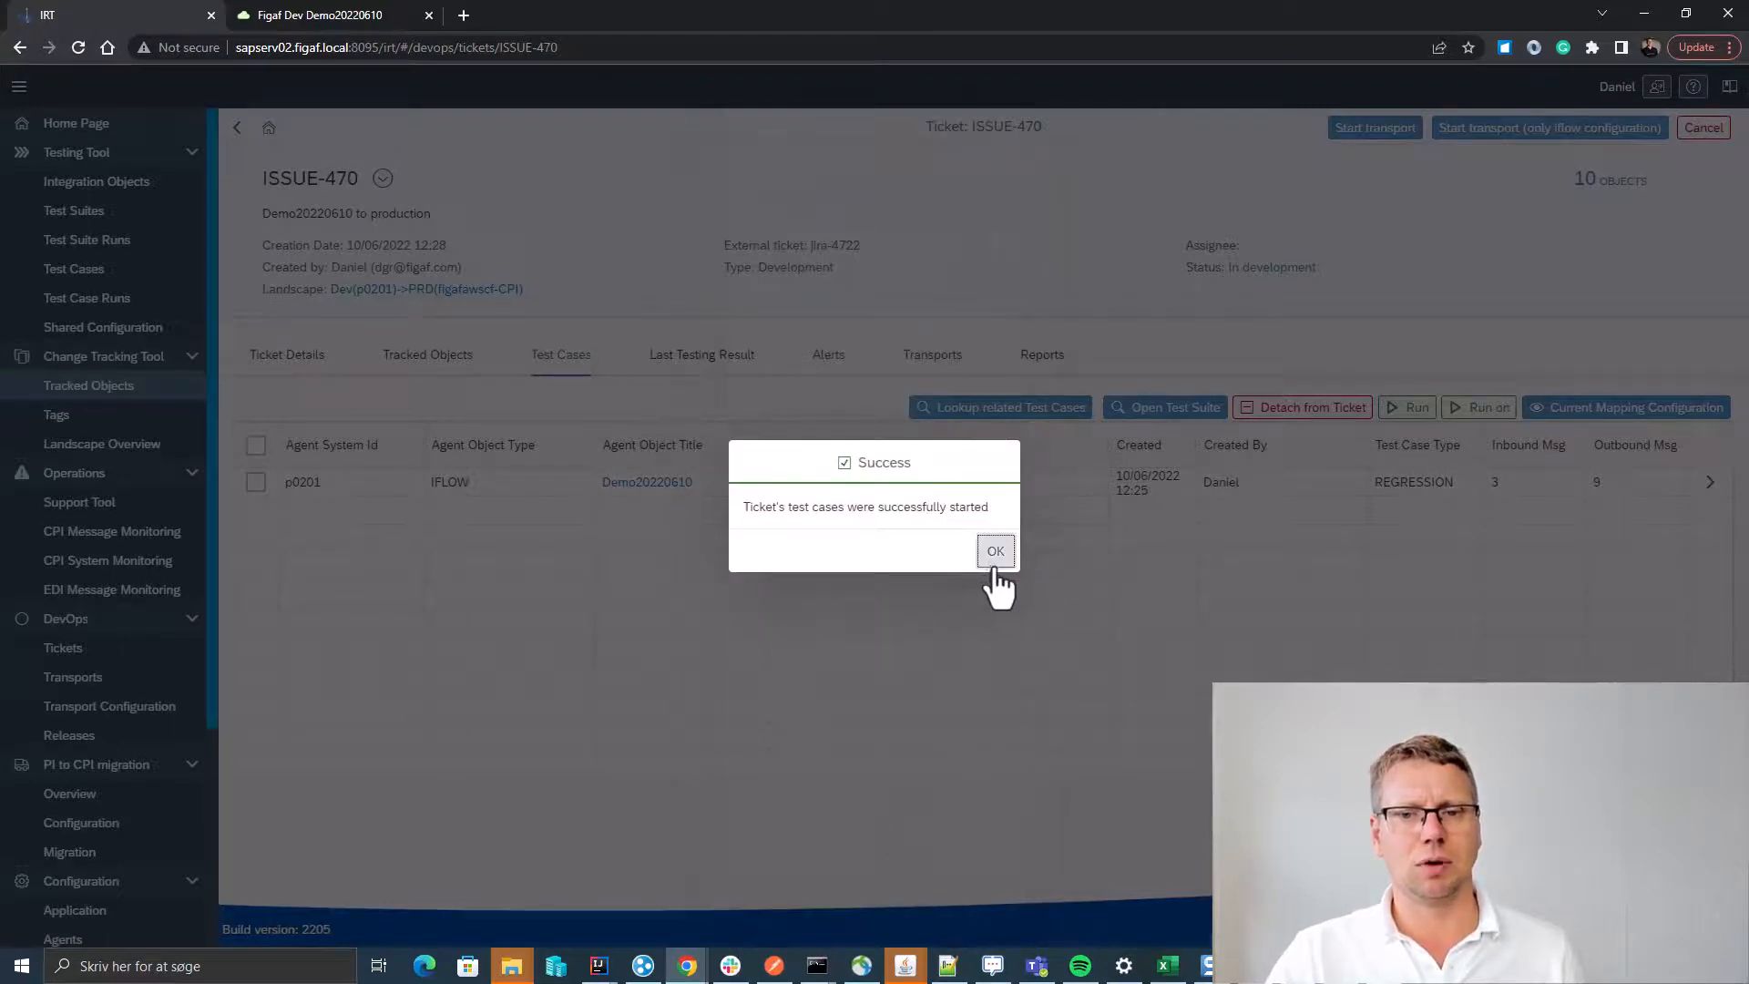
click(994, 551)
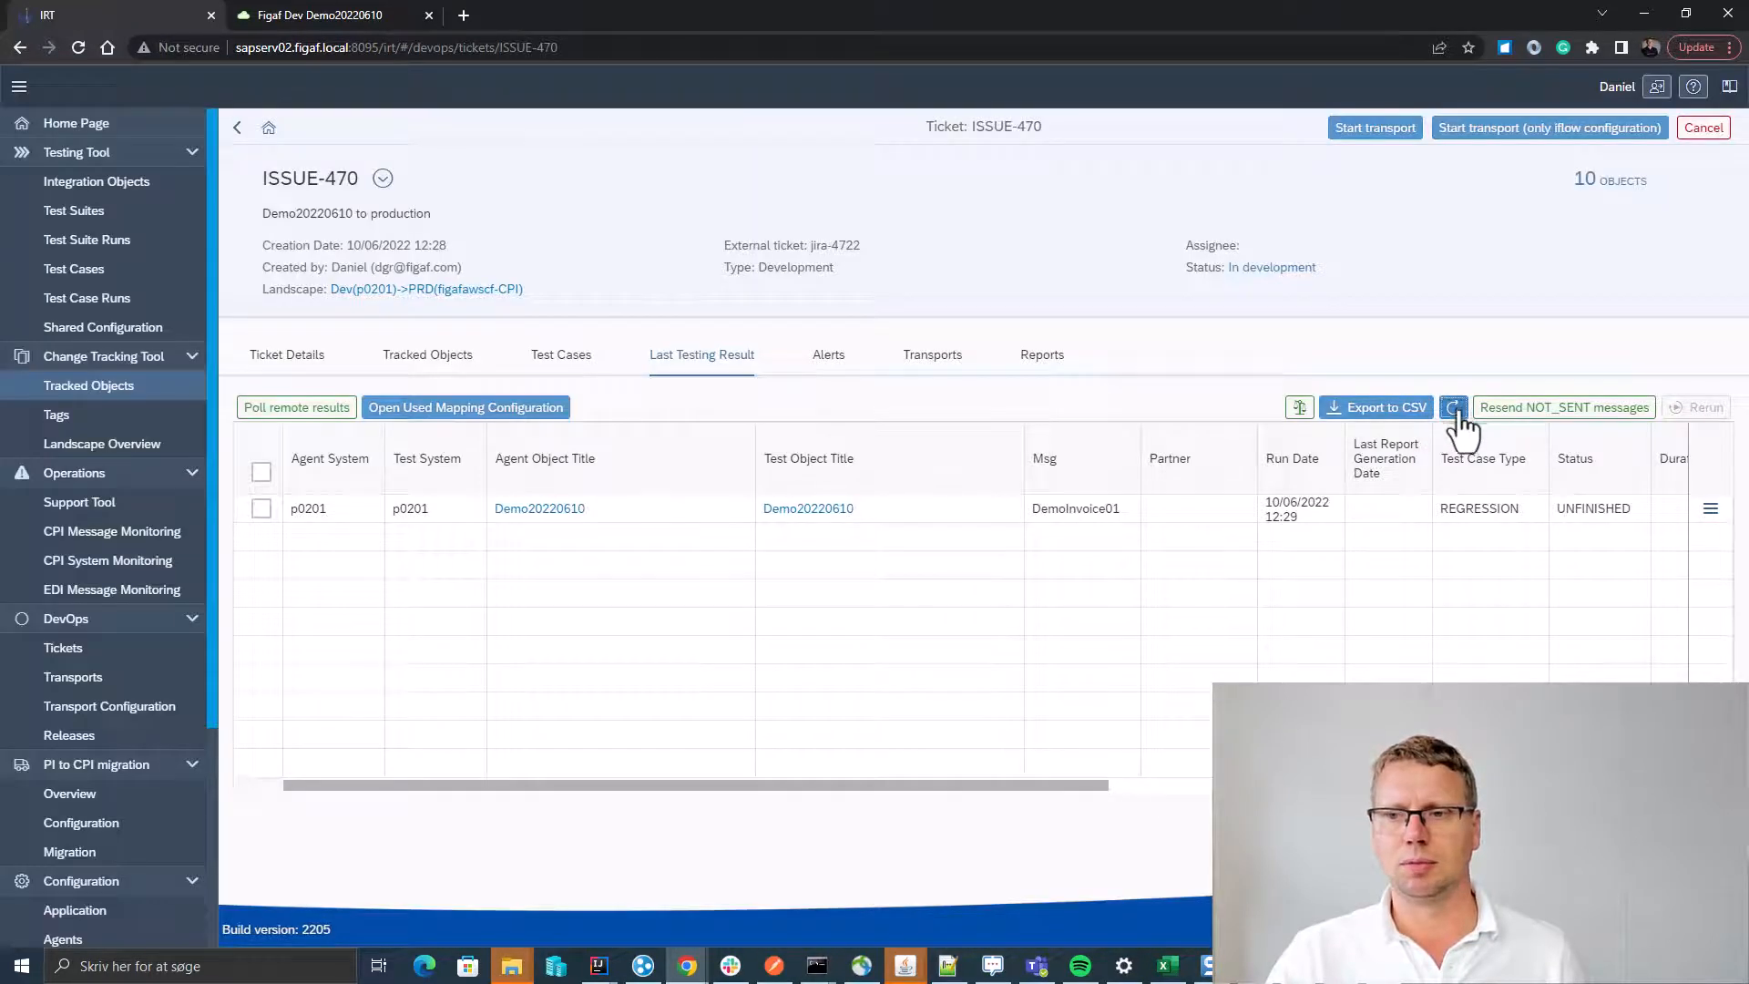
View the Demo20220610 regression test results and refresh the run status.
click(1712, 508)
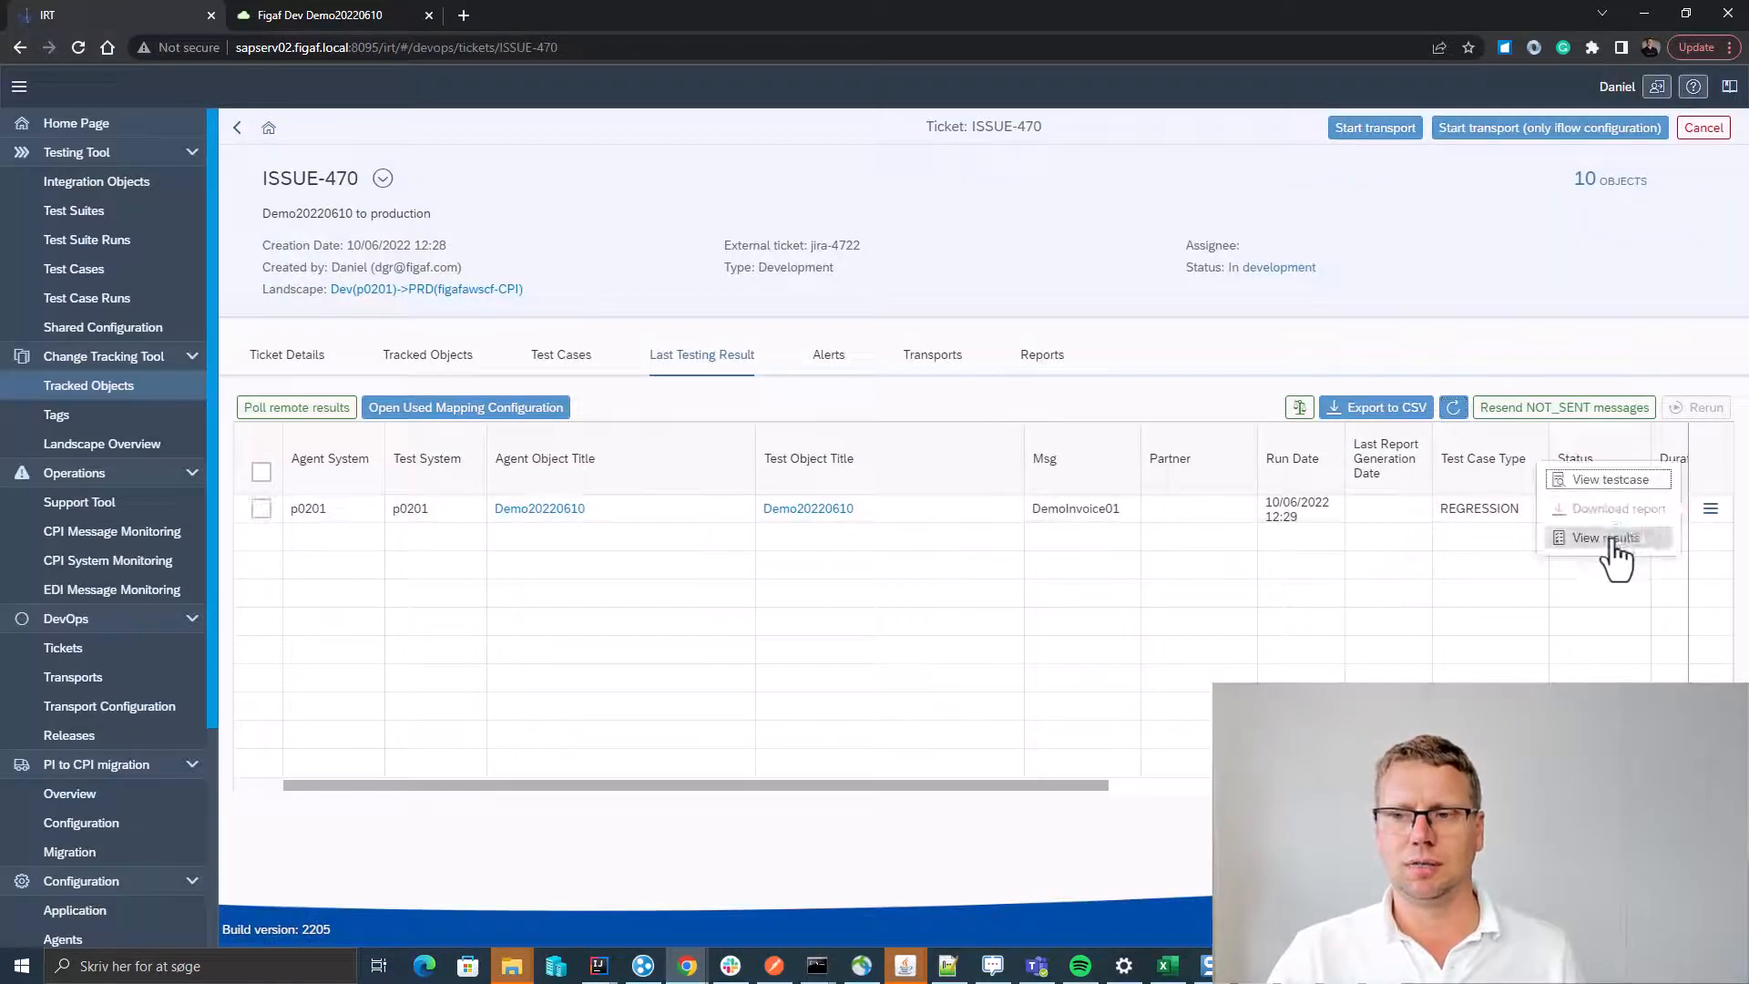
click(1604, 538)
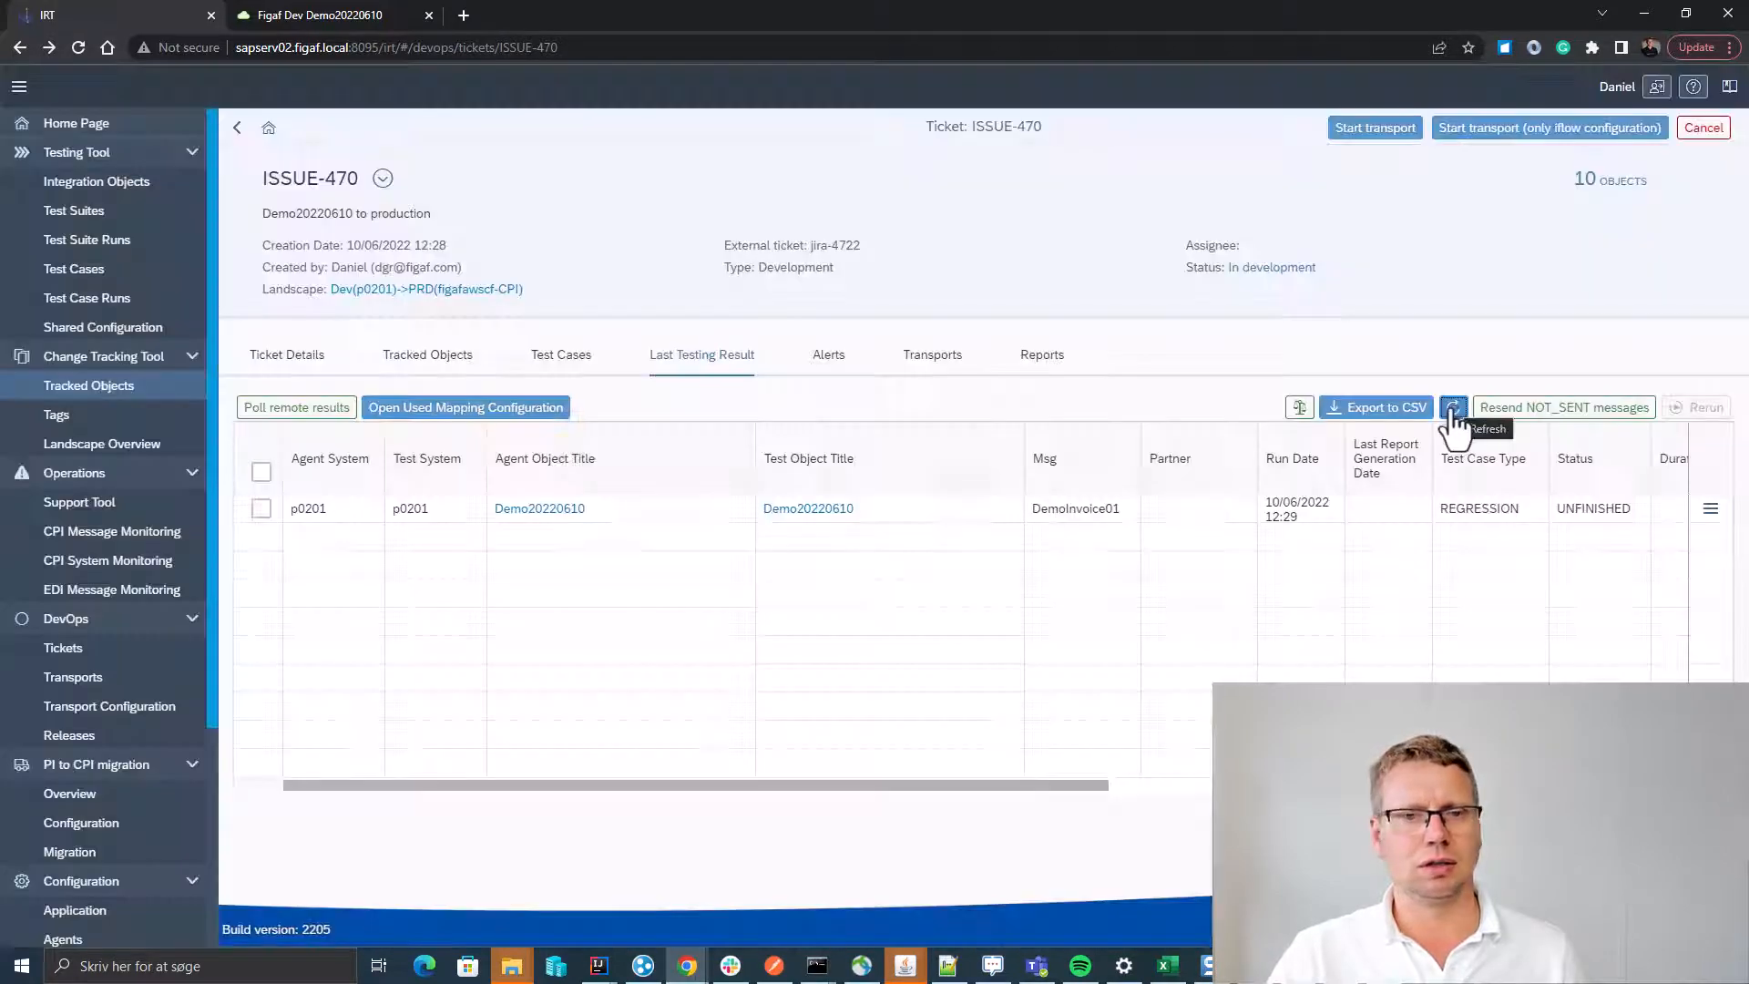
click(1454, 407)
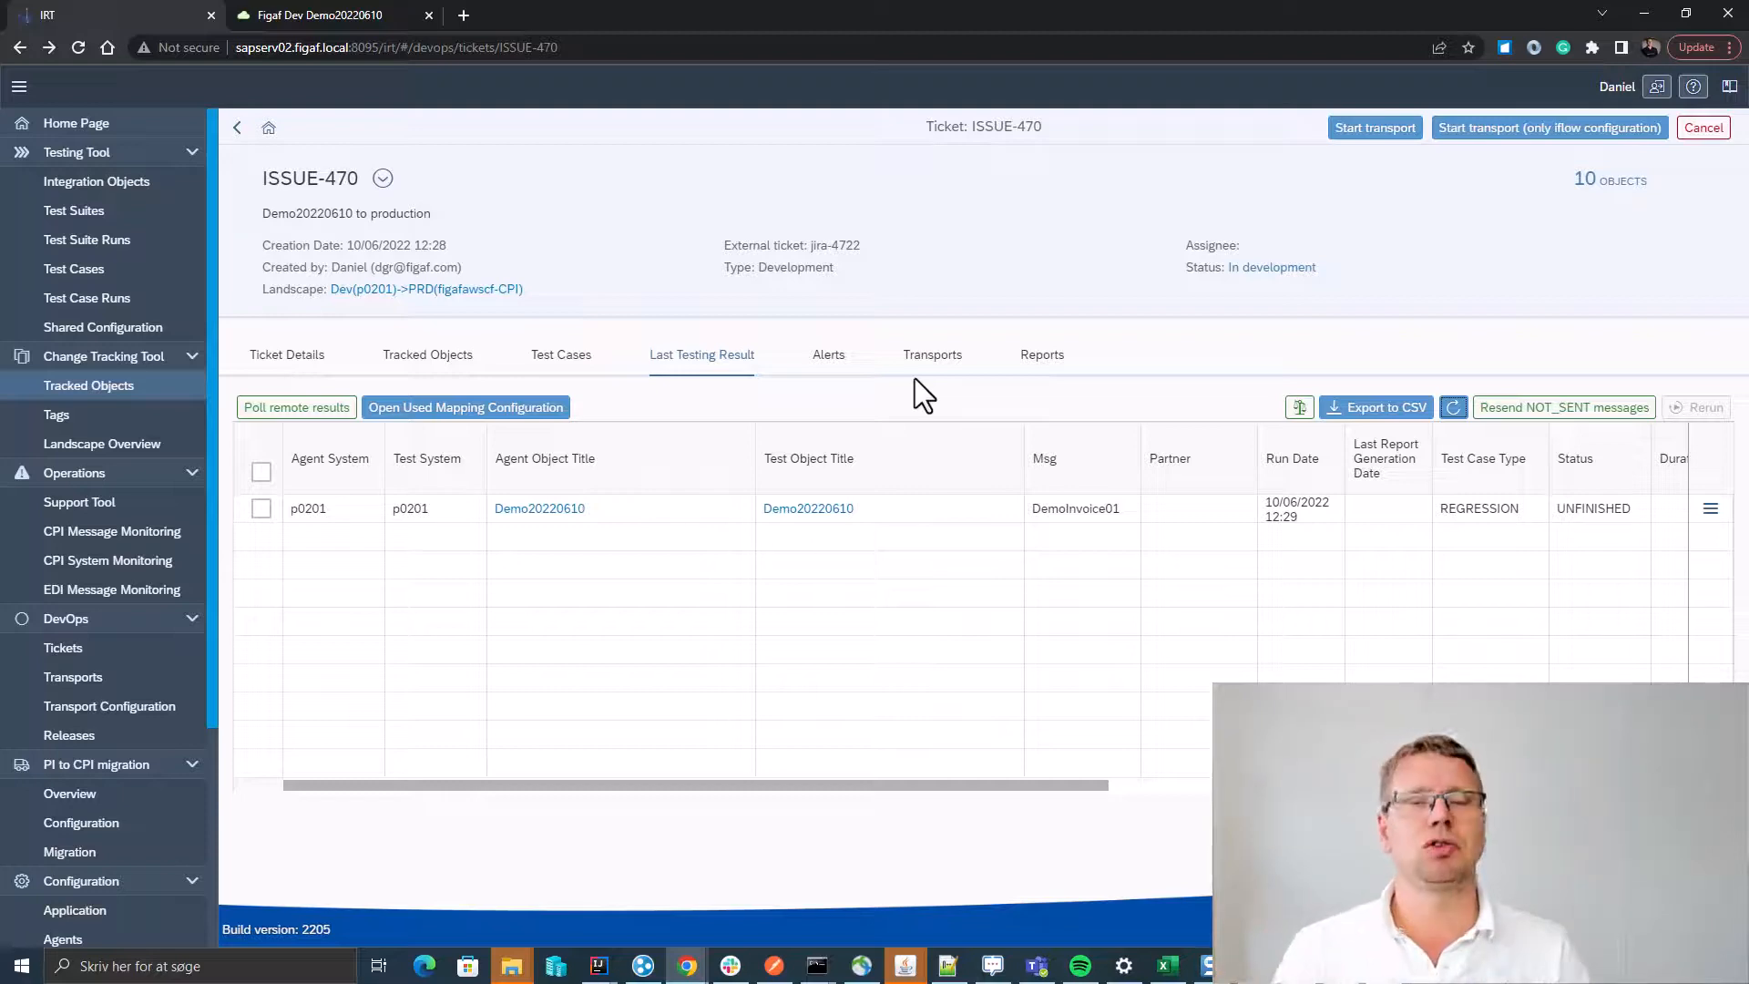
mouse_move(1415, 399)
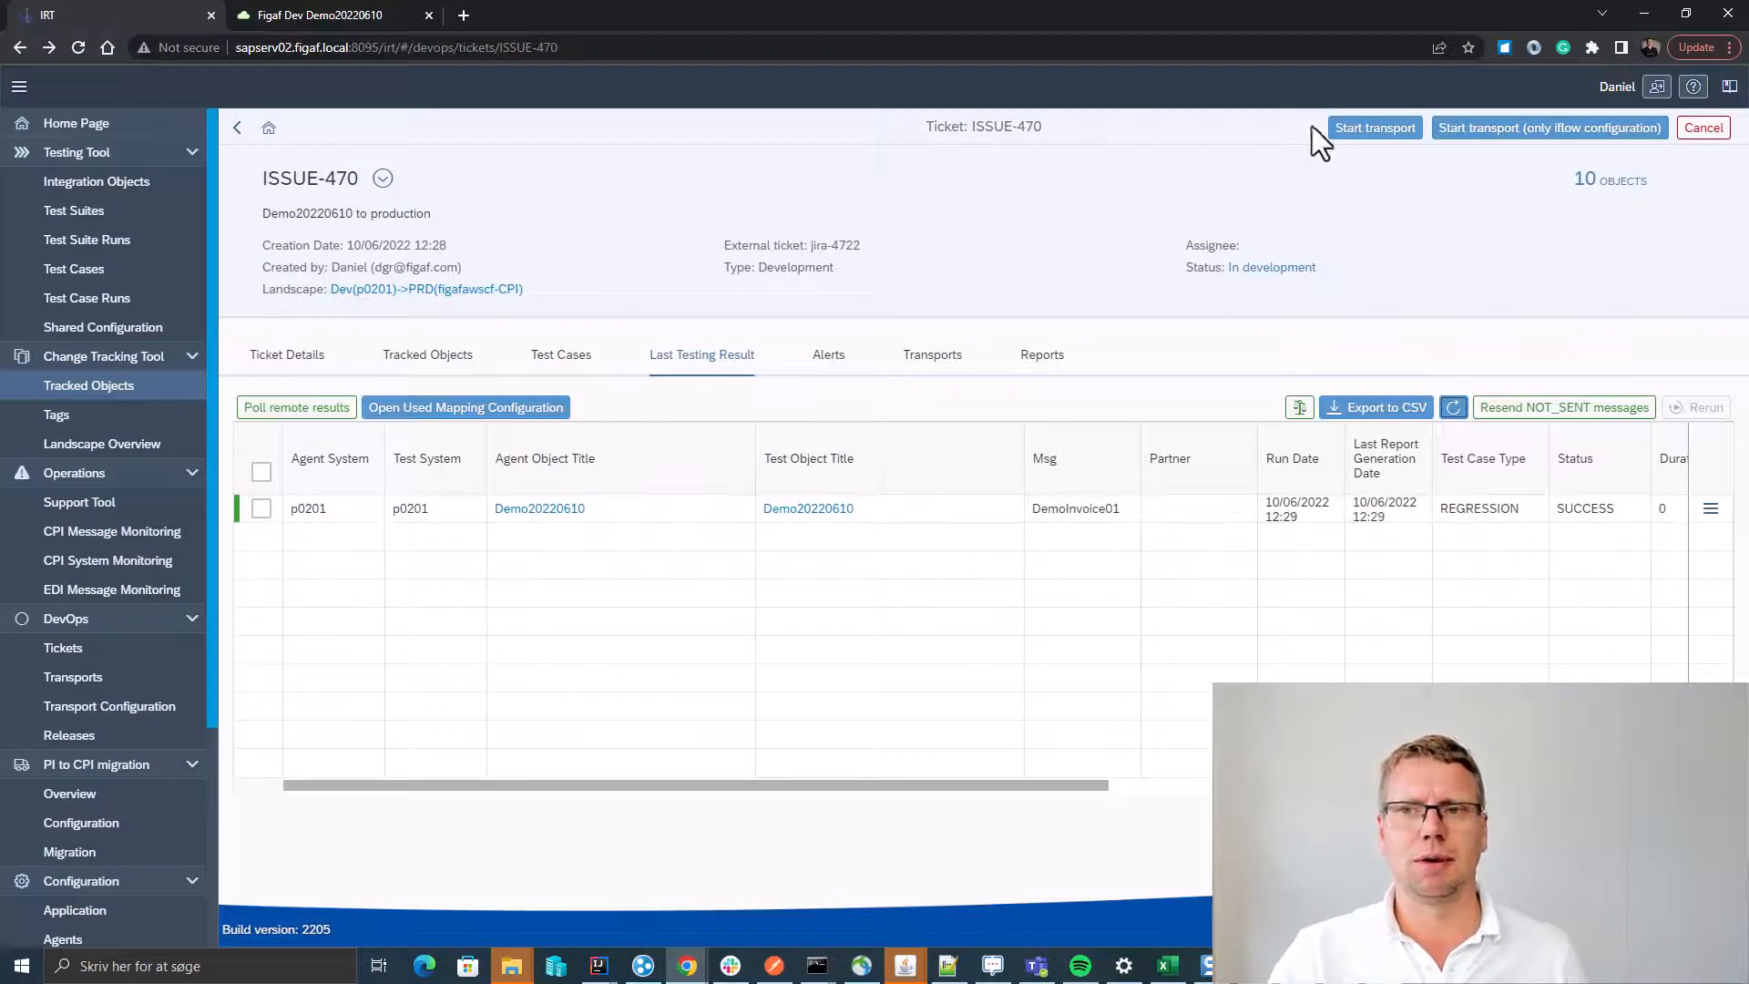
Start the ISSUE-470 transport and open the Demo20220610 1.0.1 transport configuration.
click(1375, 128)
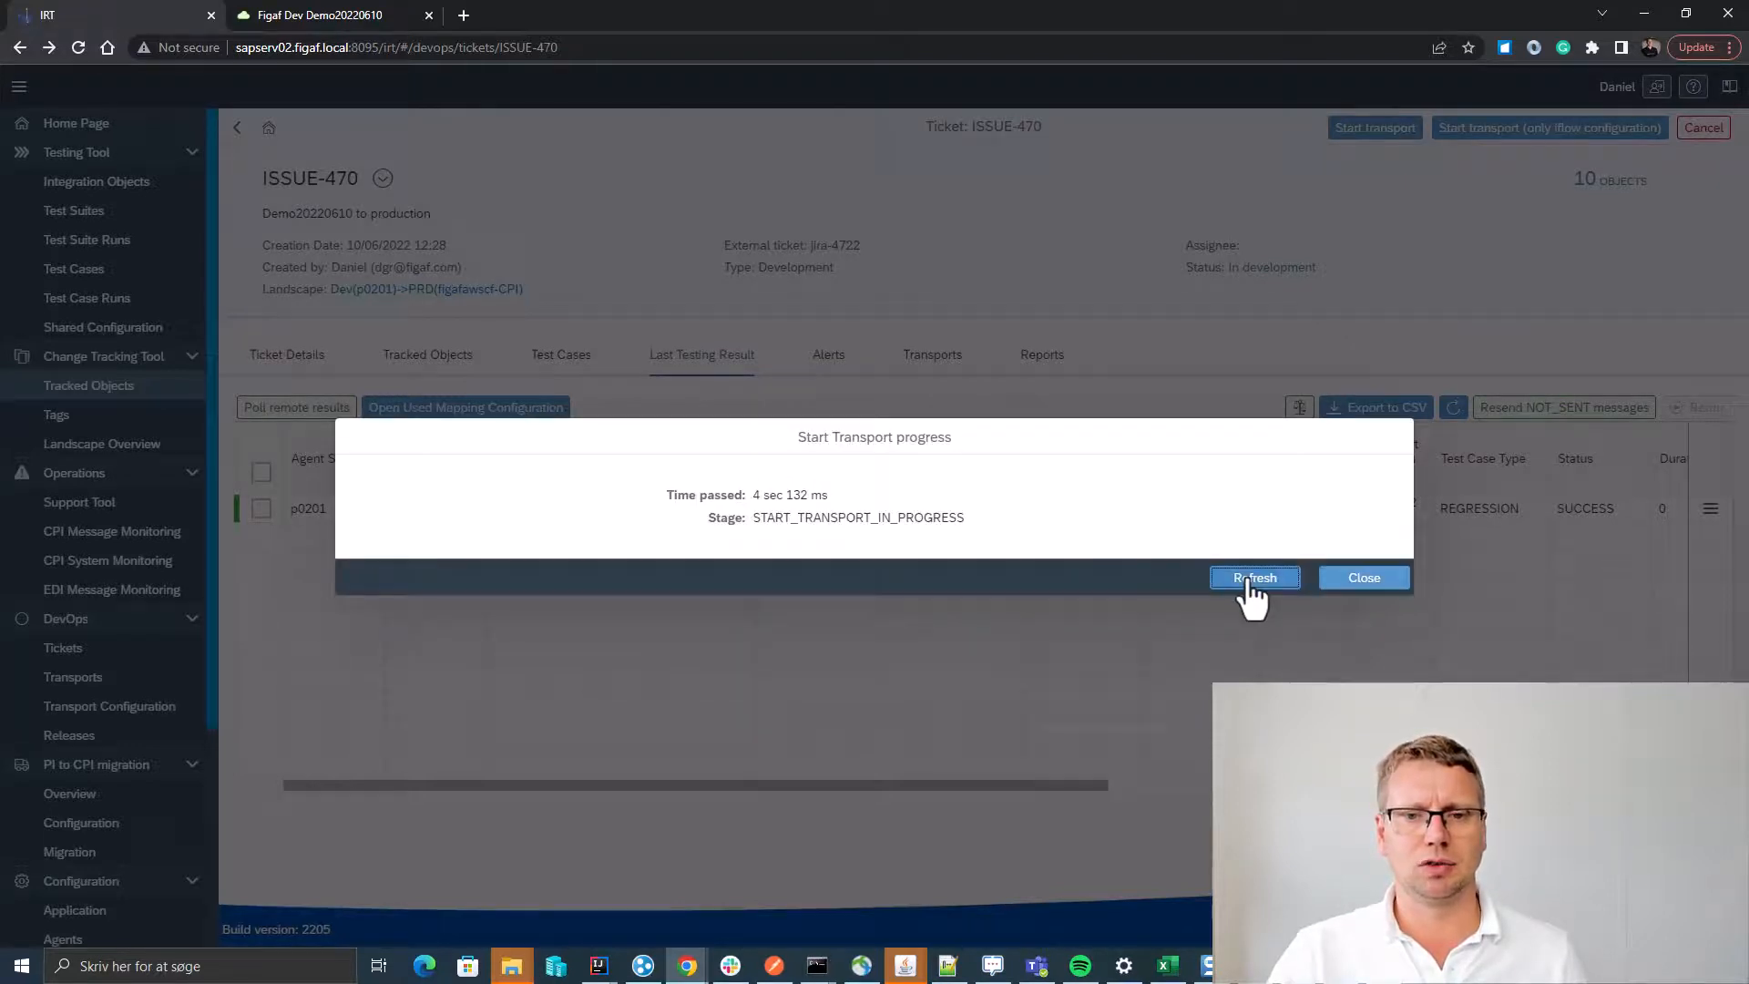
click(1254, 576)
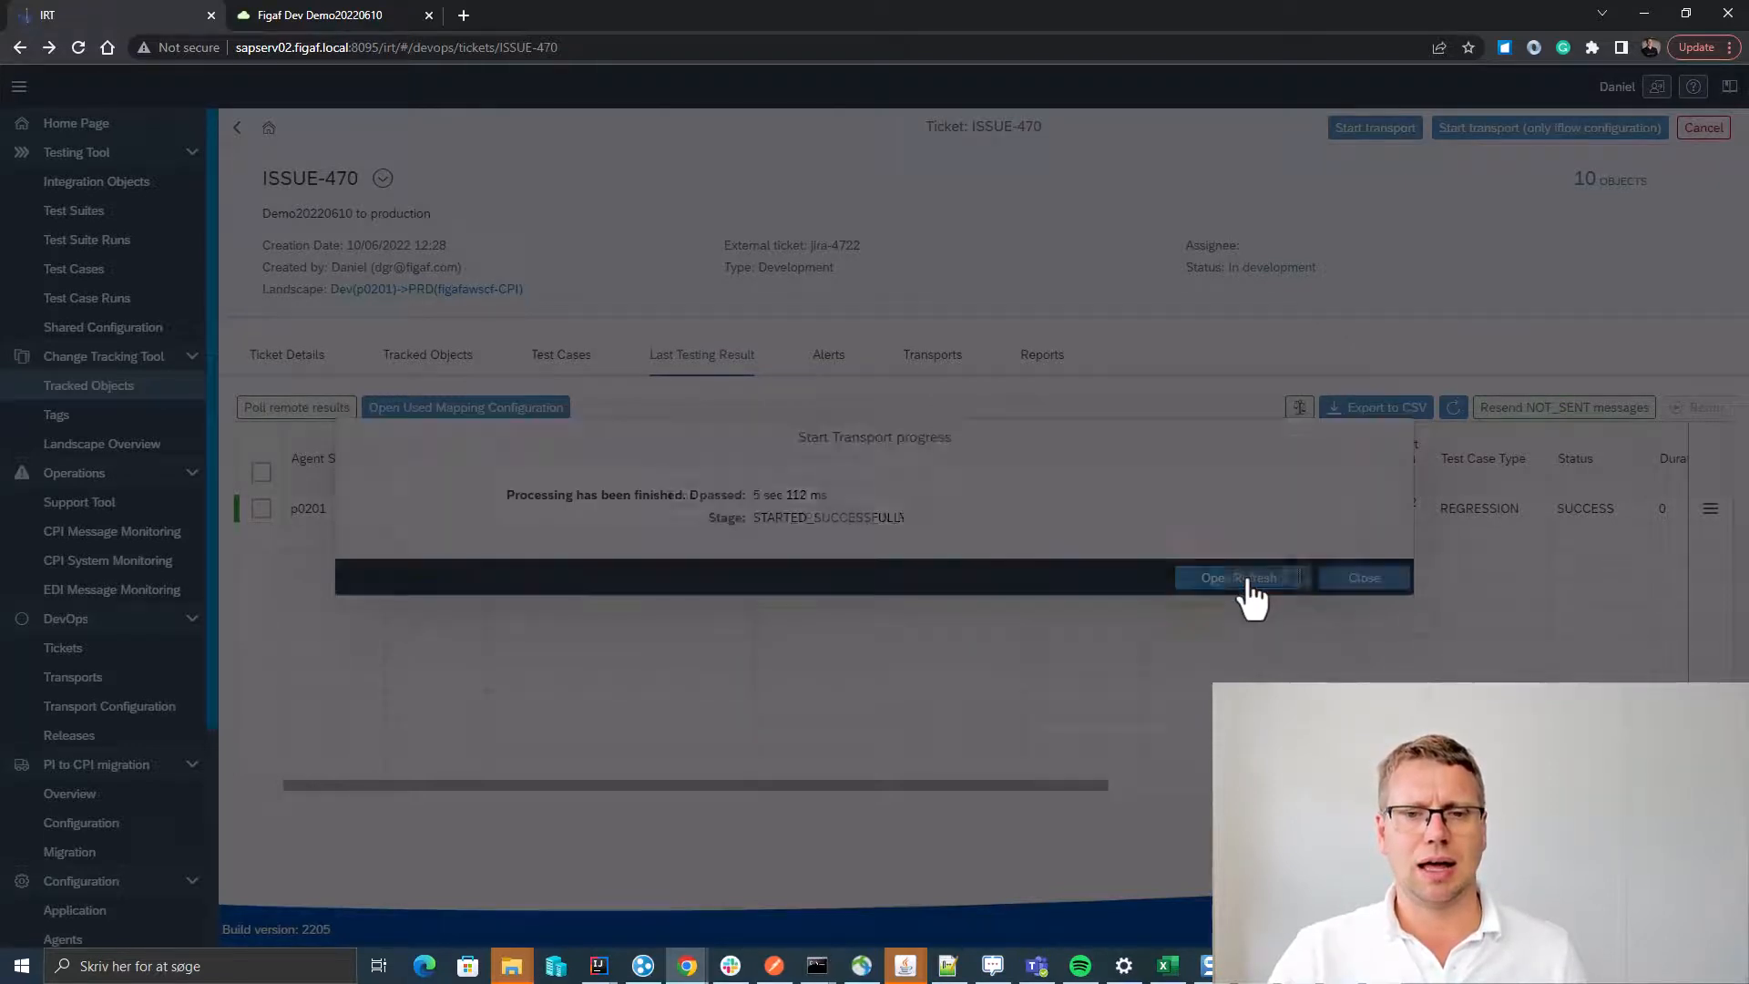
click(1211, 576)
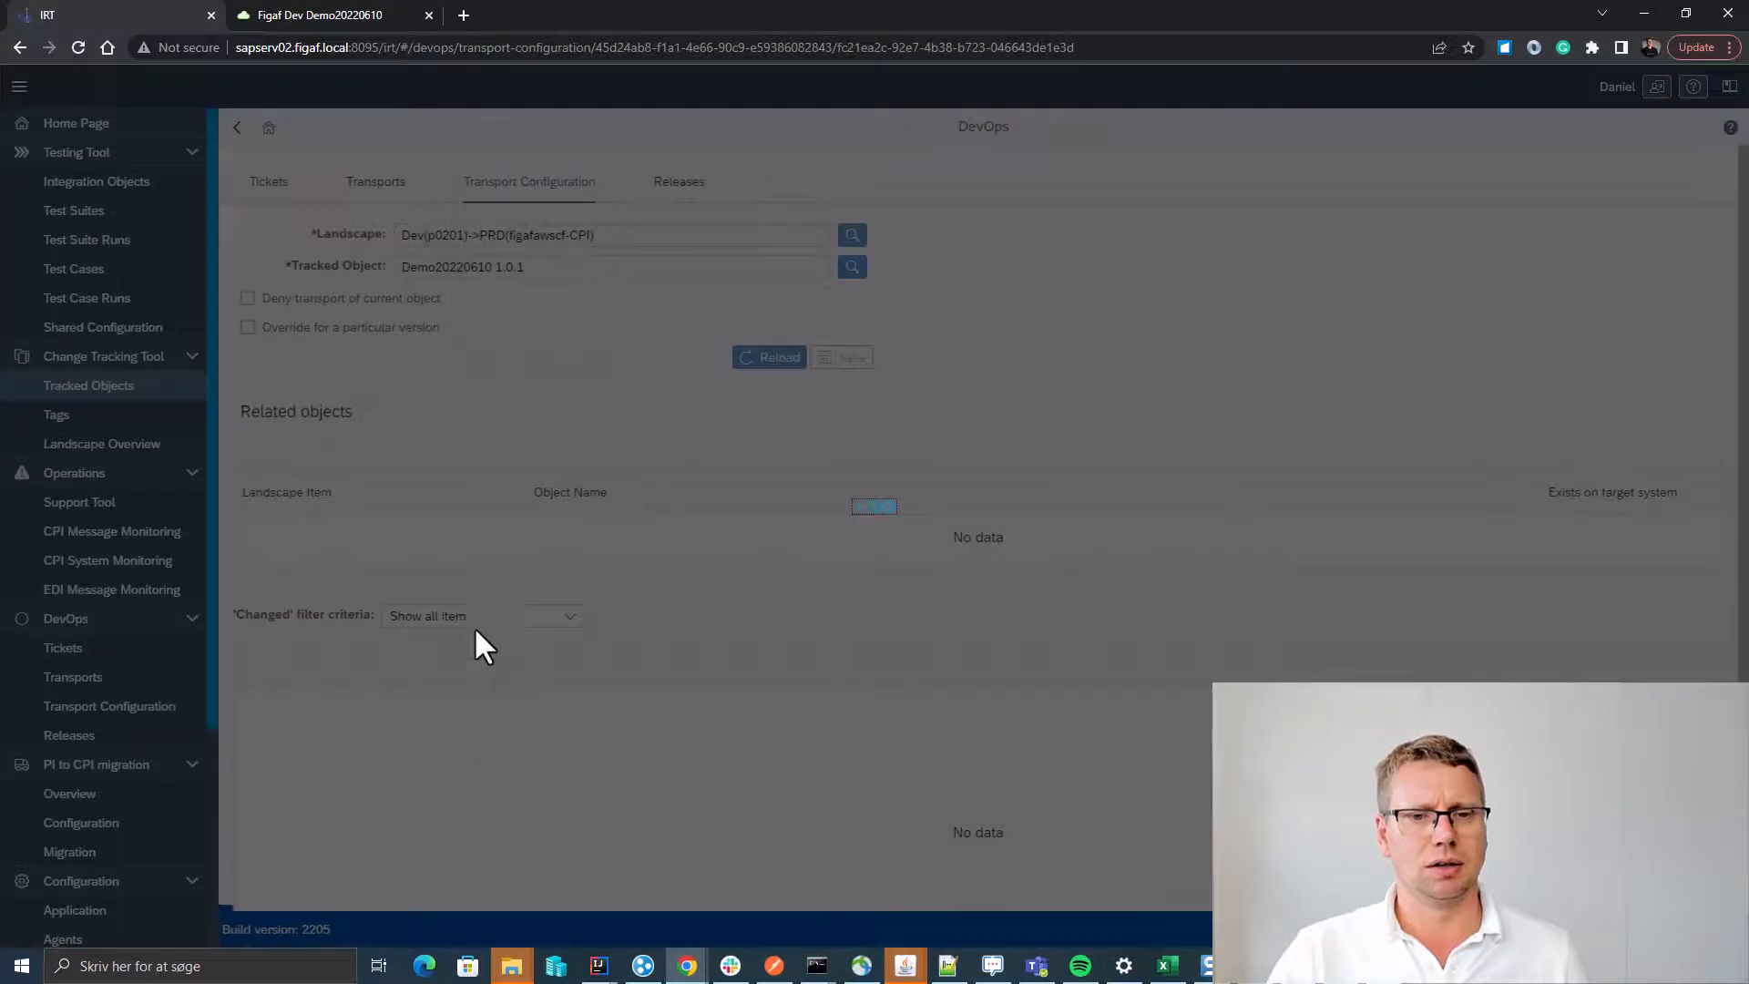
Save the Demo20220610 transport configuration with PRD FTP_HOST and Param_OwnID values.
click(769, 357)
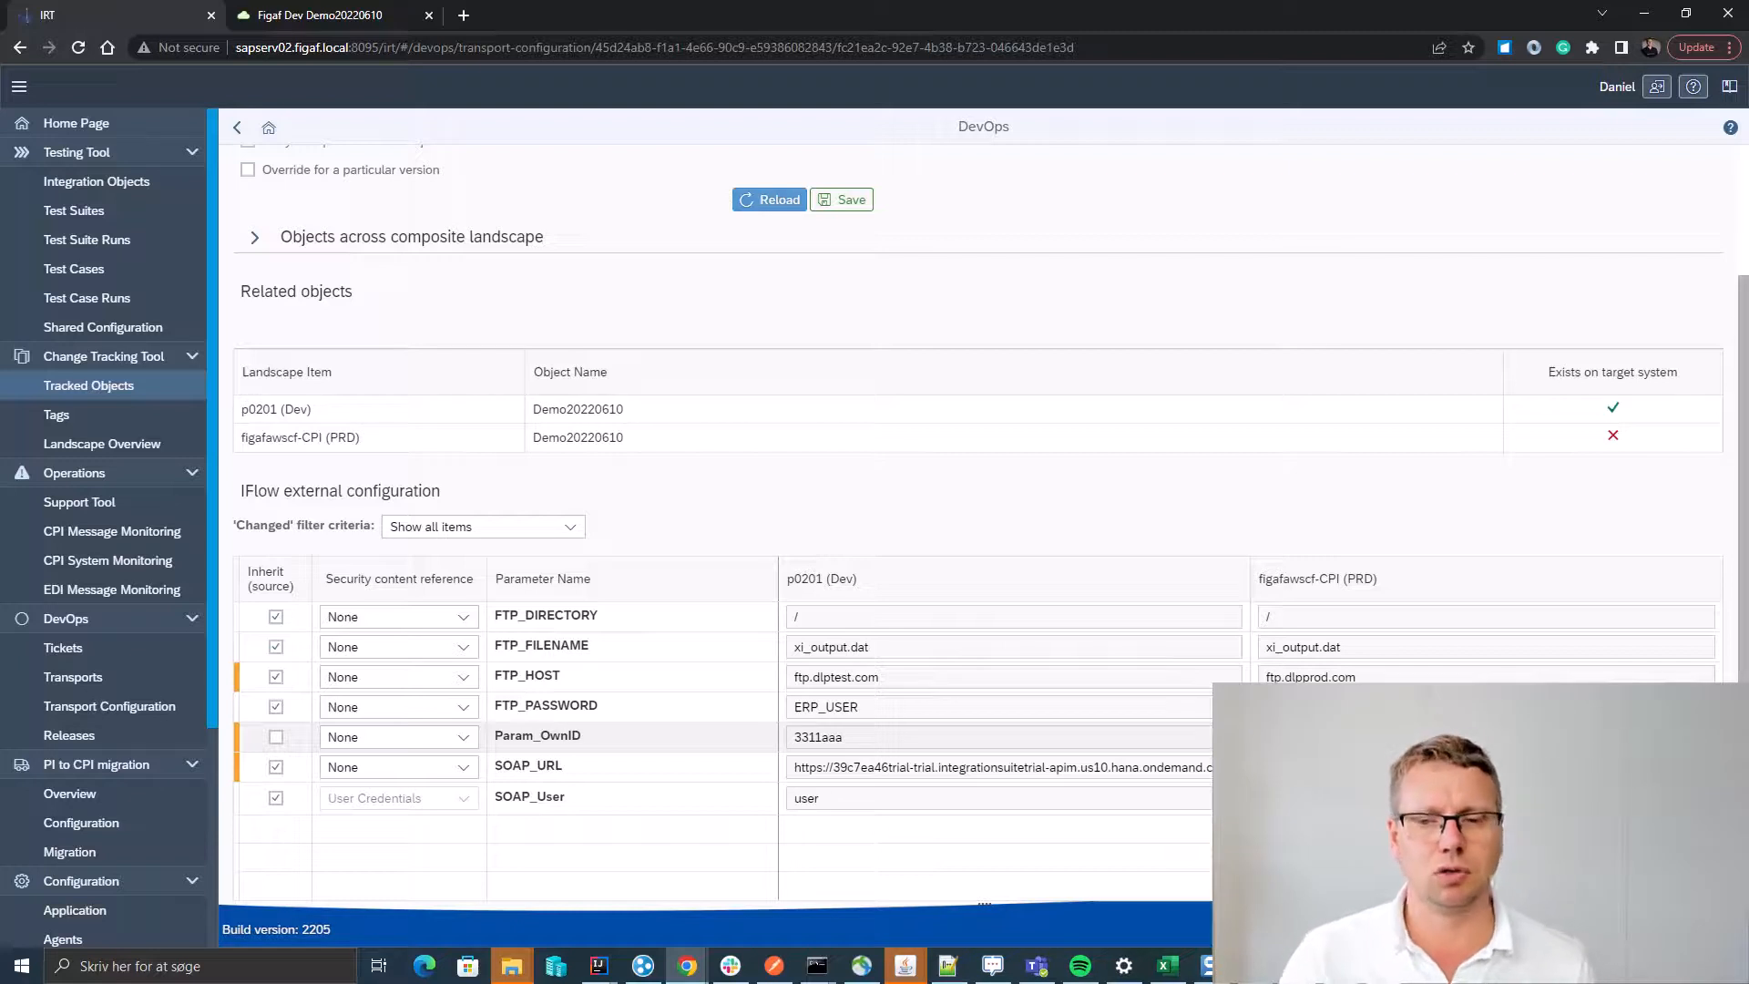
click(770, 198)
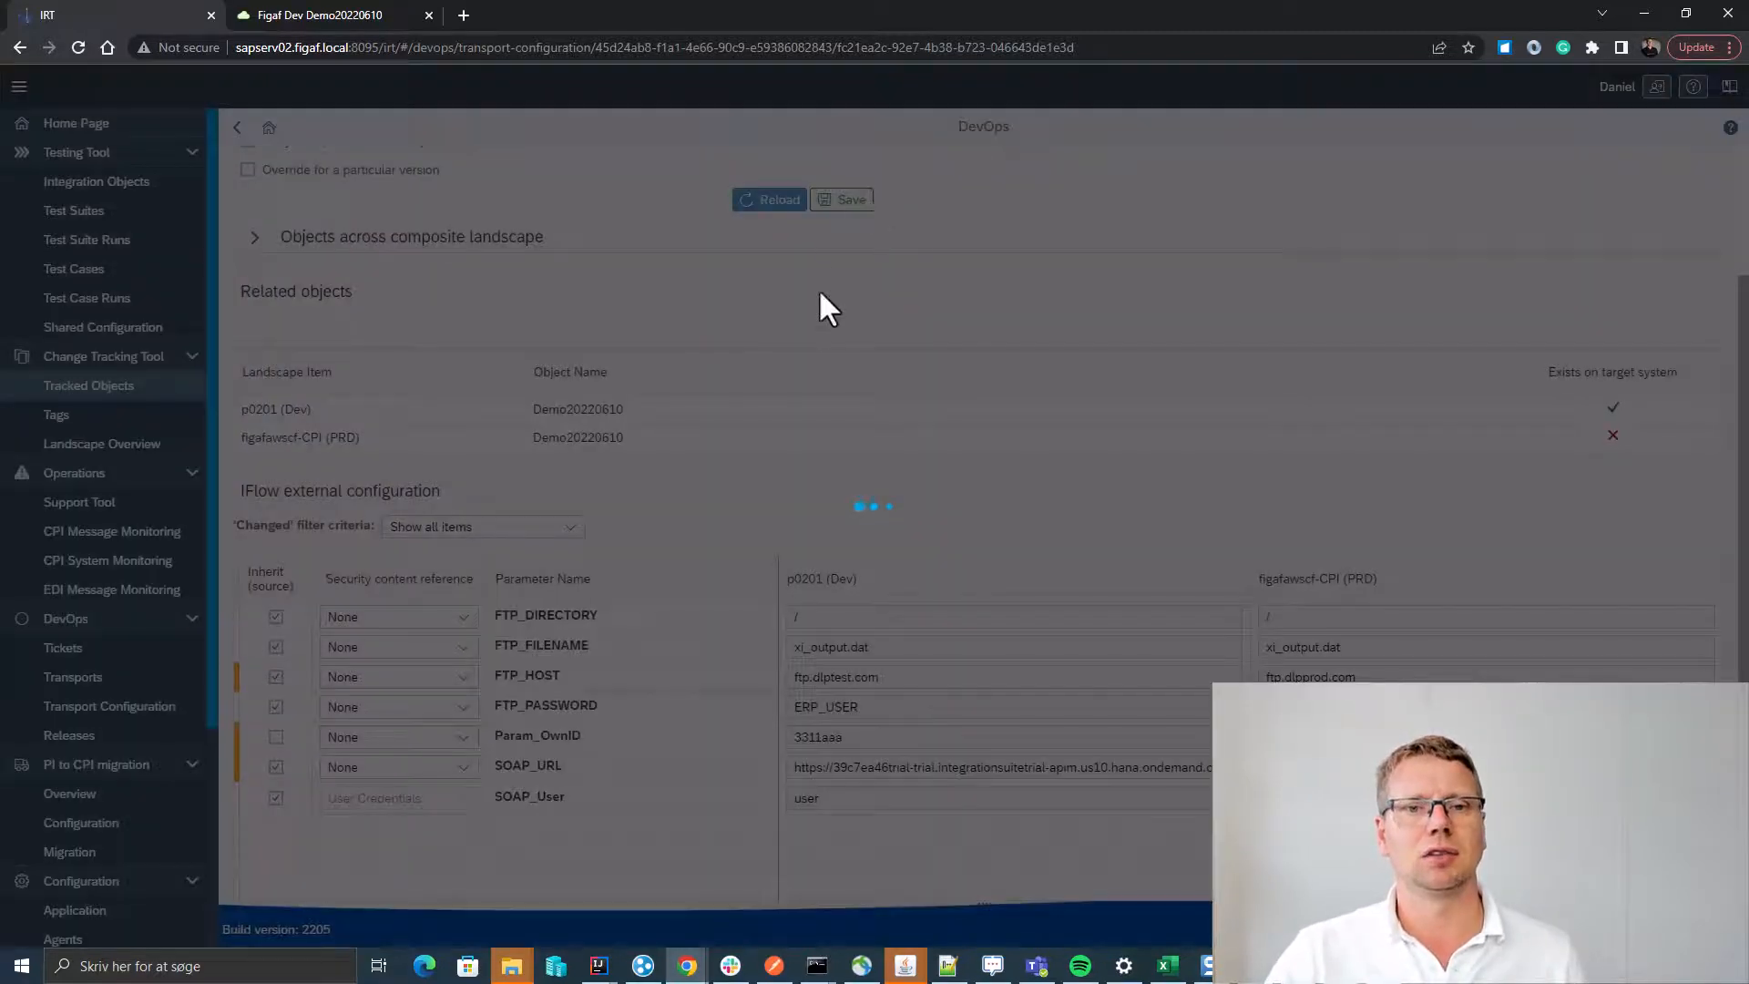
click(844, 198)
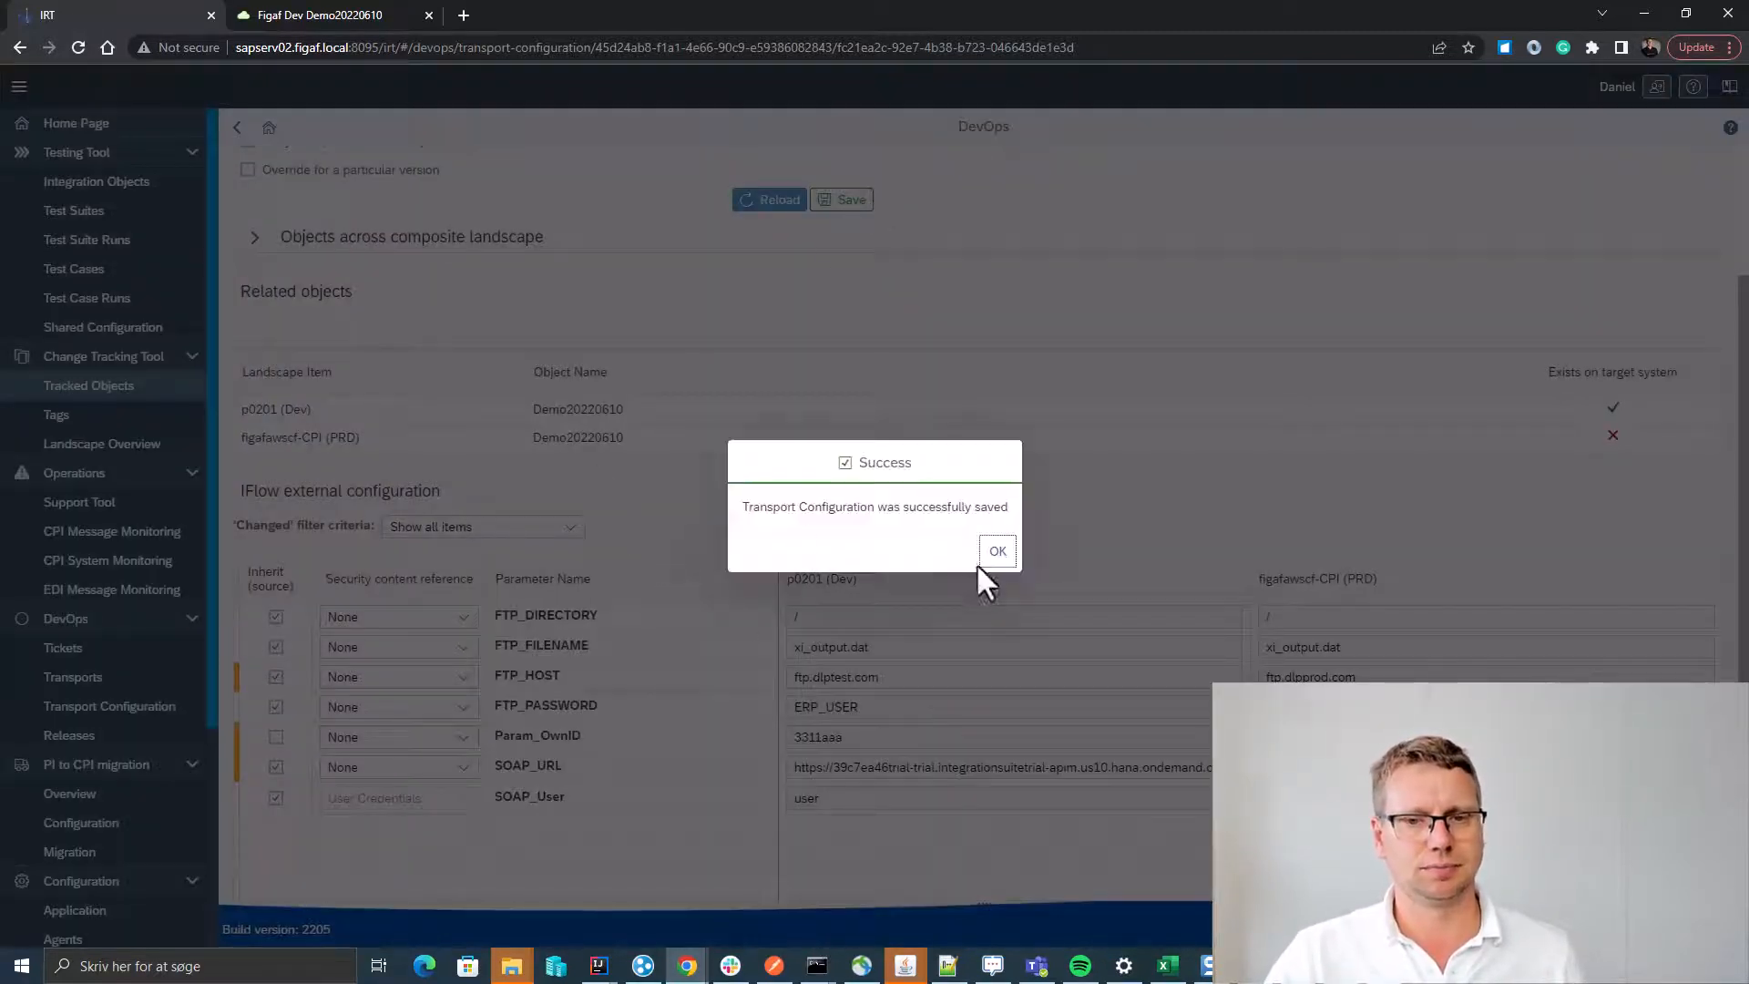
click(997, 551)
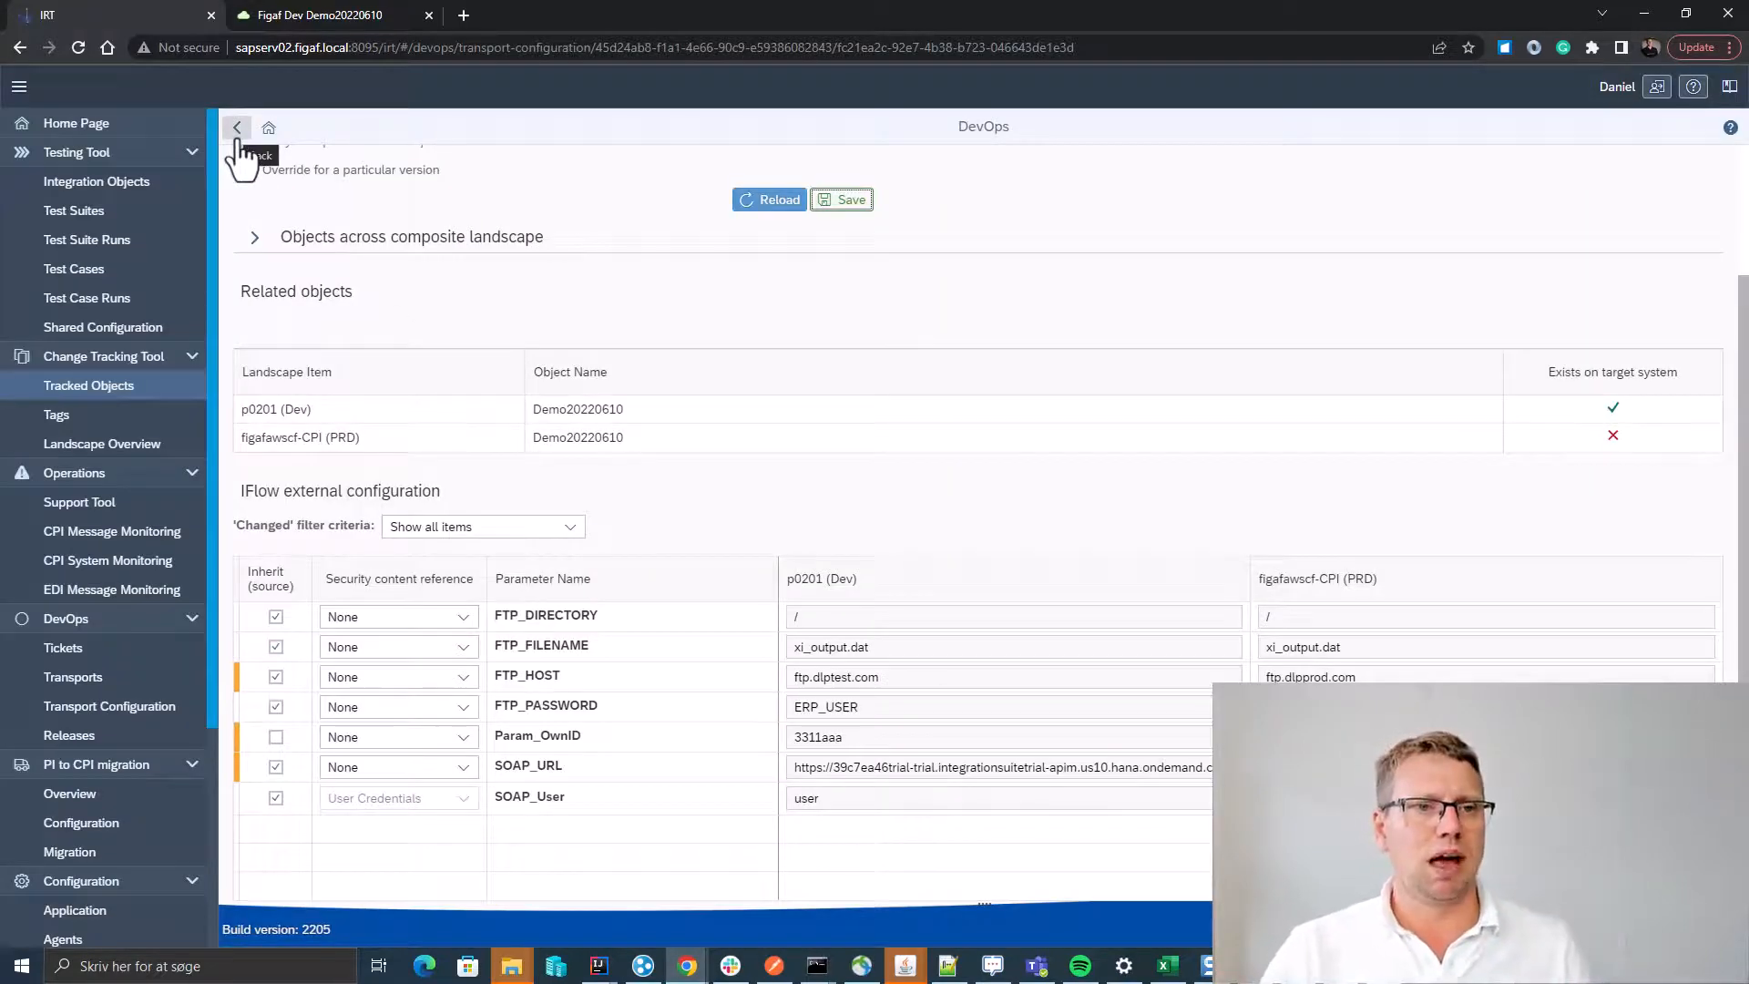
Return to transport TRANSPORT-730 and send it for approval.
click(235, 127)
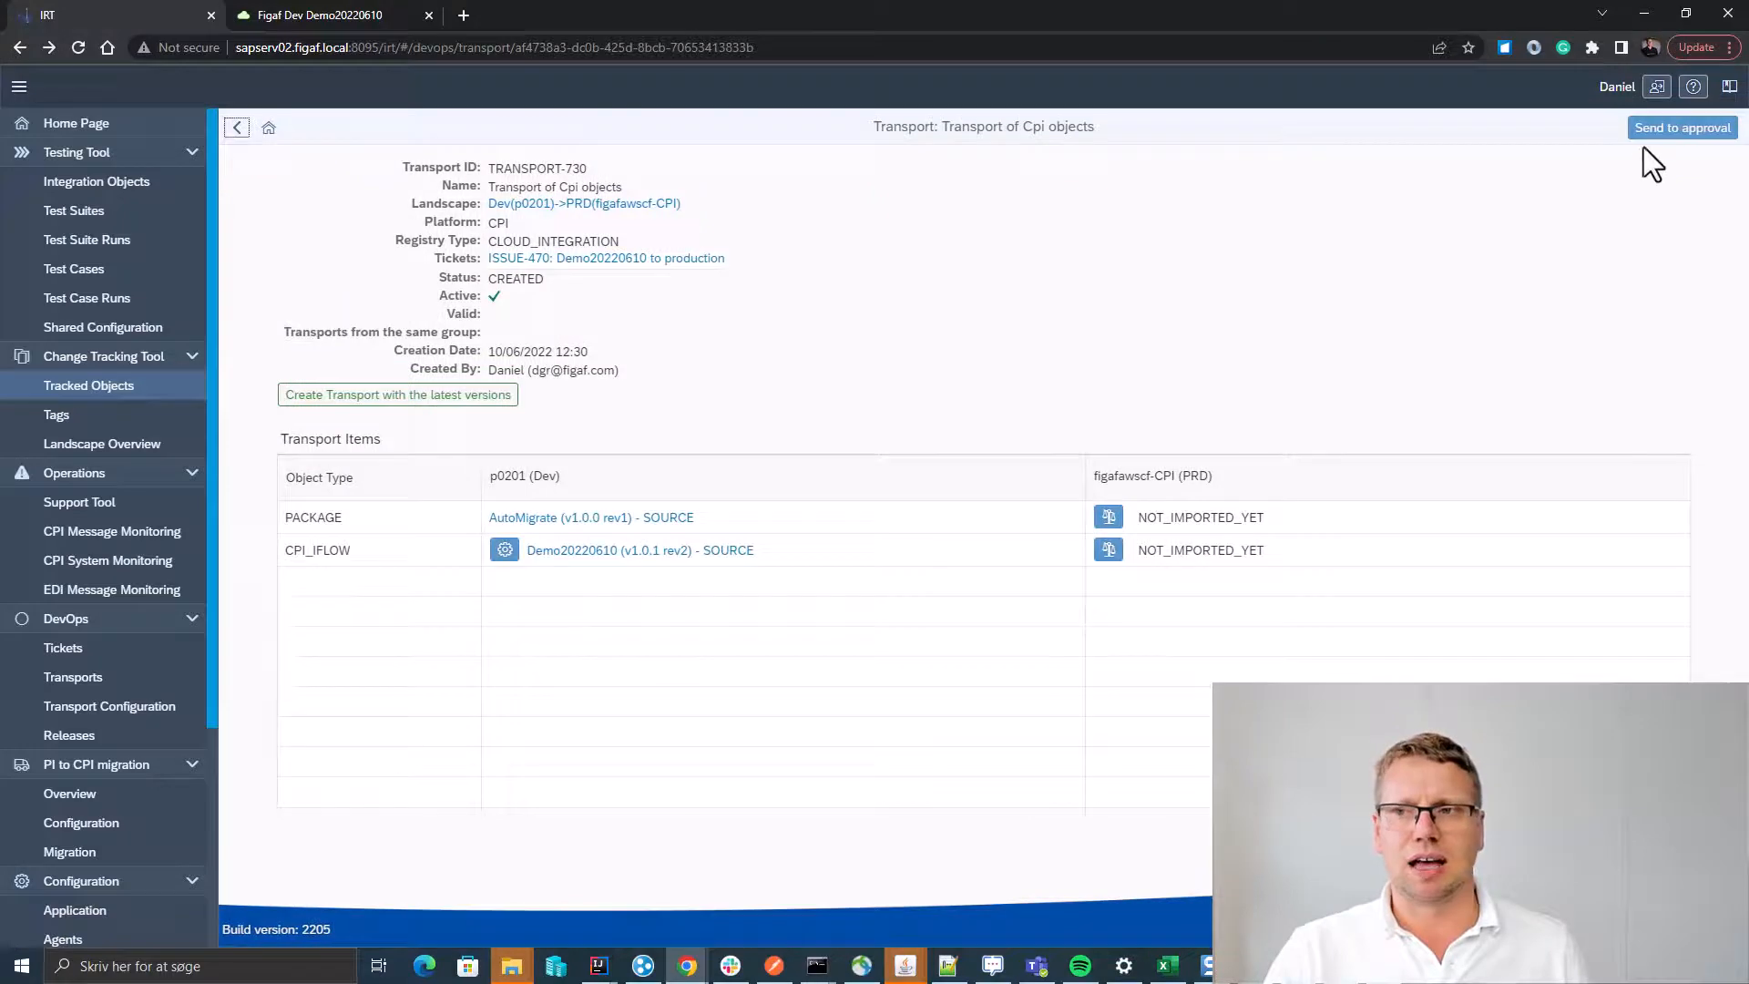
click(1683, 127)
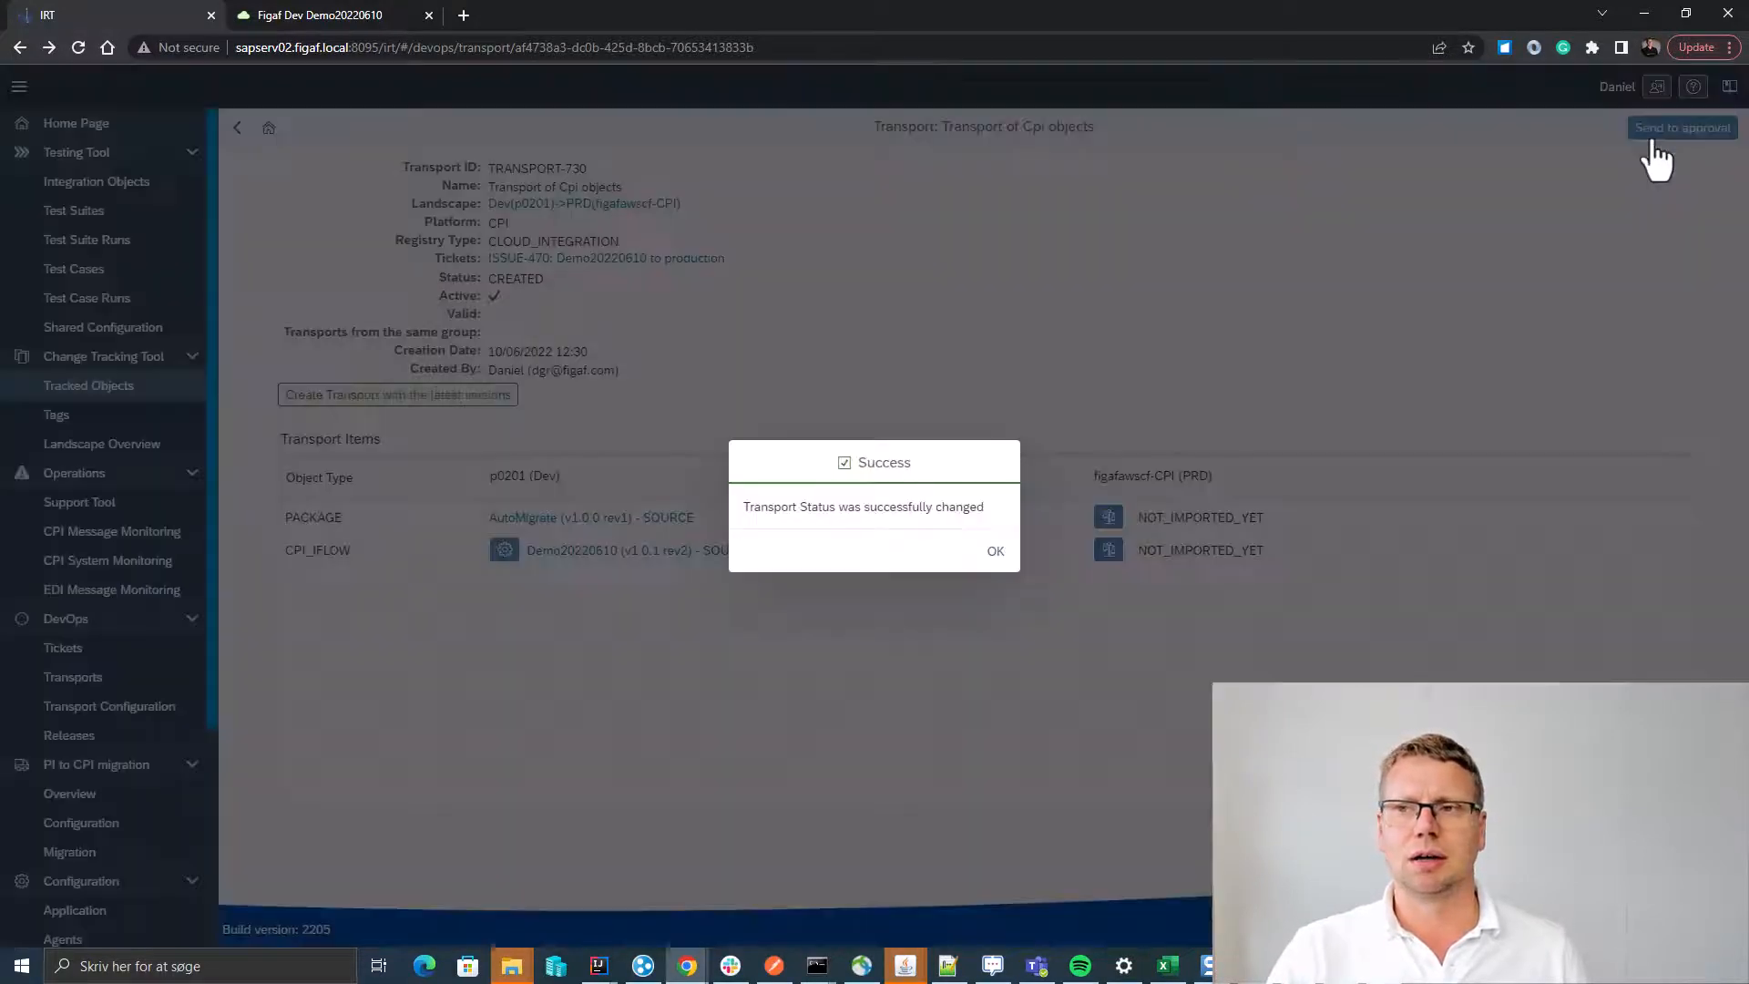
click(994, 550)
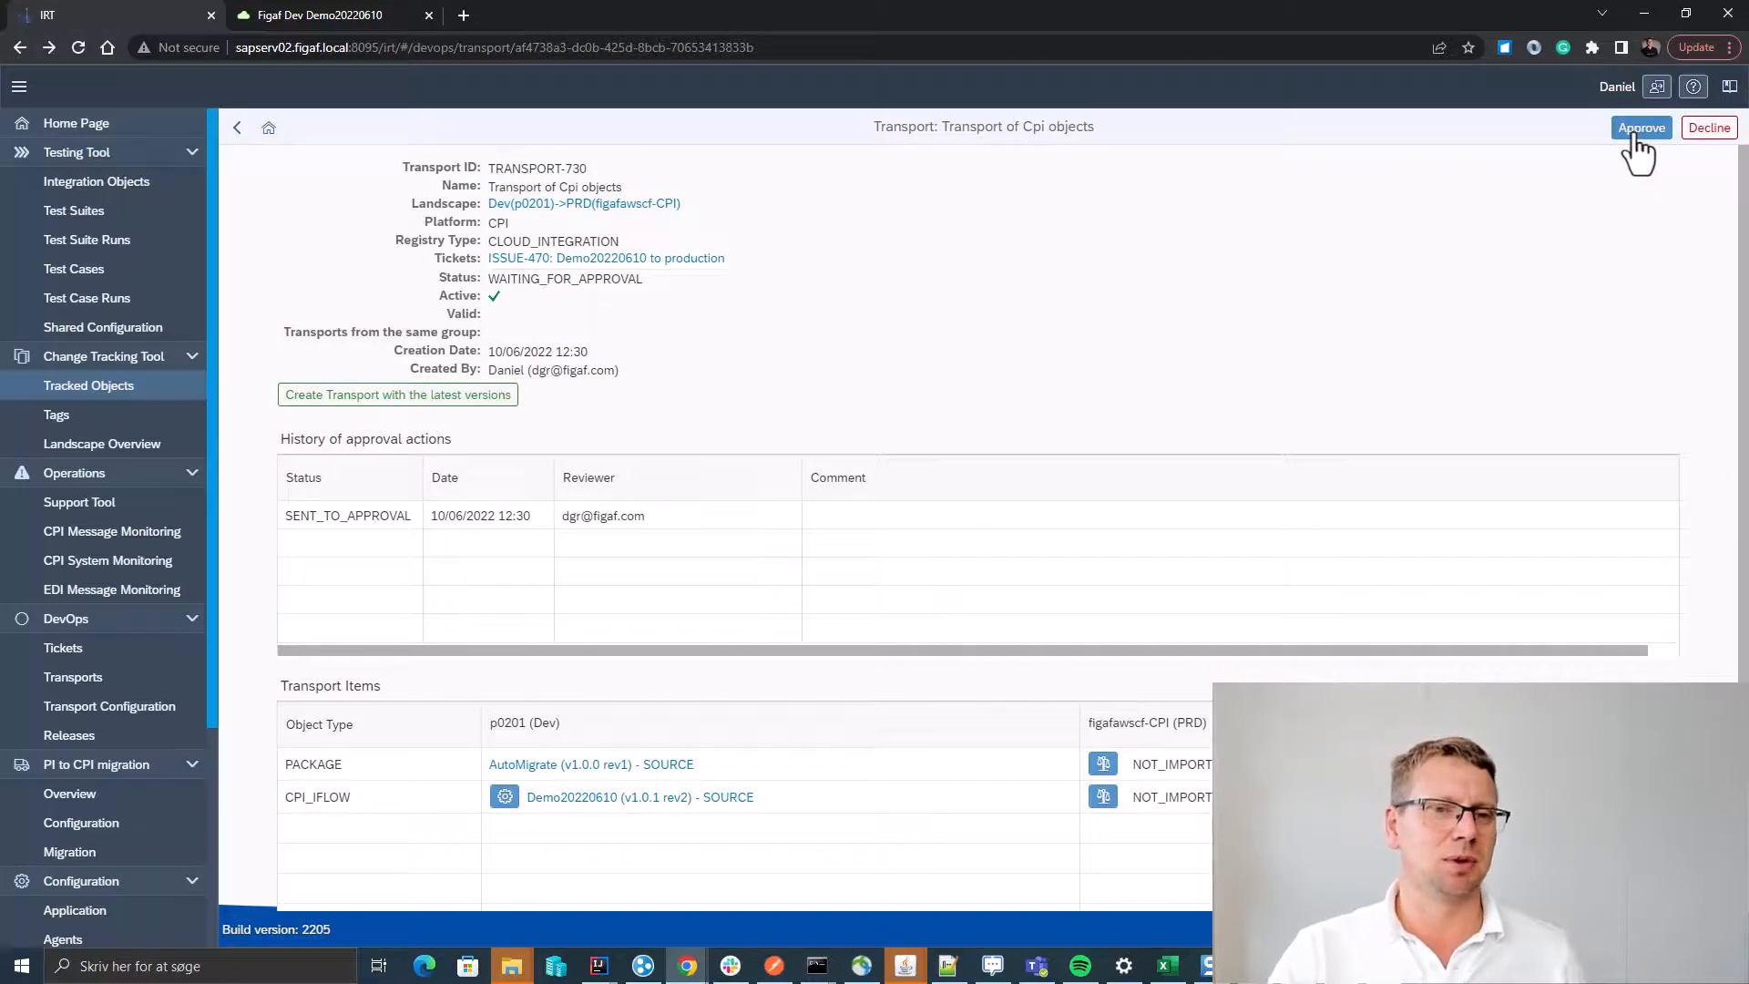
Approve TRANSPORT-730 with the comment 'Demo20220610'.
click(1641, 128)
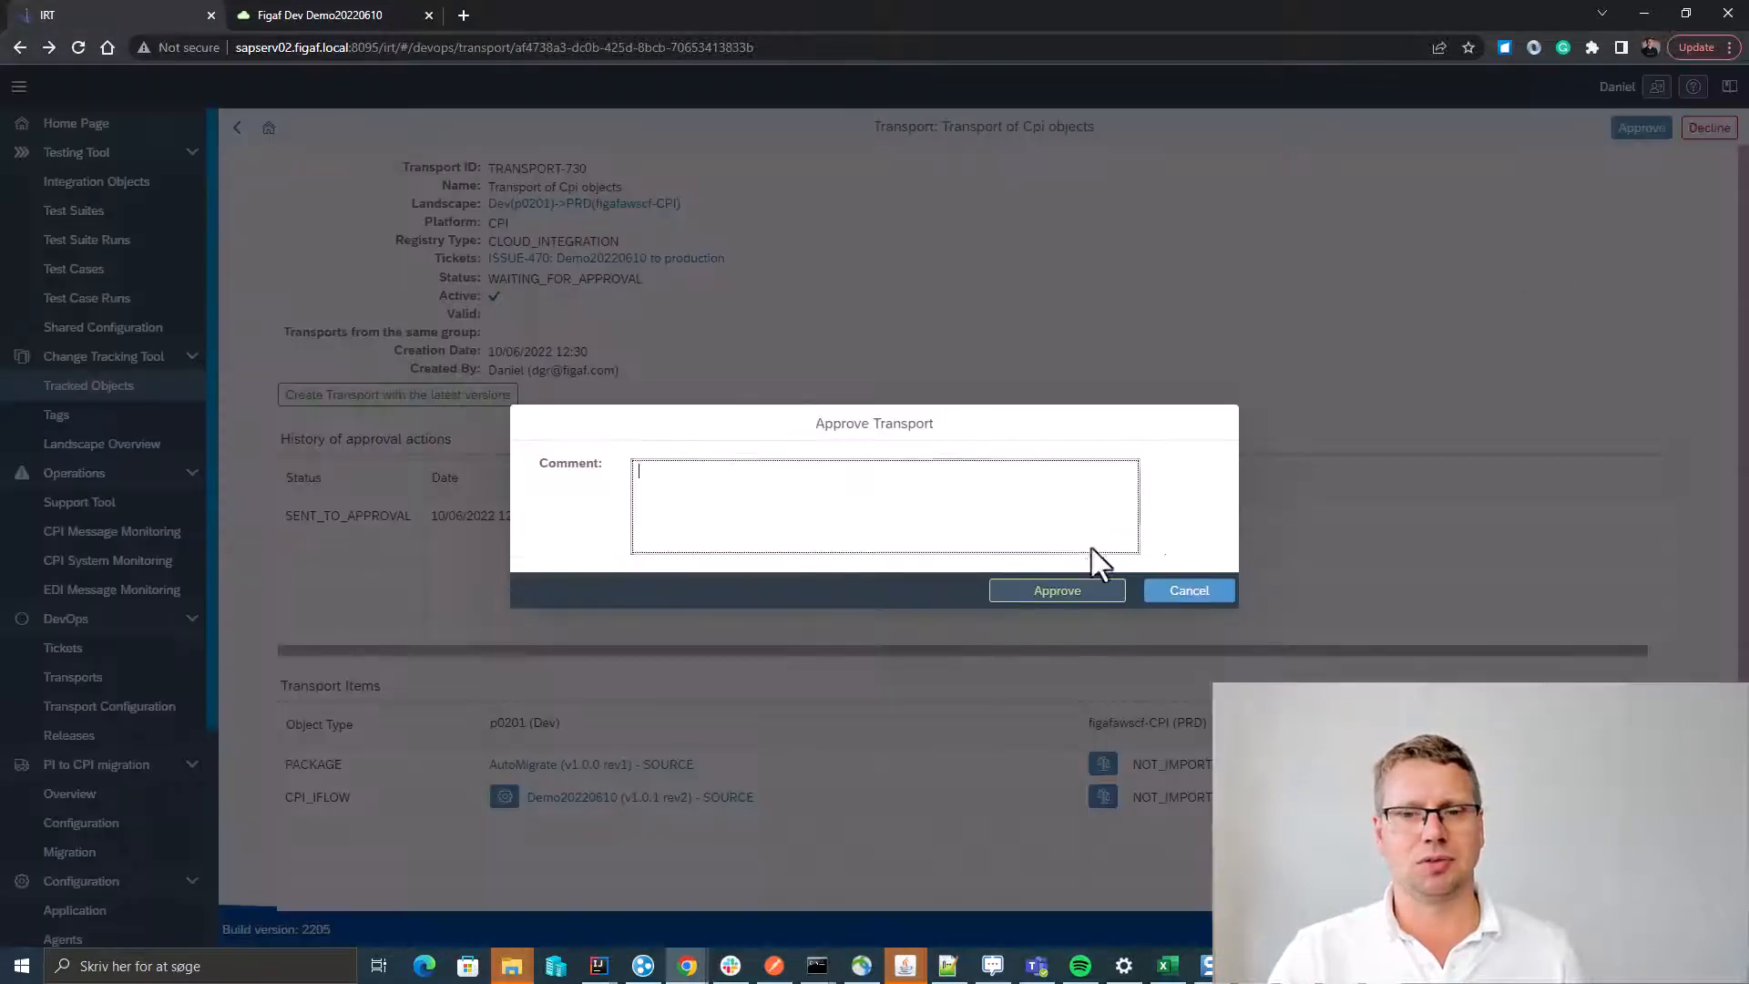
text(Demo20220610)
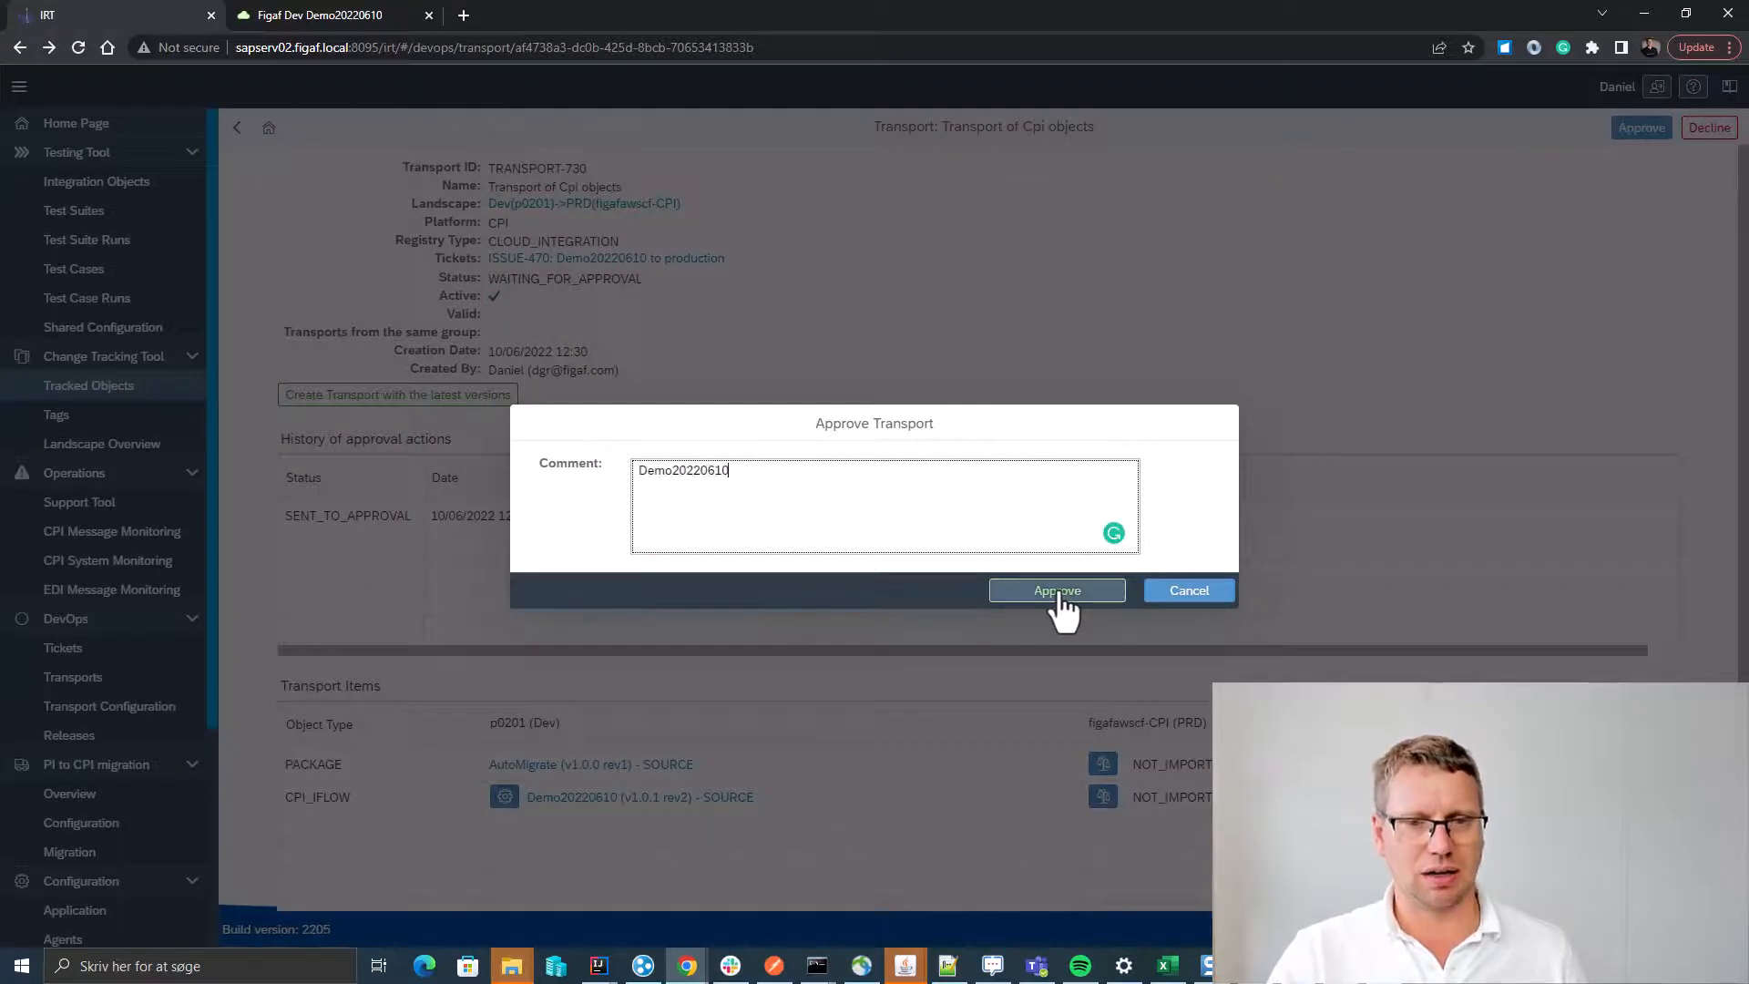
click(1055, 590)
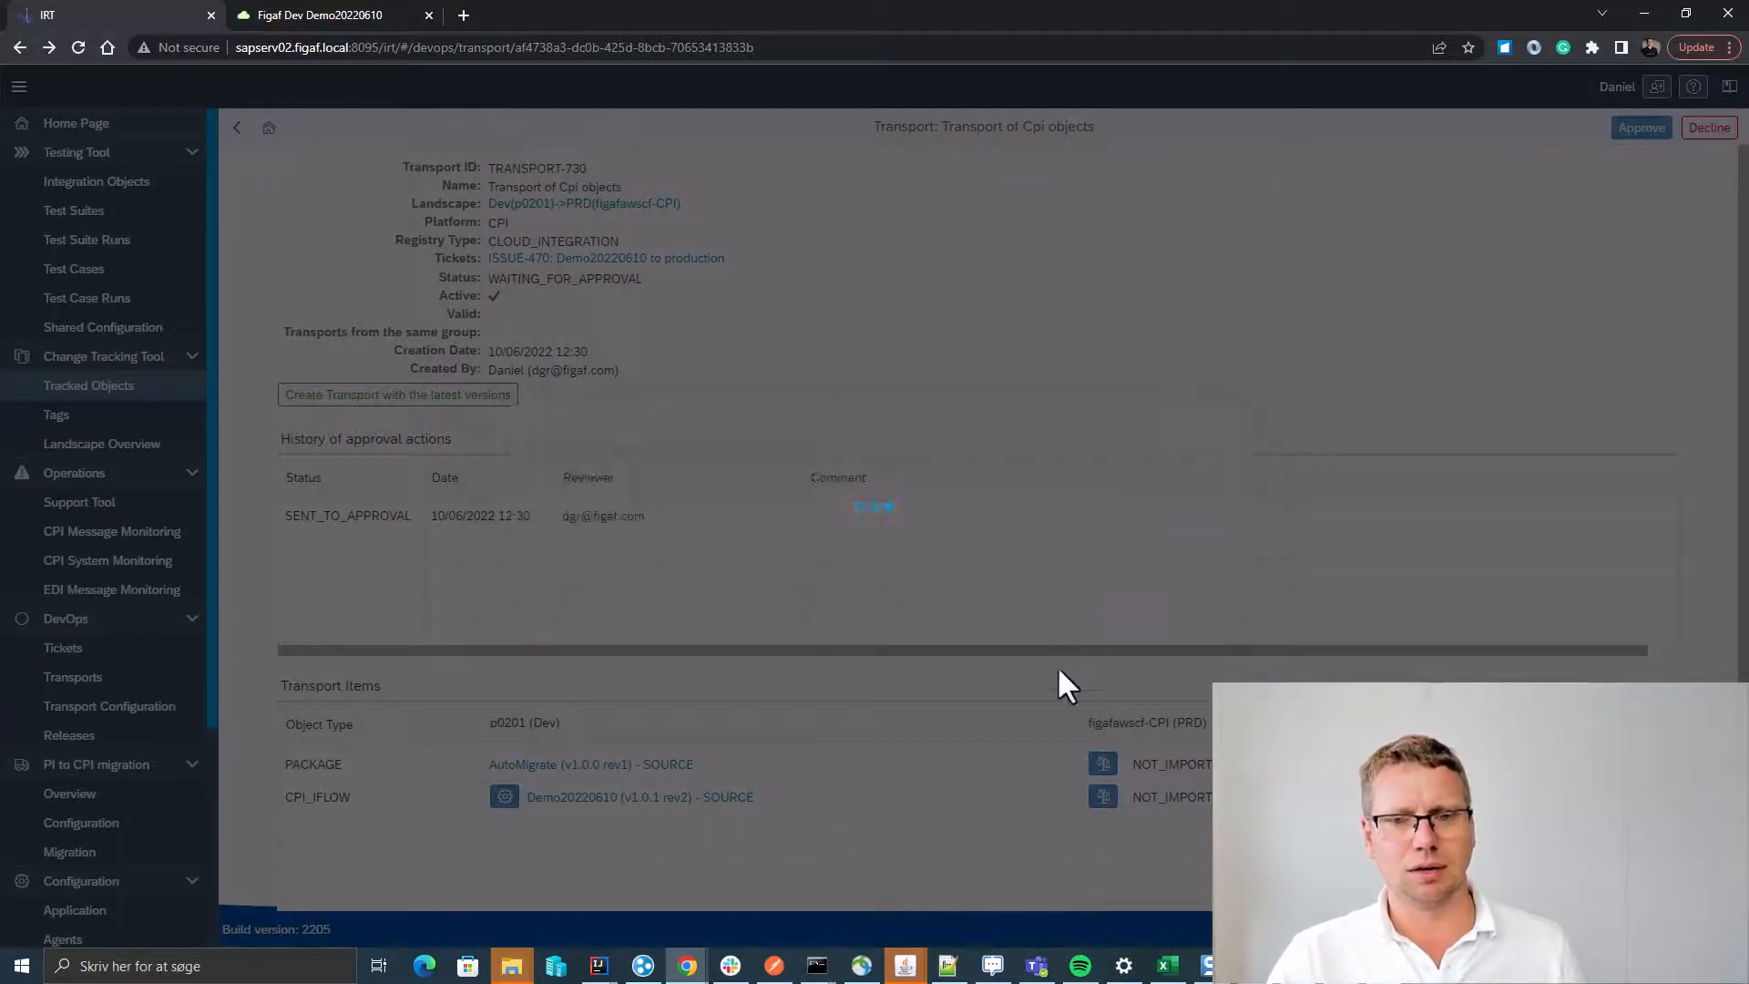
click(1640, 128)
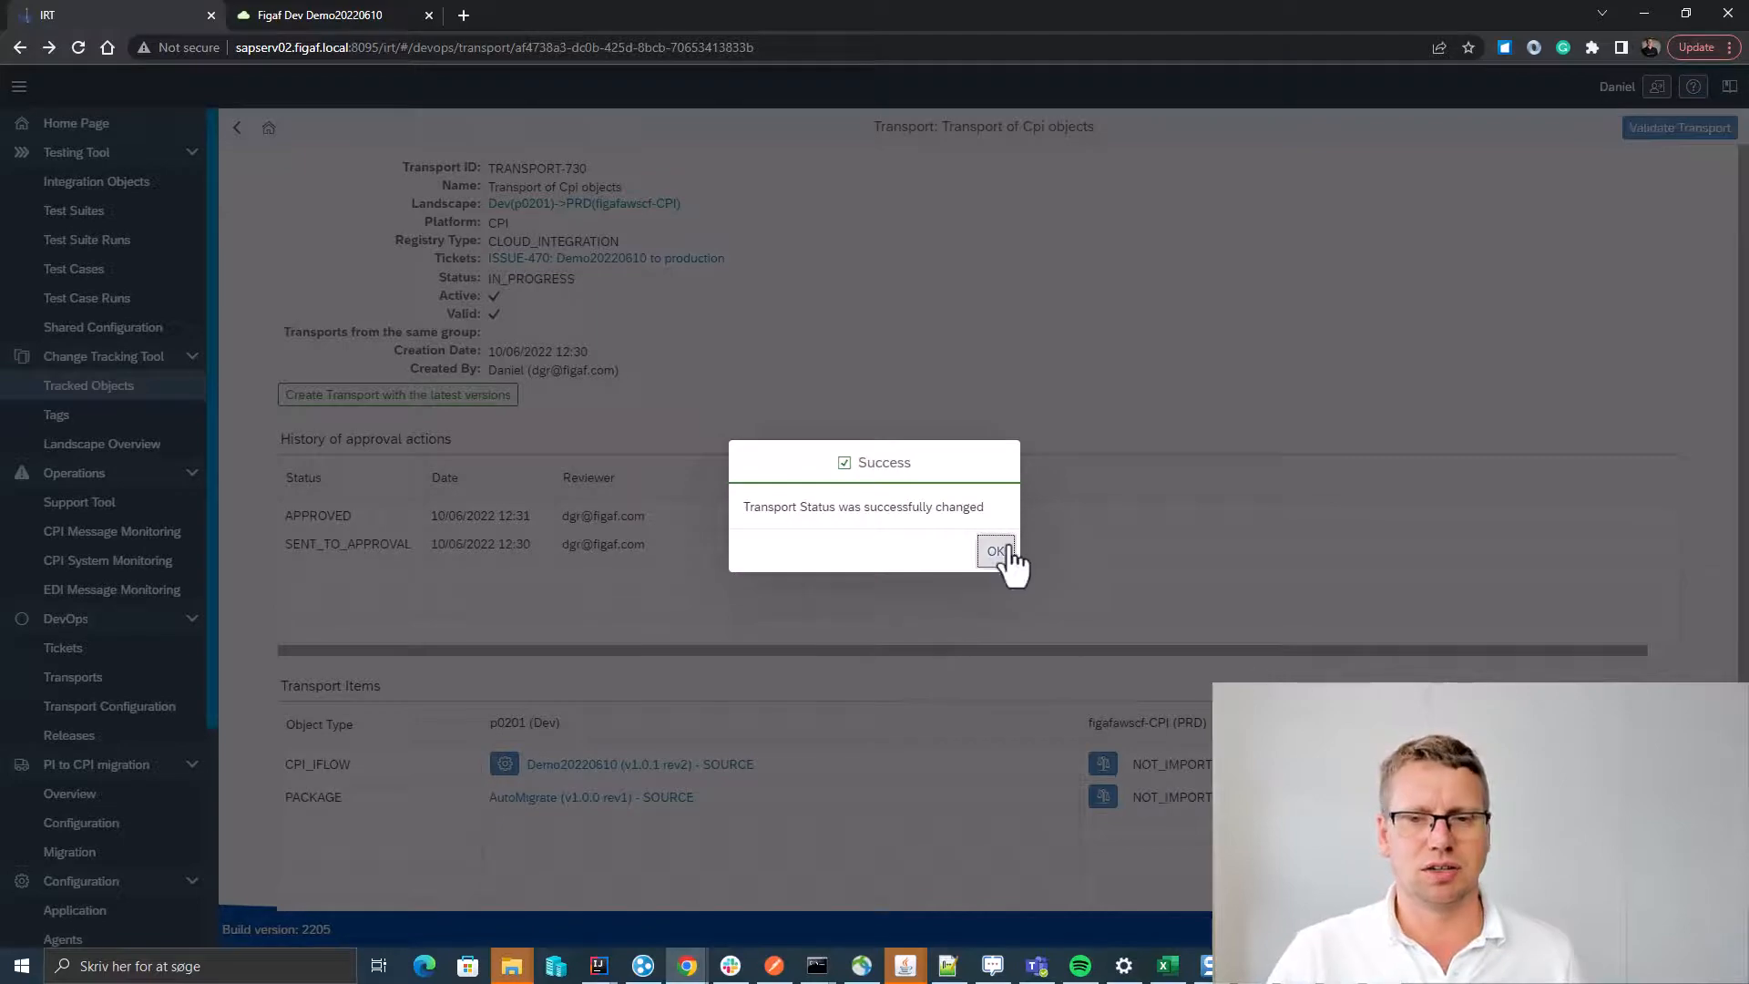
click(994, 551)
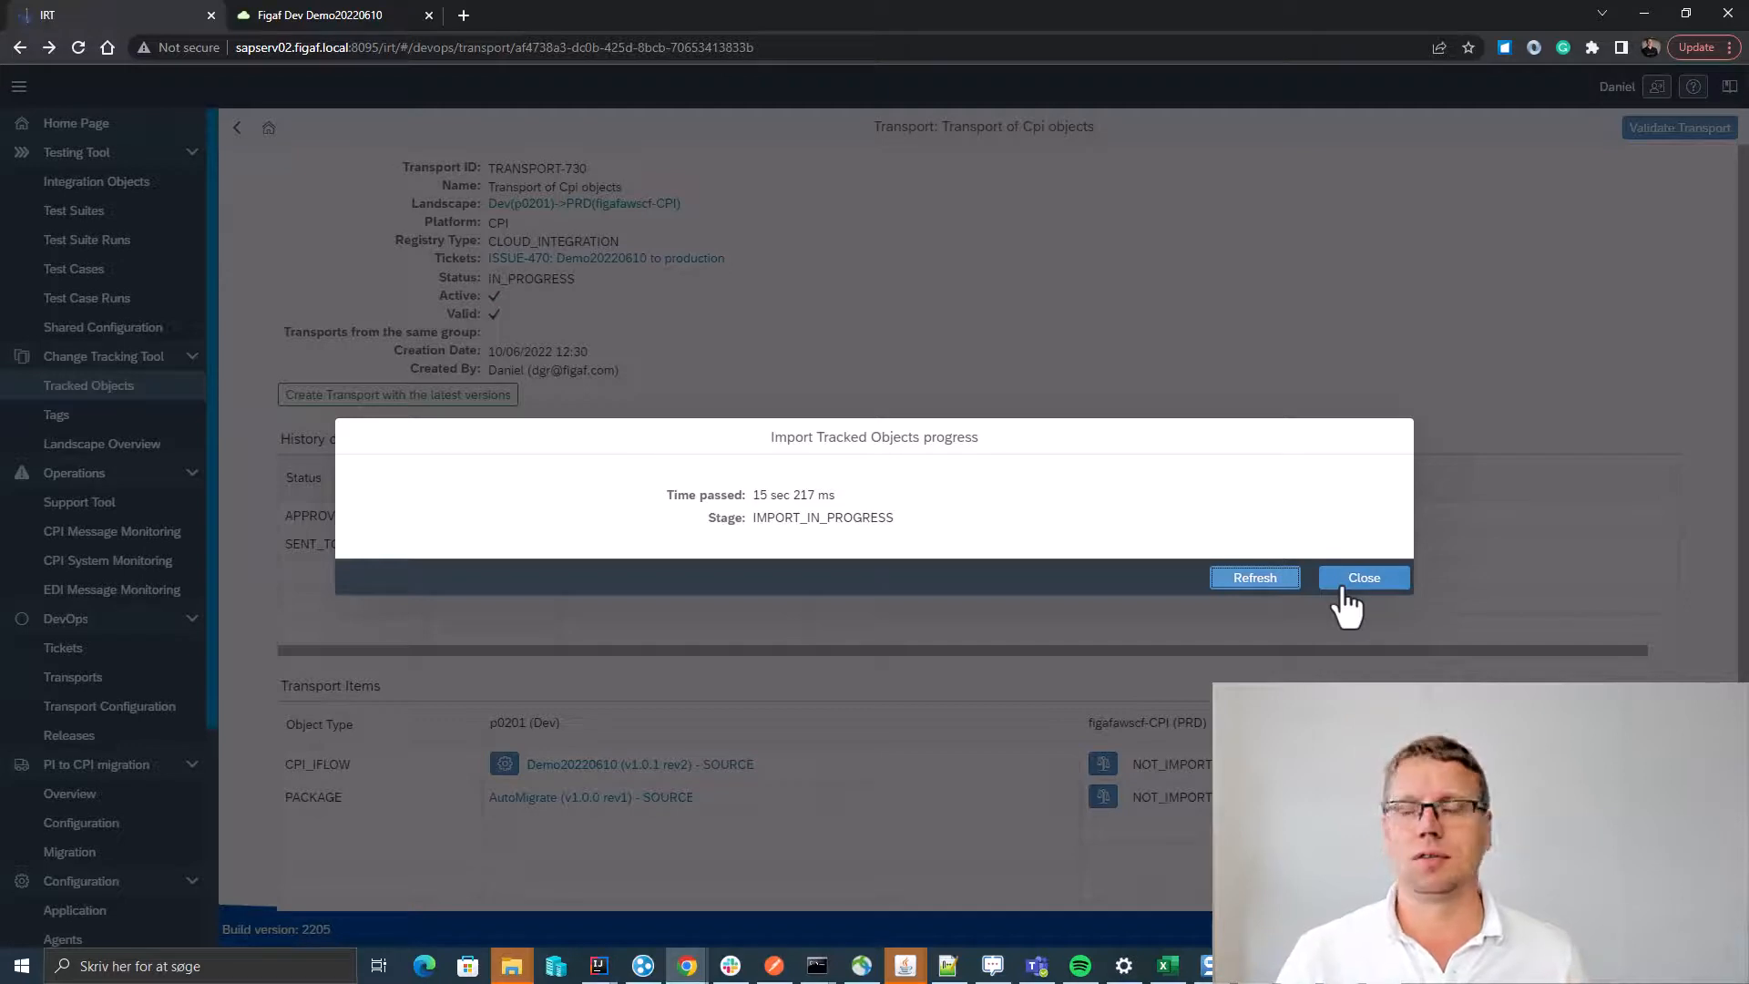
Refresh the import progress until TRANSPORT-730 is IMPORTED, then return to the migration overview.
click(1254, 577)
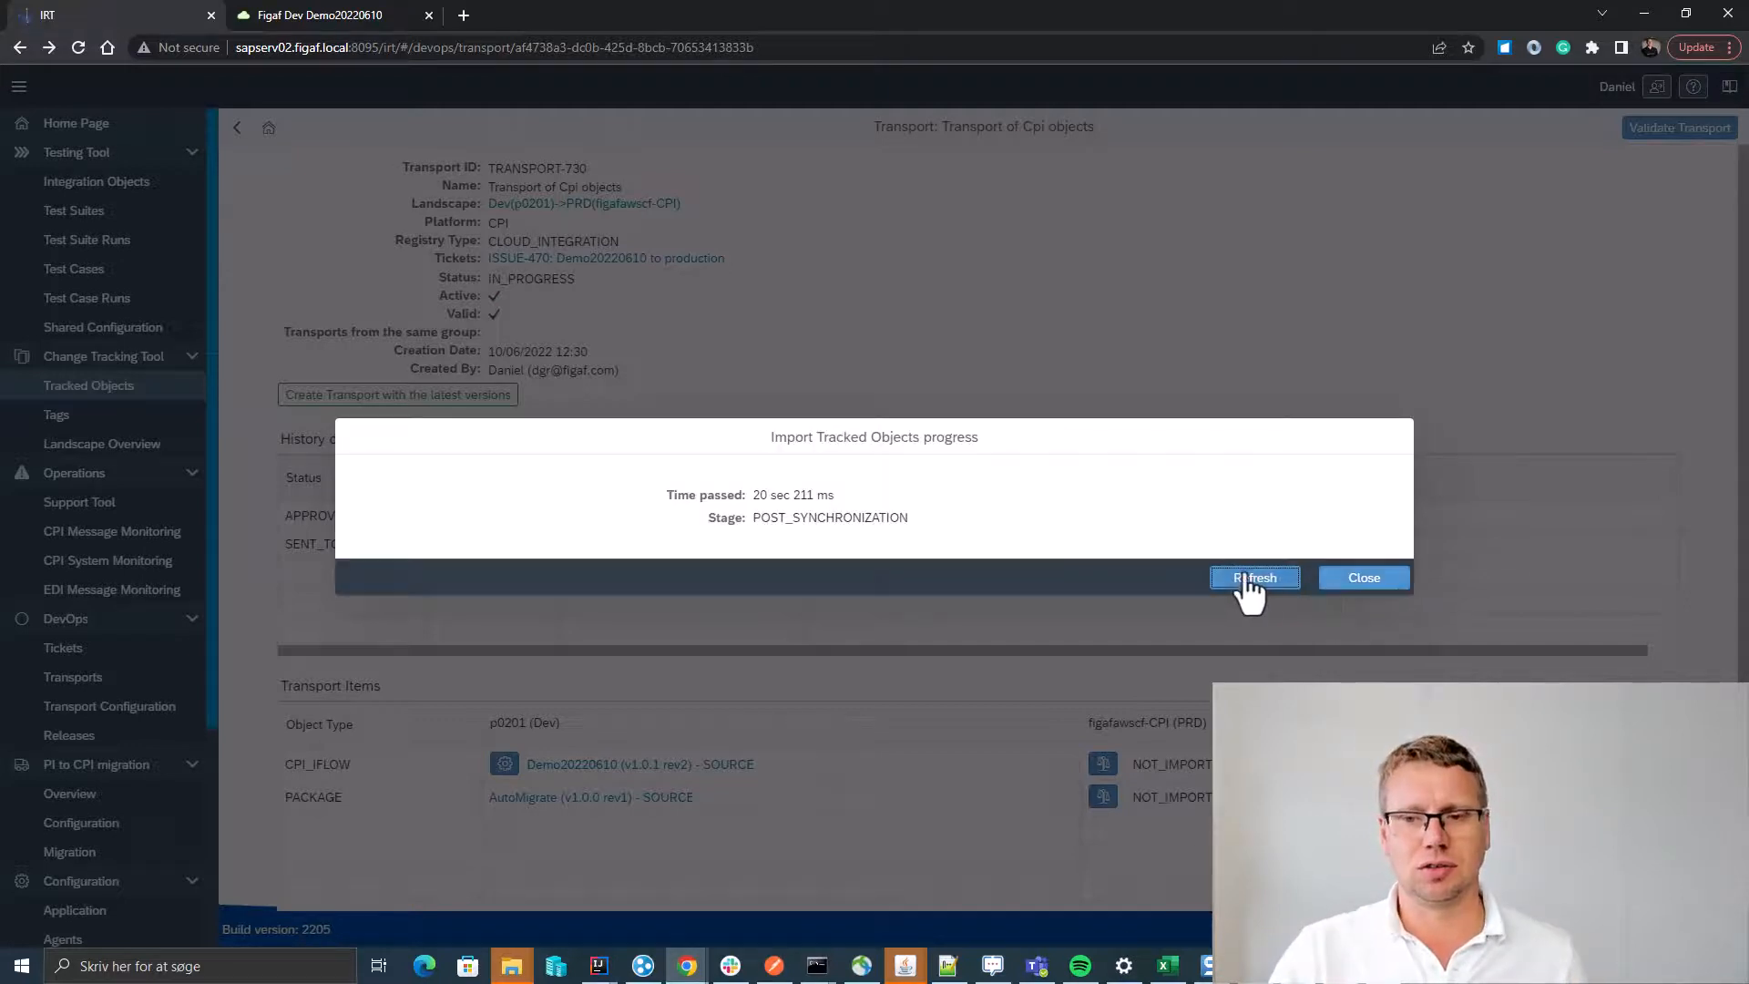
click(1363, 577)
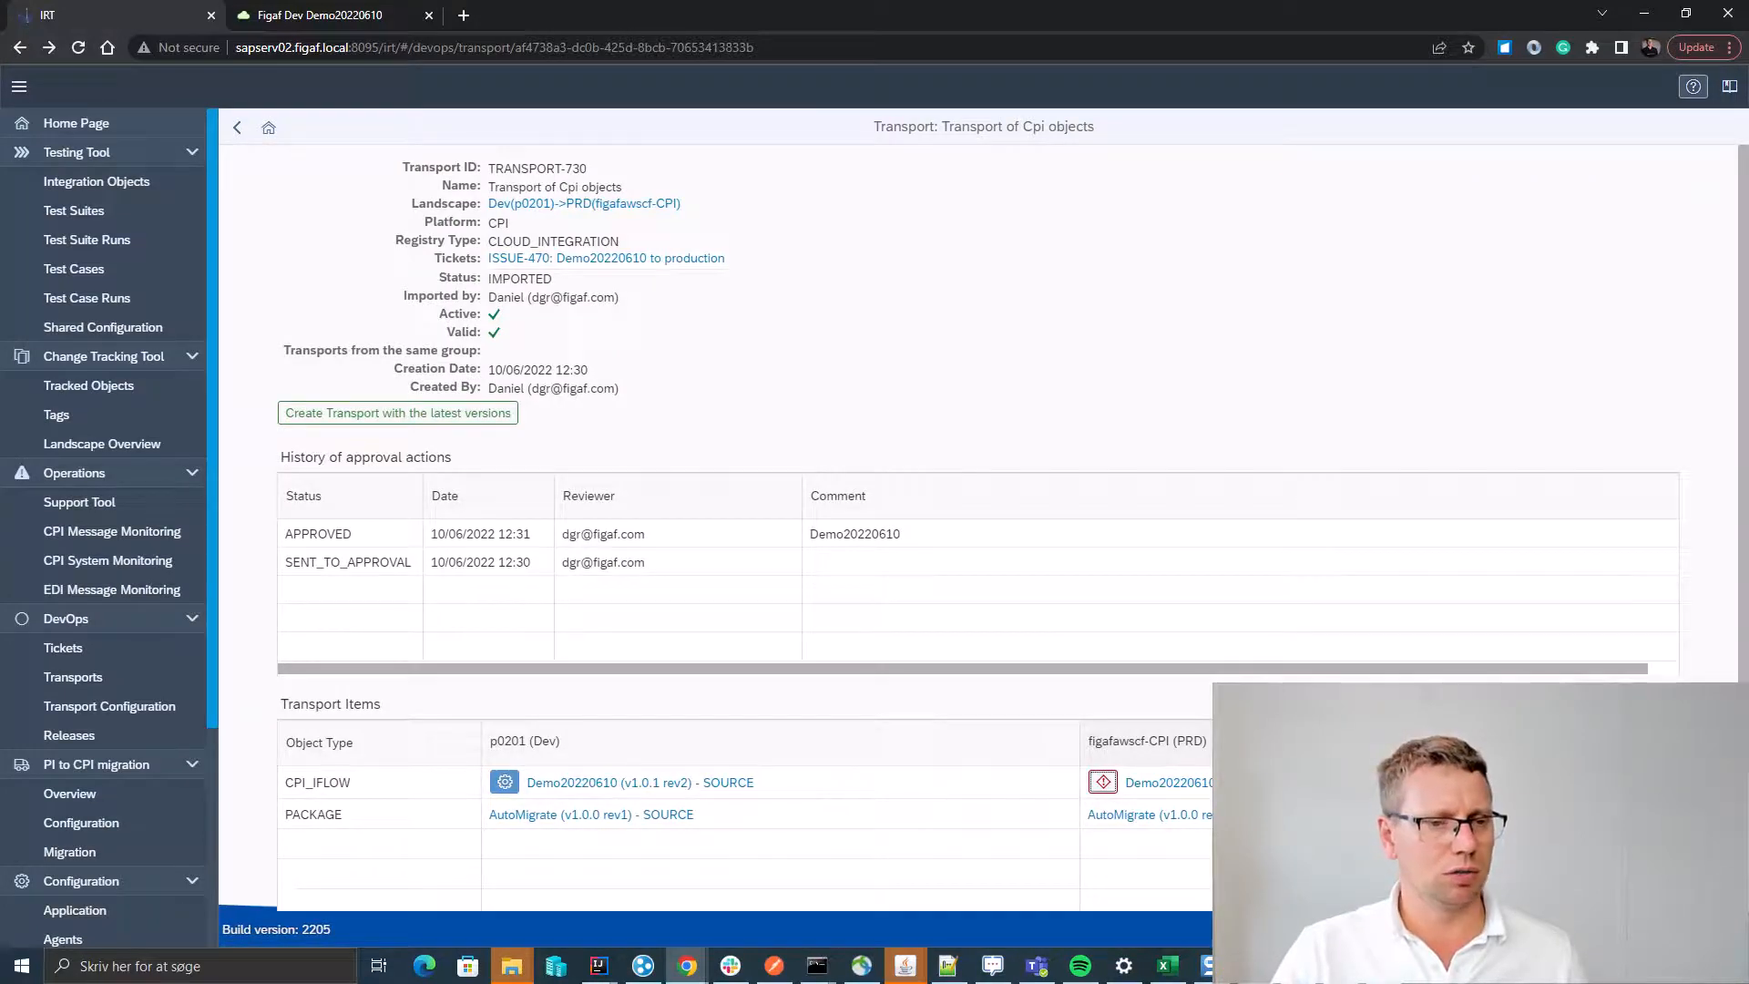
click(70, 793)
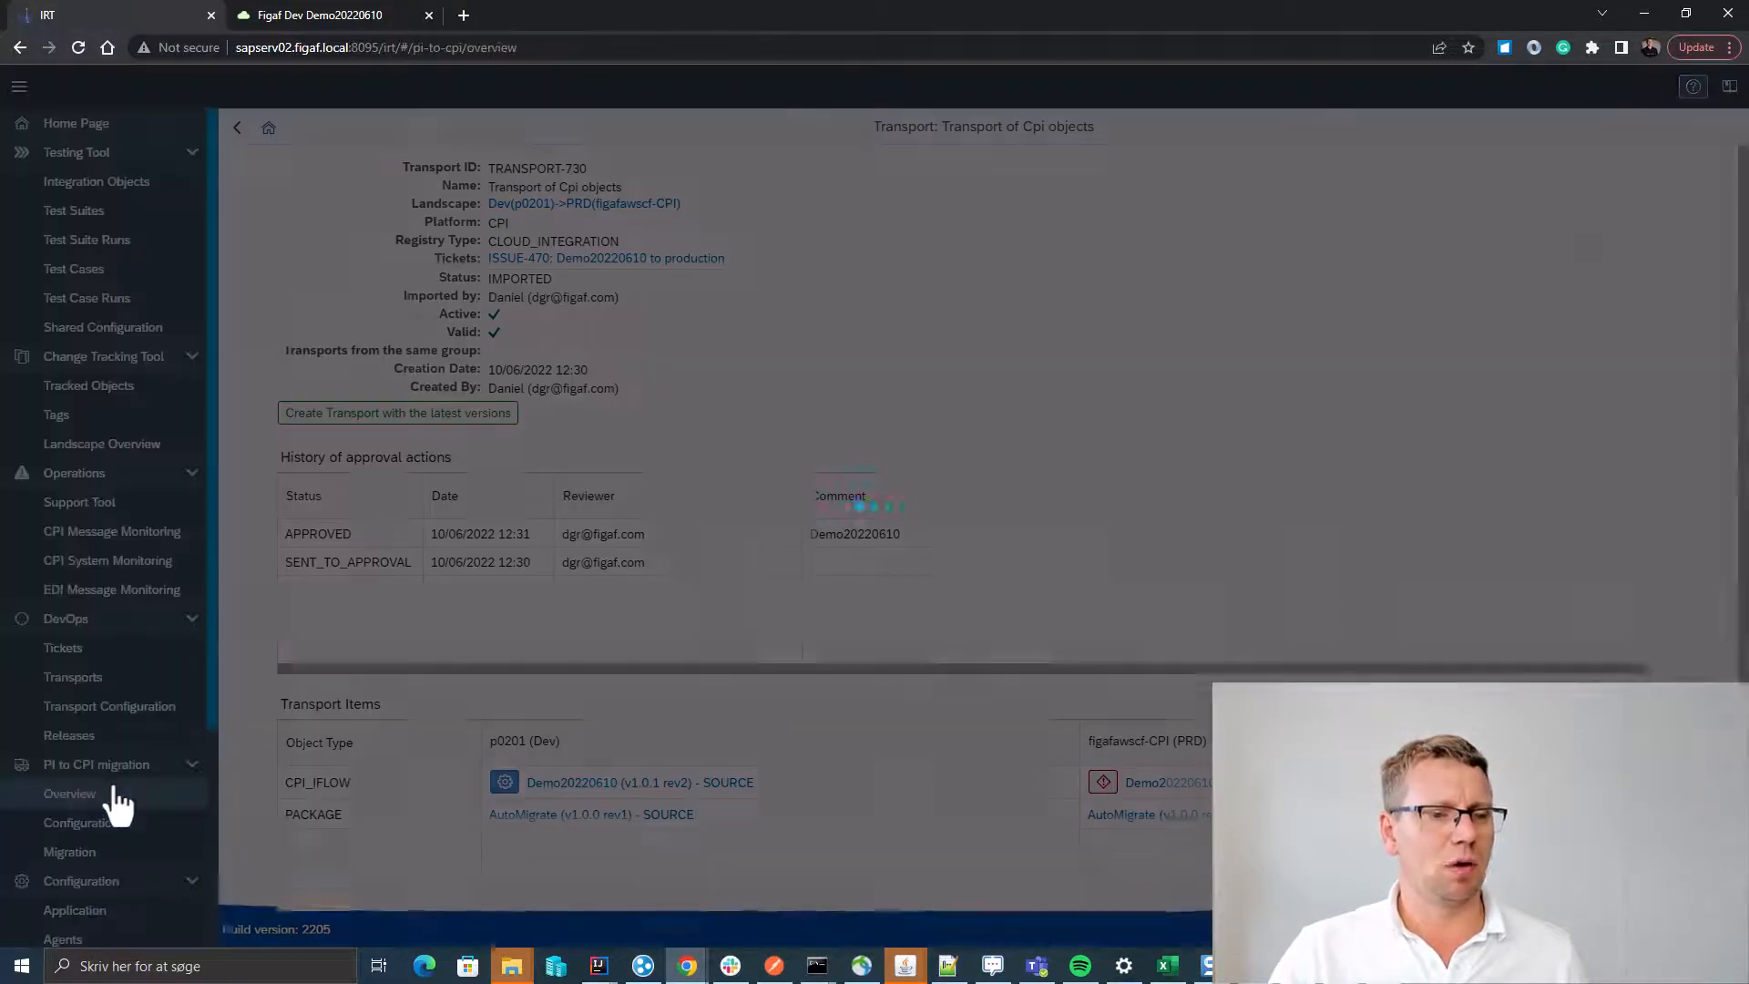
Select the Demo20220610 row in the 223-object migration overview to confirm its In production flag.
click(70, 794)
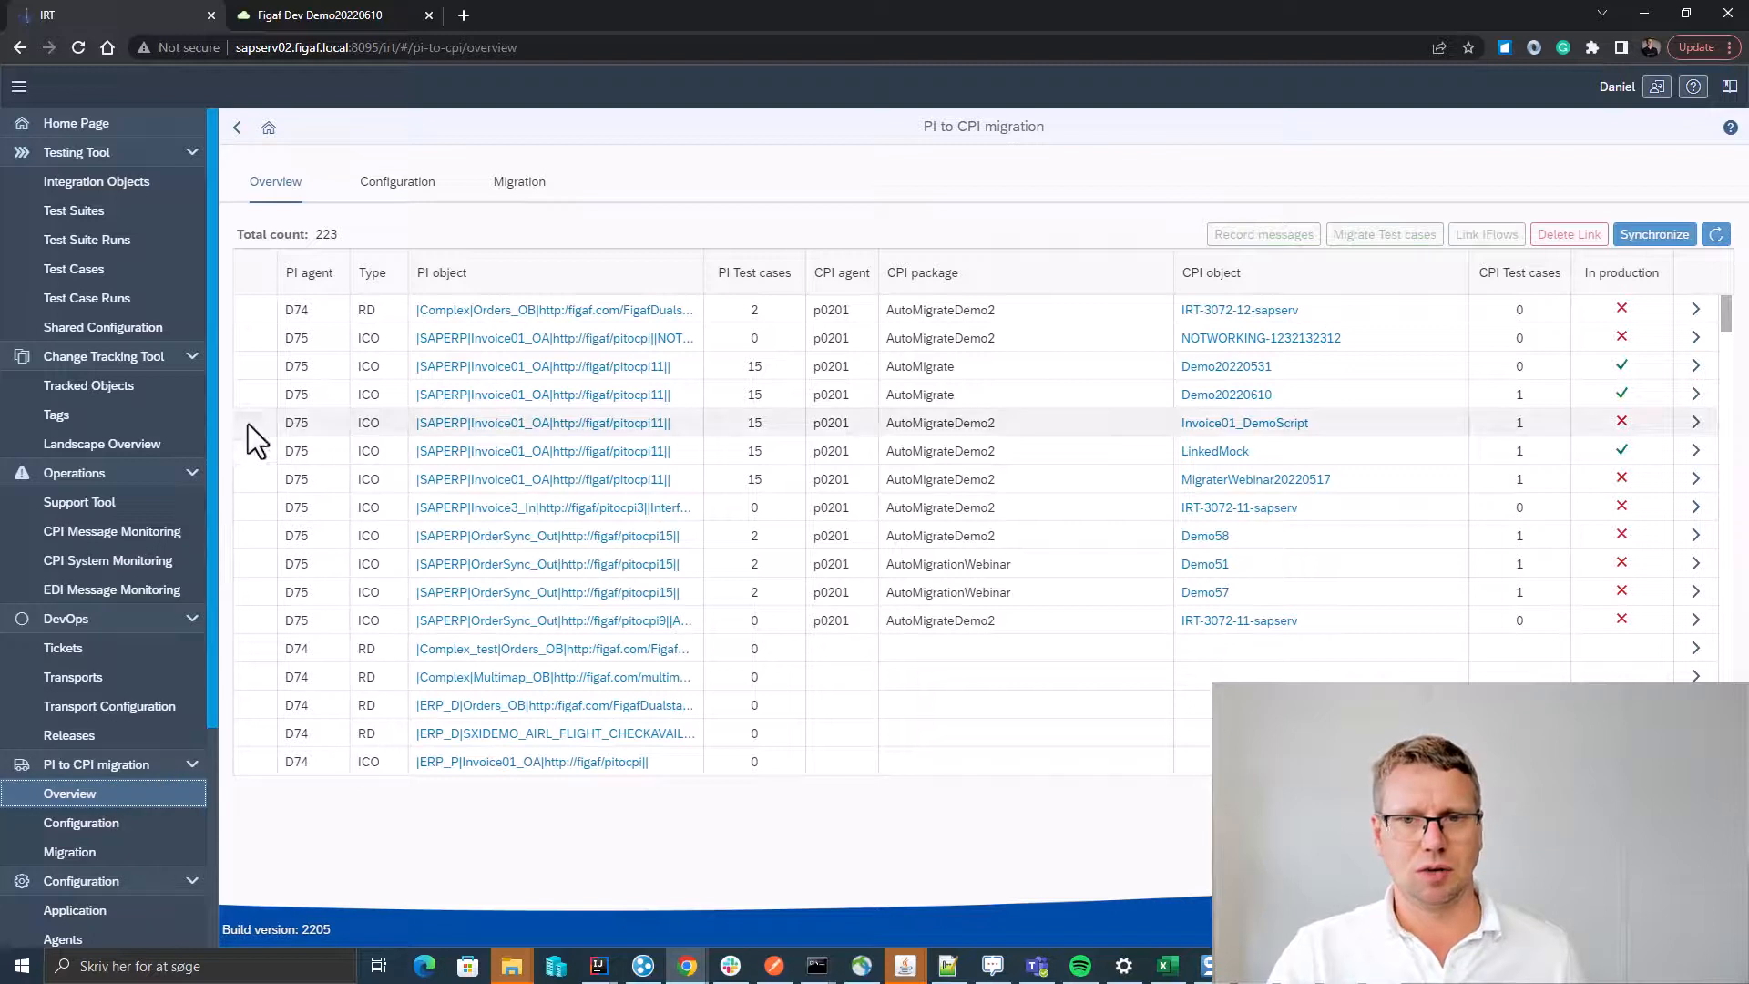
click(254, 394)
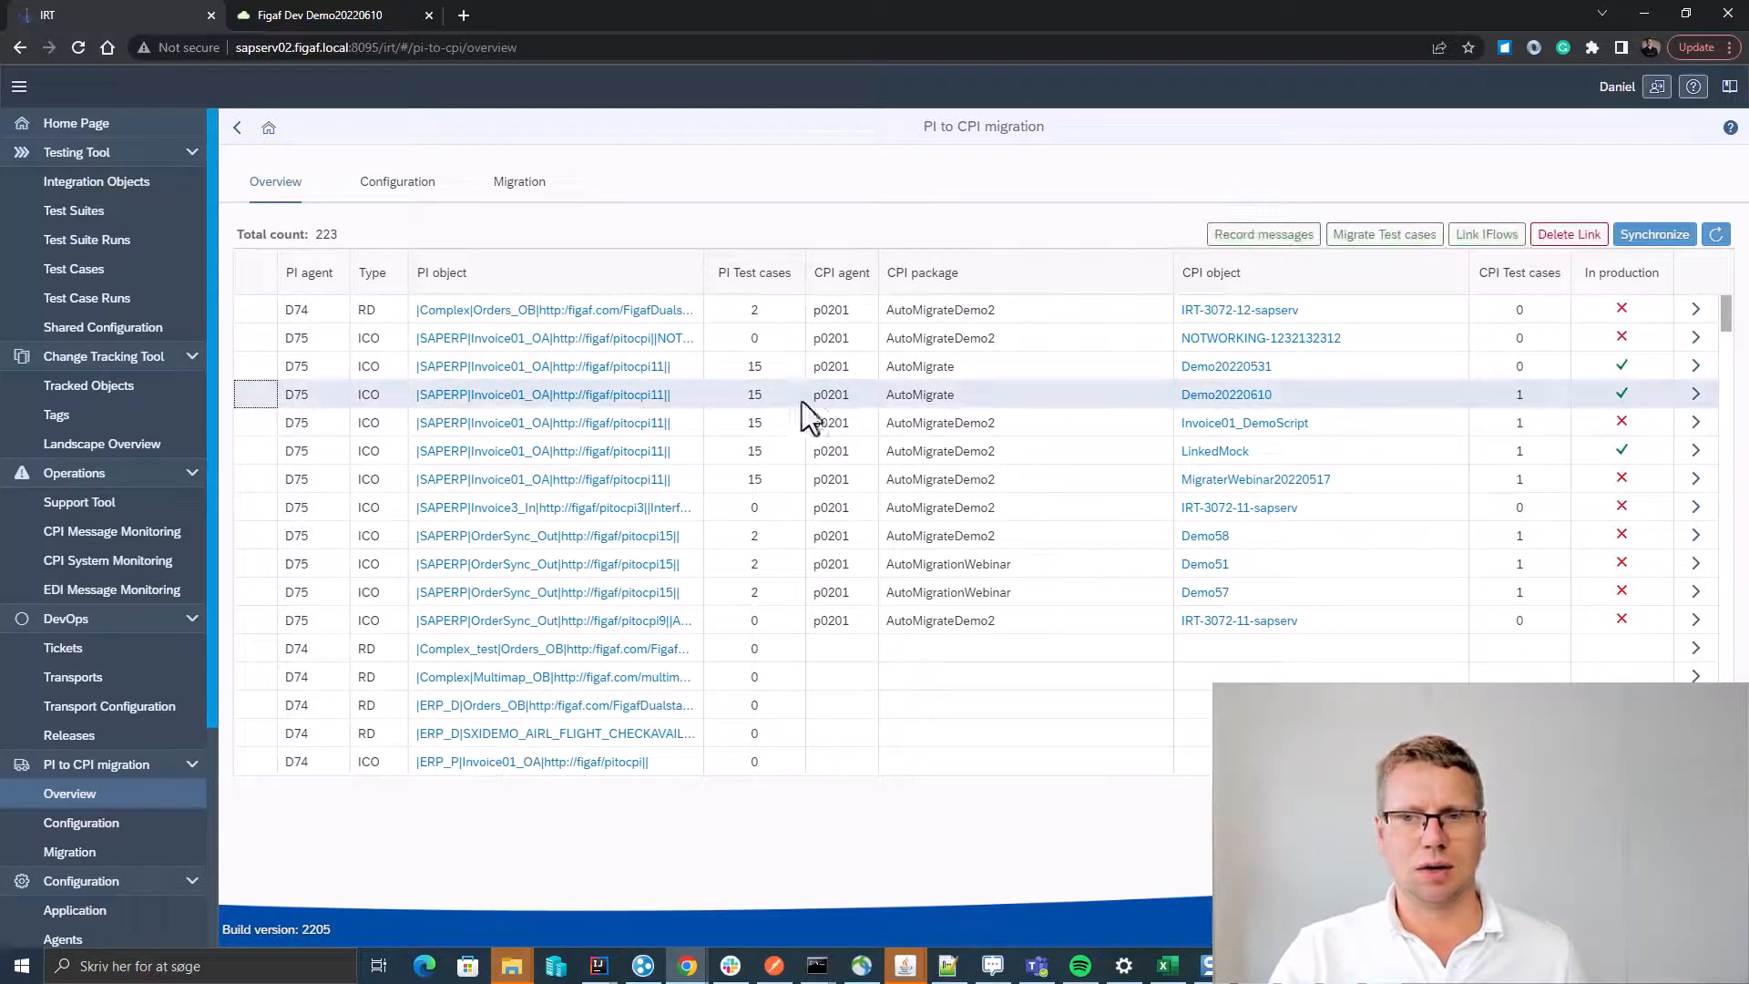